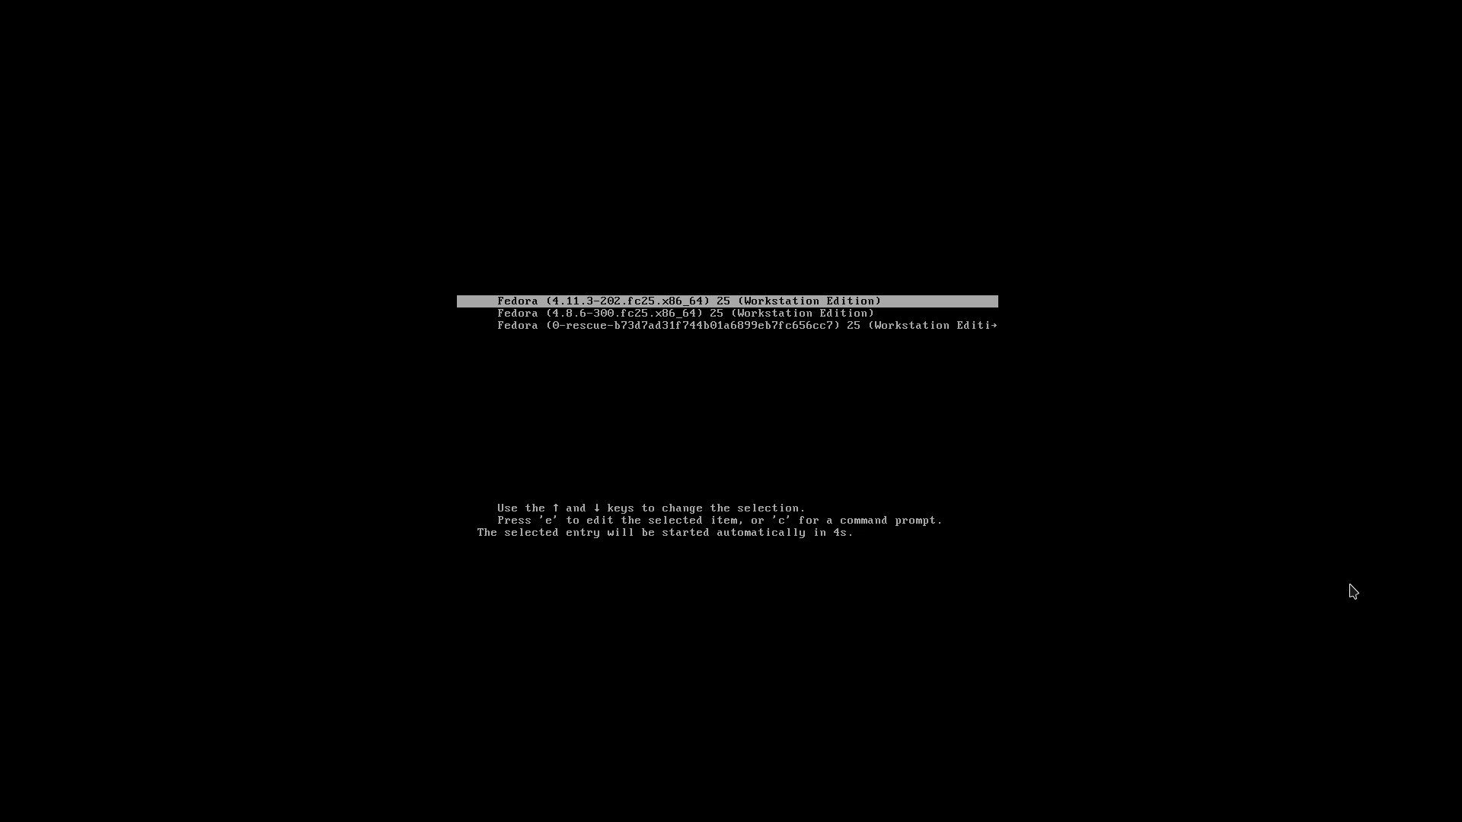
# Boot the default Fedora 25 (4.11.3) entry from GRUB to reach the login screen.
pyautogui.press('Return')
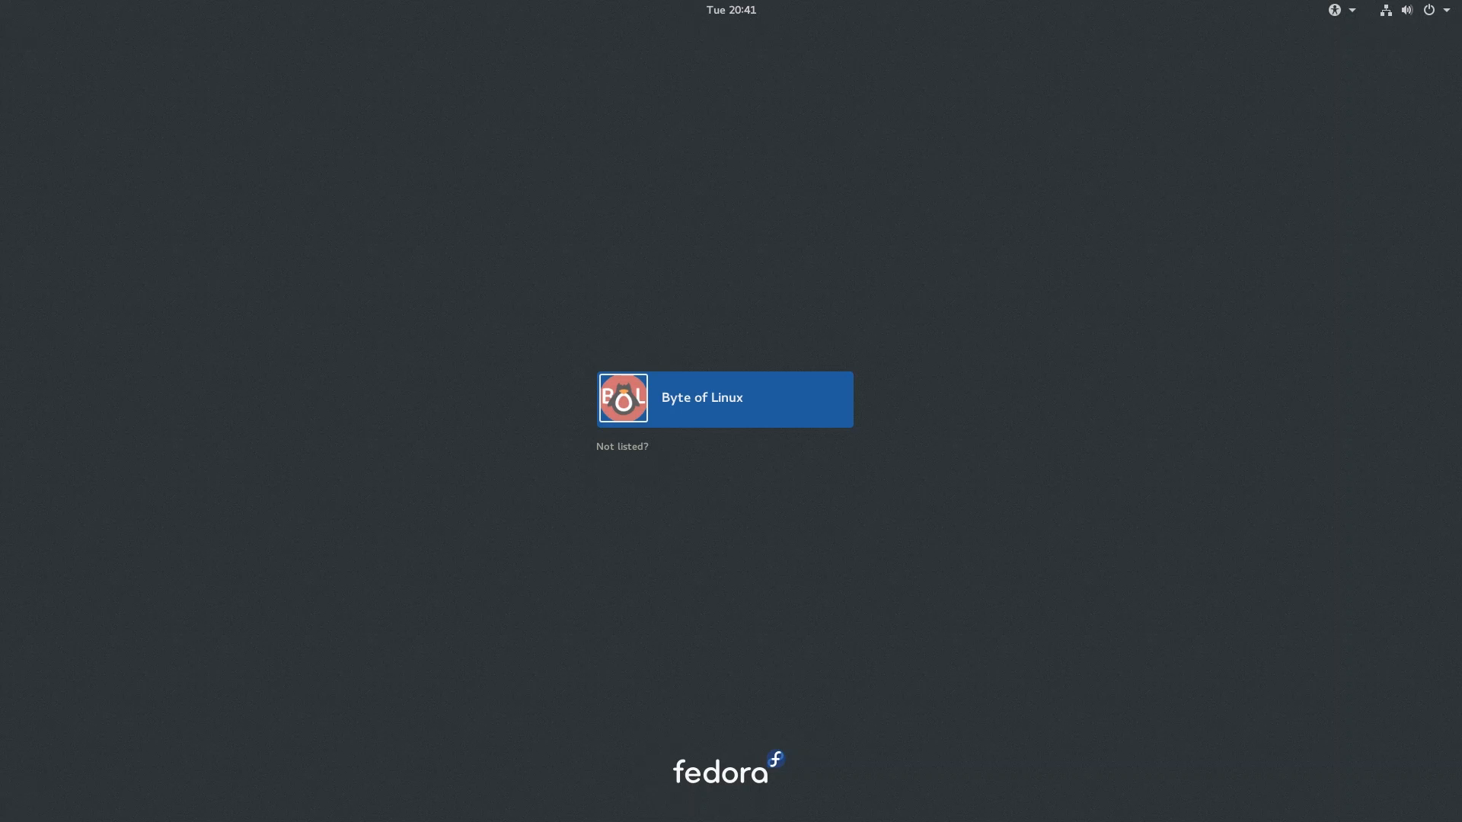
# Sign in to the listed user account and reach the GNOME desktop.
pyautogui.click(722, 397)
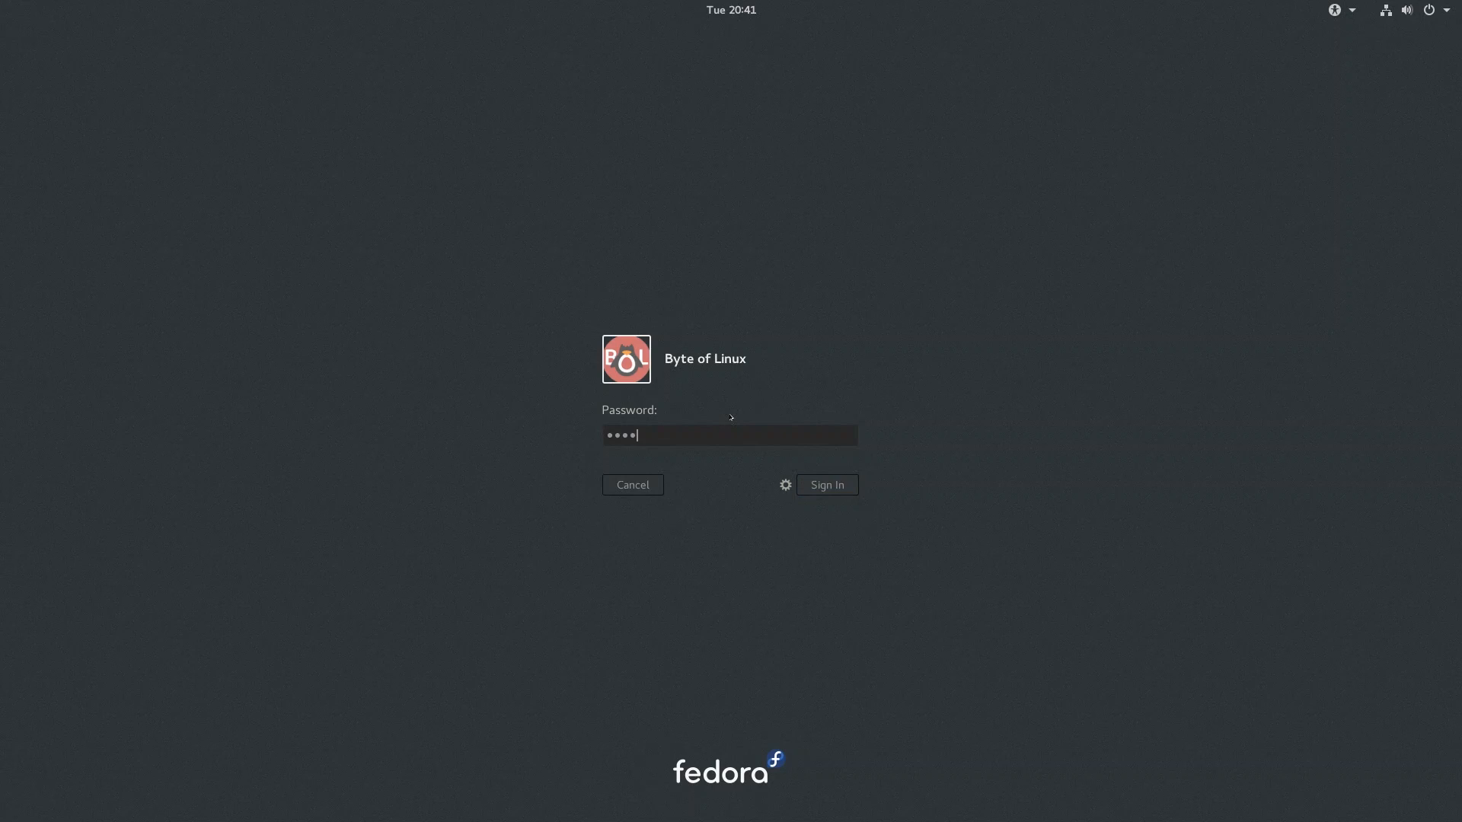
pyautogui.click(823, 484)
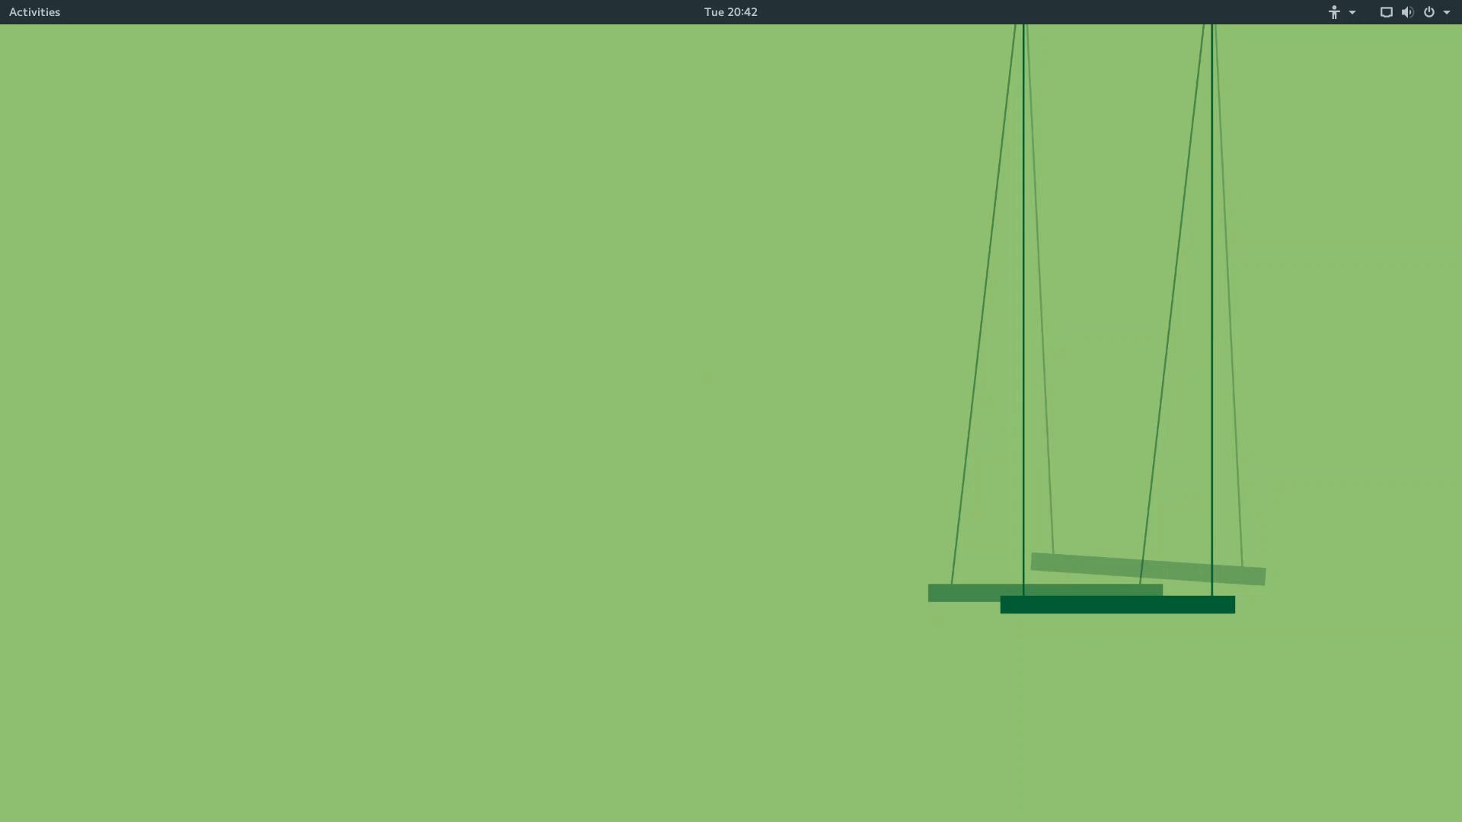
# Launch Firefox from the Activities overview onto a blank new tab.
pyautogui.click(35, 11)
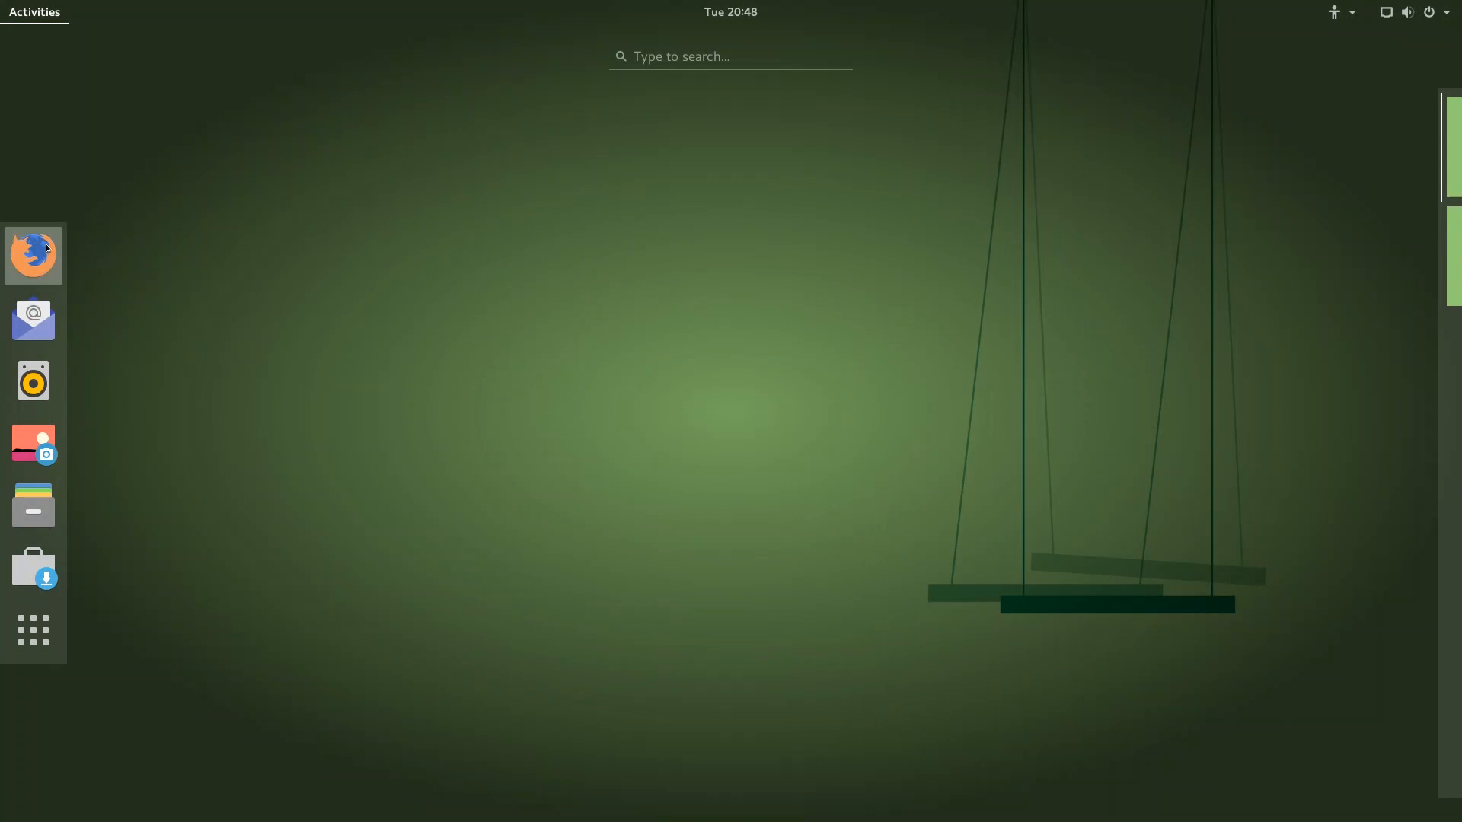
pyautogui.click(32, 254)
pyautogui.write('e')
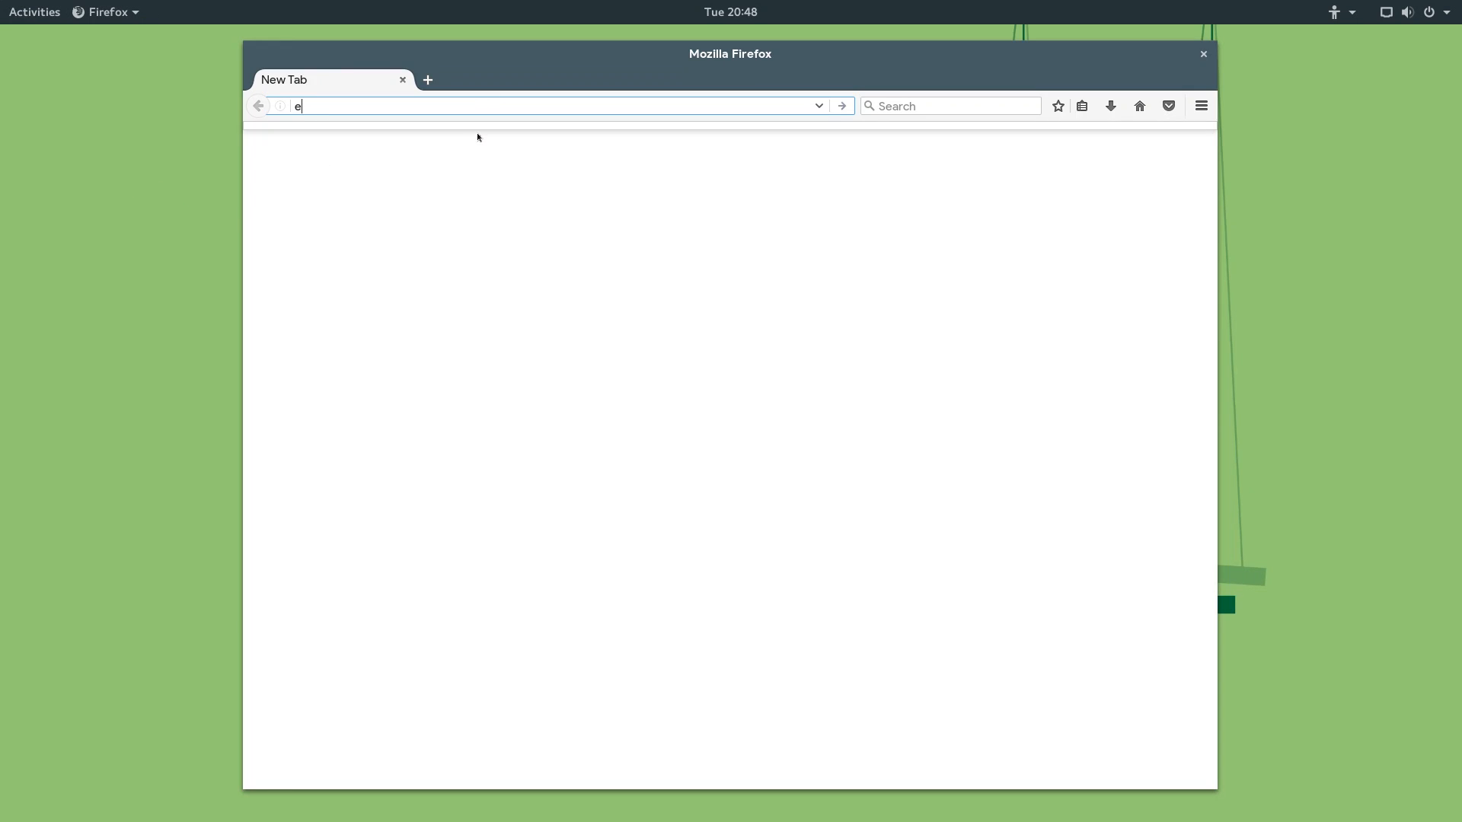
# Load extensions.gnome.org in Firefox.
pyautogui.write('xtensions.g')
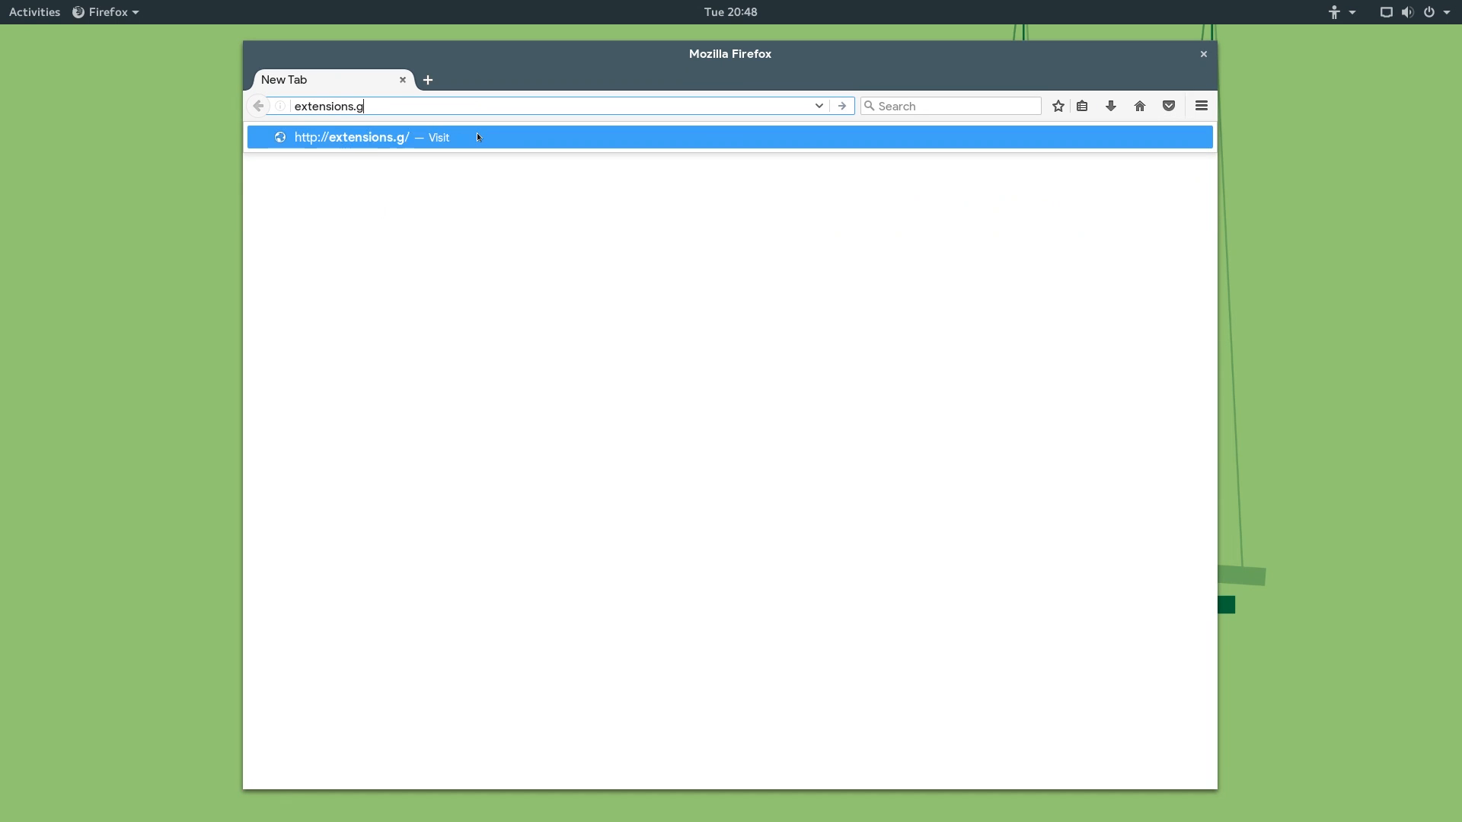
pyautogui.press('Return')
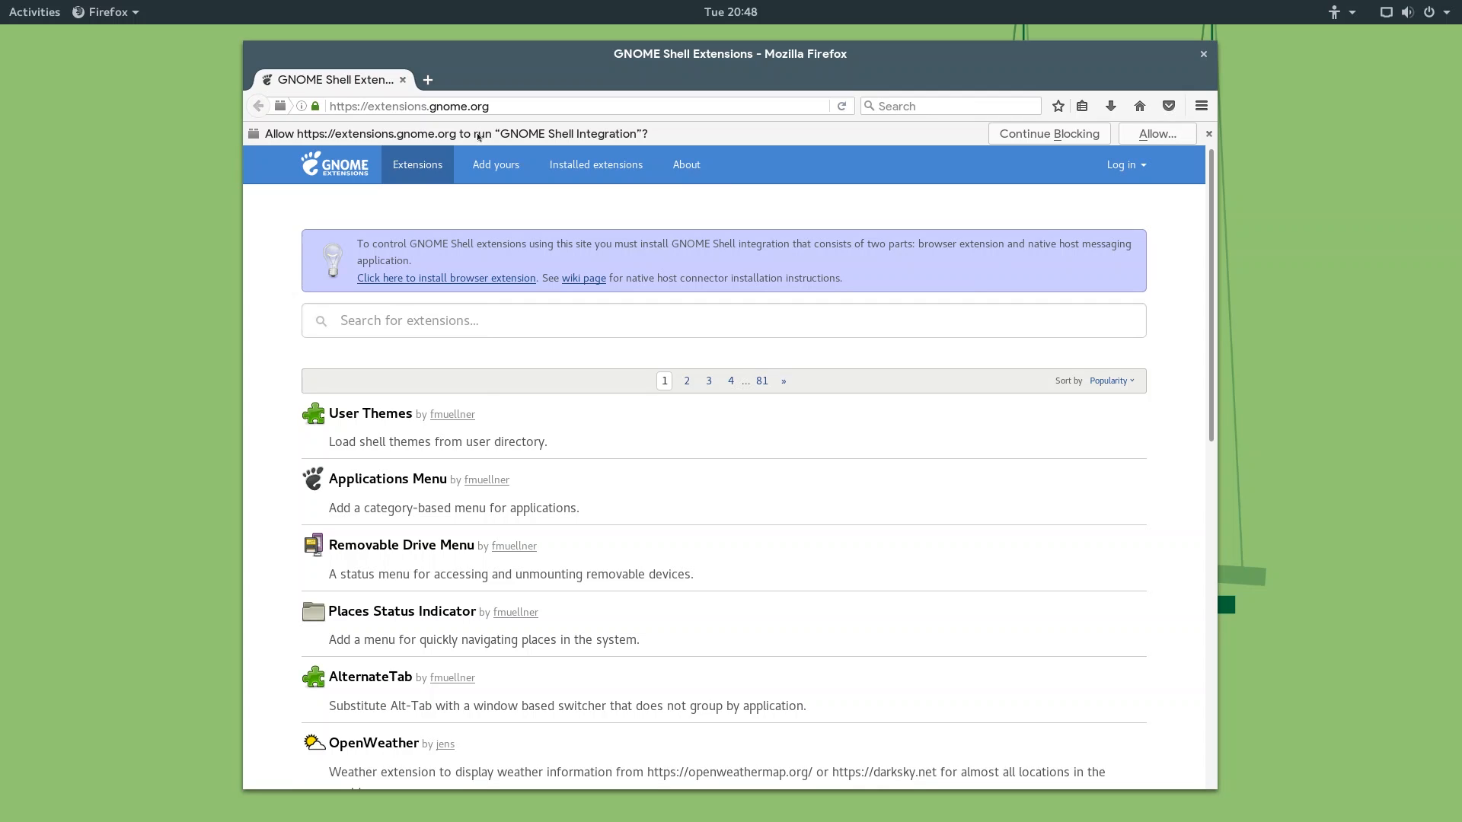
pyautogui.moveTo(692, 341)
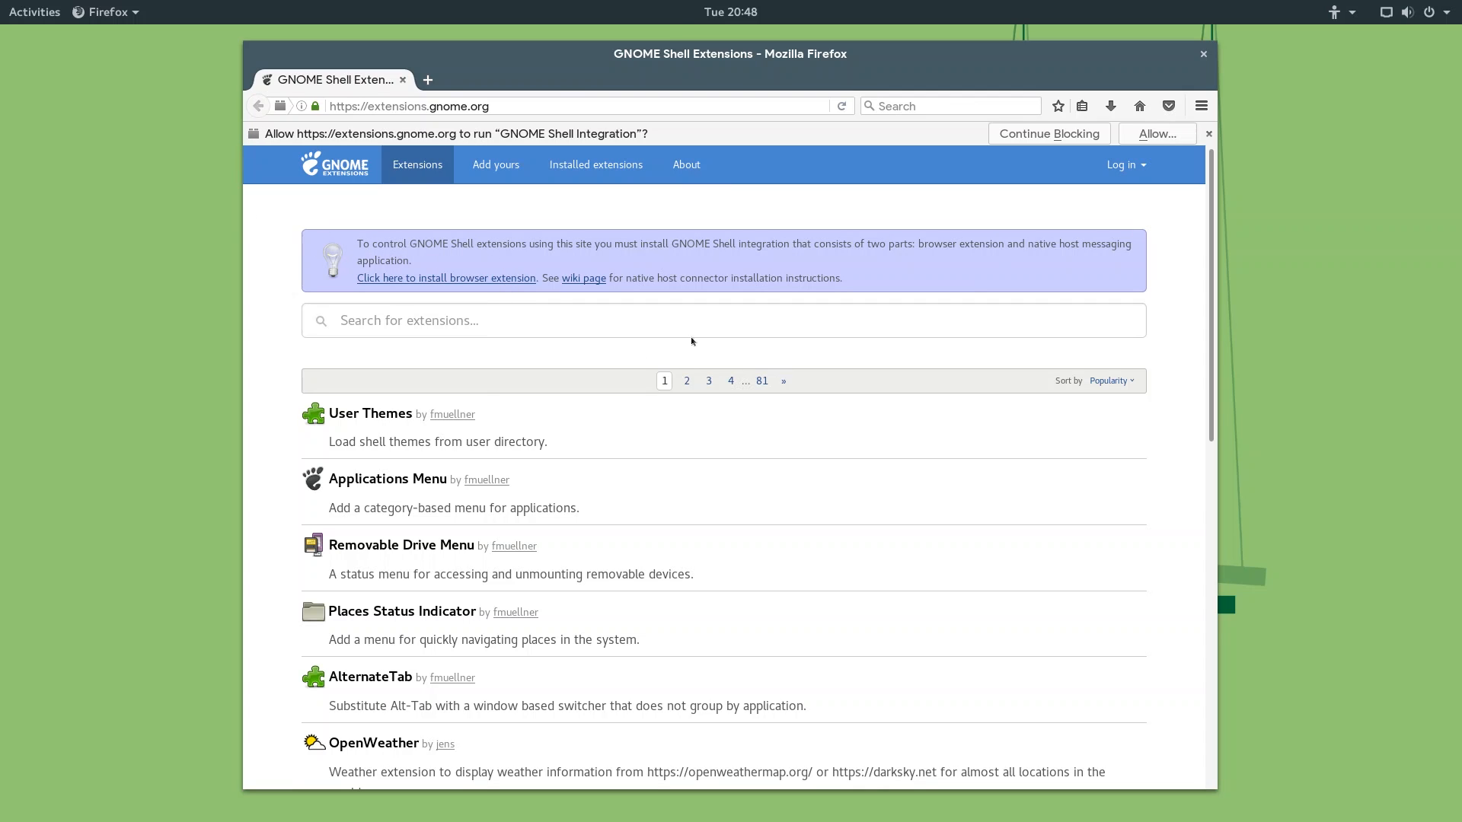
pyautogui.moveTo(471, 299)
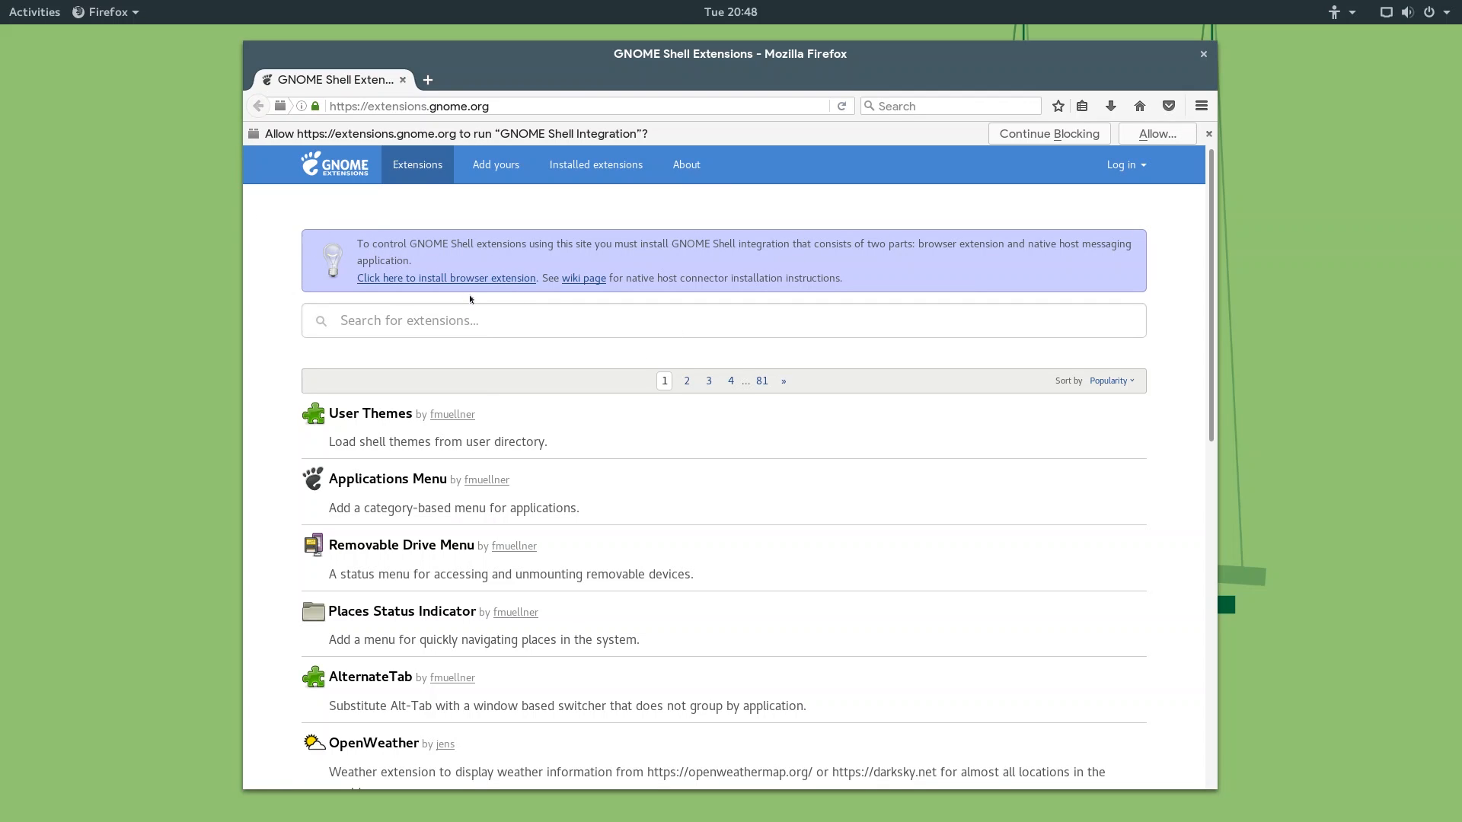
pyautogui.moveTo(446, 277)
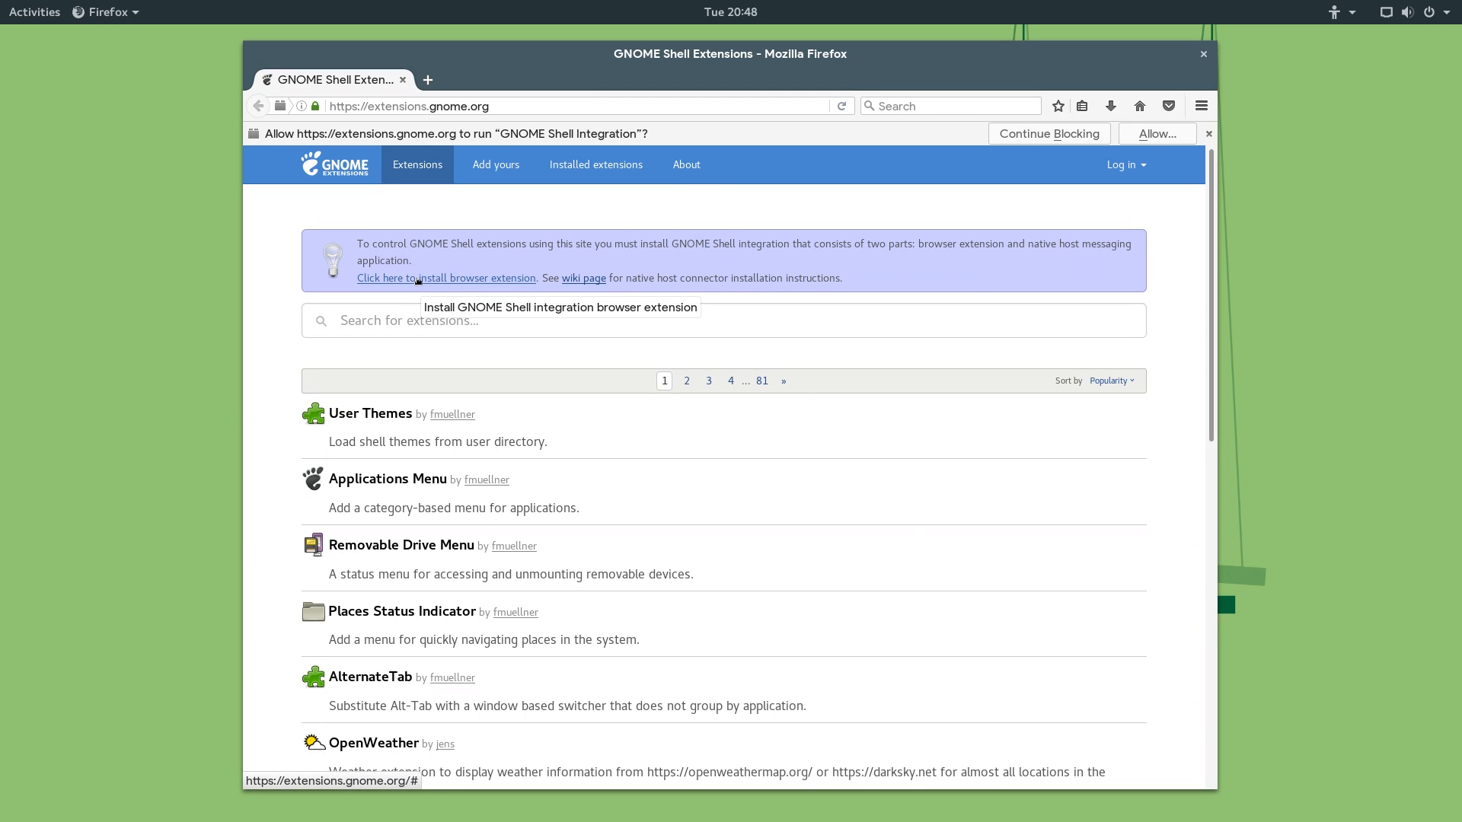
# Attempt the browser-integration install, allow it, and dismiss the Firefox 49.0 incompatibility error.
pyautogui.click(446, 277)
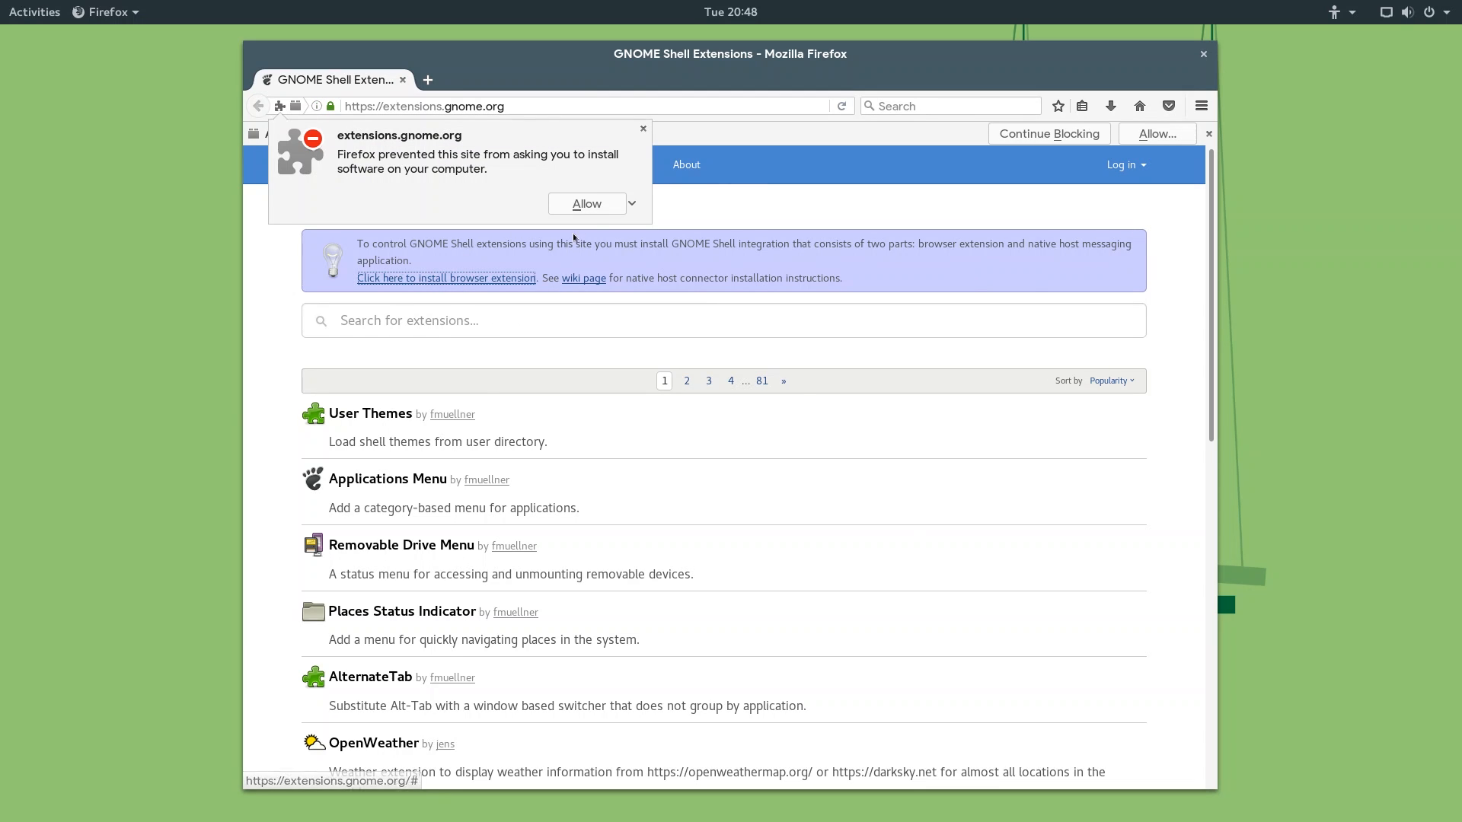
pyautogui.click(631, 202)
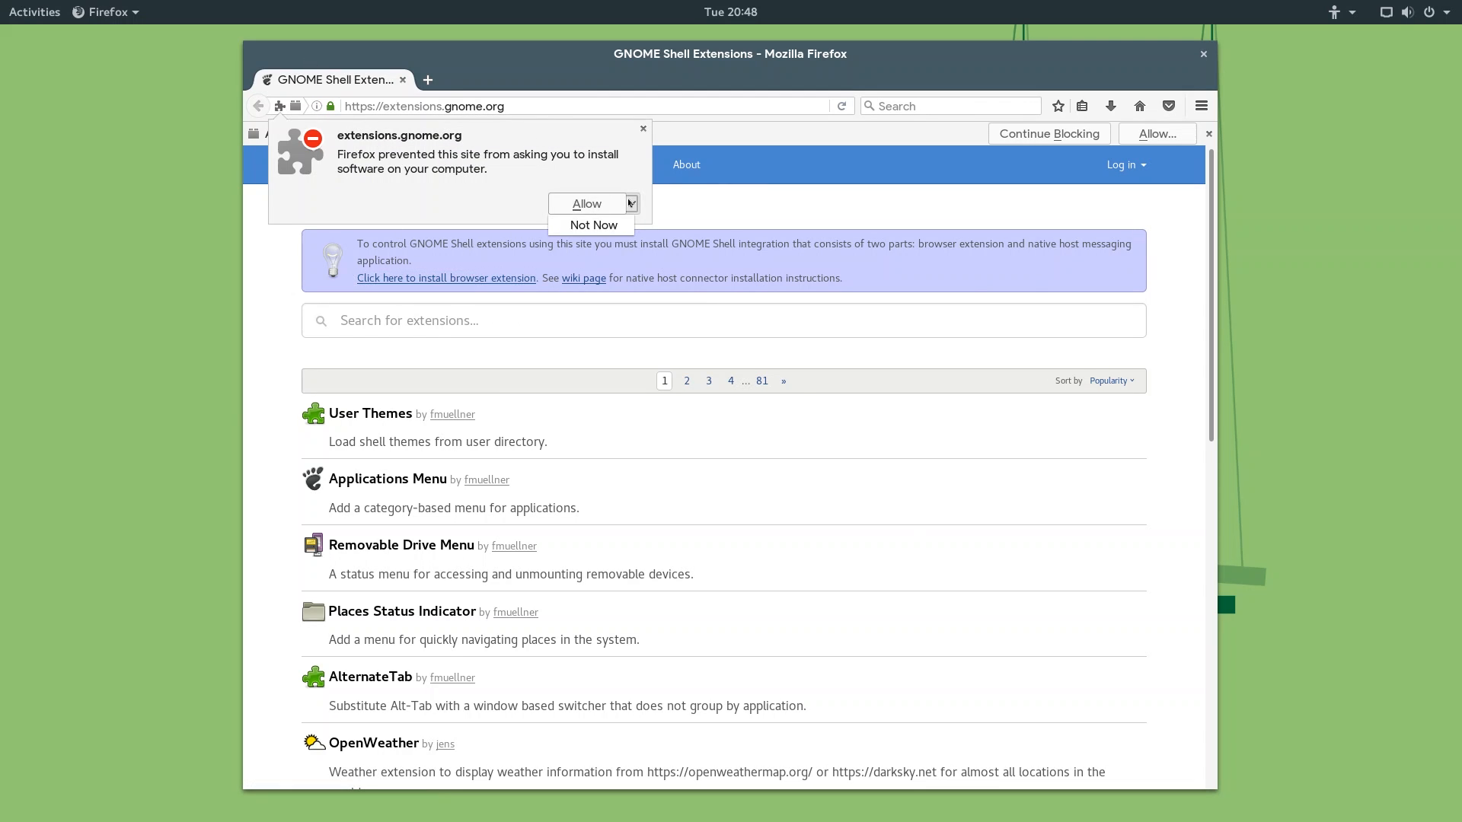
pyautogui.click(586, 203)
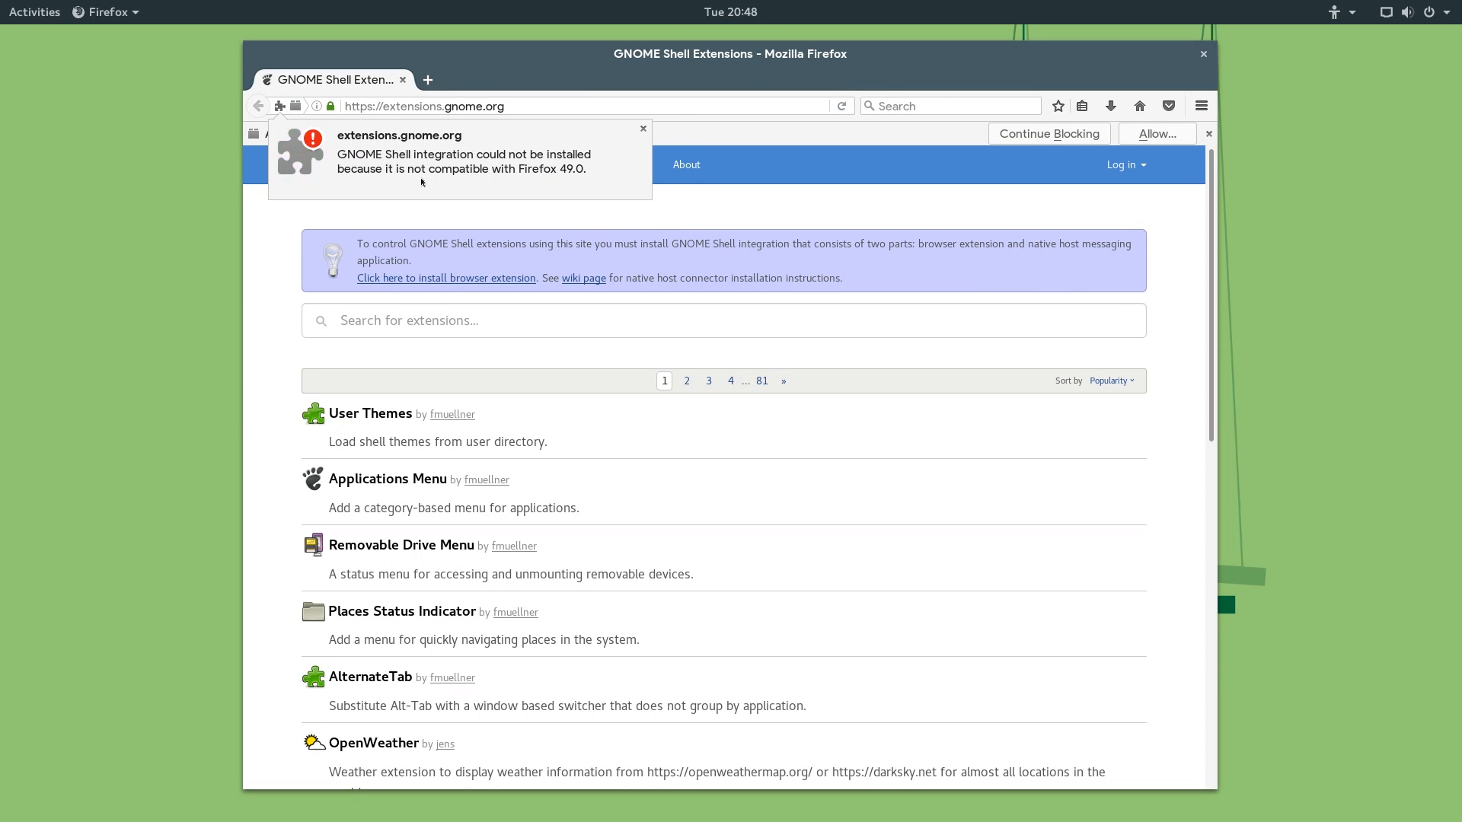
pyautogui.click(642, 127)
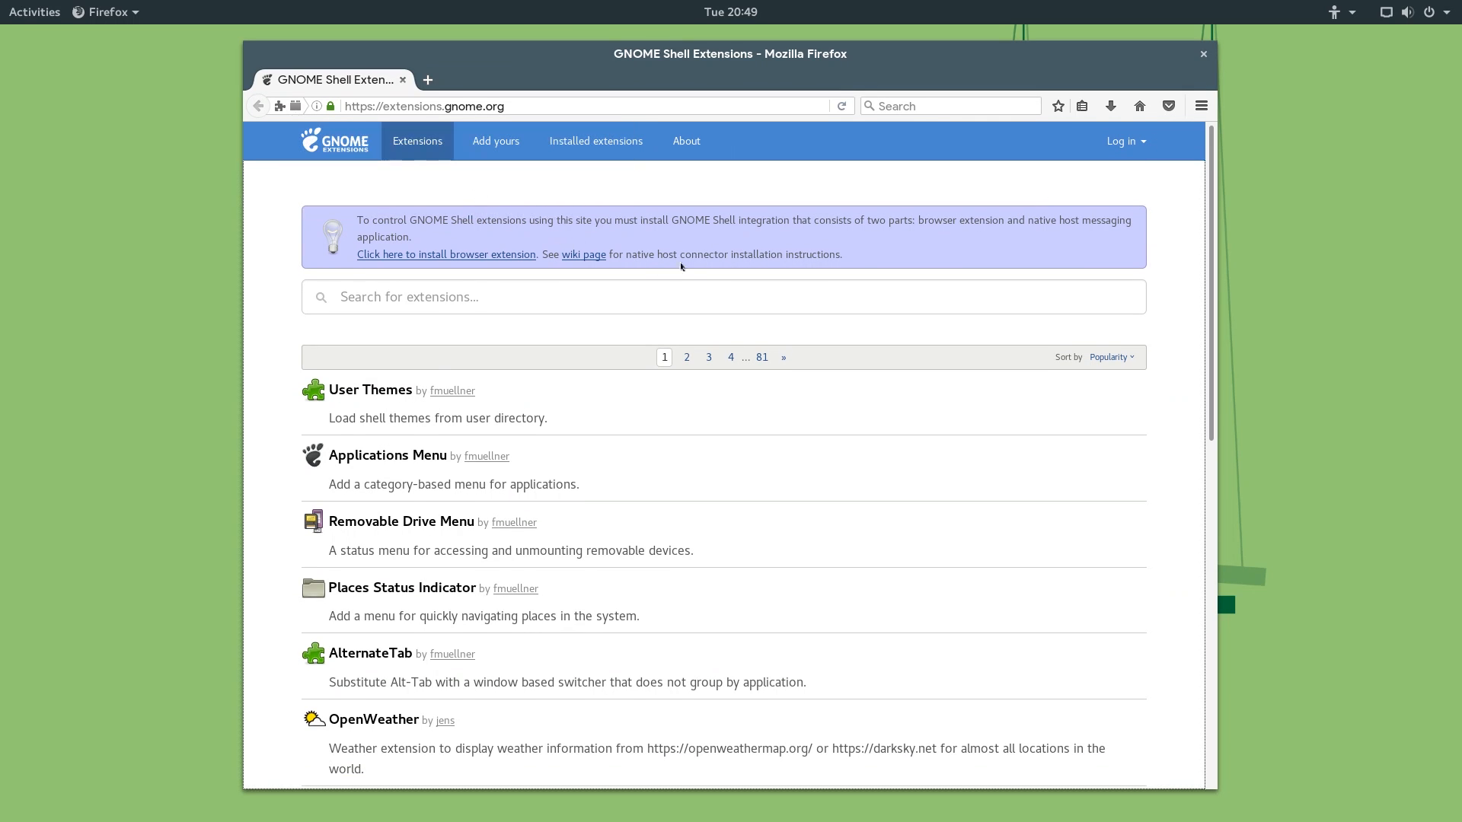
pyautogui.moveTo(672, 246)
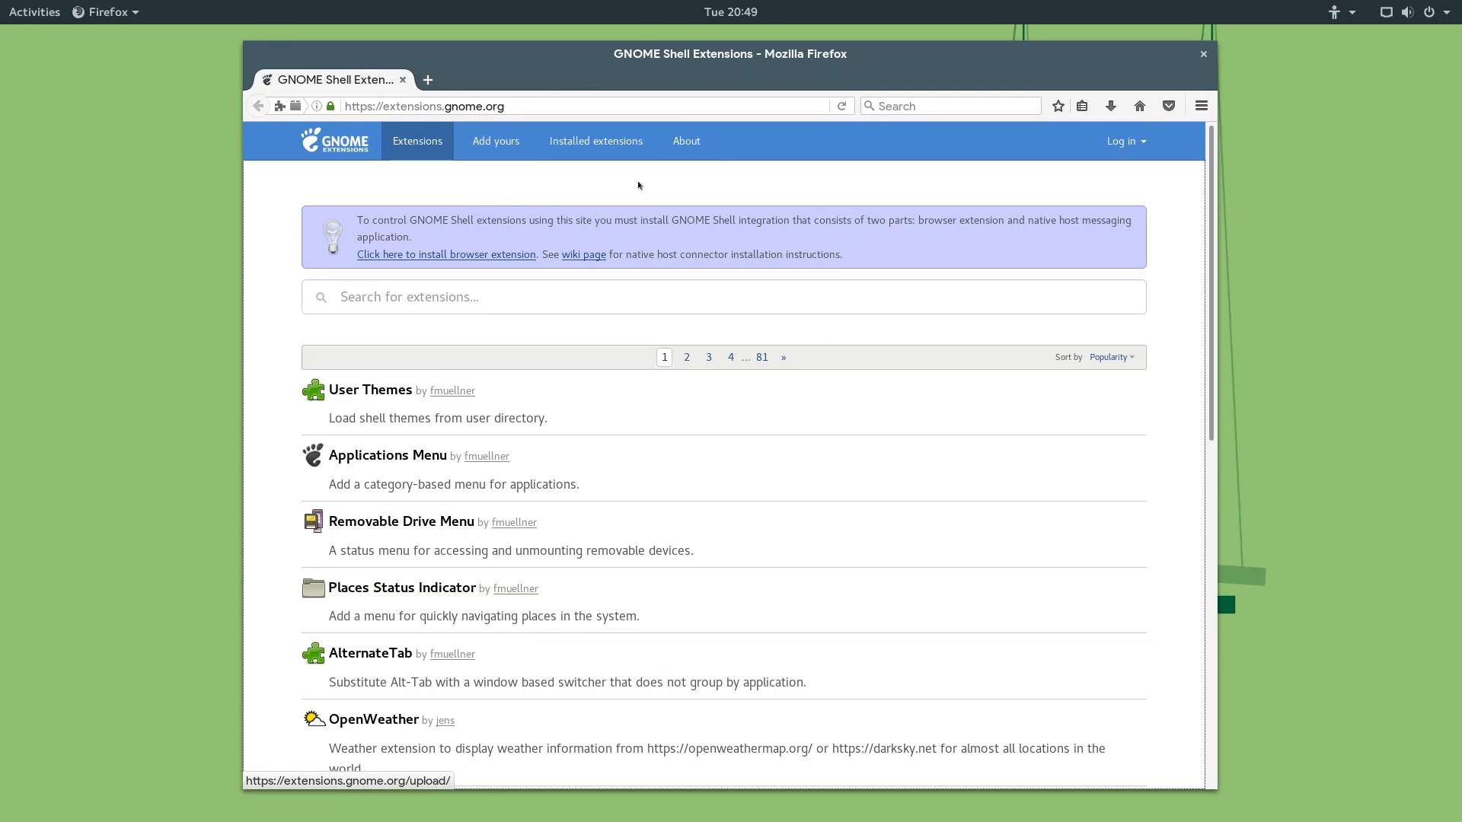
pyautogui.moveTo(595, 140)
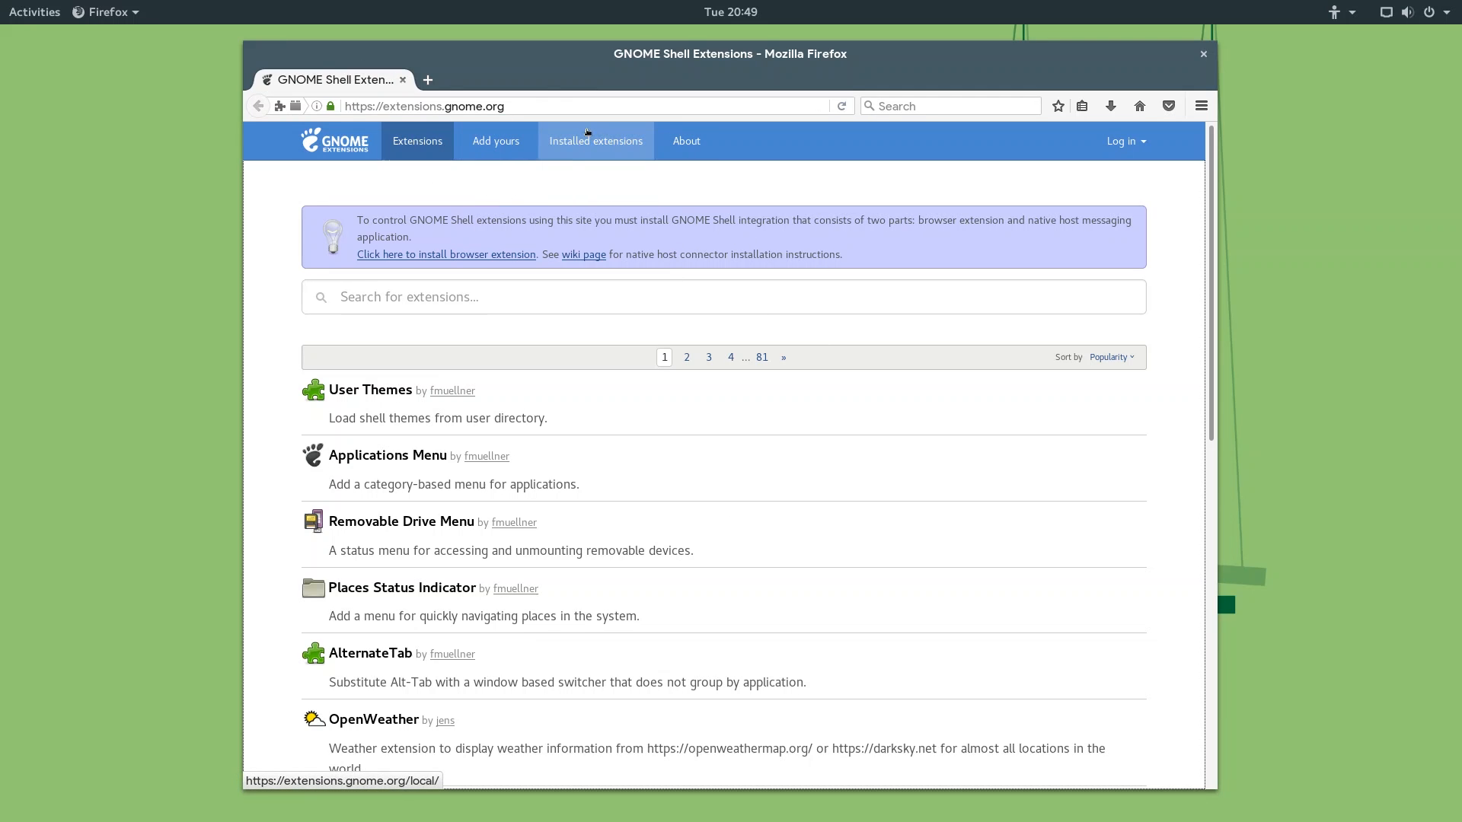
# Show the Installed Extensions list on extensions.gnome.org and scroll through it.
pyautogui.click(595, 140)
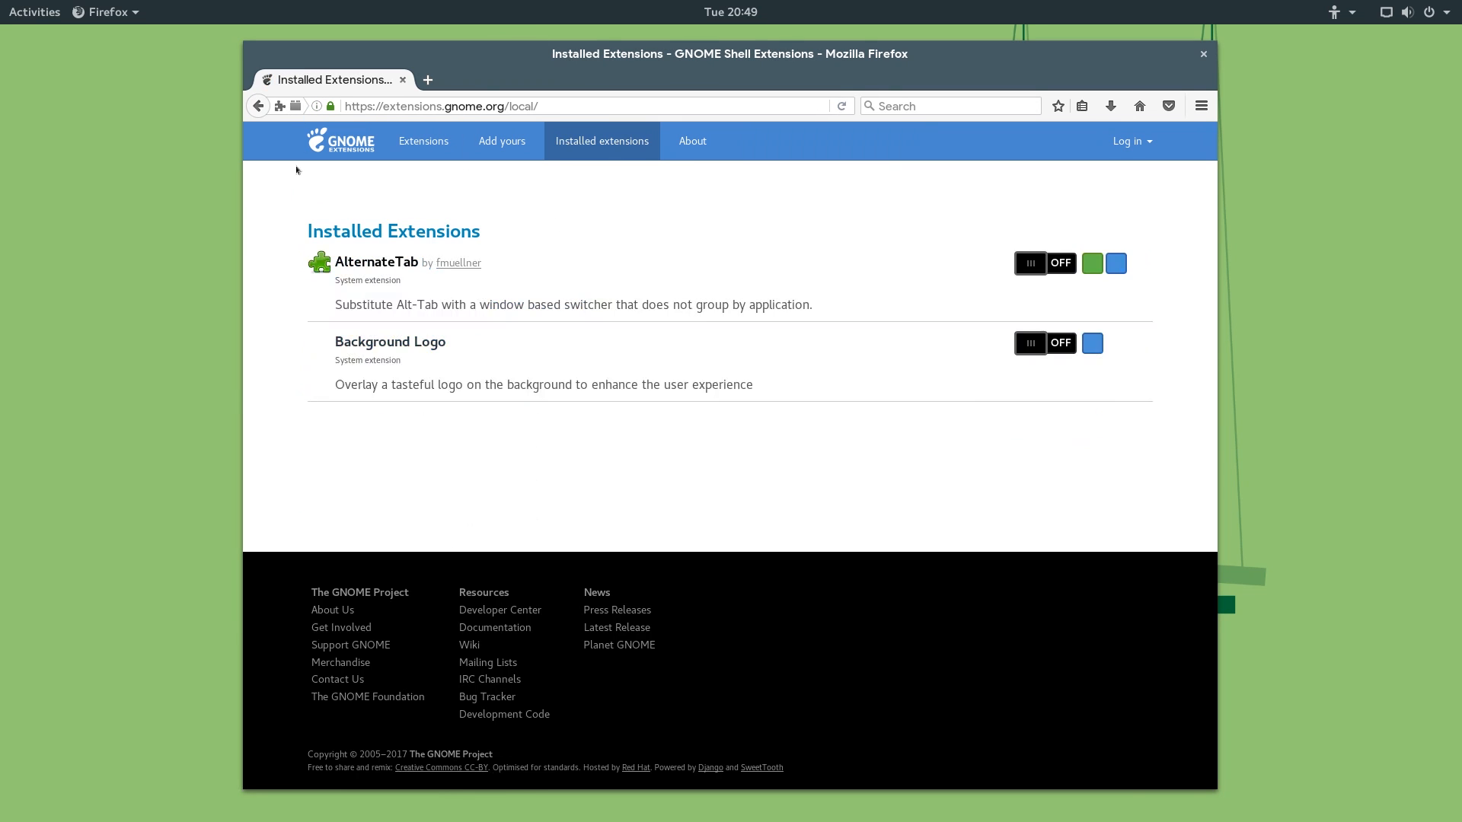
pyautogui.scroll(-3)
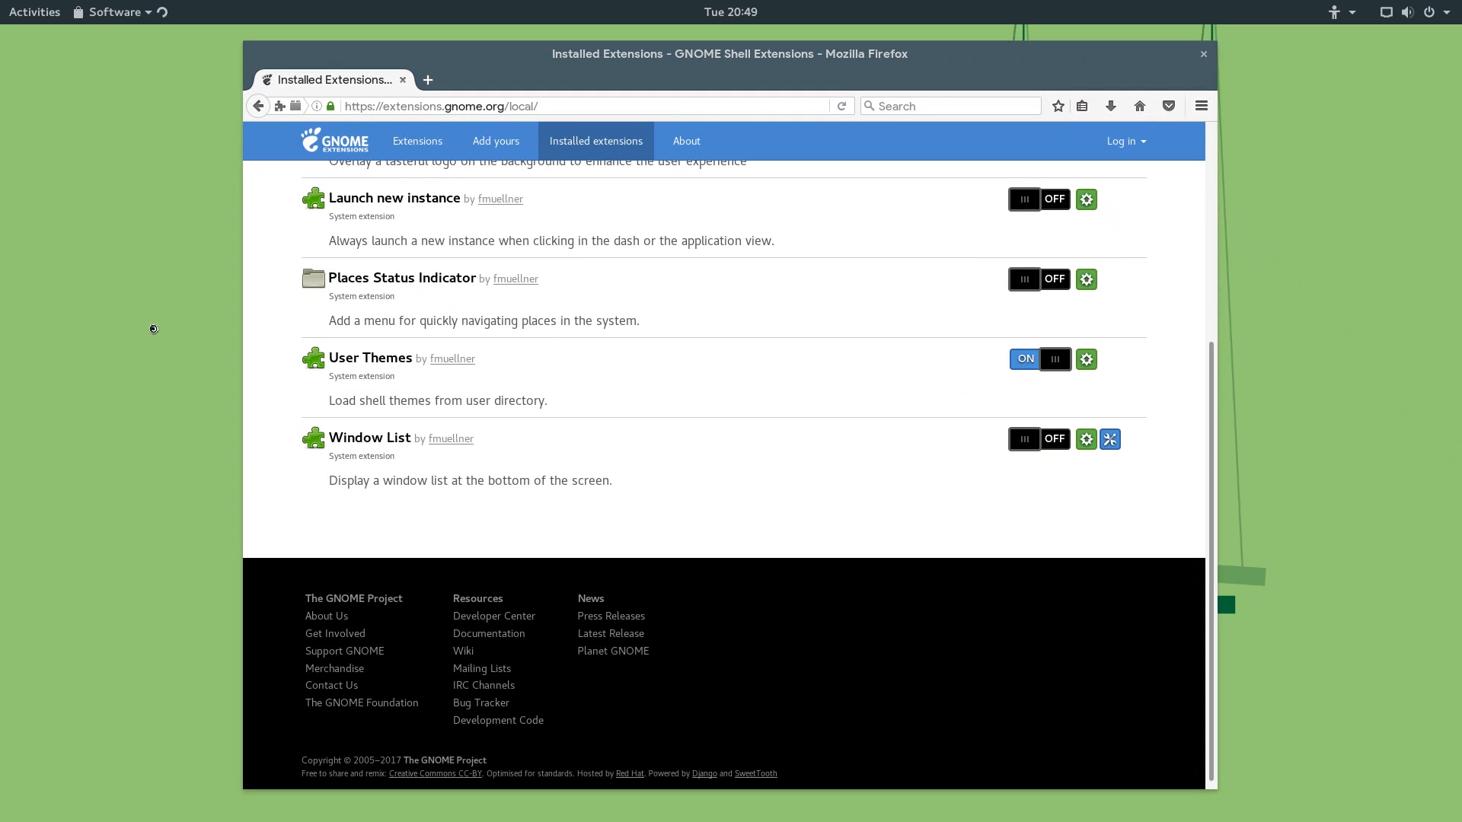
# Search GNOME Software for 'tweak tool', view GNOME Tweak Tool's details and launch it.
pyautogui.click(110, 11)
pyautogui.write('tw')
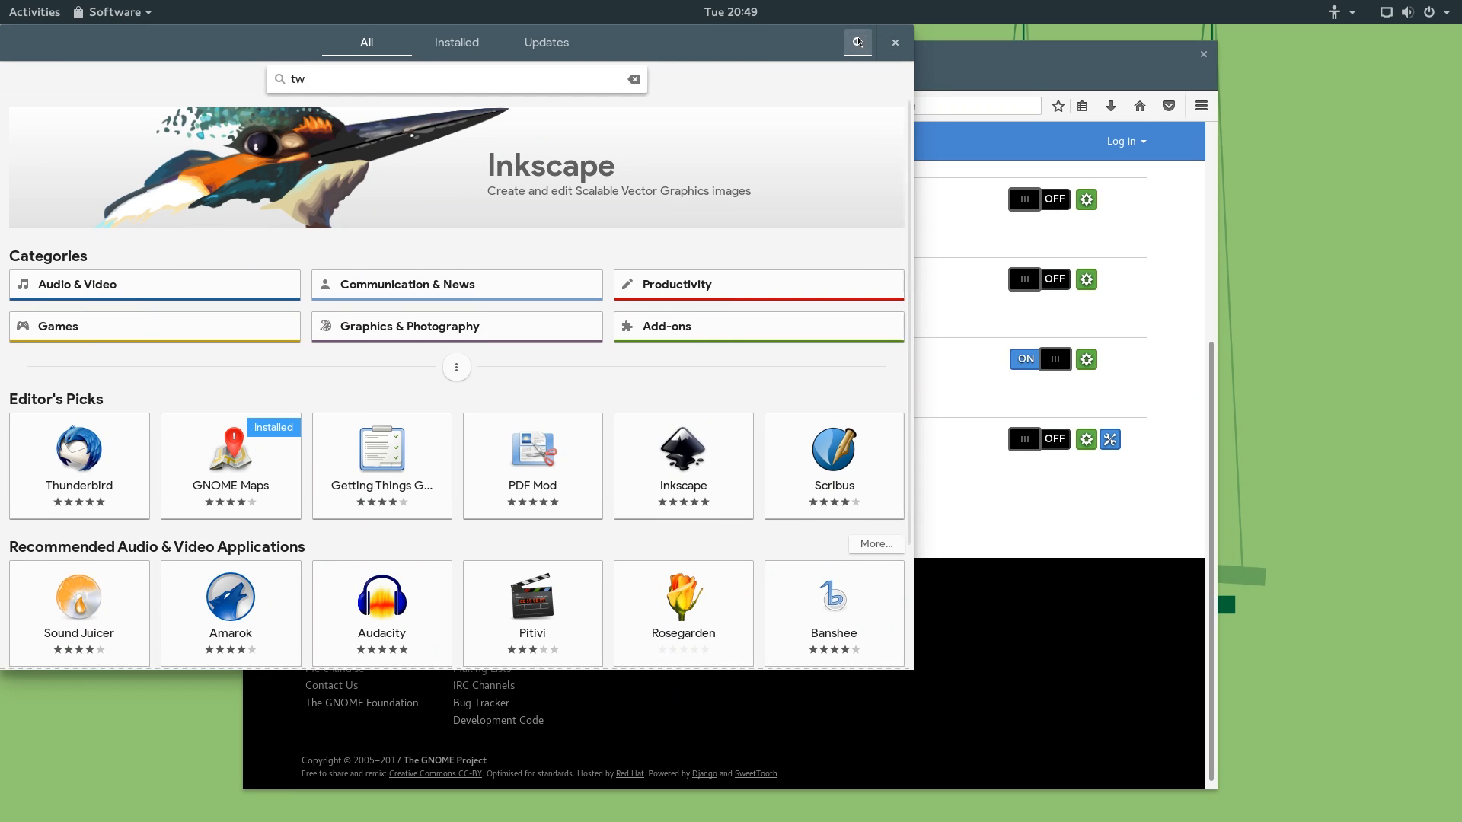
pyautogui.write('eak tool')
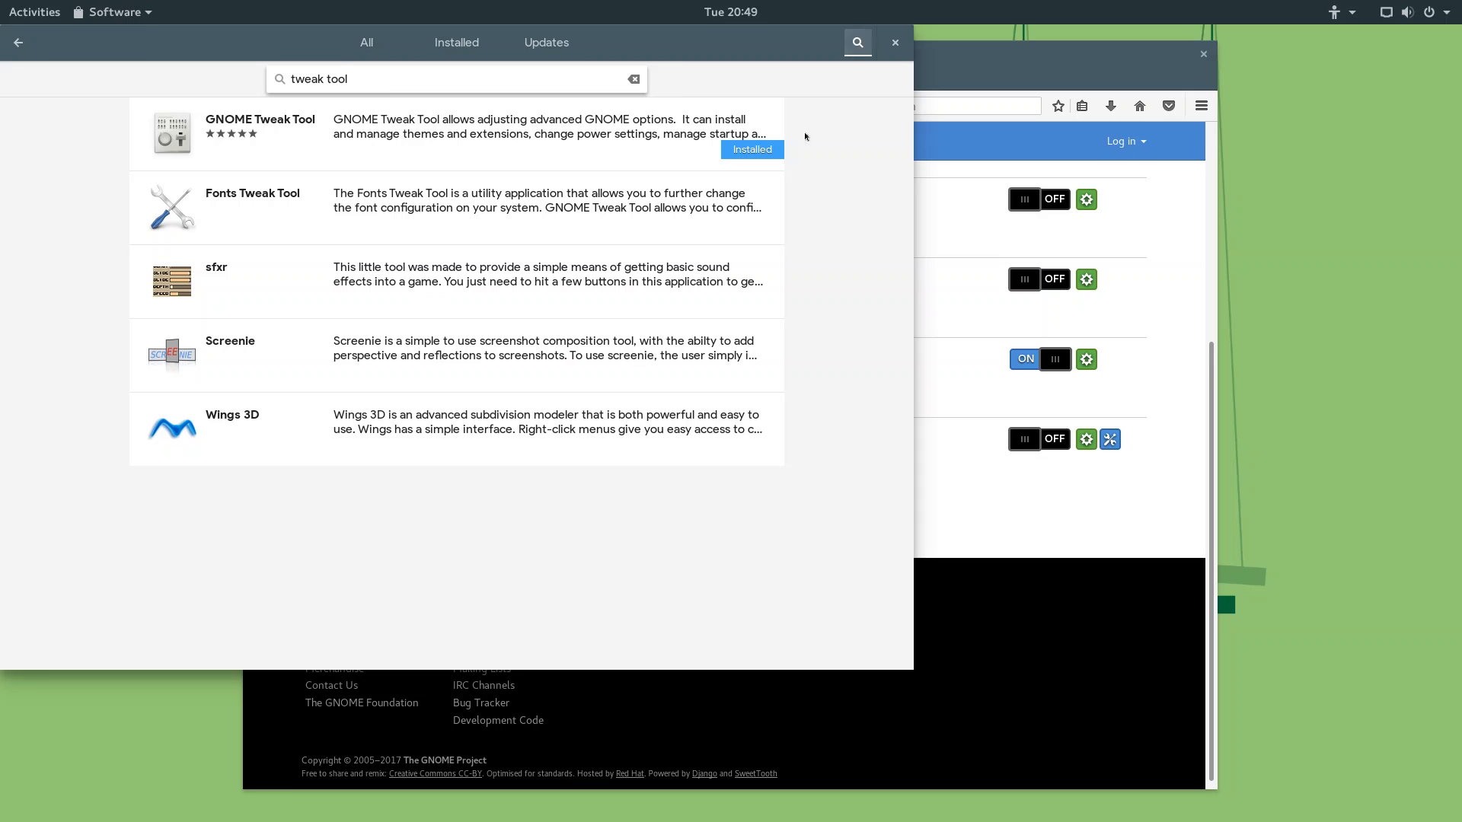
pyautogui.click(261, 131)
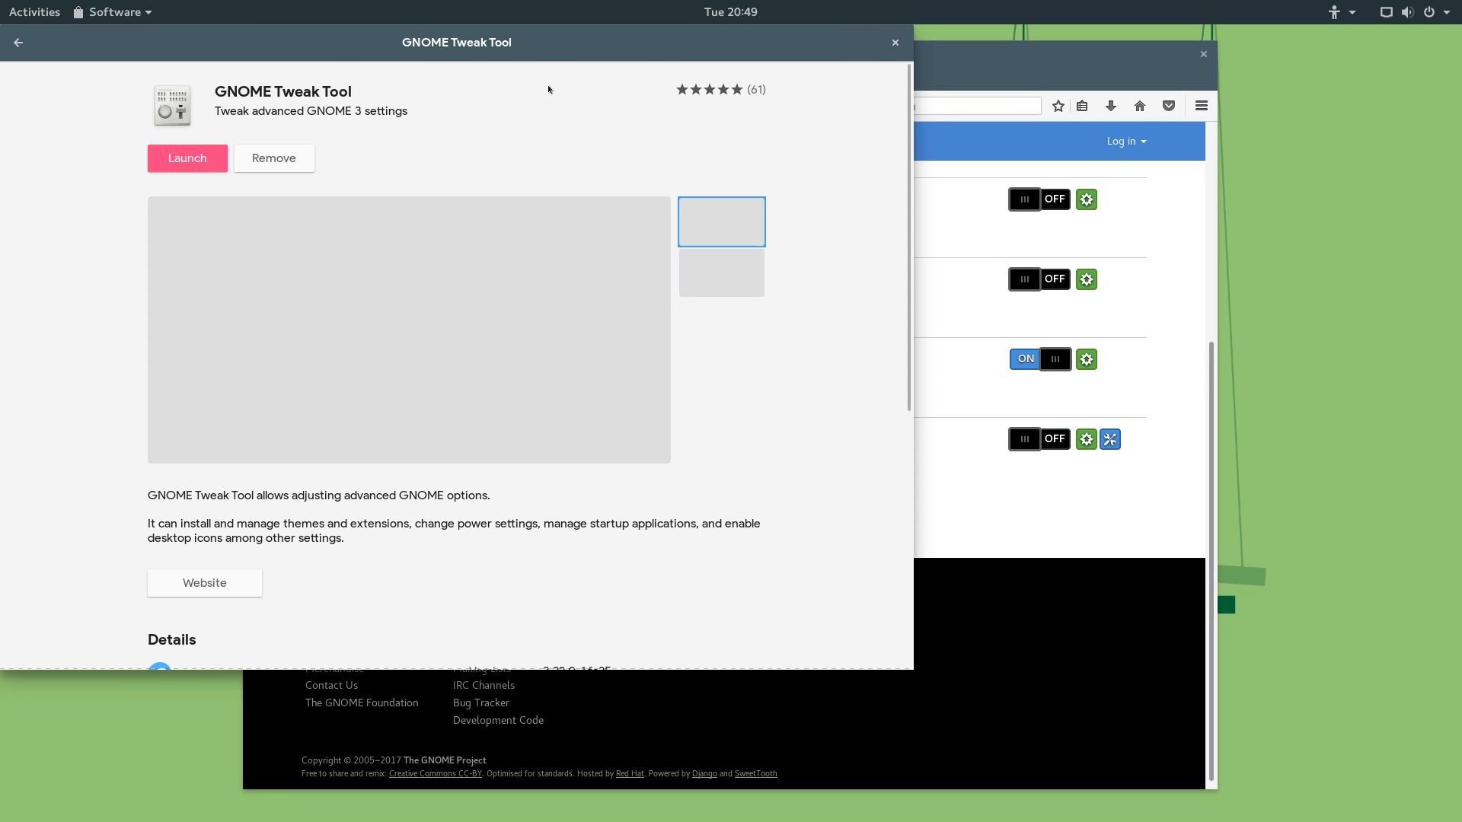
pyautogui.click(35, 11)
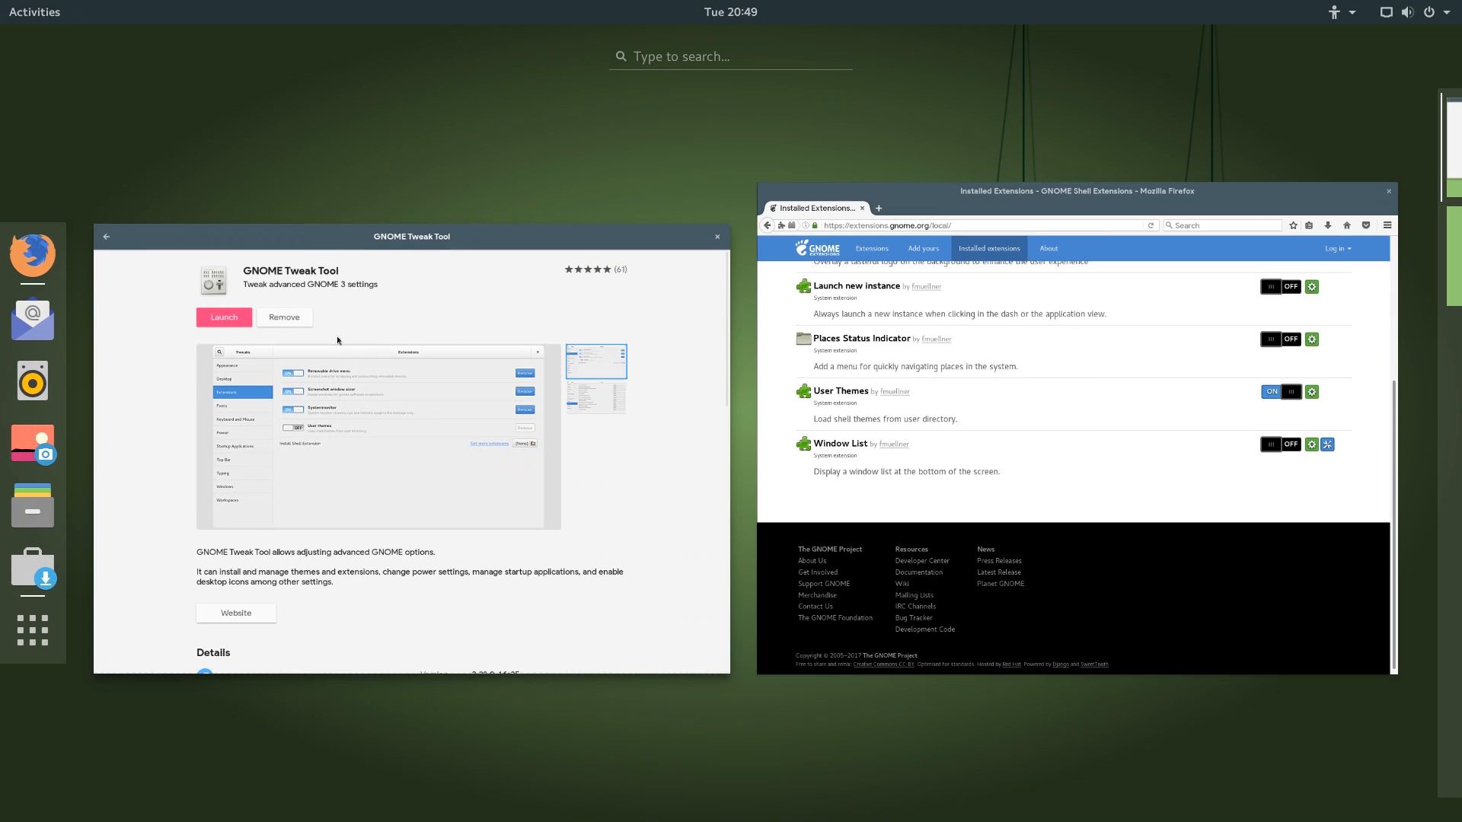
# View the Extensions settings page in GNOME Tweak Tool.
pyautogui.click(224, 316)
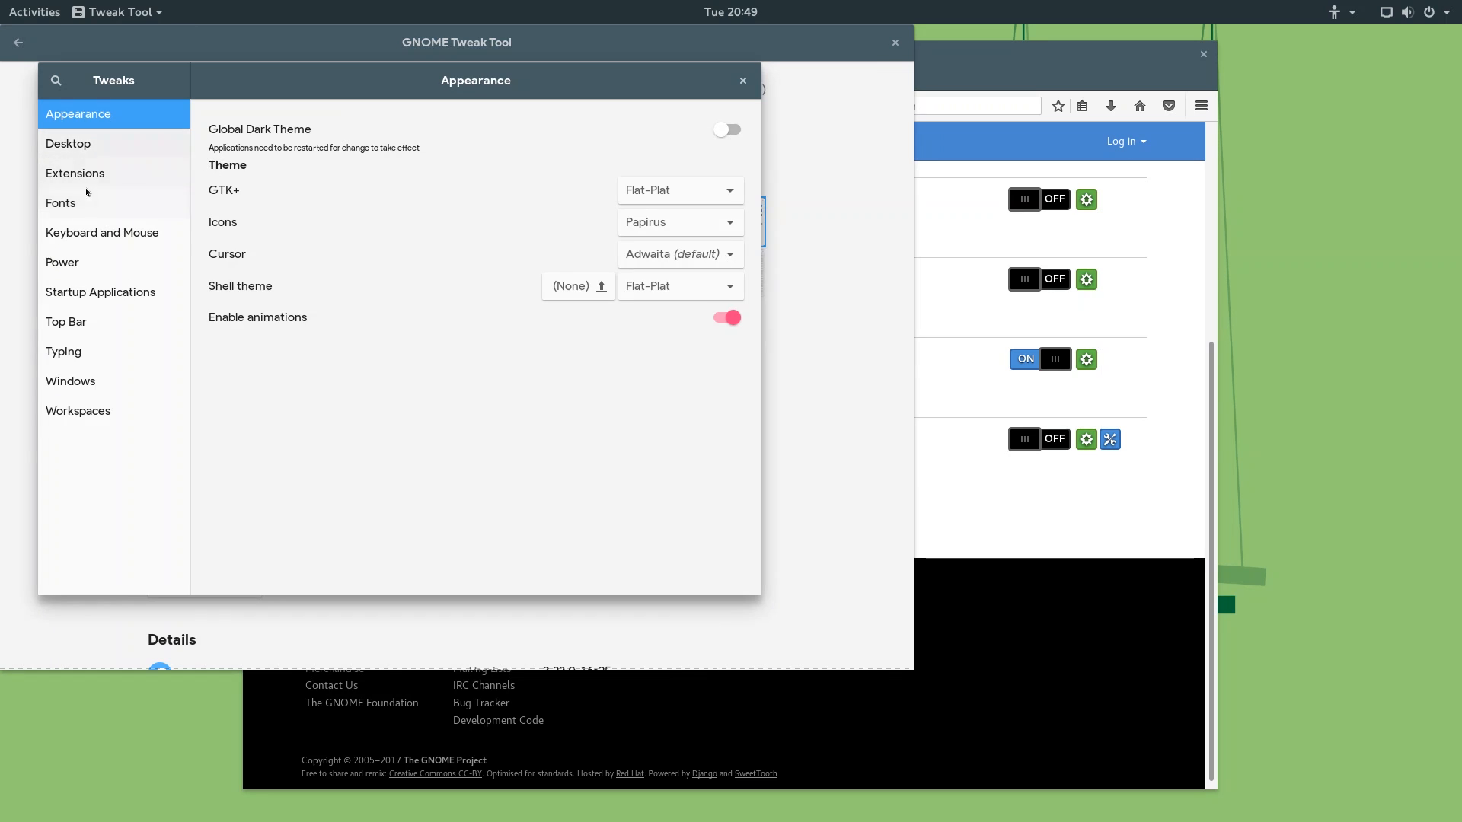
pyautogui.click(75, 172)
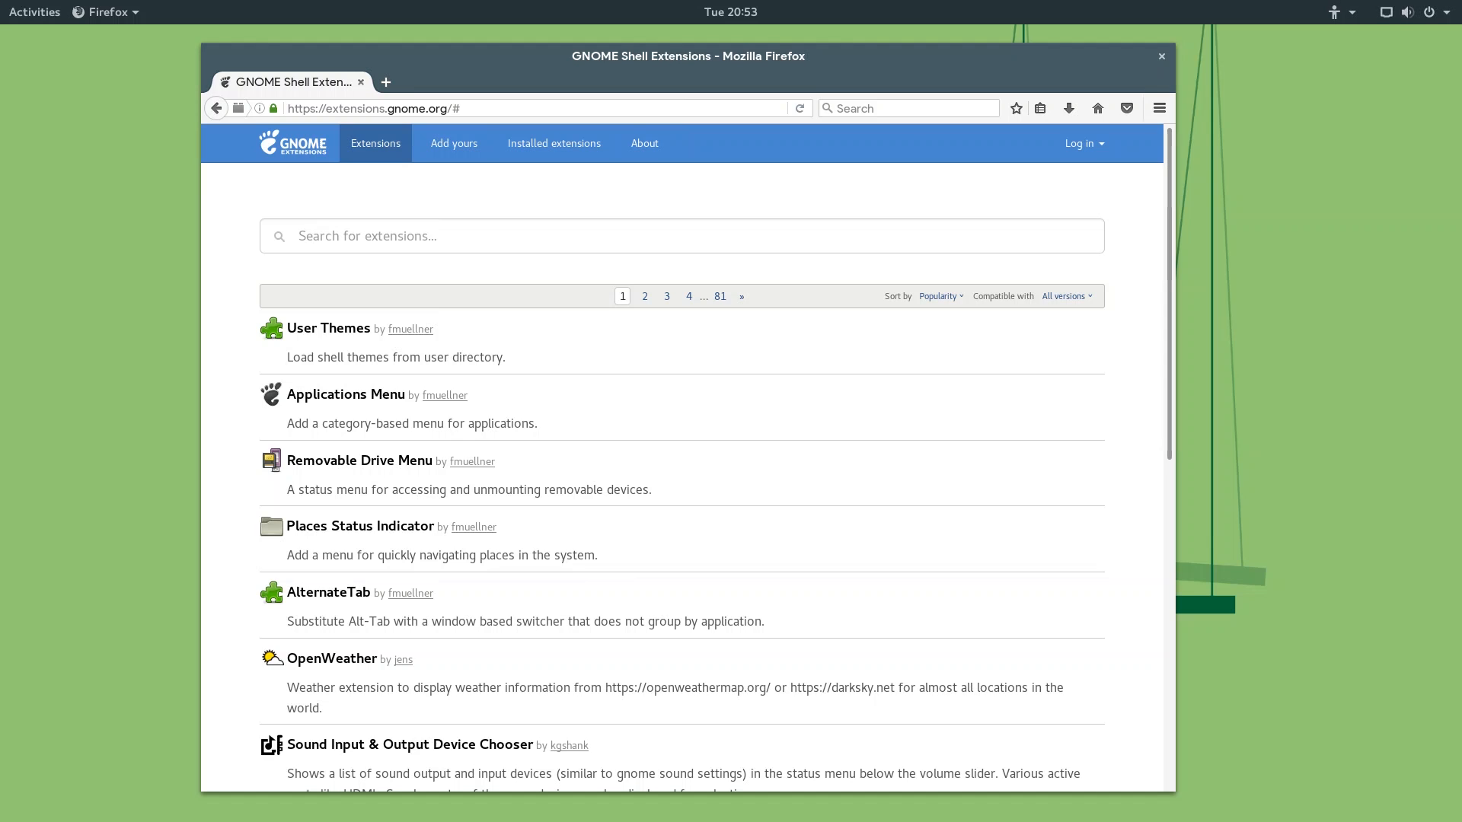
# Search the extensions site for 'dash to panel' and switch the Dash to Panel extension ON.
pyautogui.click(35, 11)
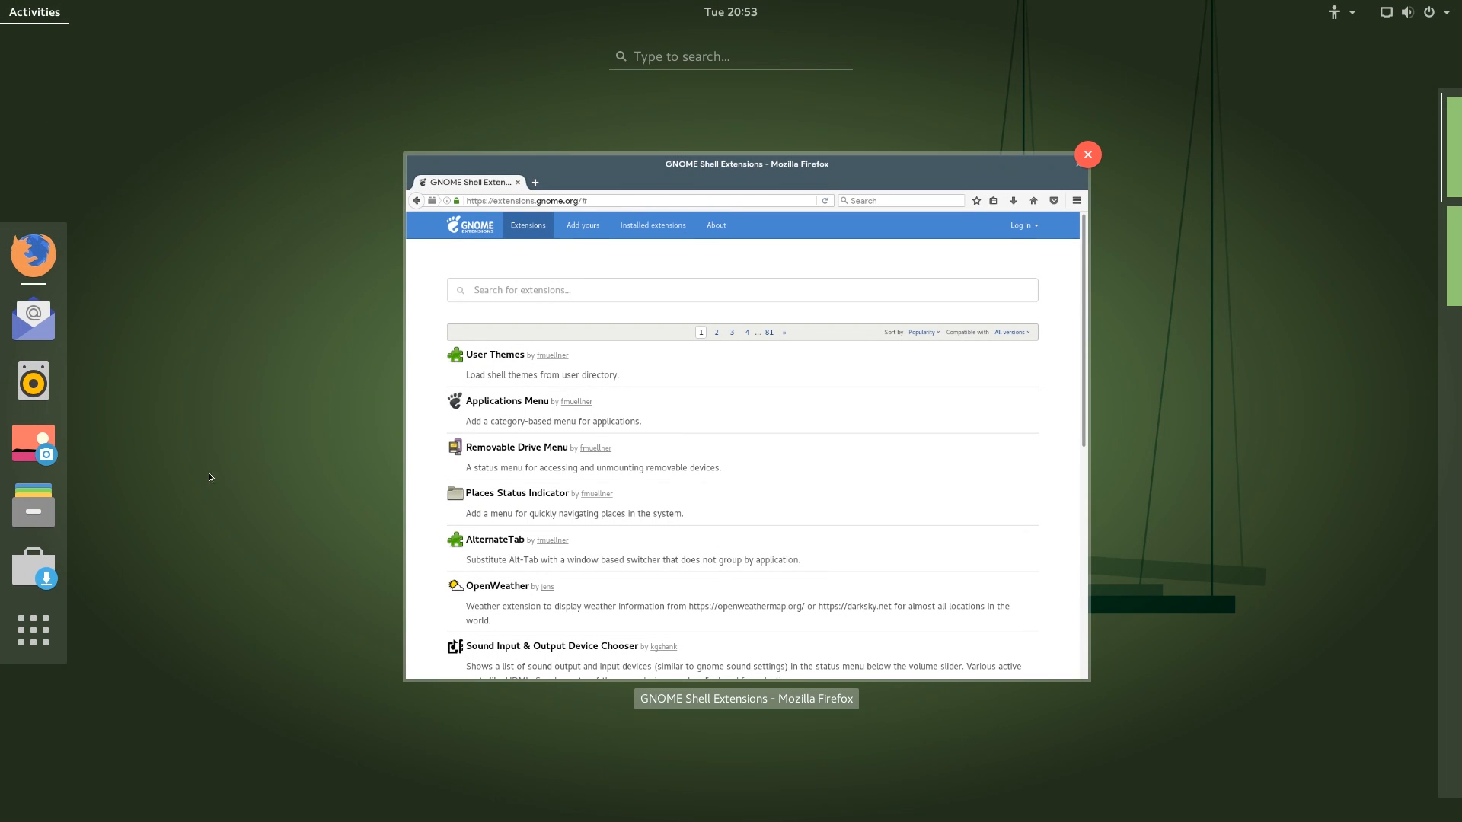
pyautogui.doubleClick(746, 165)
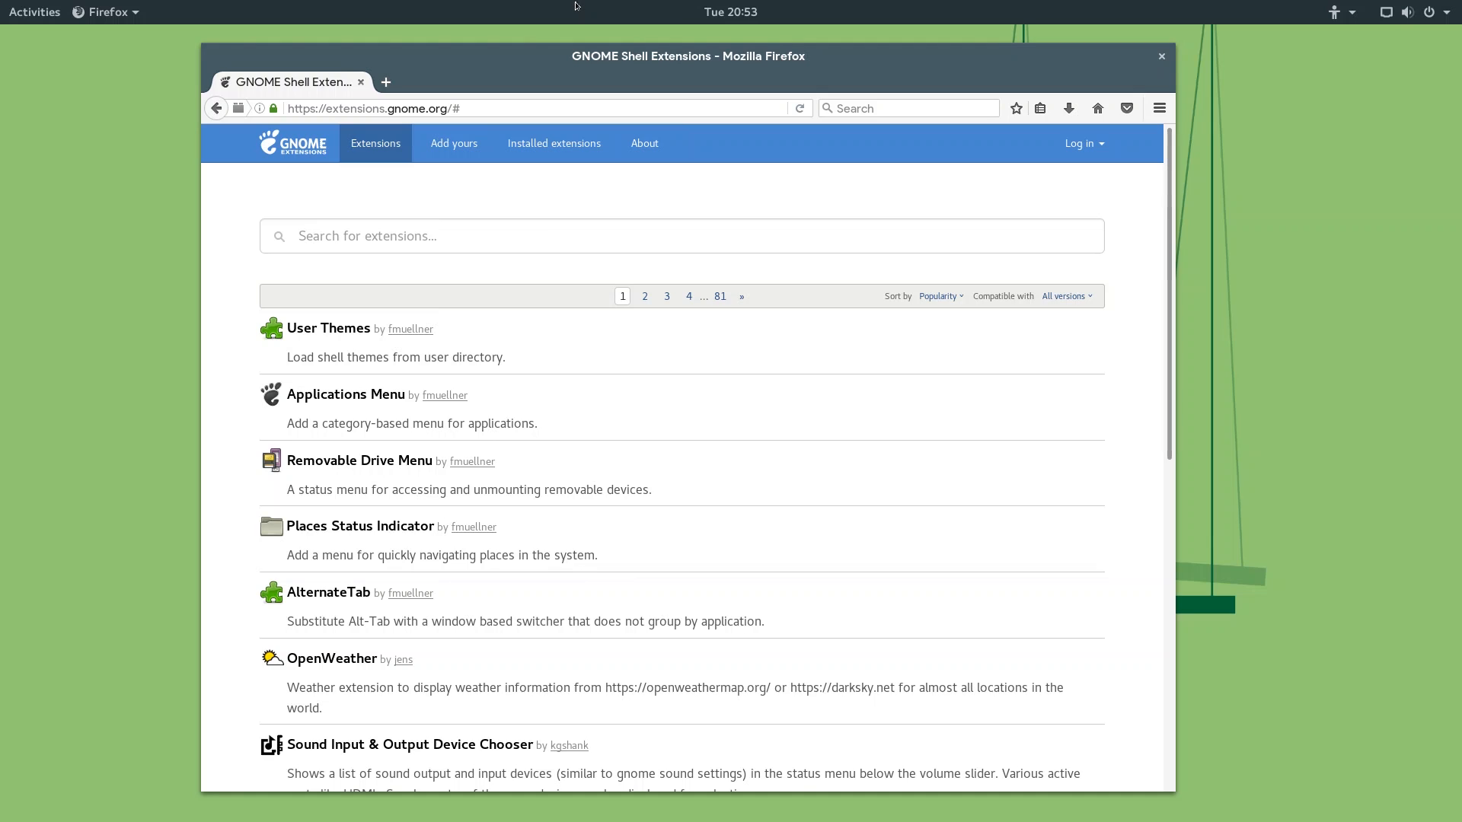
pyautogui.write('das')
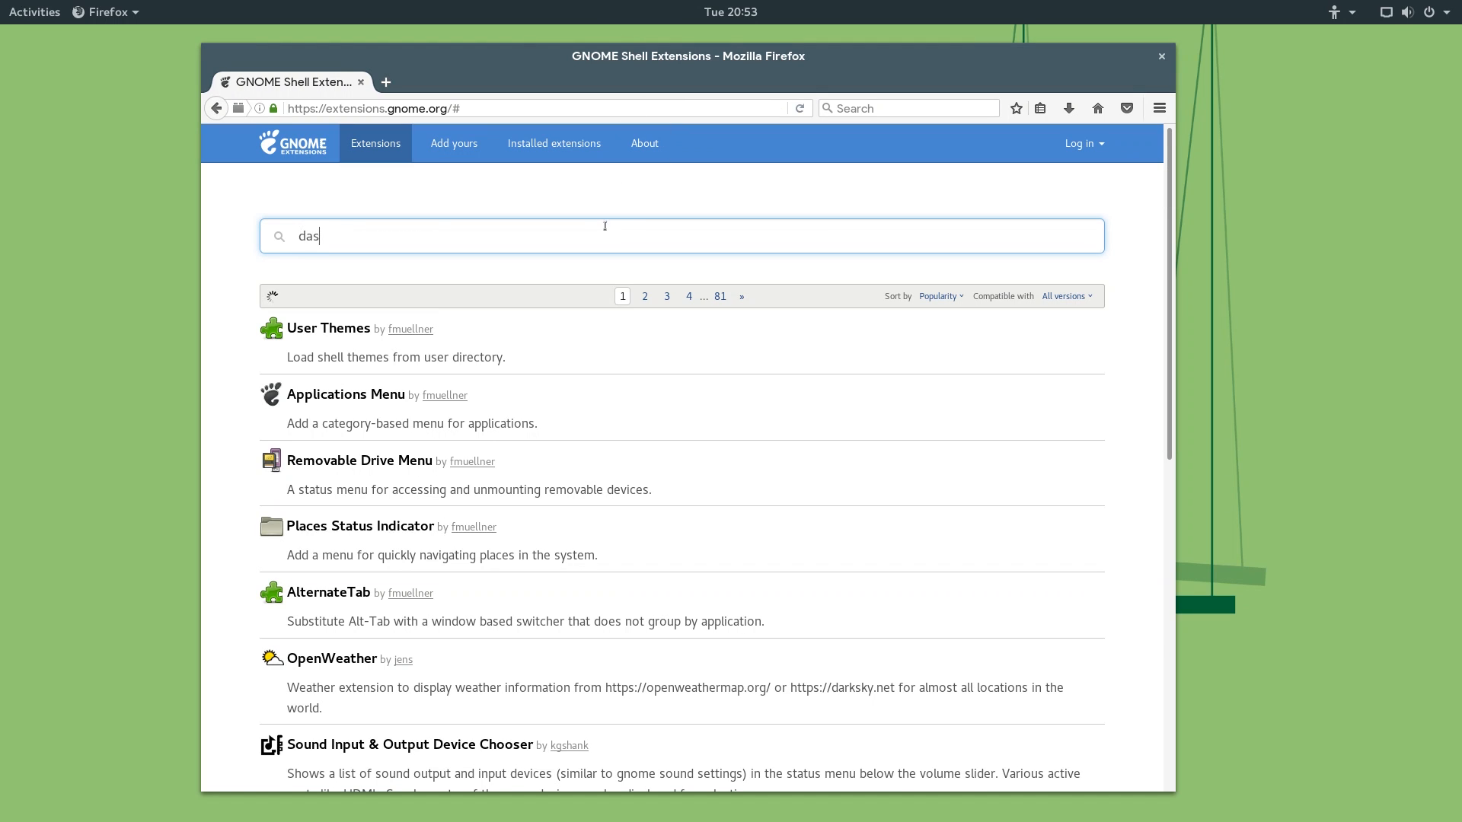
pyautogui.write('h to panel')
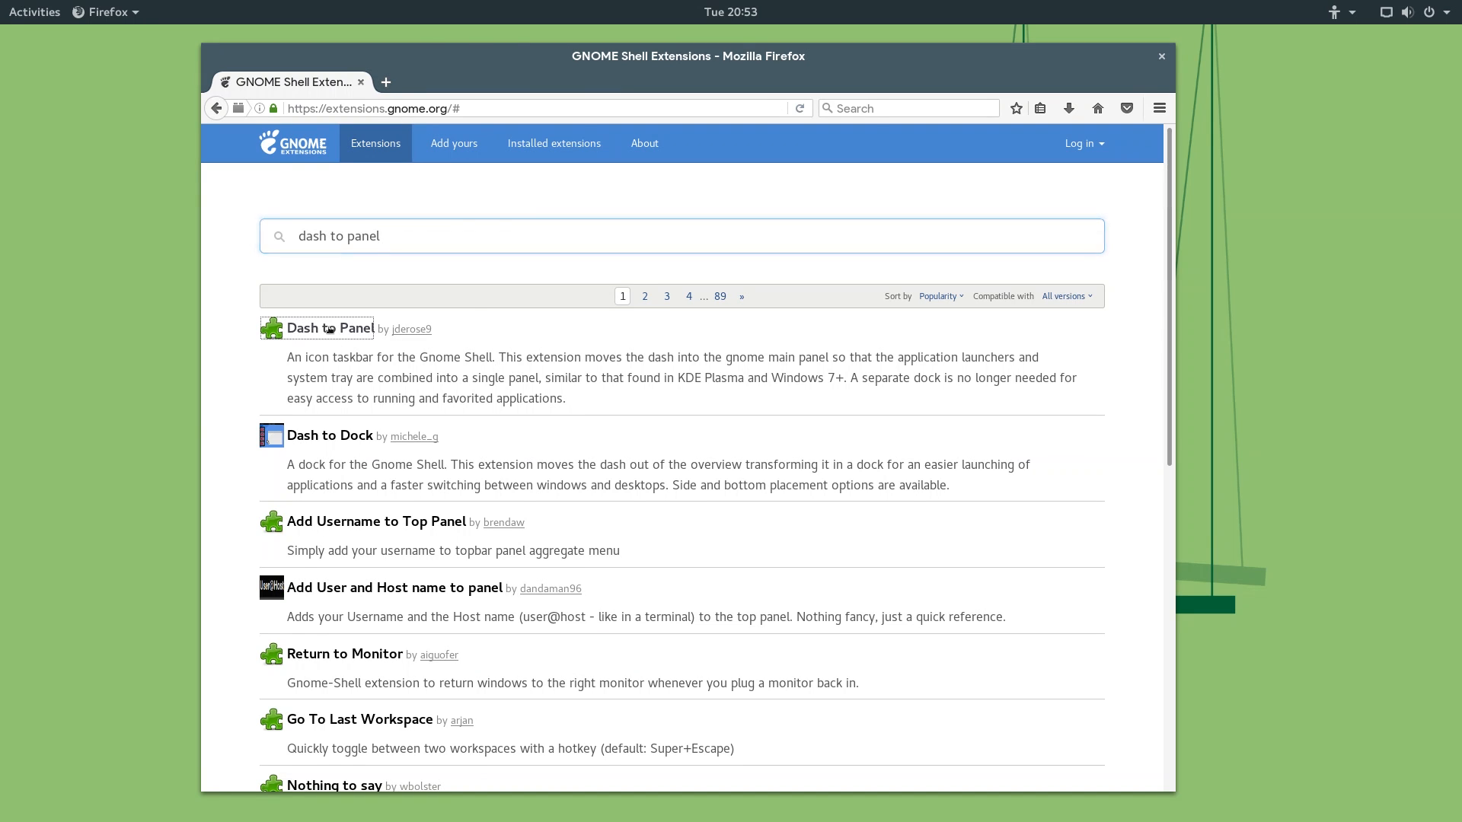
pyautogui.click(328, 329)
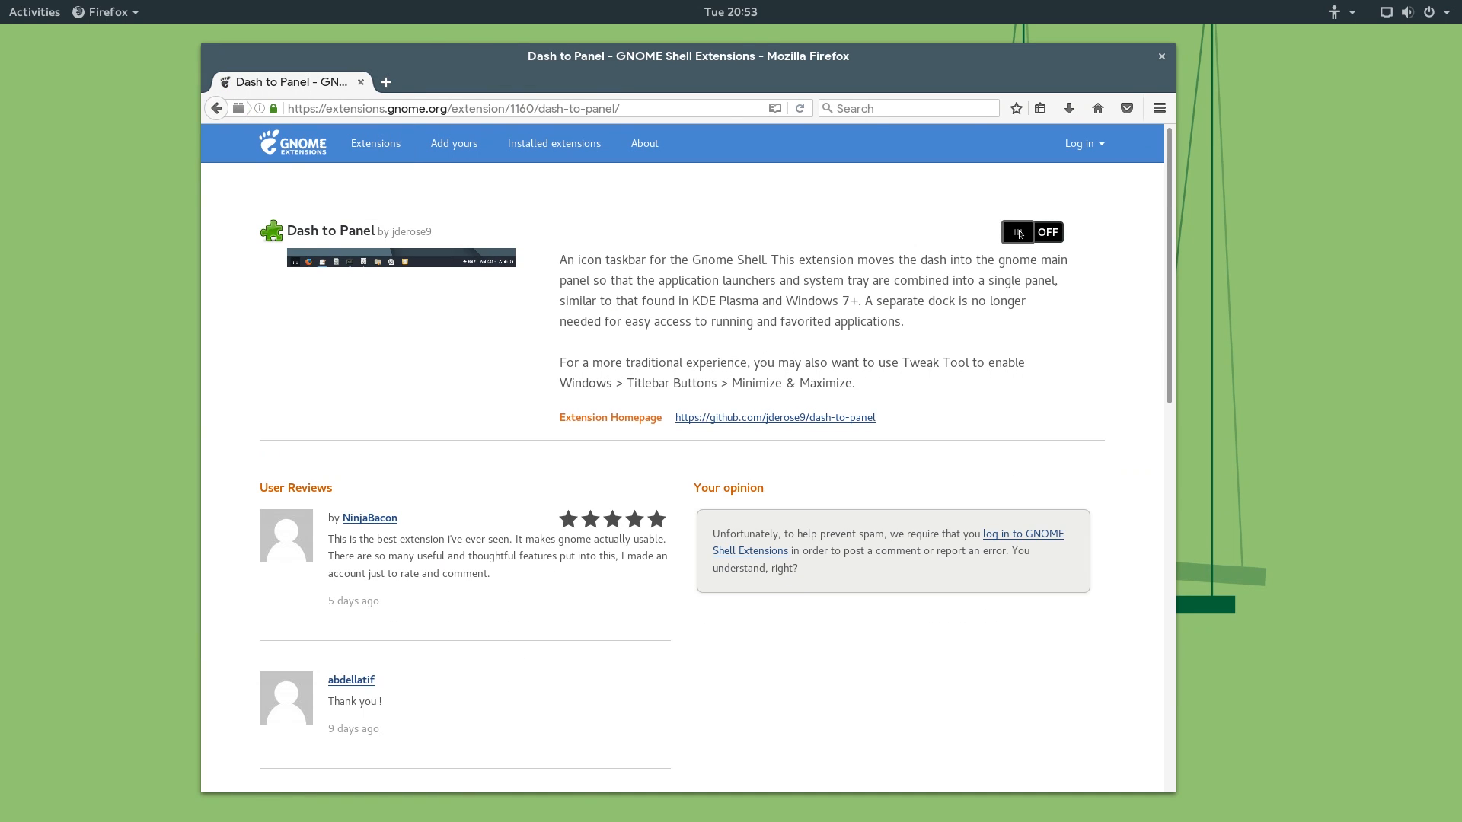
pyautogui.click(1031, 232)
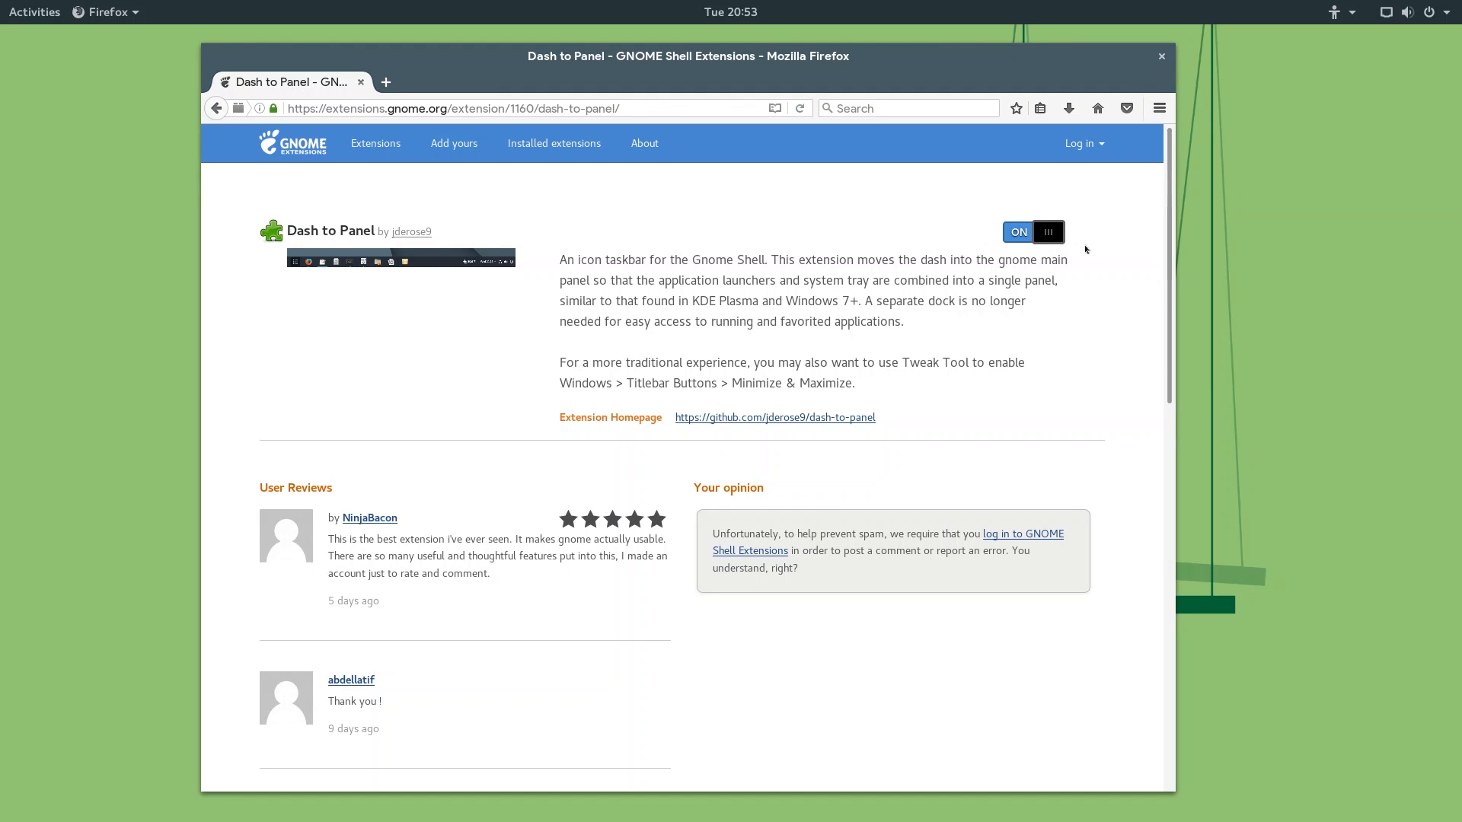
pyautogui.click(1019, 231)
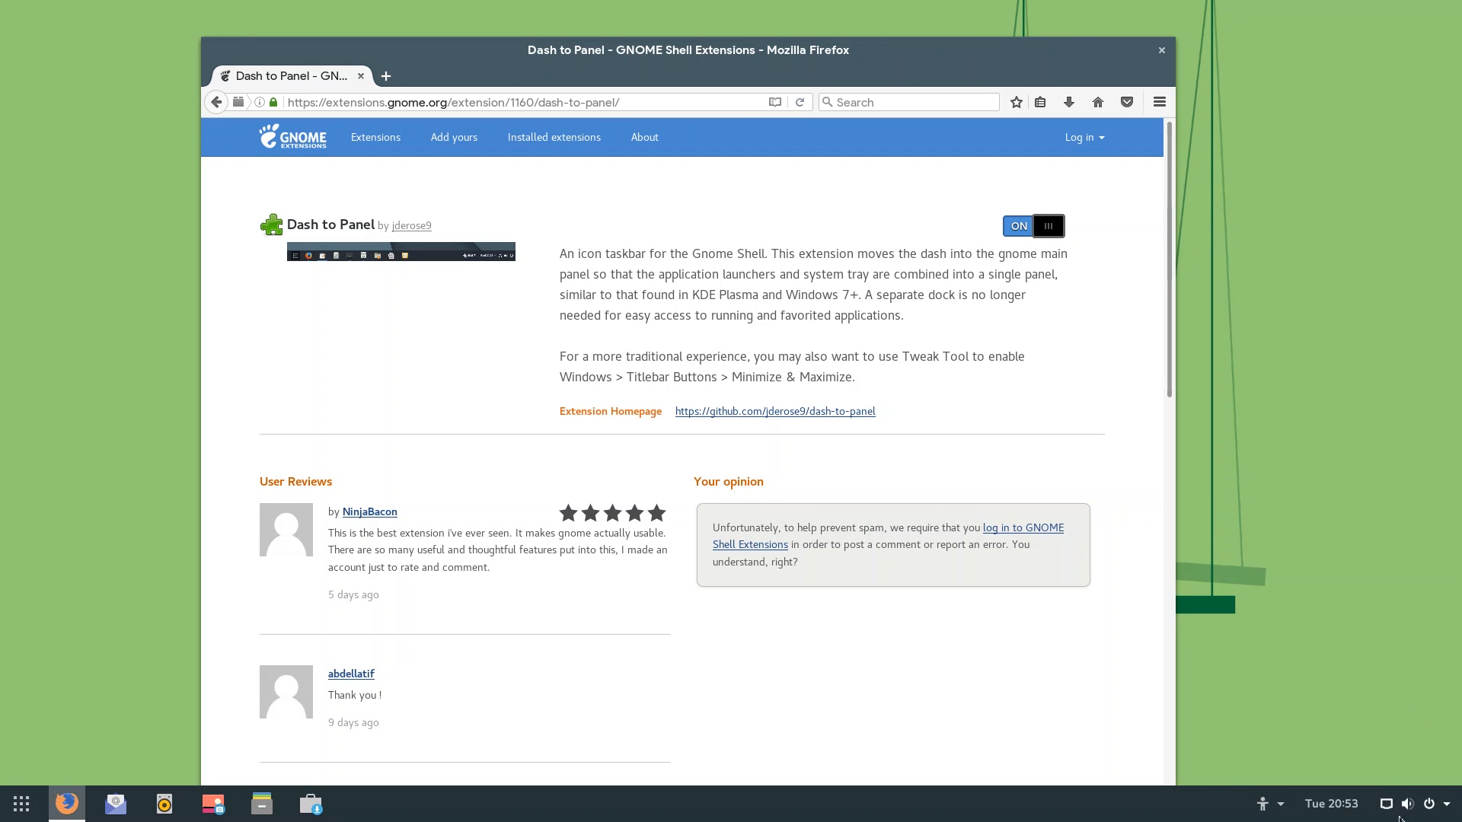
pyautogui.moveTo(161, 732)
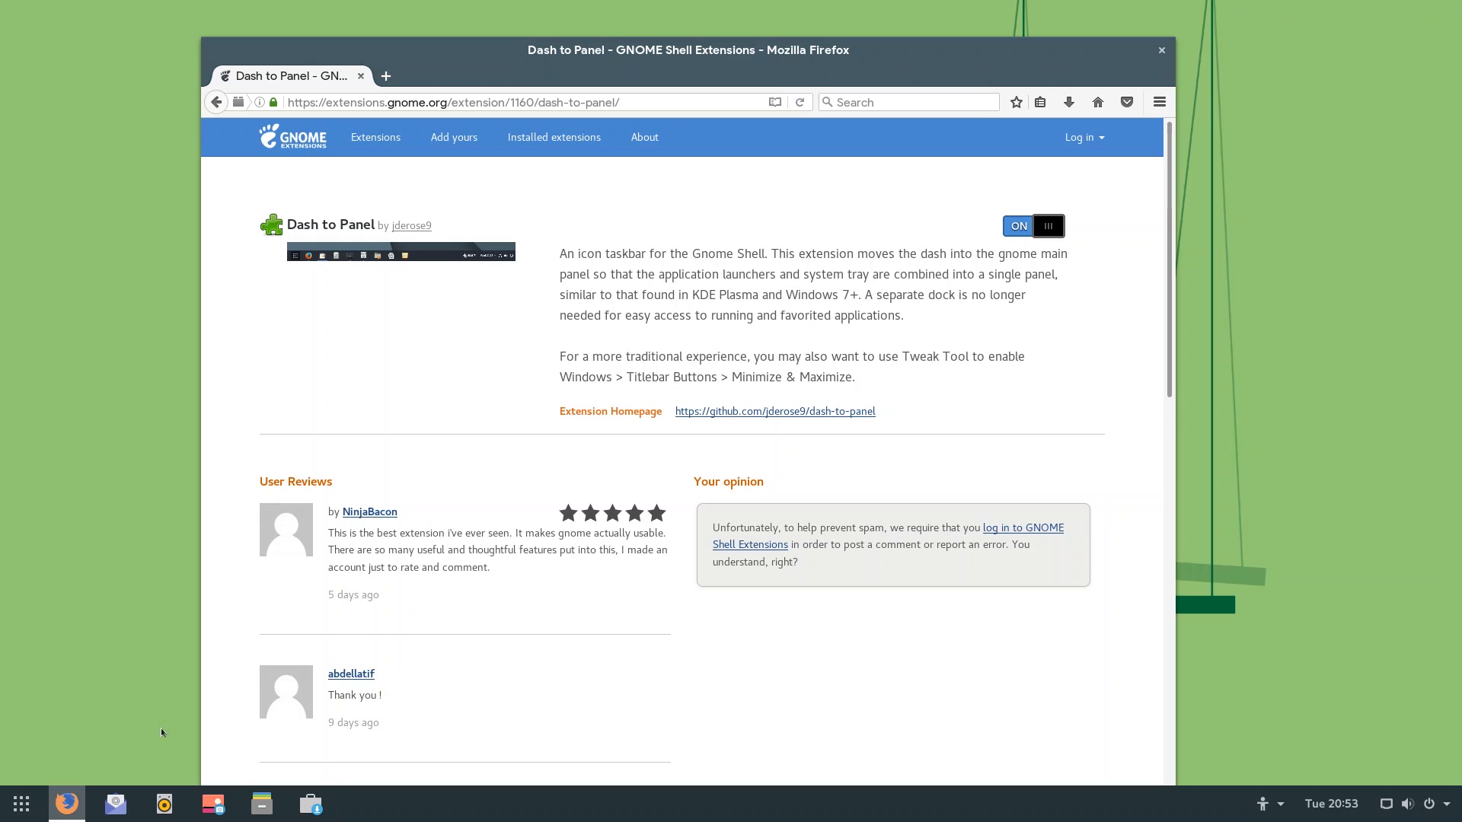
pyautogui.click(1160, 50)
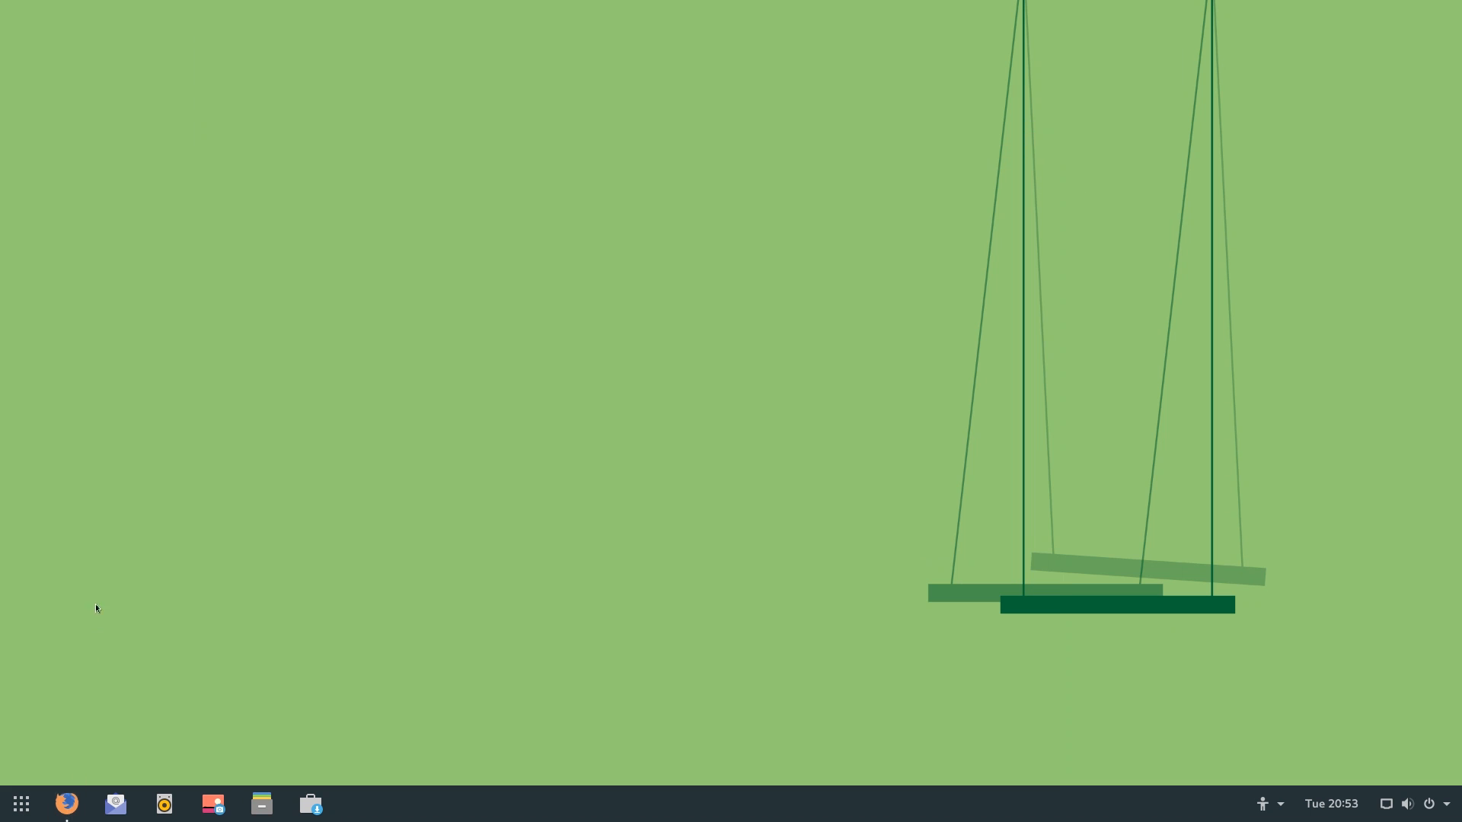
pyautogui.click(66, 803)
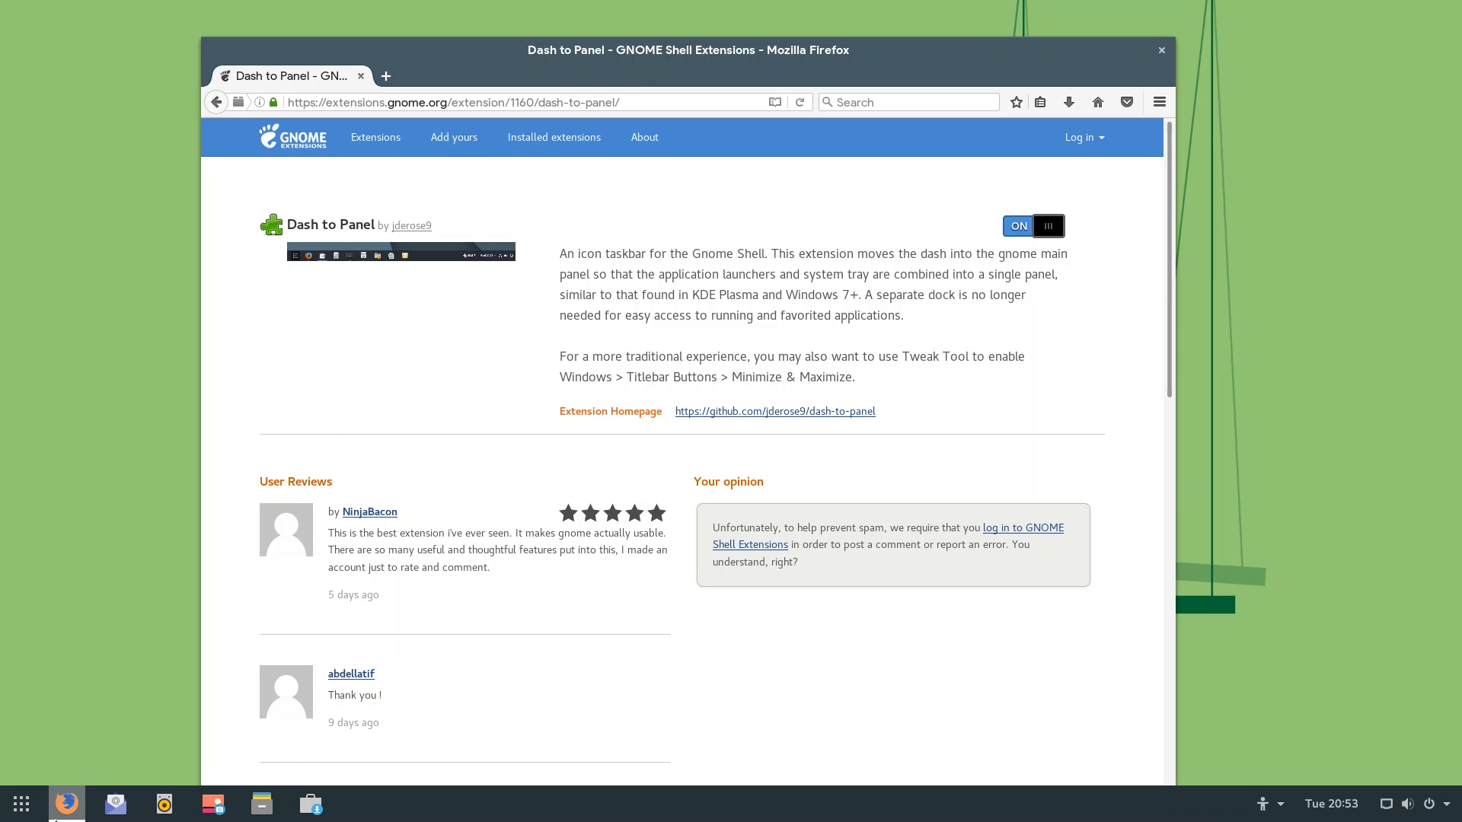
pyautogui.moveTo(64, 802)
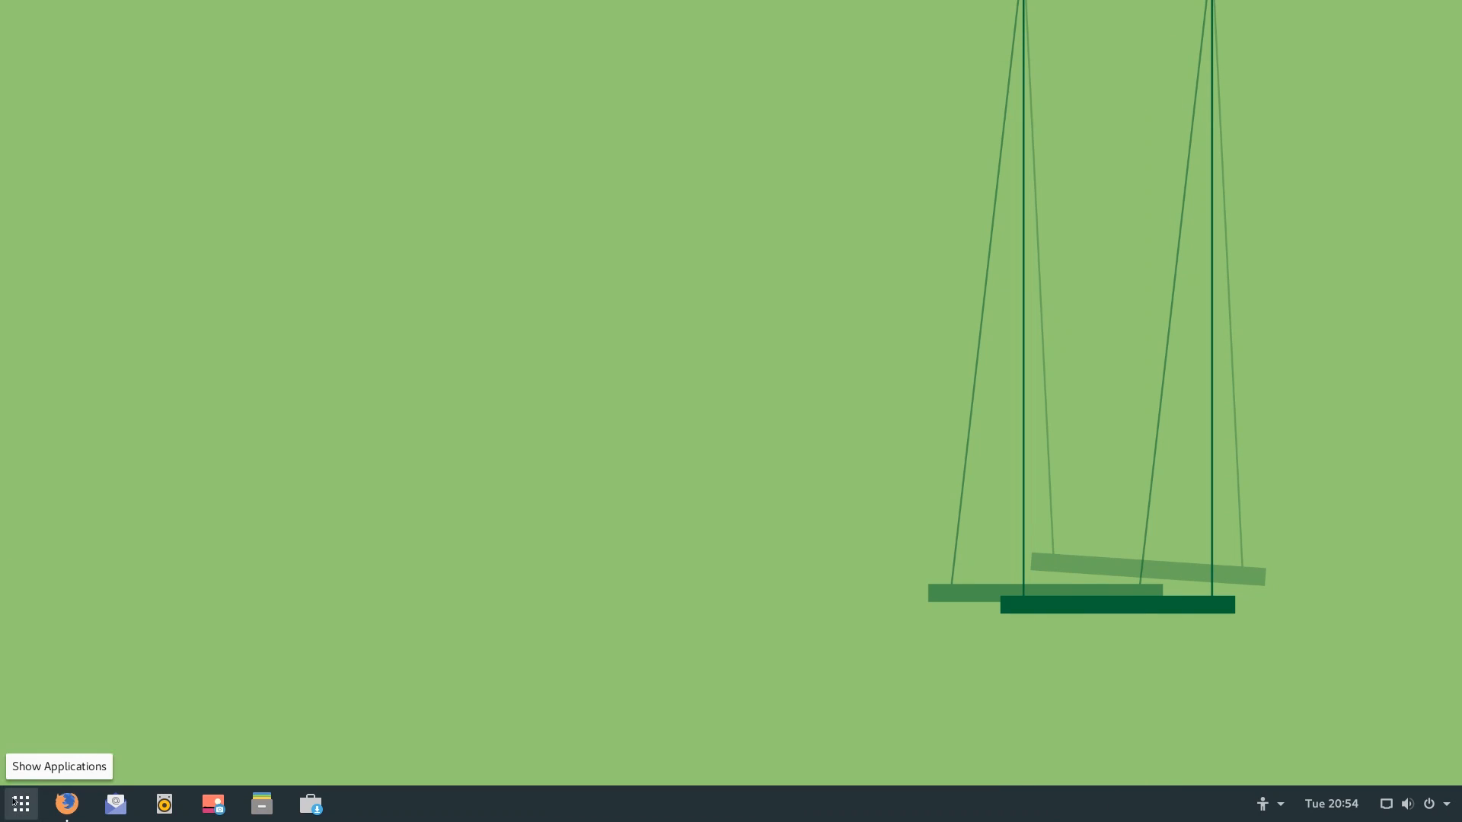
pyautogui.click(20, 802)
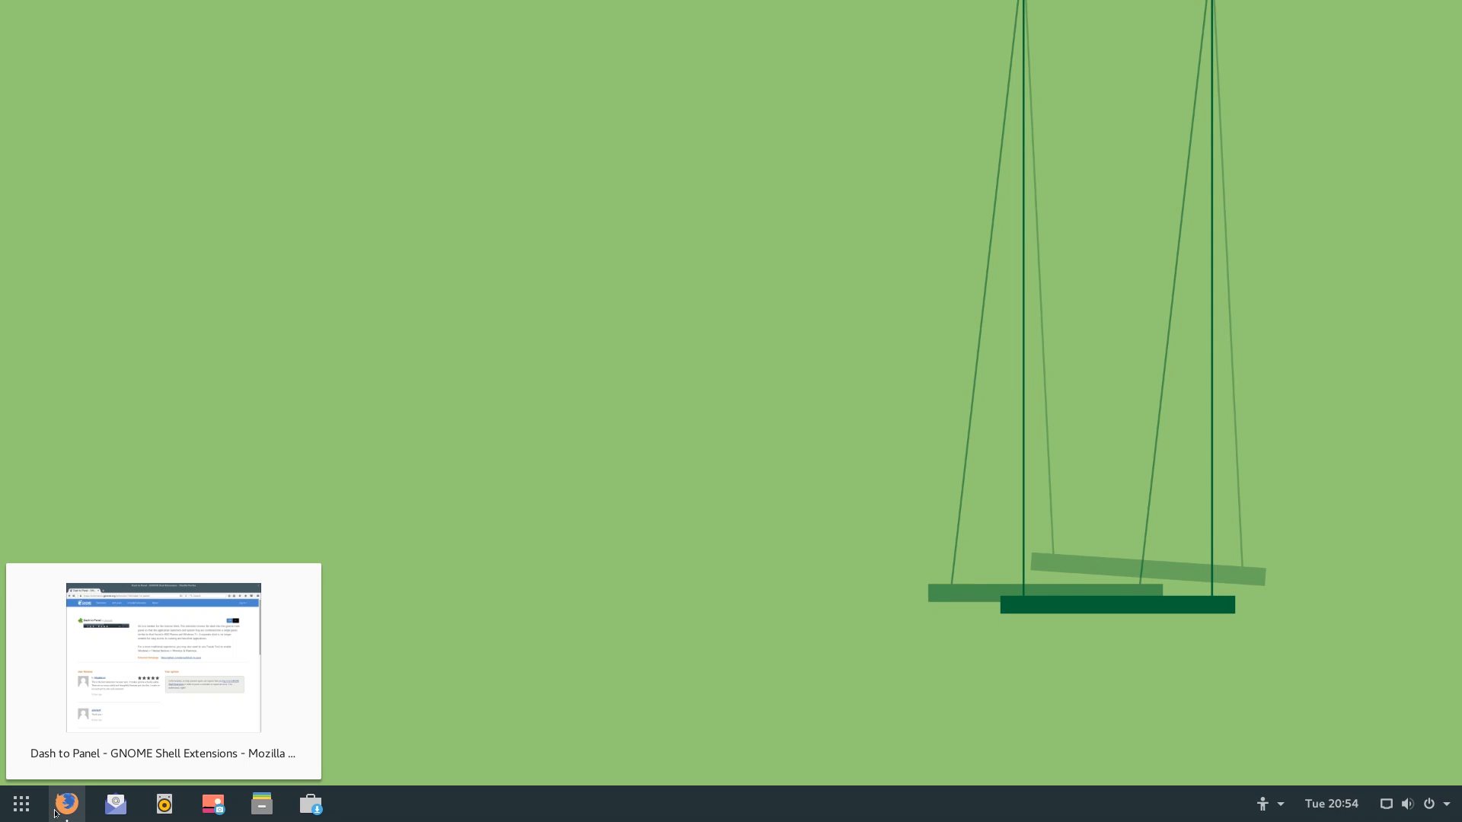
pyautogui.click(160, 655)
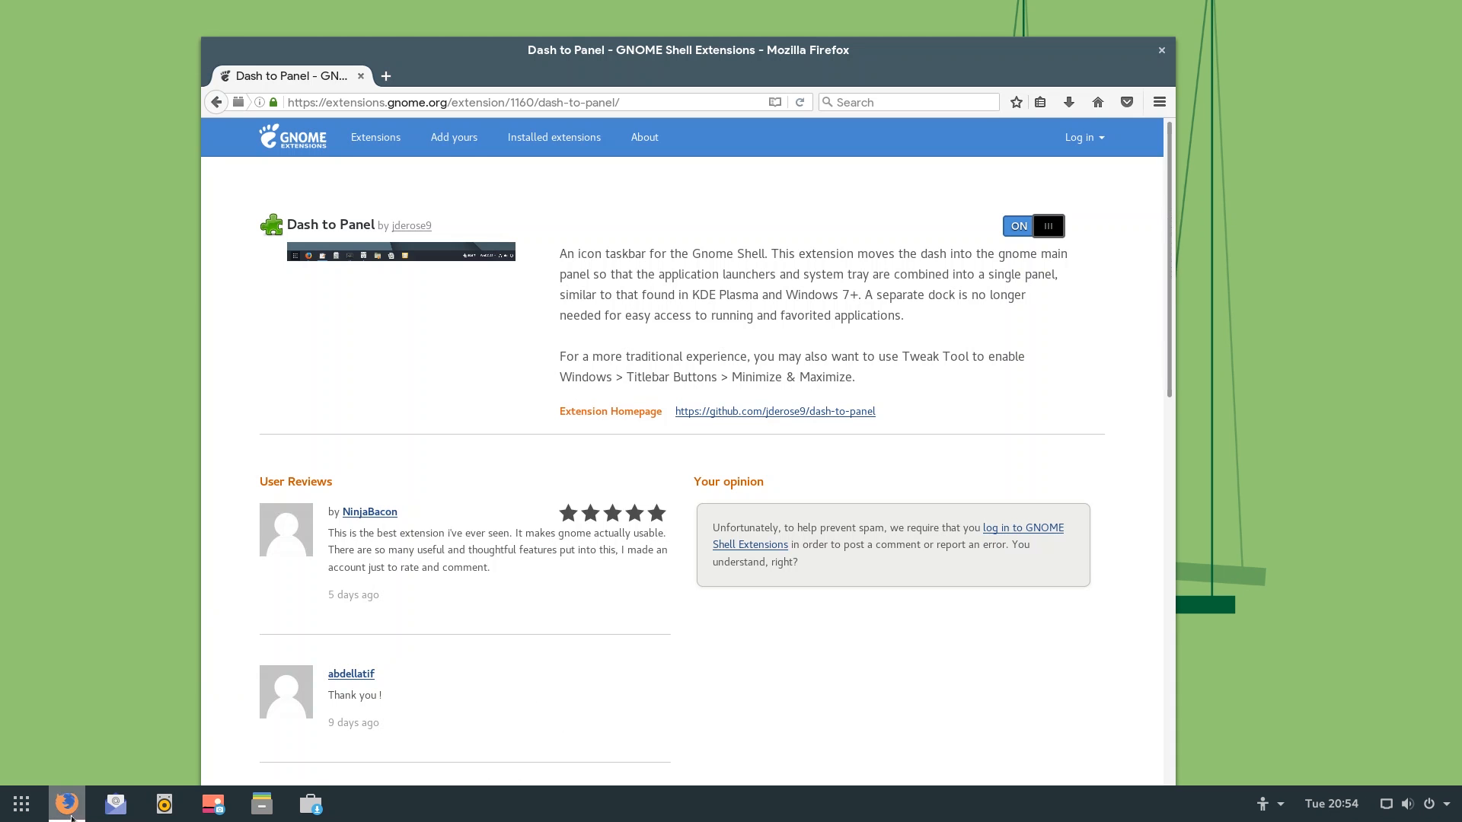
pyautogui.click(20, 802)
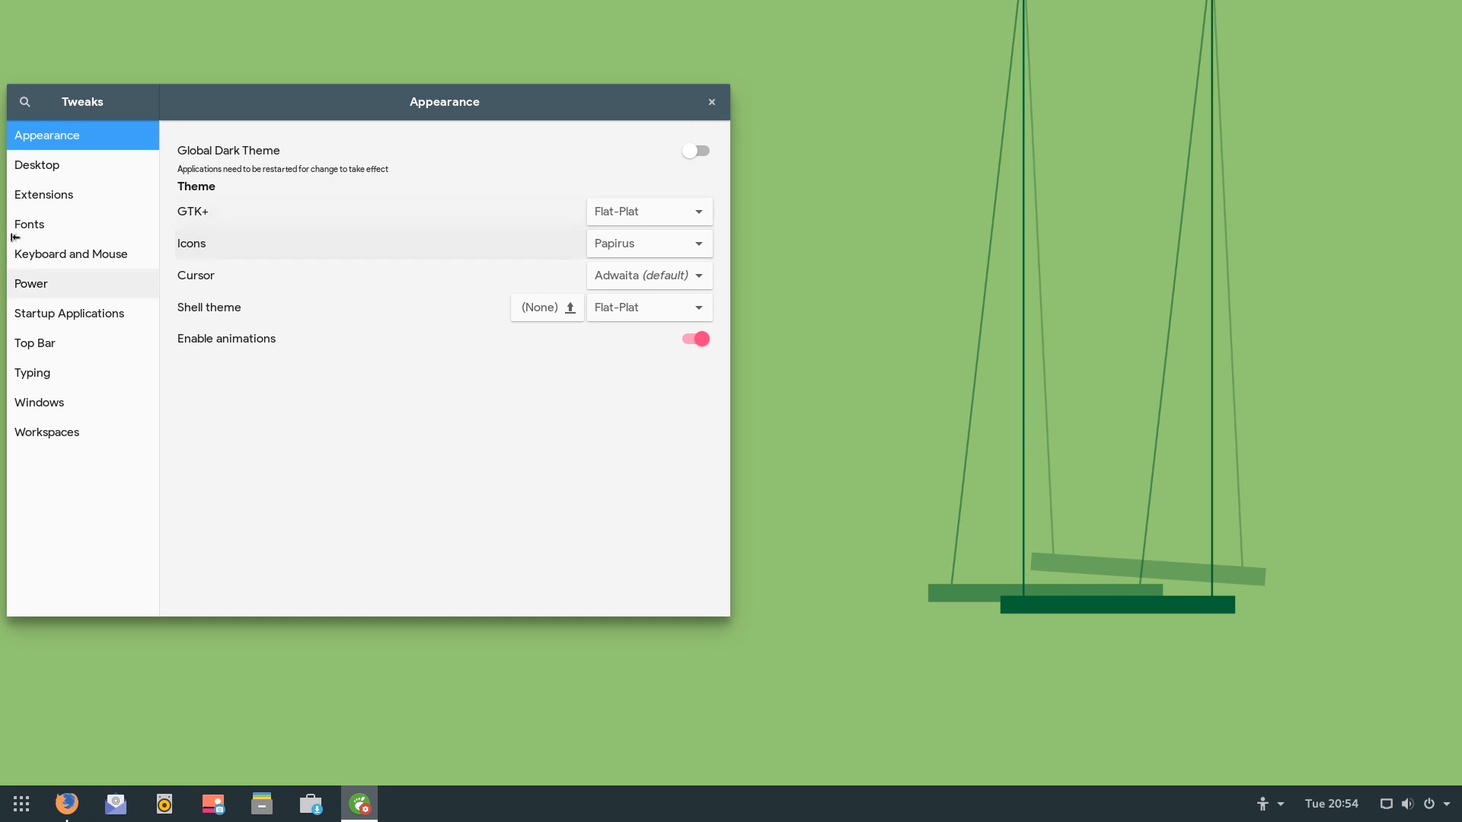
# Browse Dash to Panel's Position, Behavior and Fine-Tune settings in Tweak Tool without changes, then close them.
pyautogui.click(42, 194)
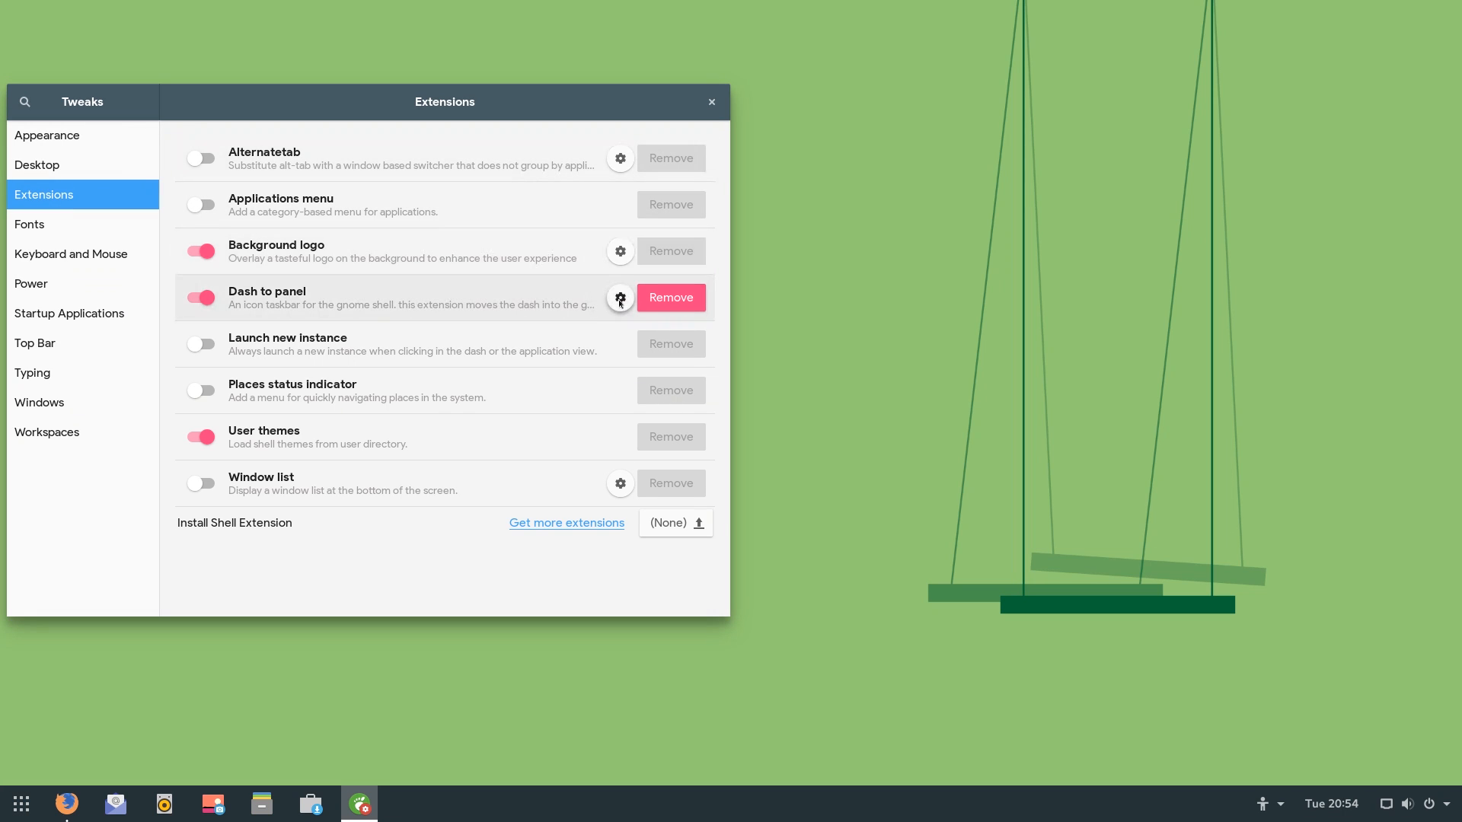
pyautogui.click(620, 297)
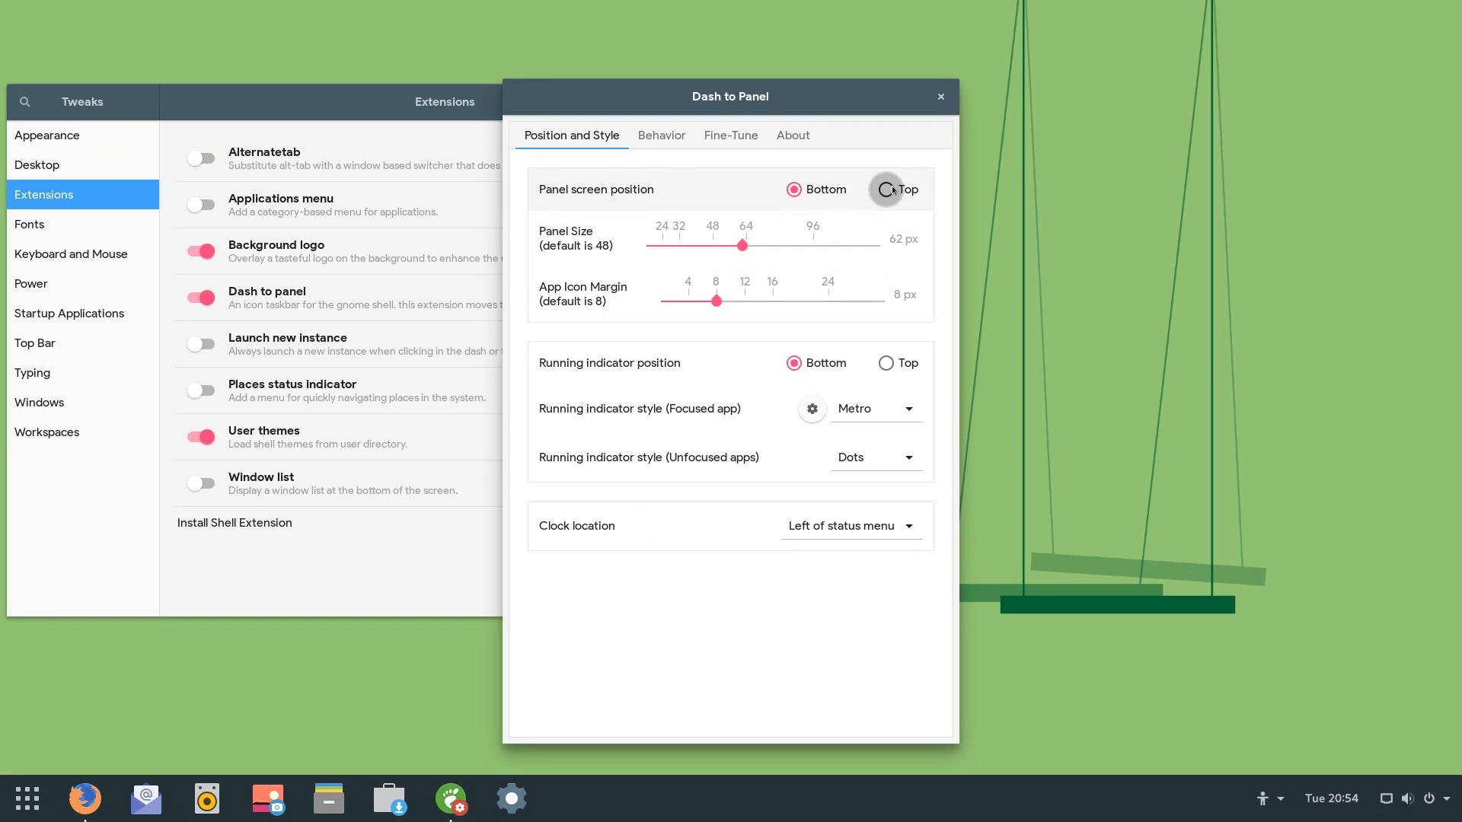
pyautogui.click(661, 136)
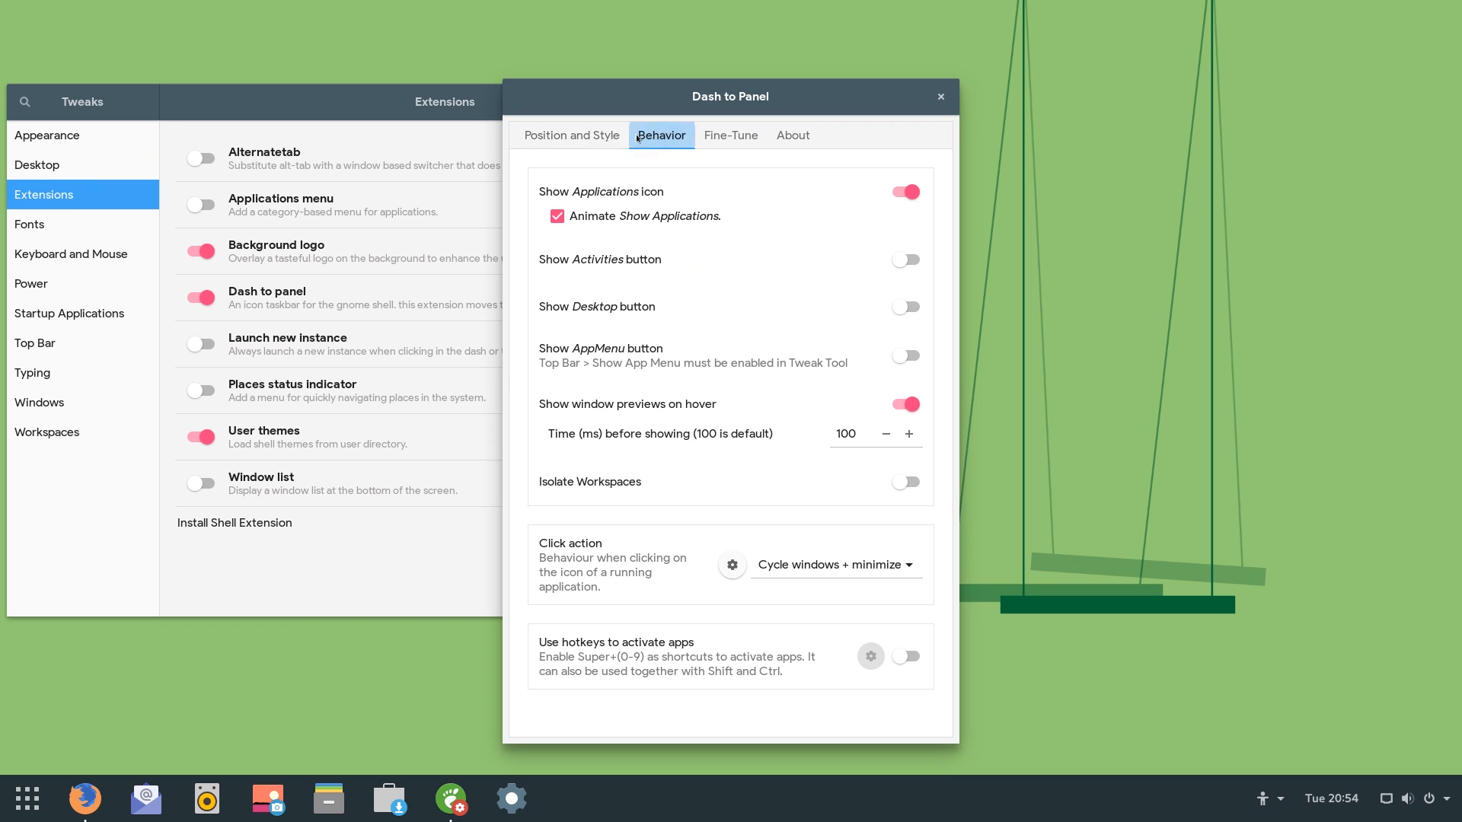
pyautogui.click(729, 136)
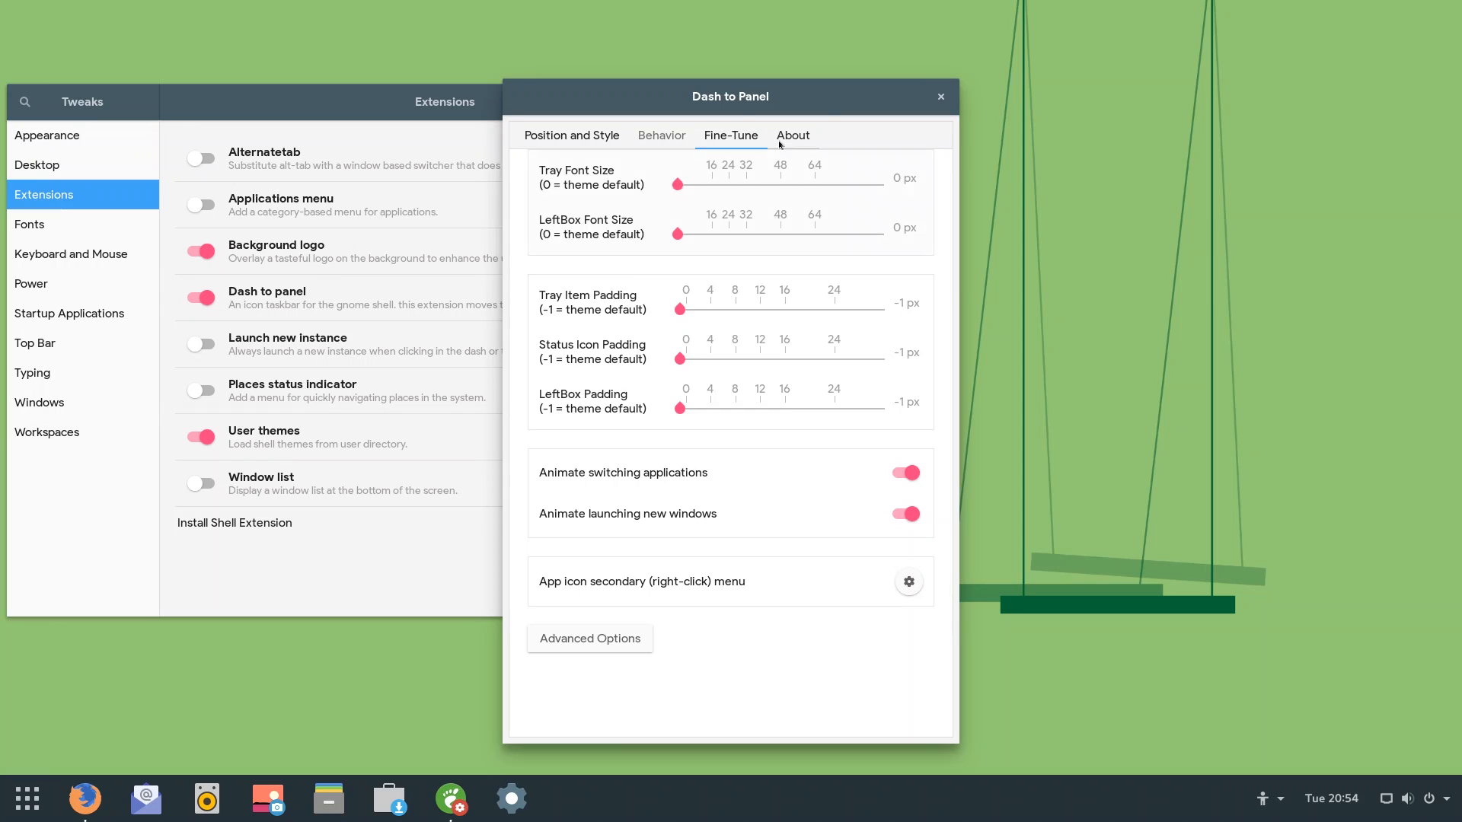
pyautogui.click(570, 135)
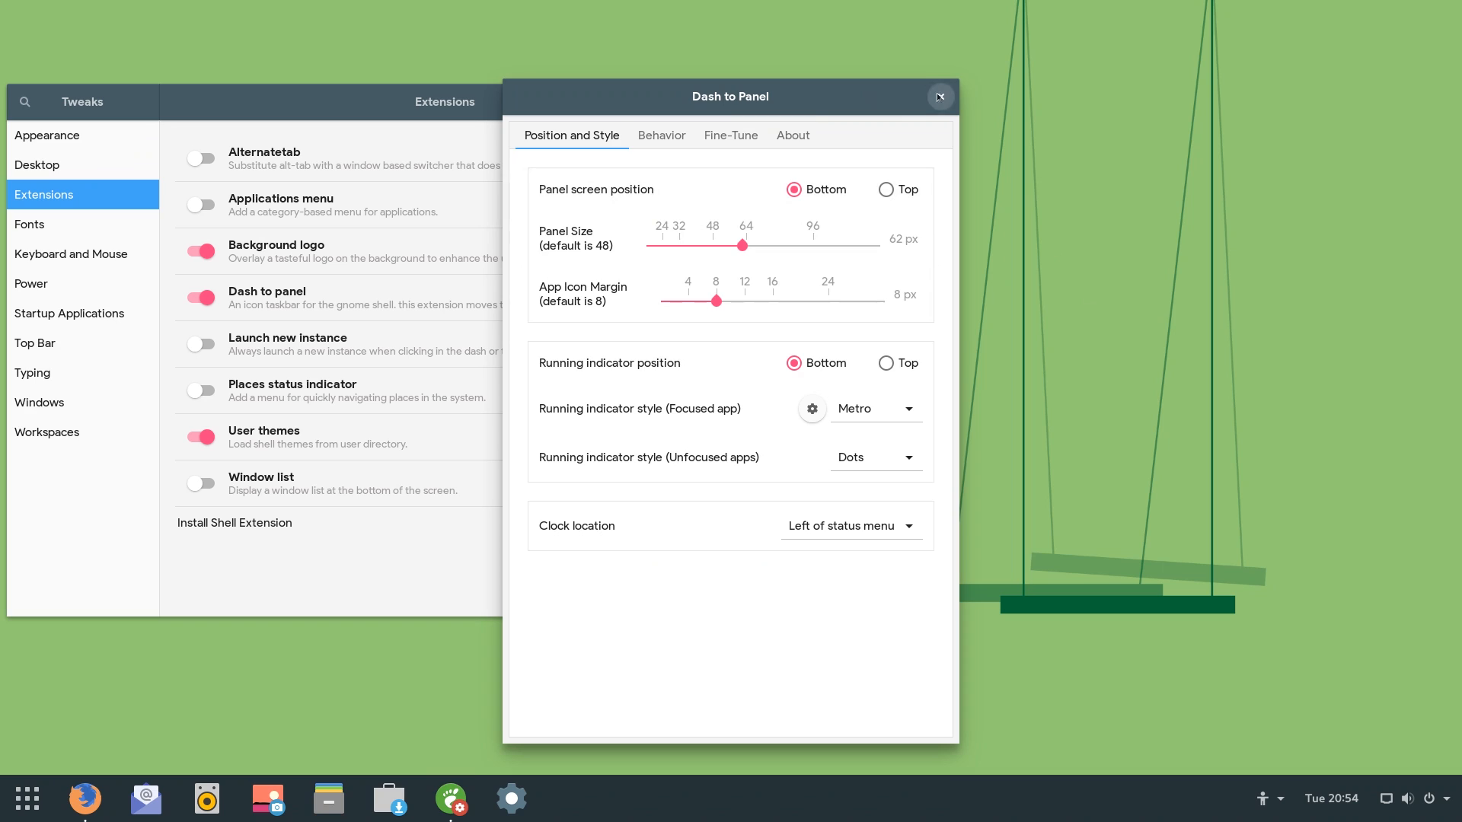
pyautogui.click(940, 97)
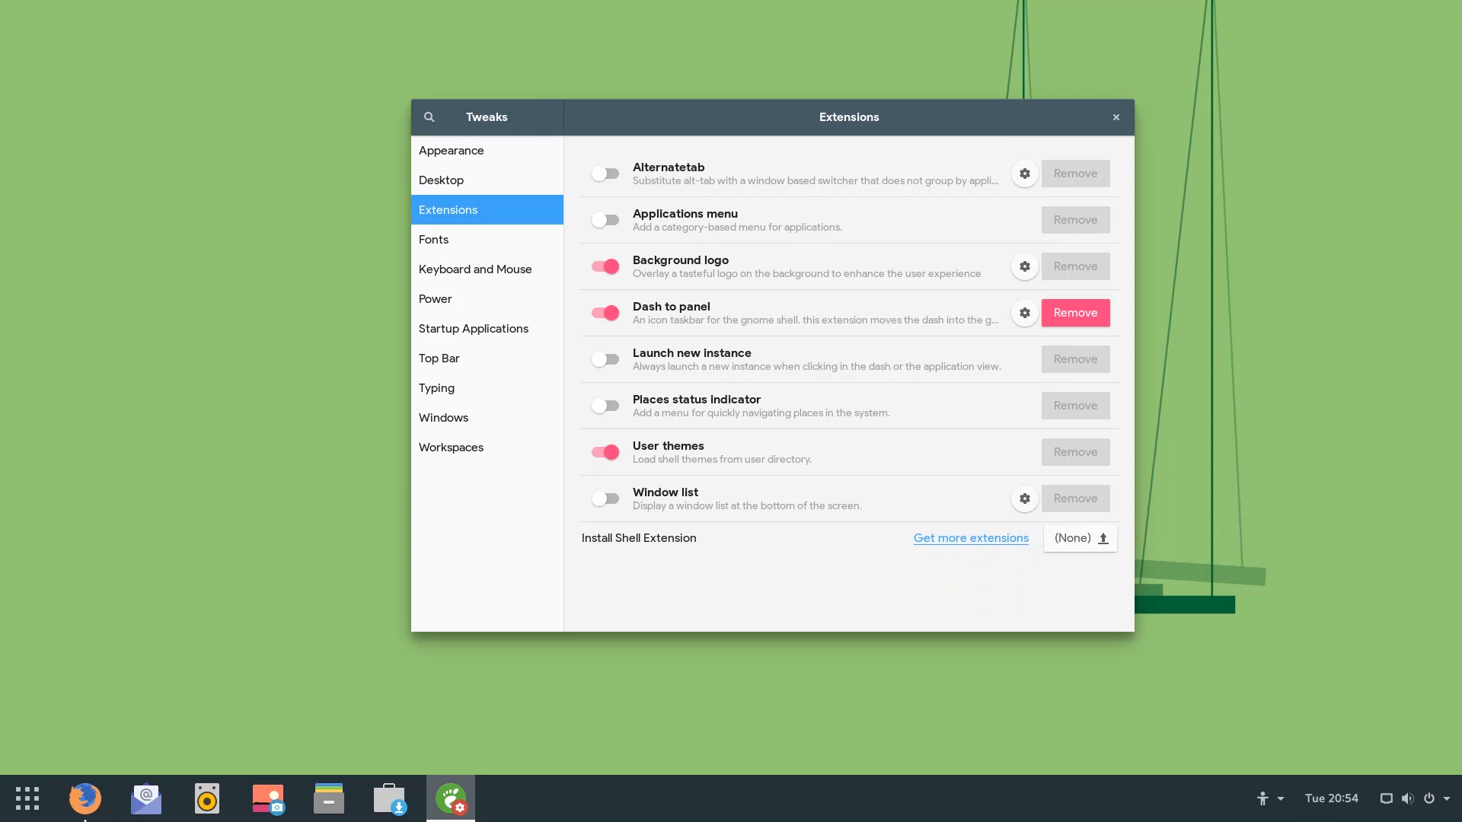
pyautogui.click(970, 537)
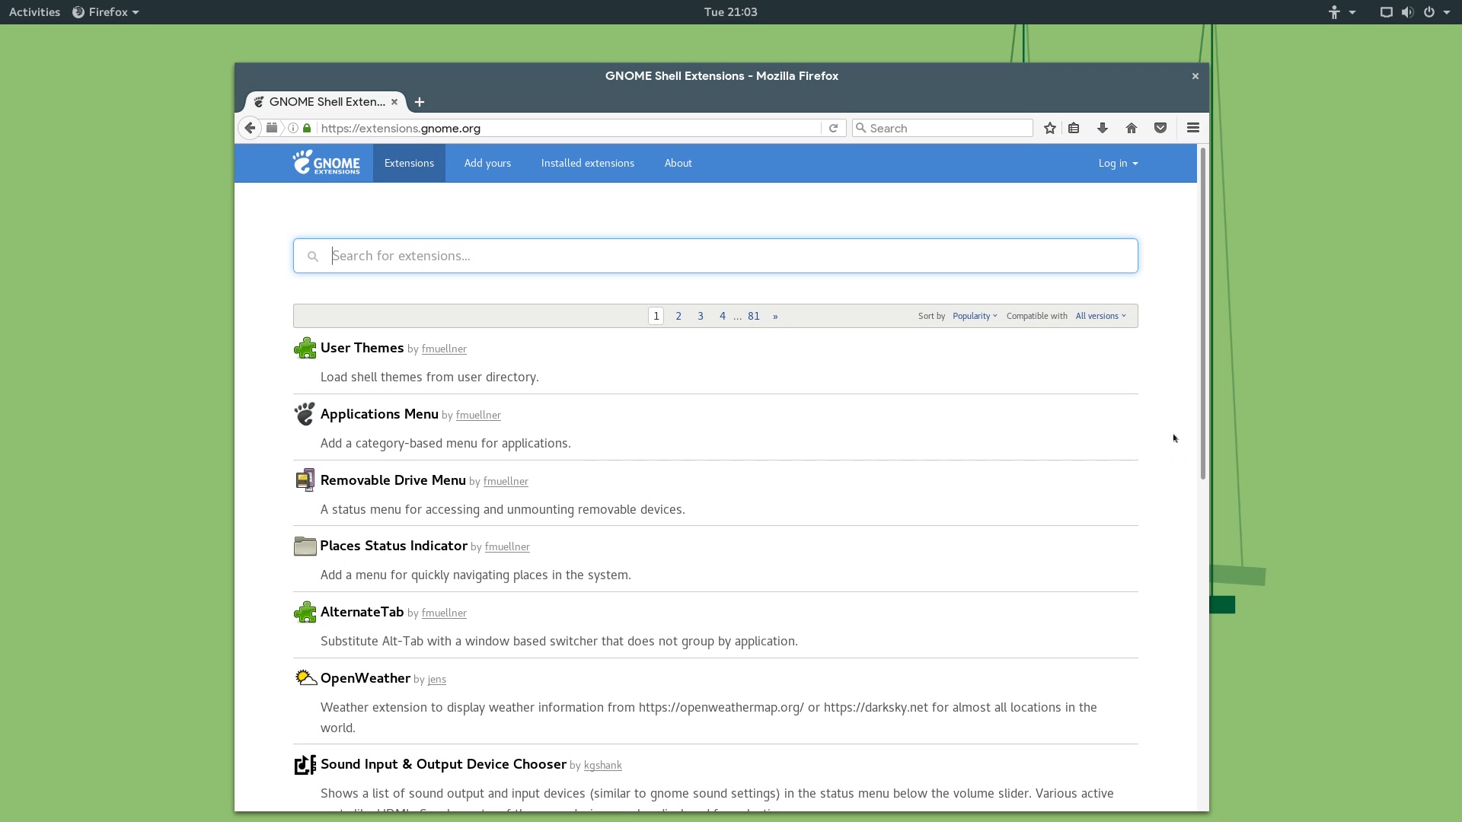
# Search 'topicons', switch TopIcons Plus ON, and open its screenshot in a new tab.
pyautogui.write('topicons')
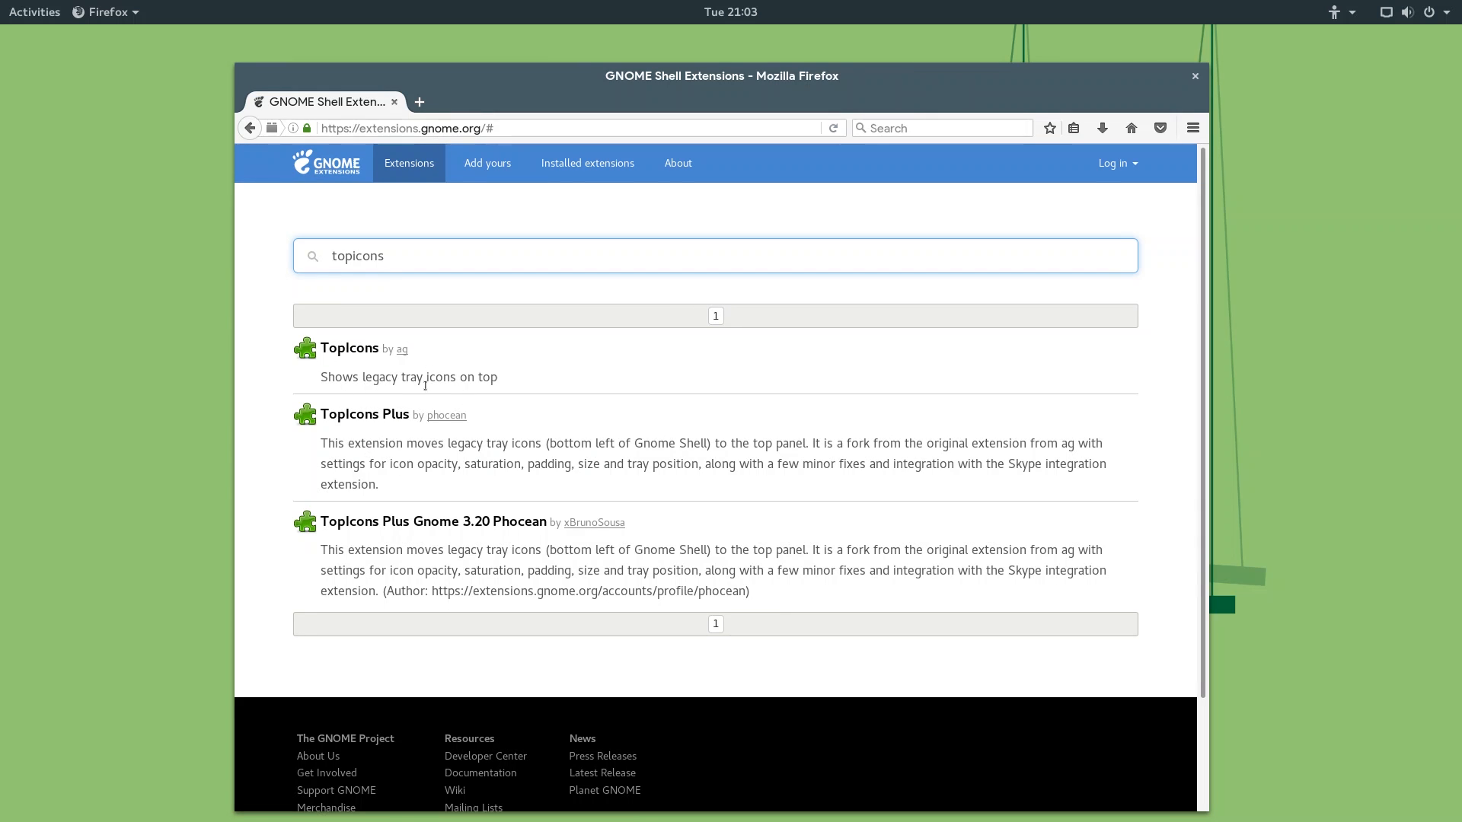
pyautogui.moveTo(364, 414)
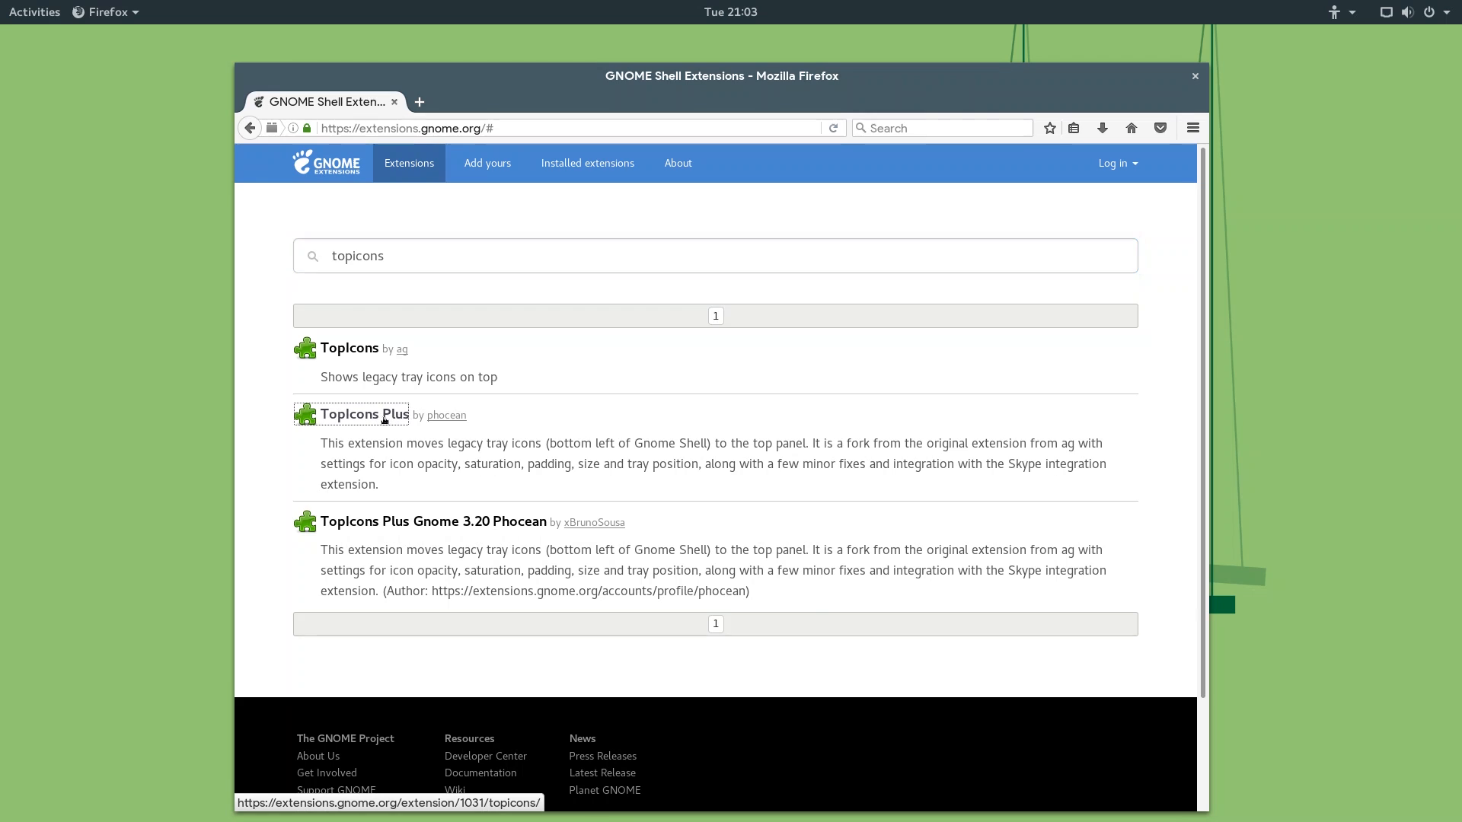
pyautogui.click(364, 415)
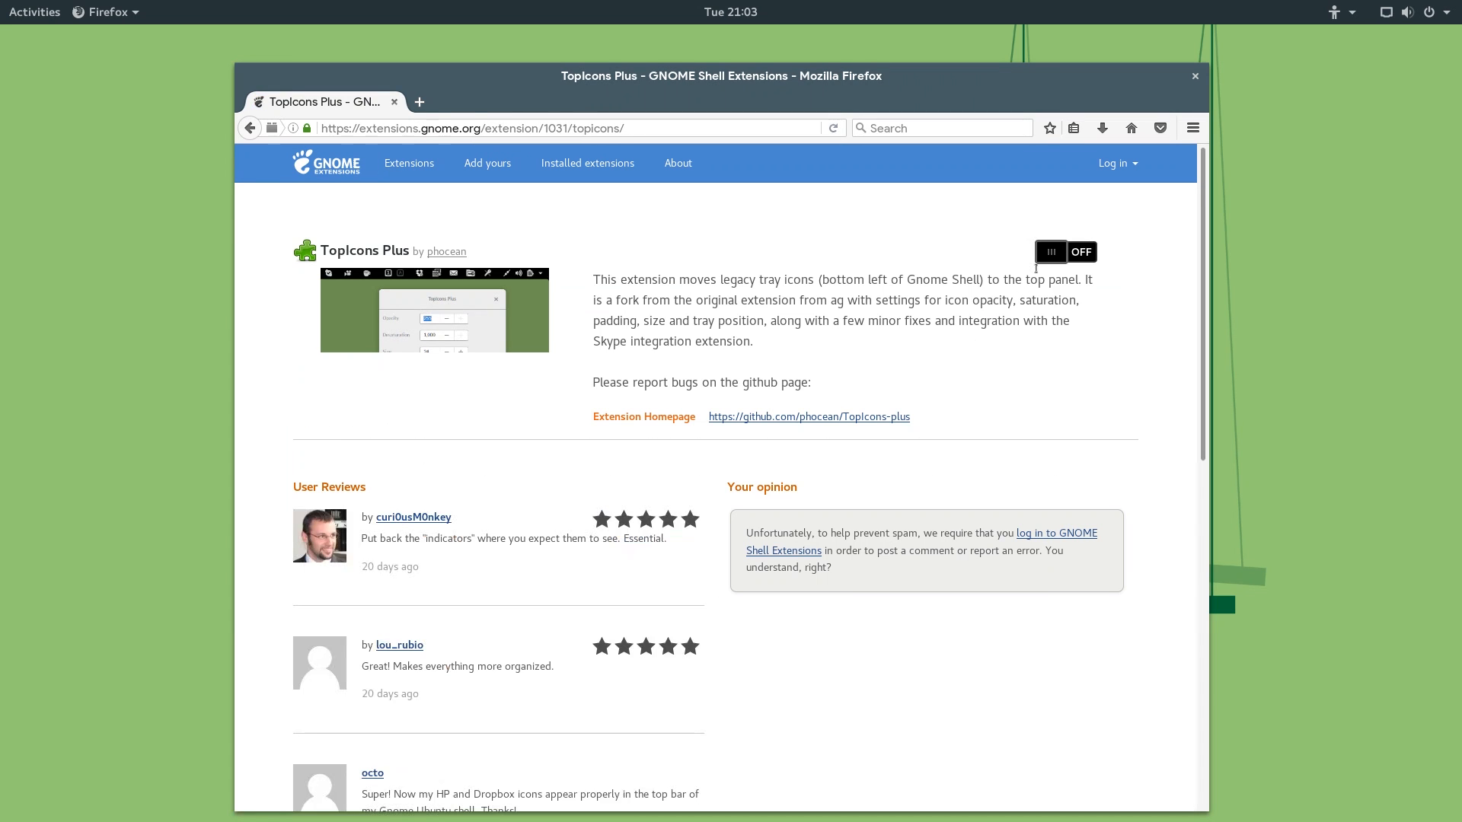
pyautogui.click(1064, 251)
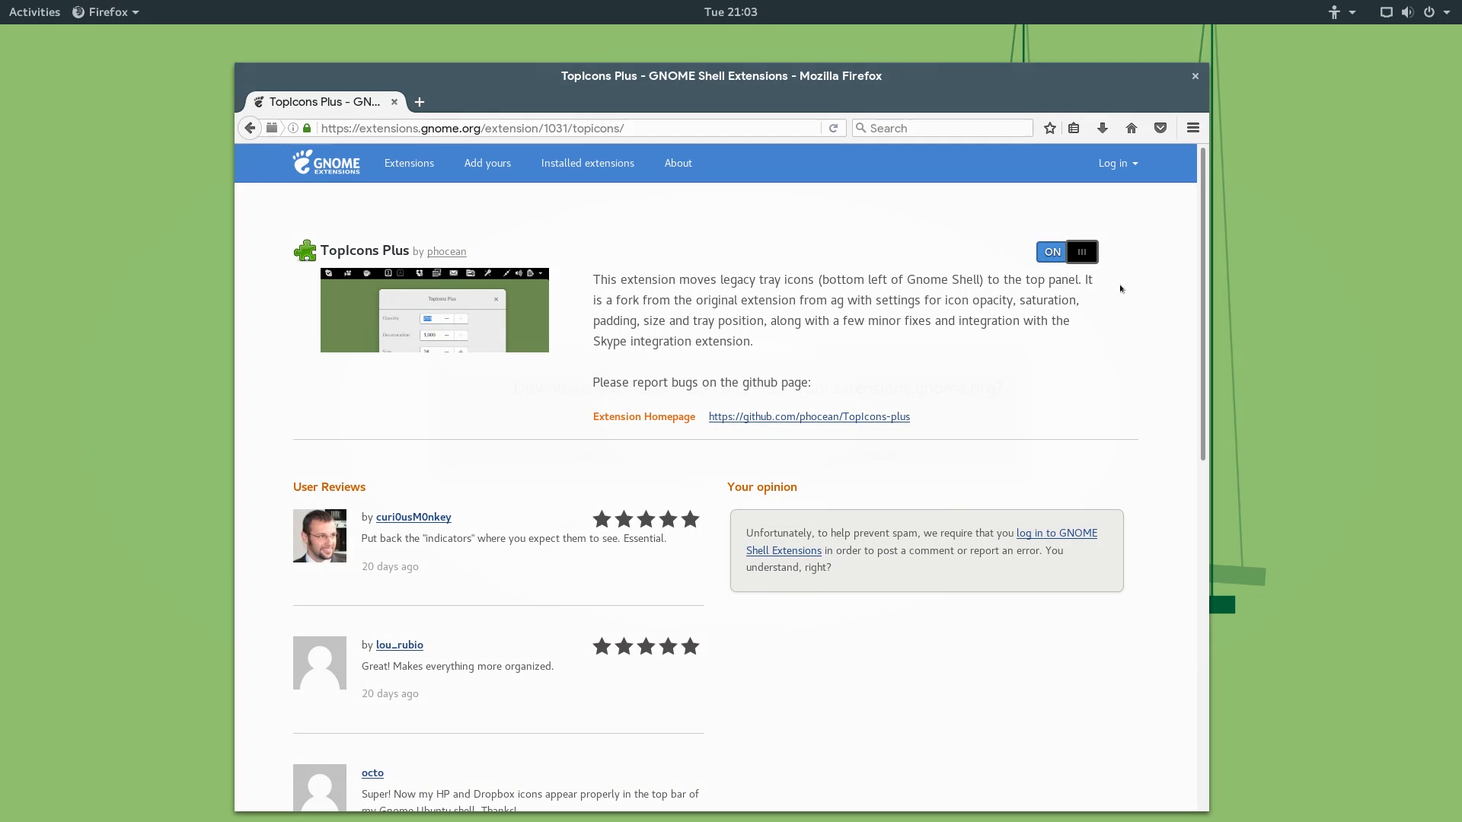
pyautogui.moveTo(885, 399)
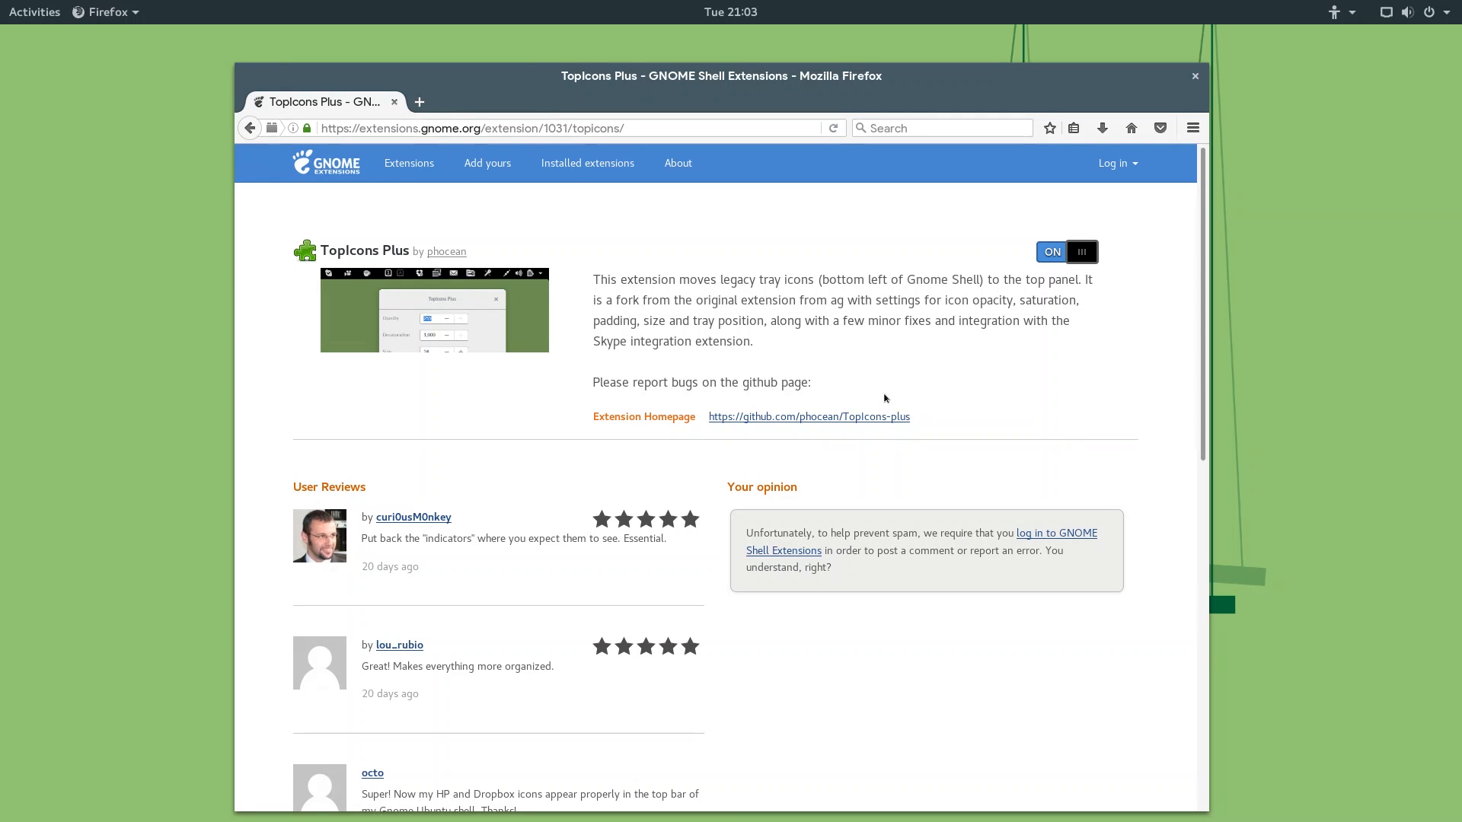
pyautogui.moveTo(770, 216)
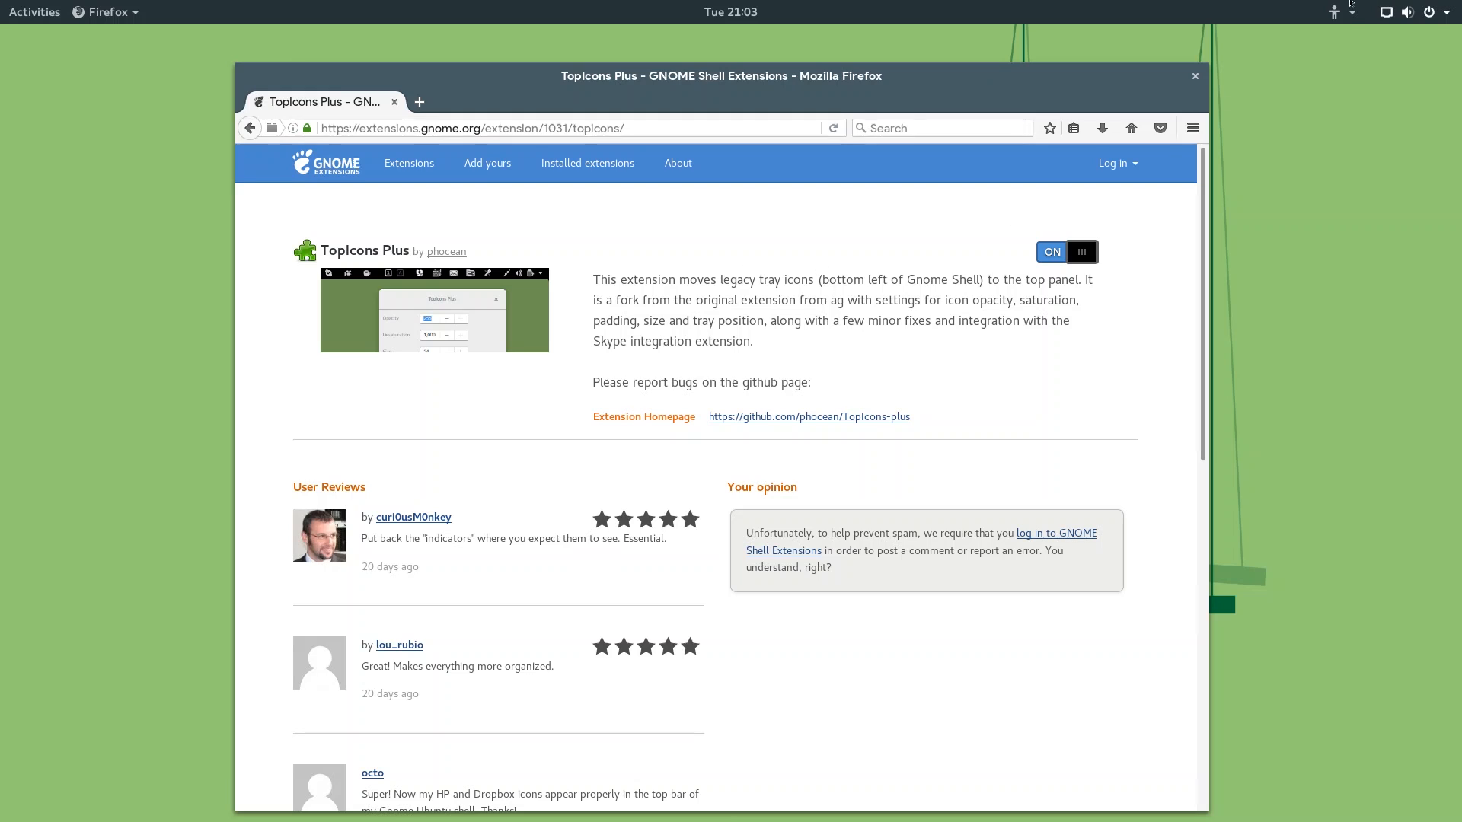
pyautogui.moveTo(392, 300)
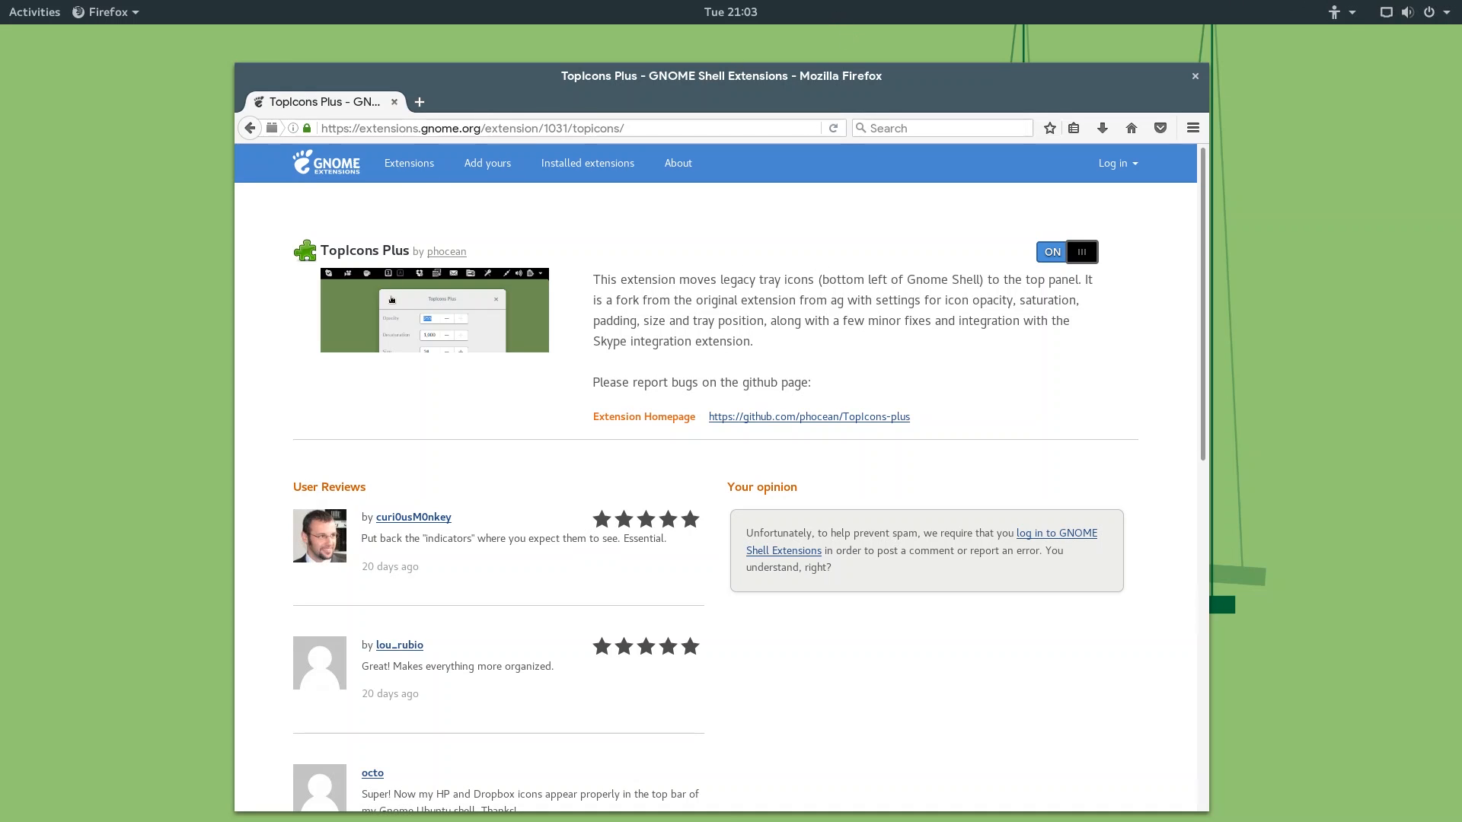
pyautogui.click(434, 311)
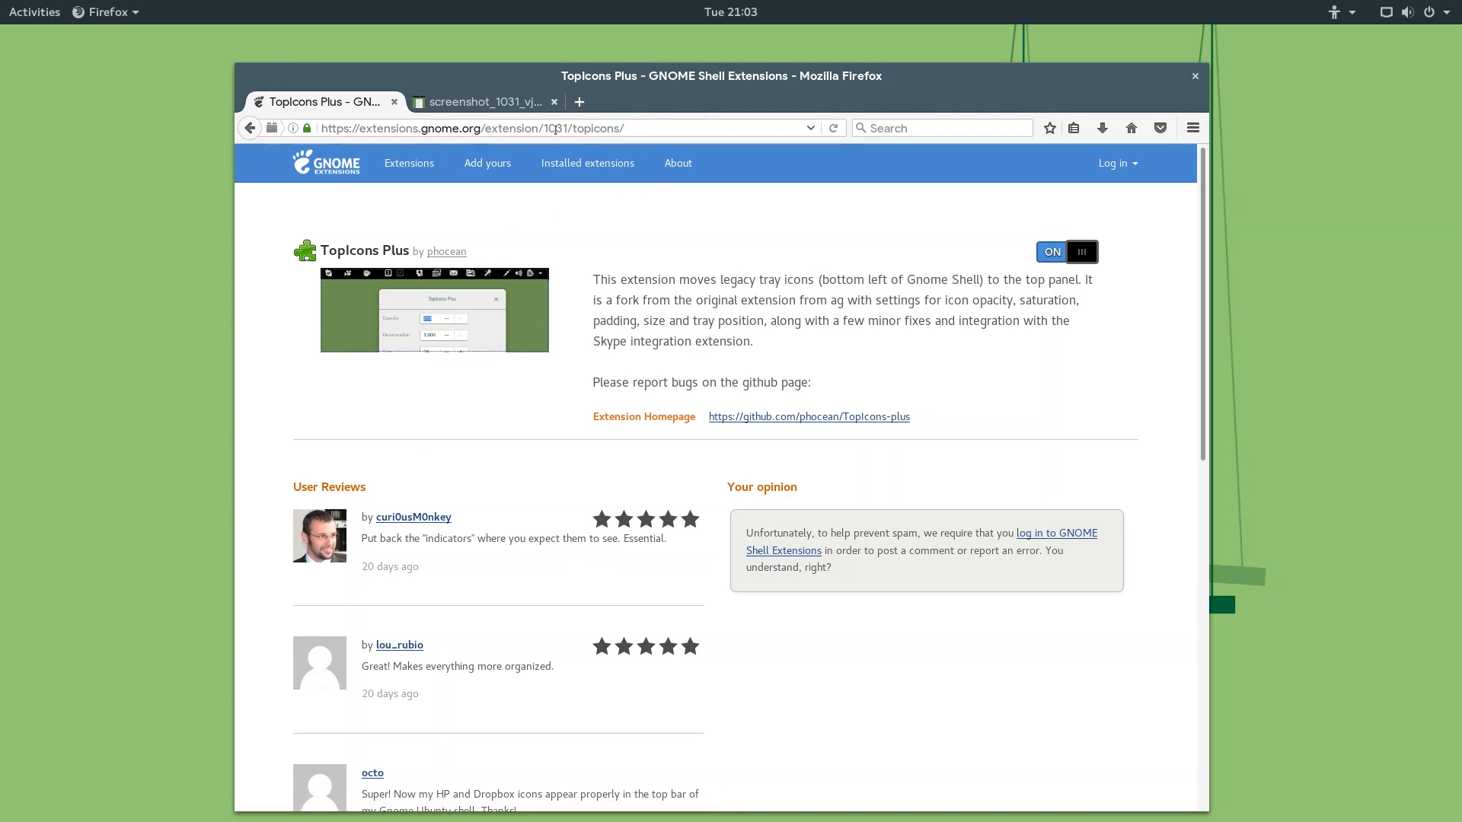
# View the enlarged TopIcons Plus screenshot in its own tab.
pyautogui.click(484, 102)
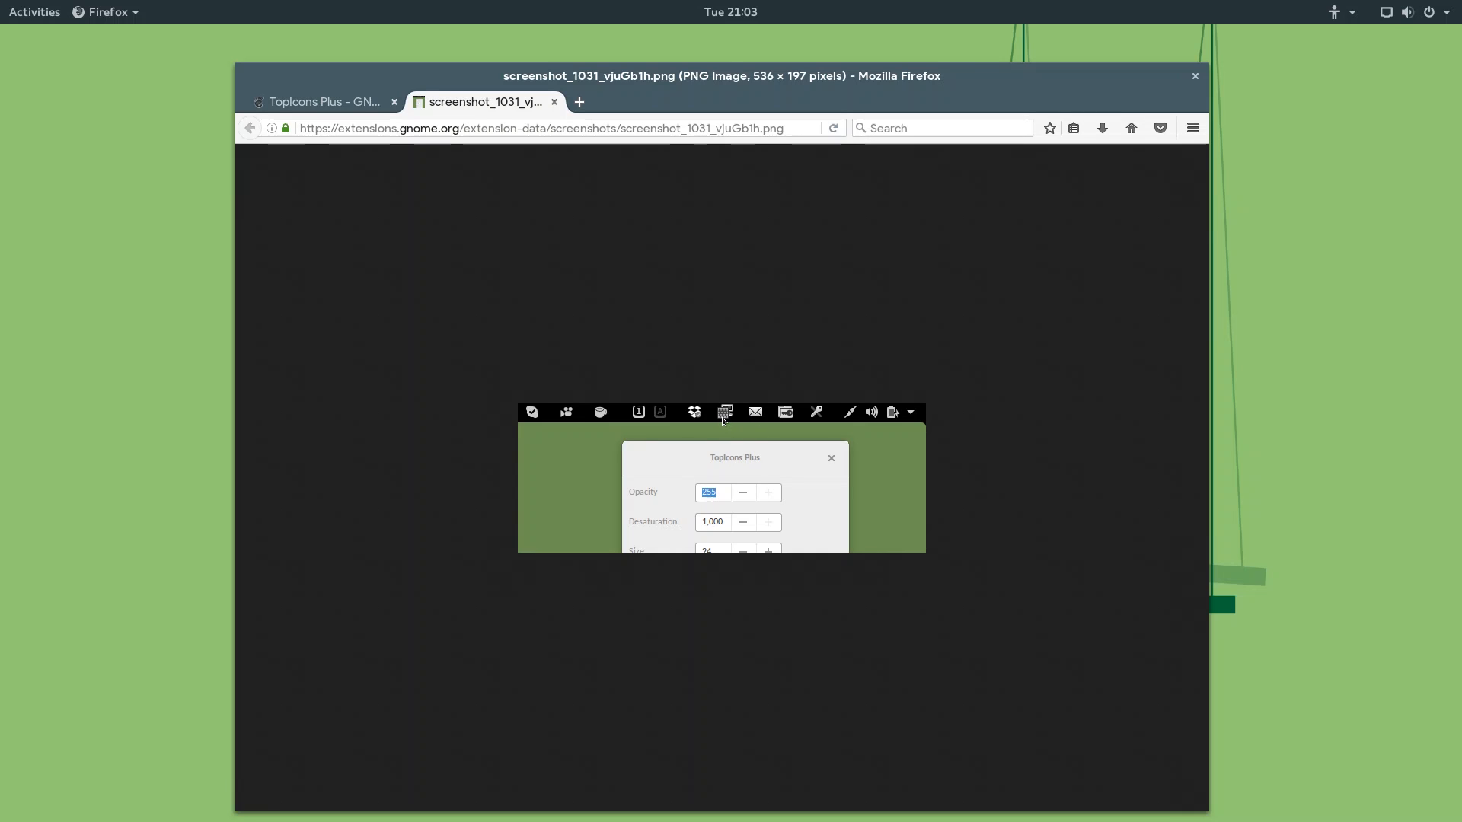
pyautogui.moveTo(927, 352)
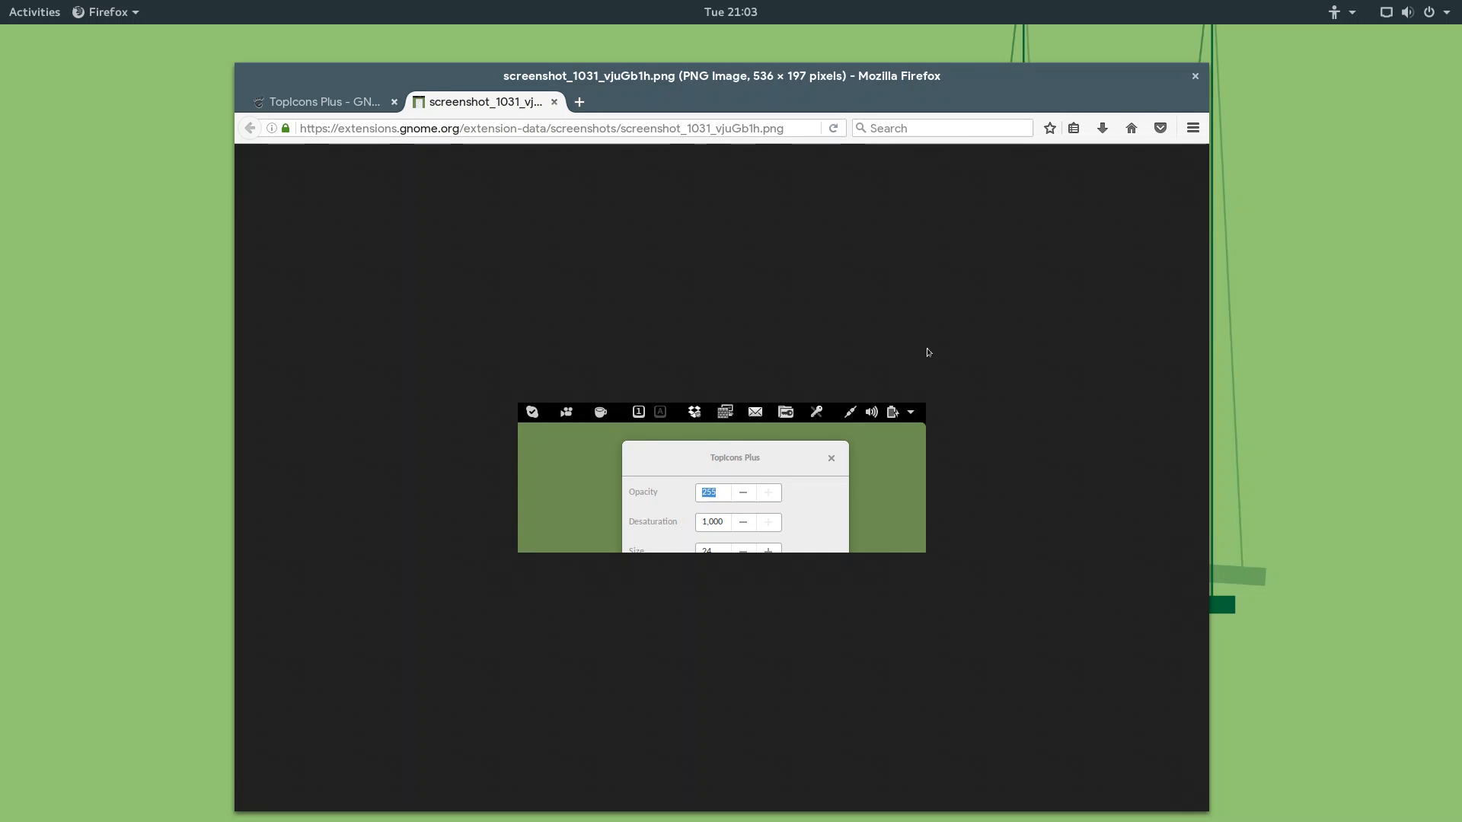
pyautogui.moveTo(1098, 196)
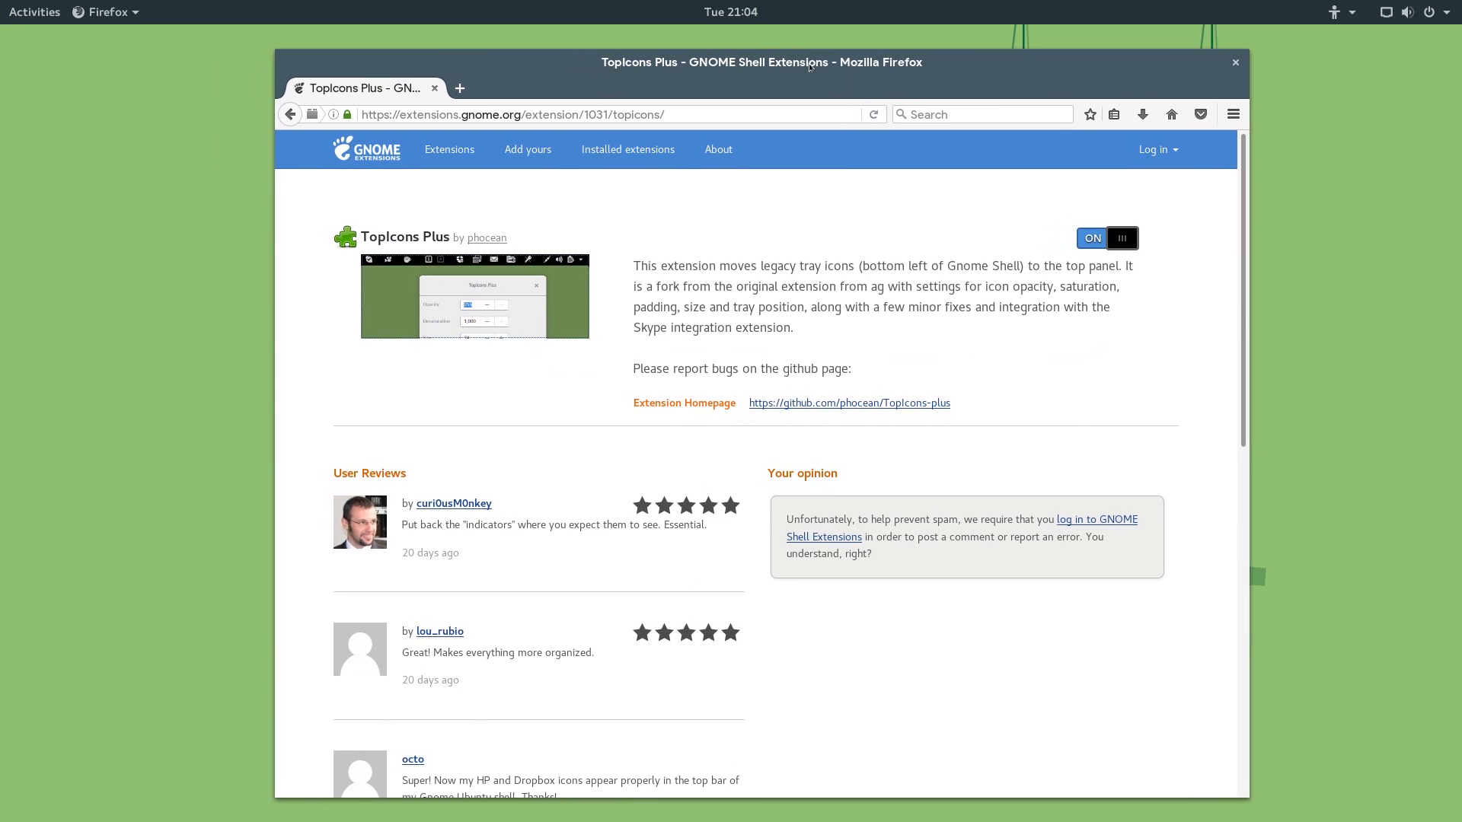
pyautogui.moveTo(1258, 51)
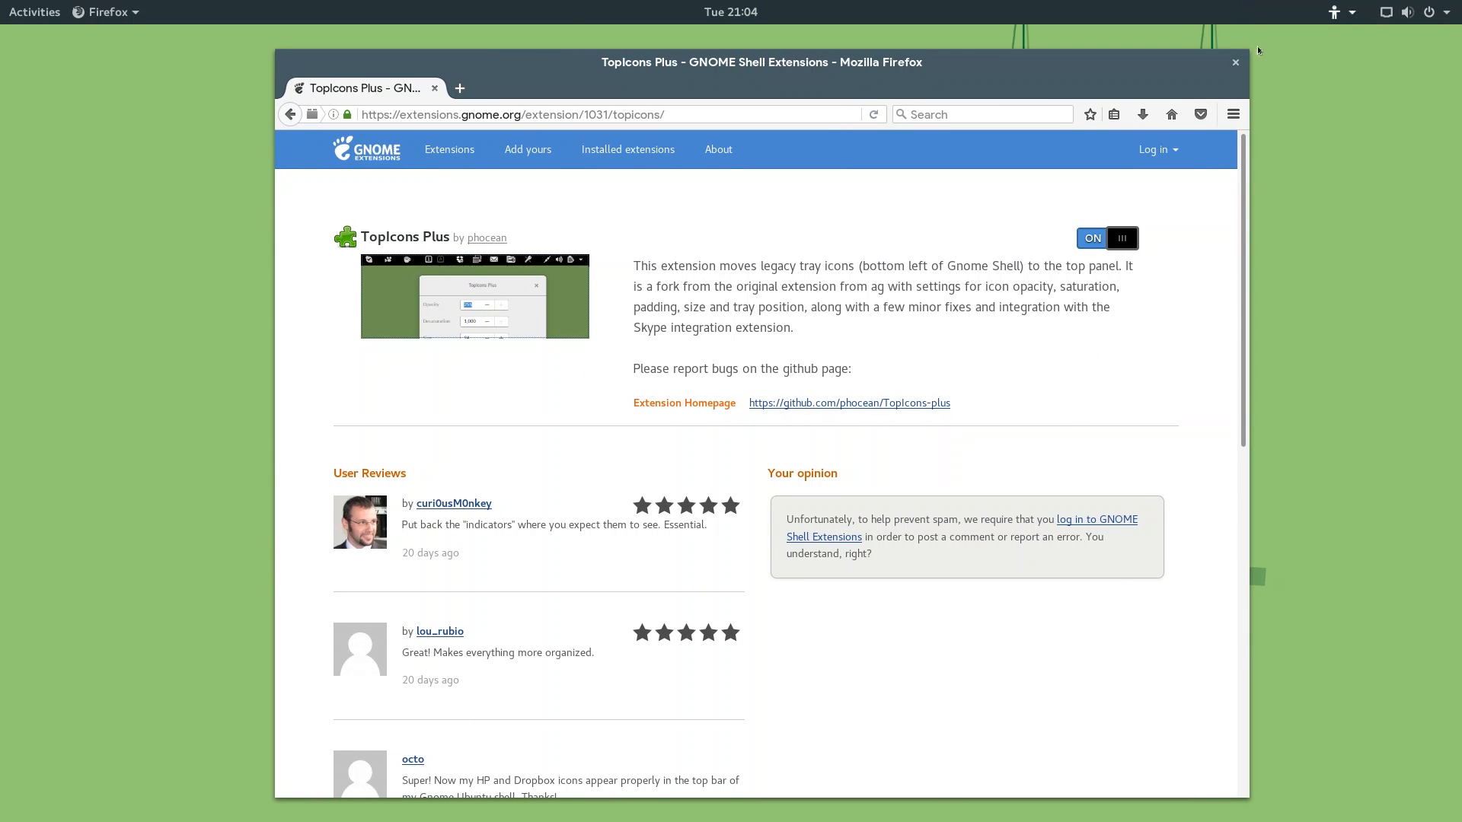
pyautogui.moveTo(1118, 237)
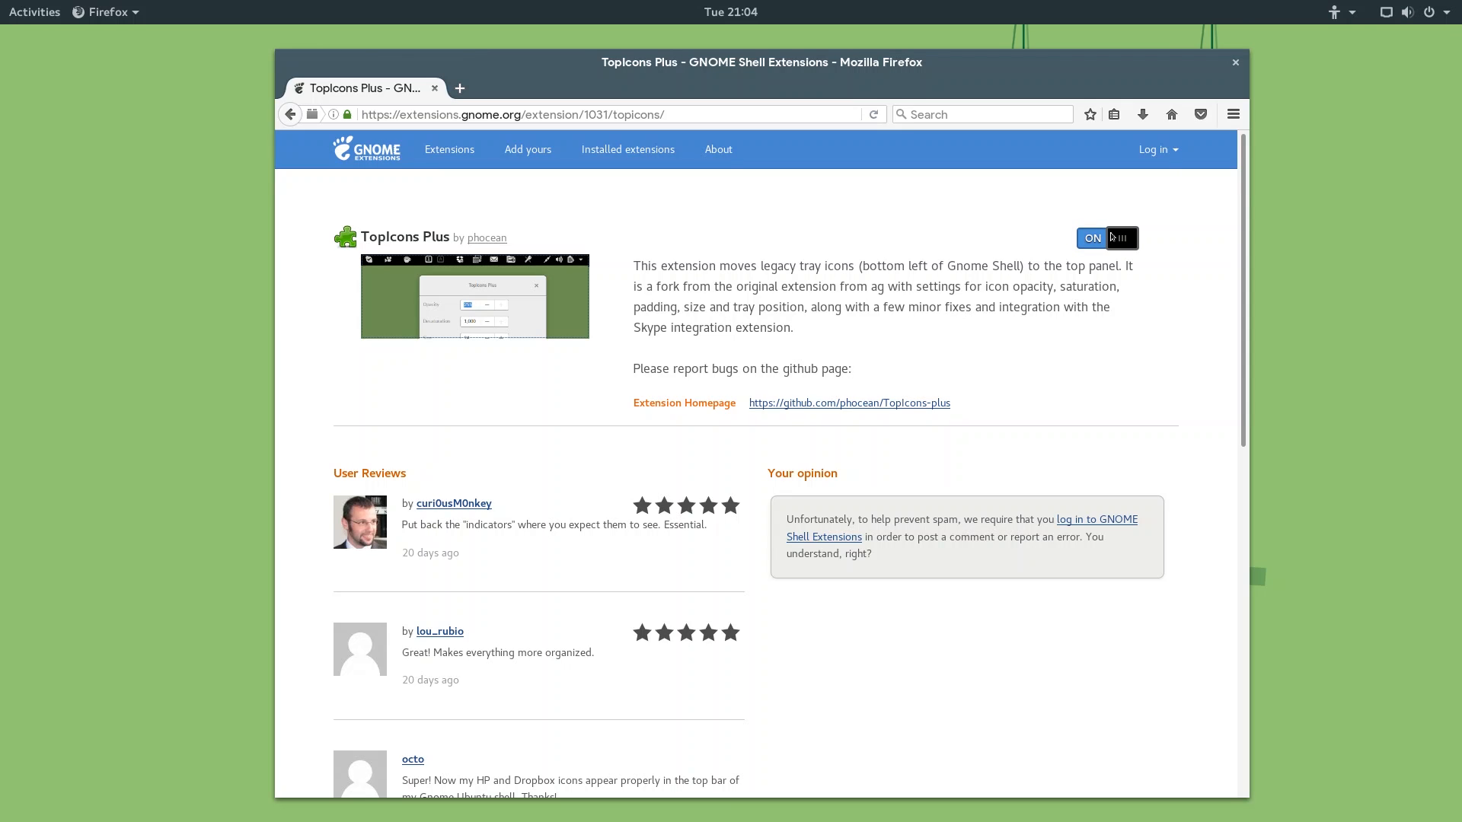
pyautogui.moveTo(1090, 195)
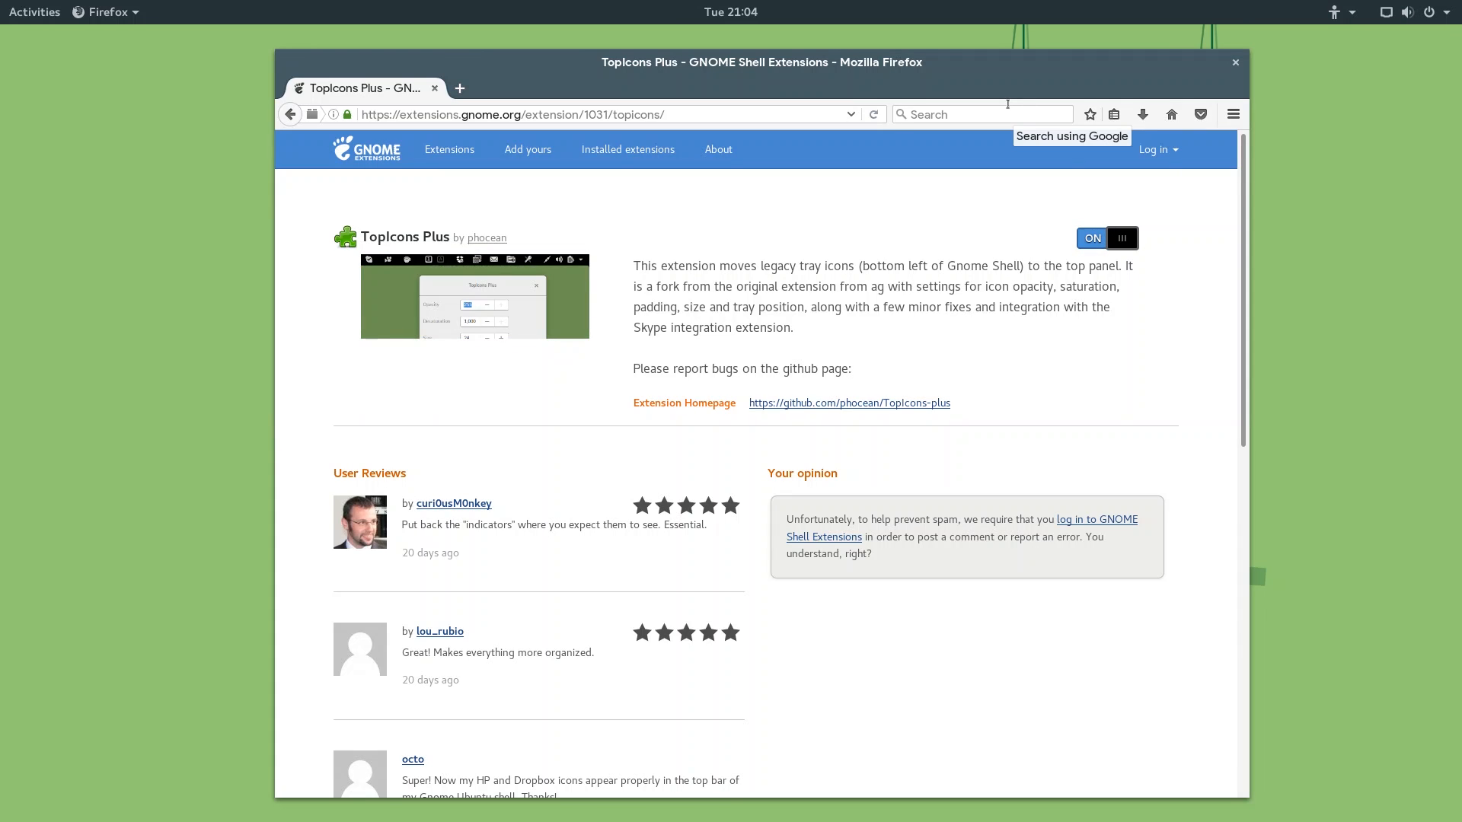
pyautogui.moveTo(703, 699)
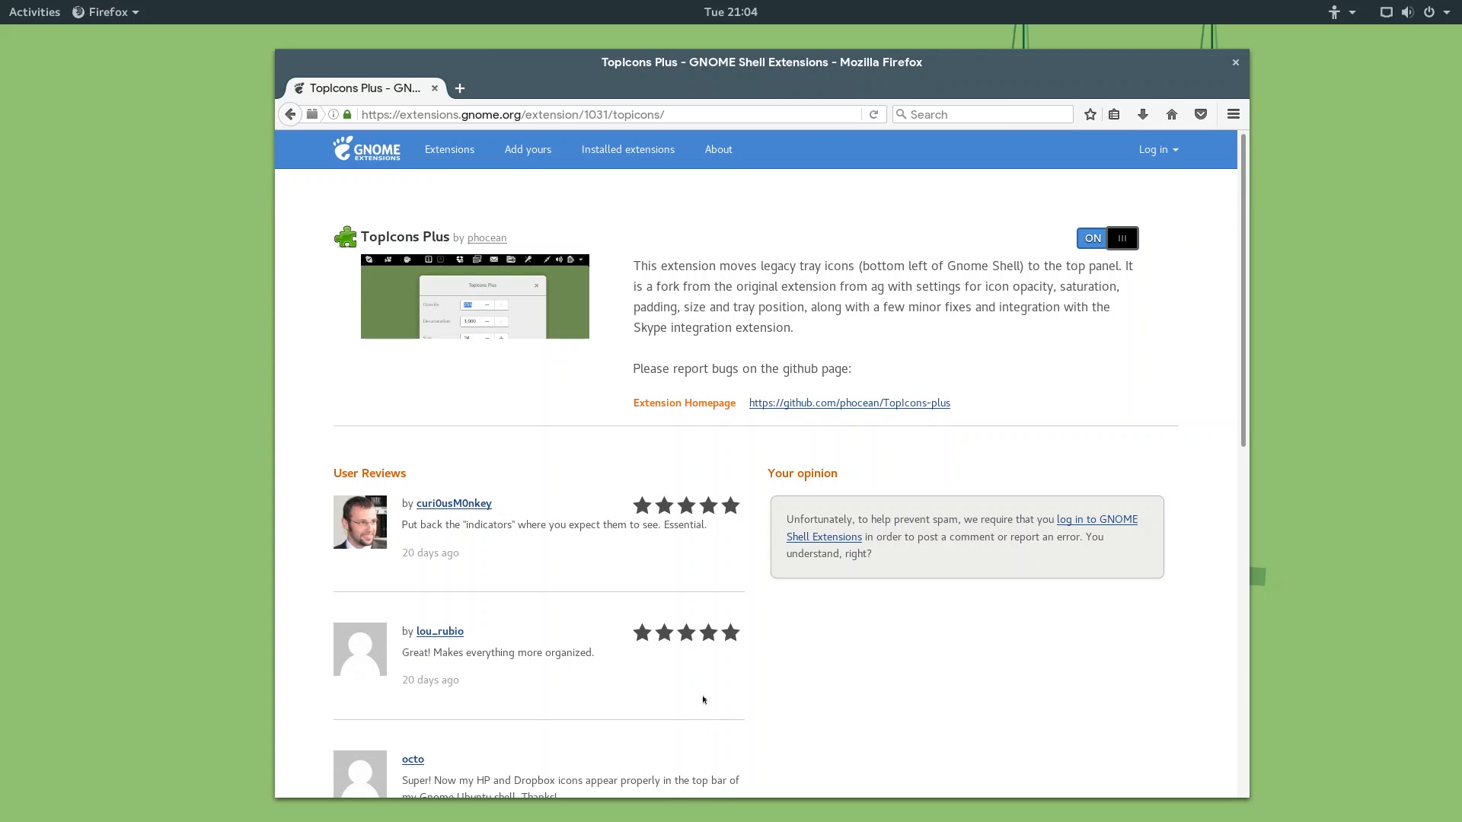
pyautogui.moveTo(1314, 3)
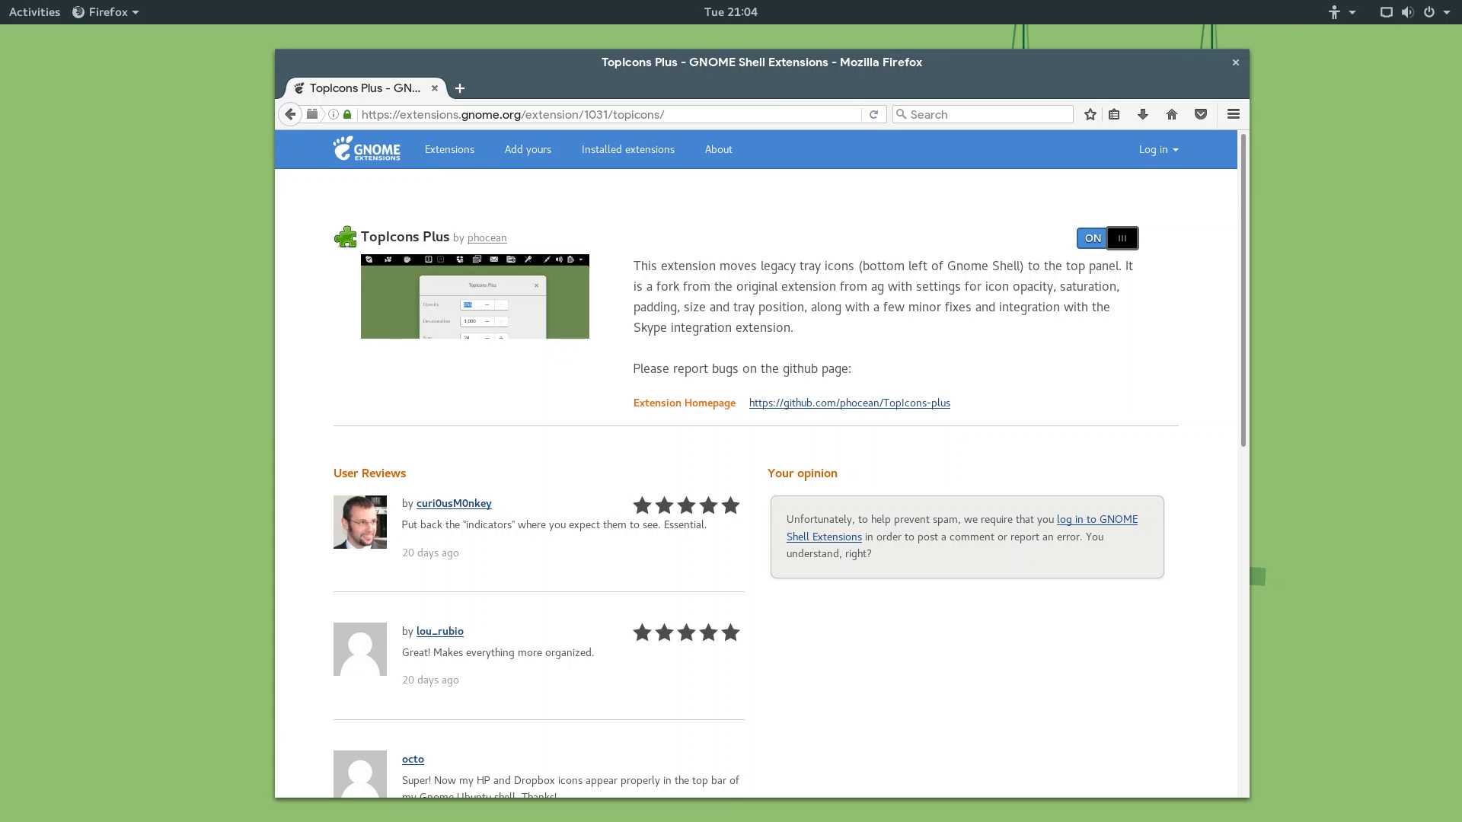
# Switch OpenWeather to ON from its extension page and confirm the install.
pyautogui.click(449, 149)
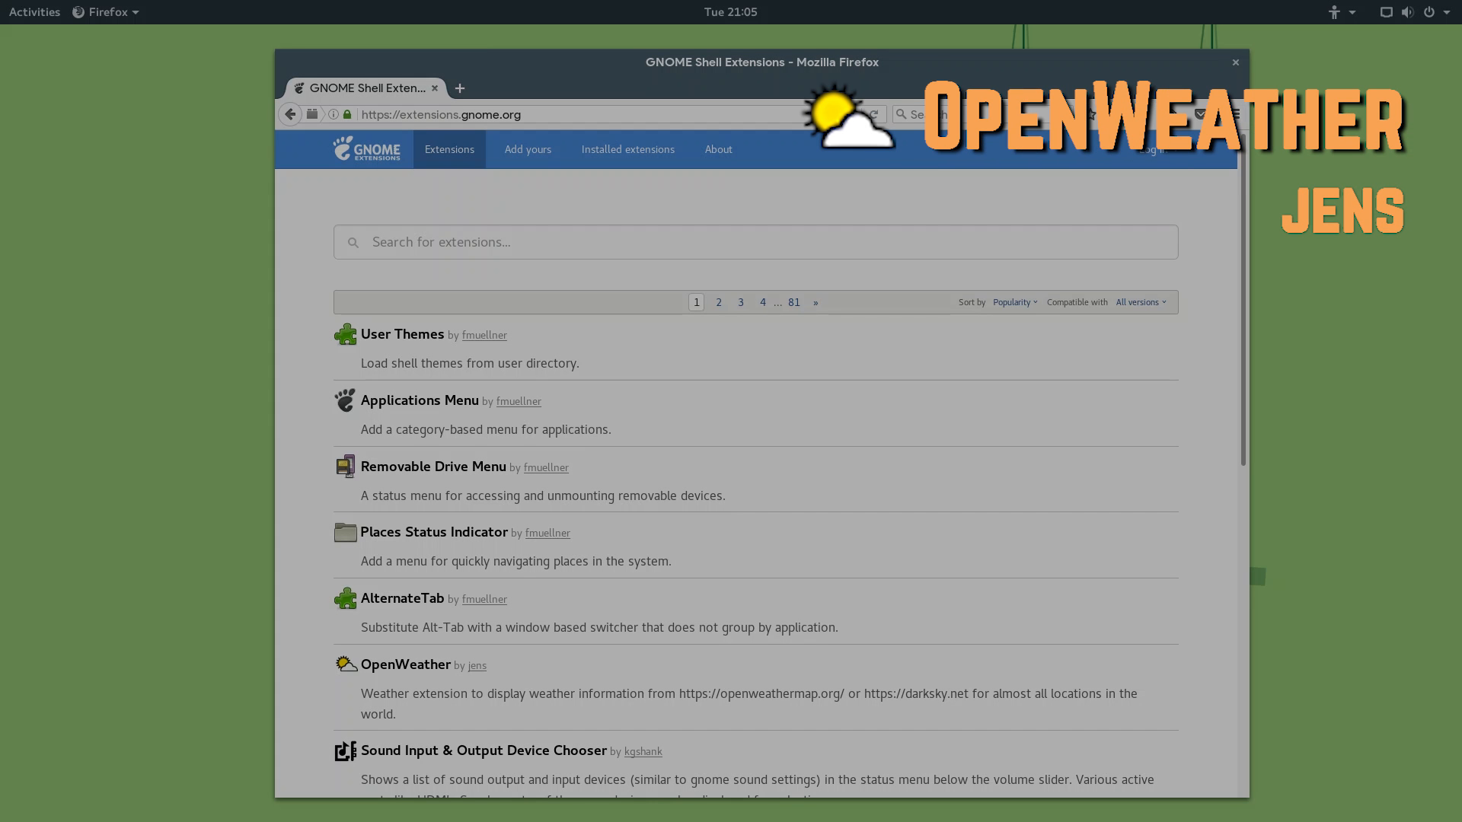
pyautogui.click(405, 664)
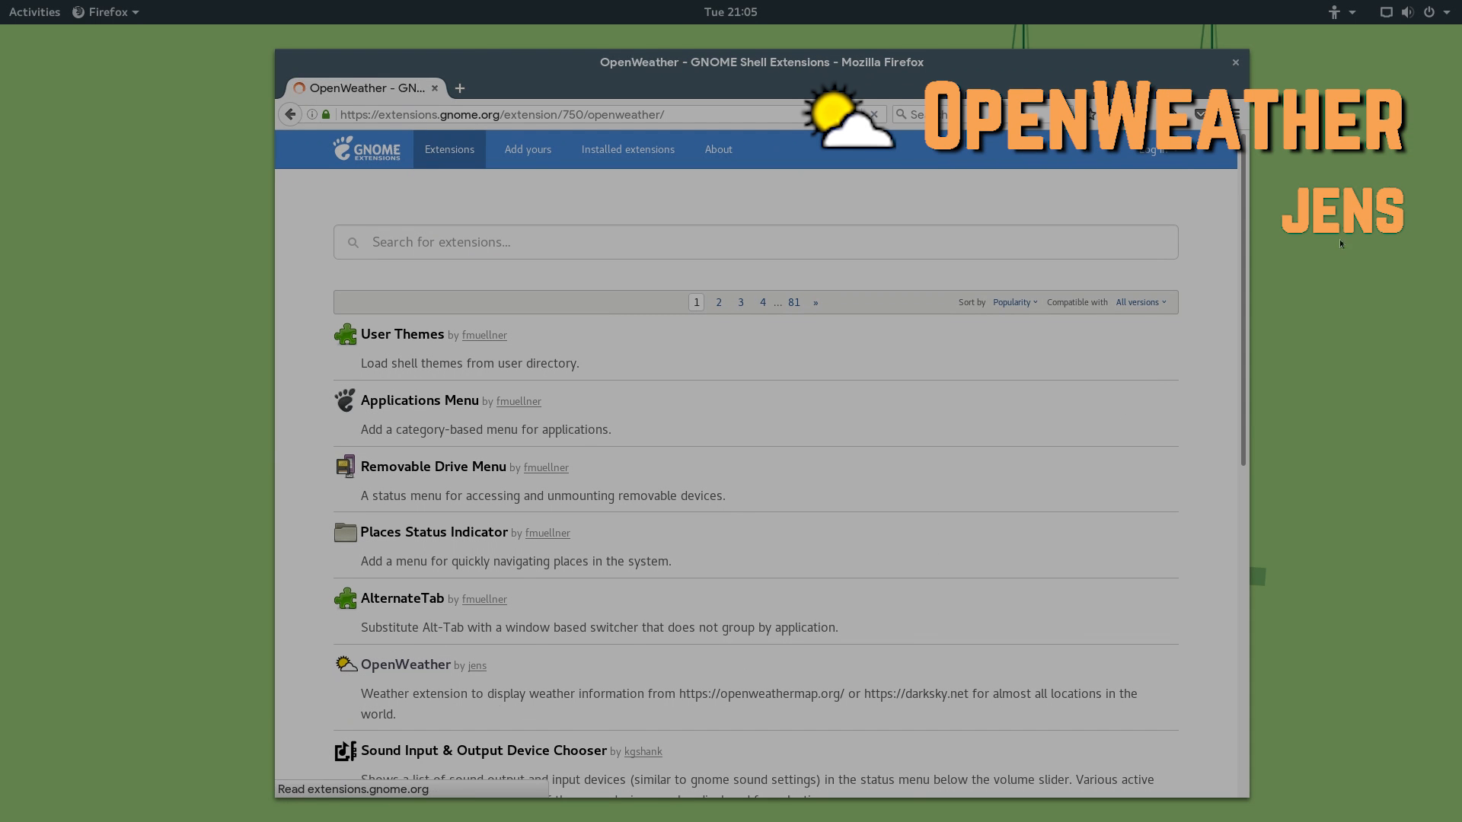
pyautogui.click(404, 665)
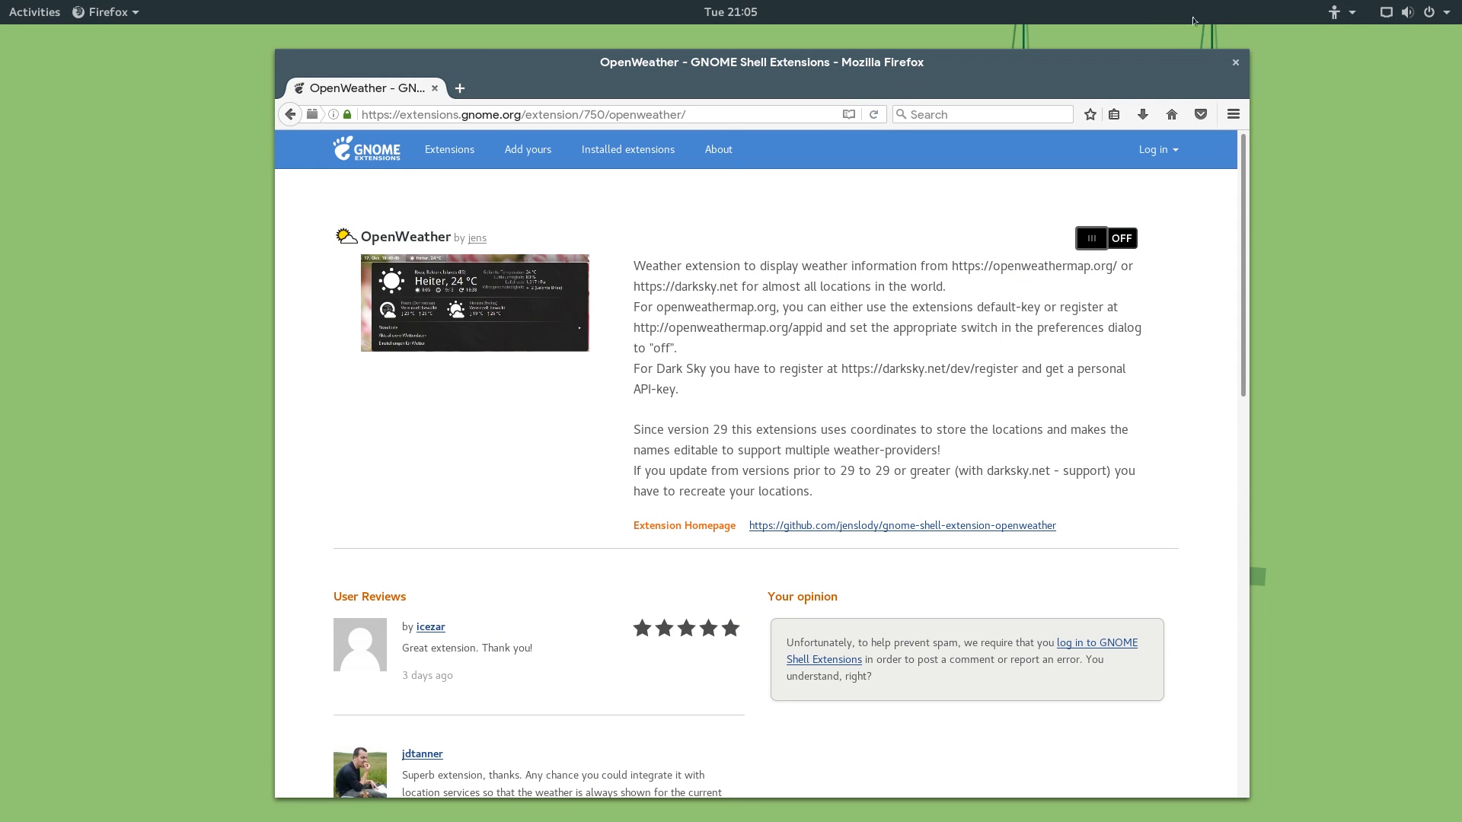
pyautogui.moveTo(1352, 9)
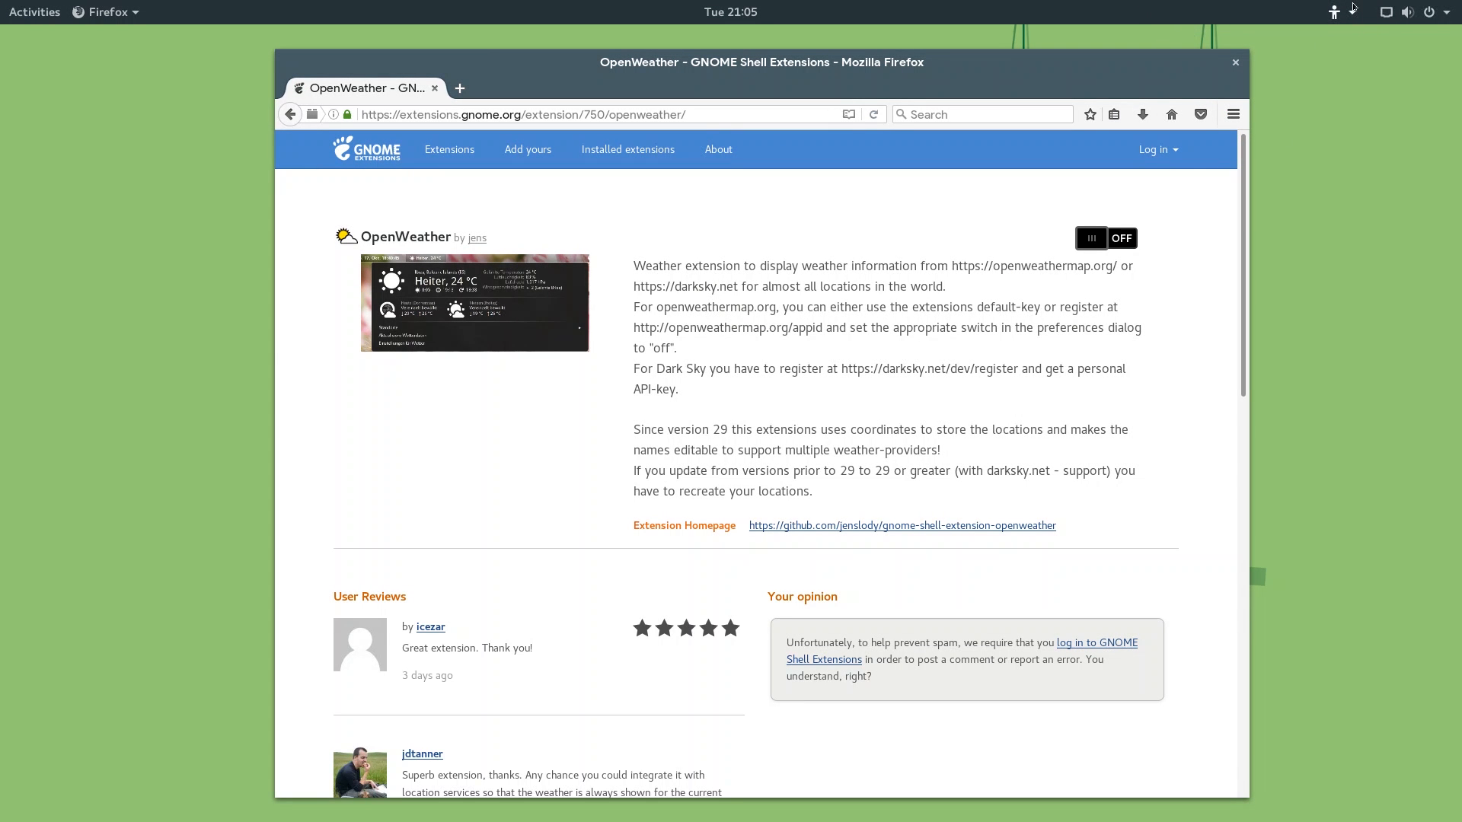
pyautogui.moveTo(1206, 186)
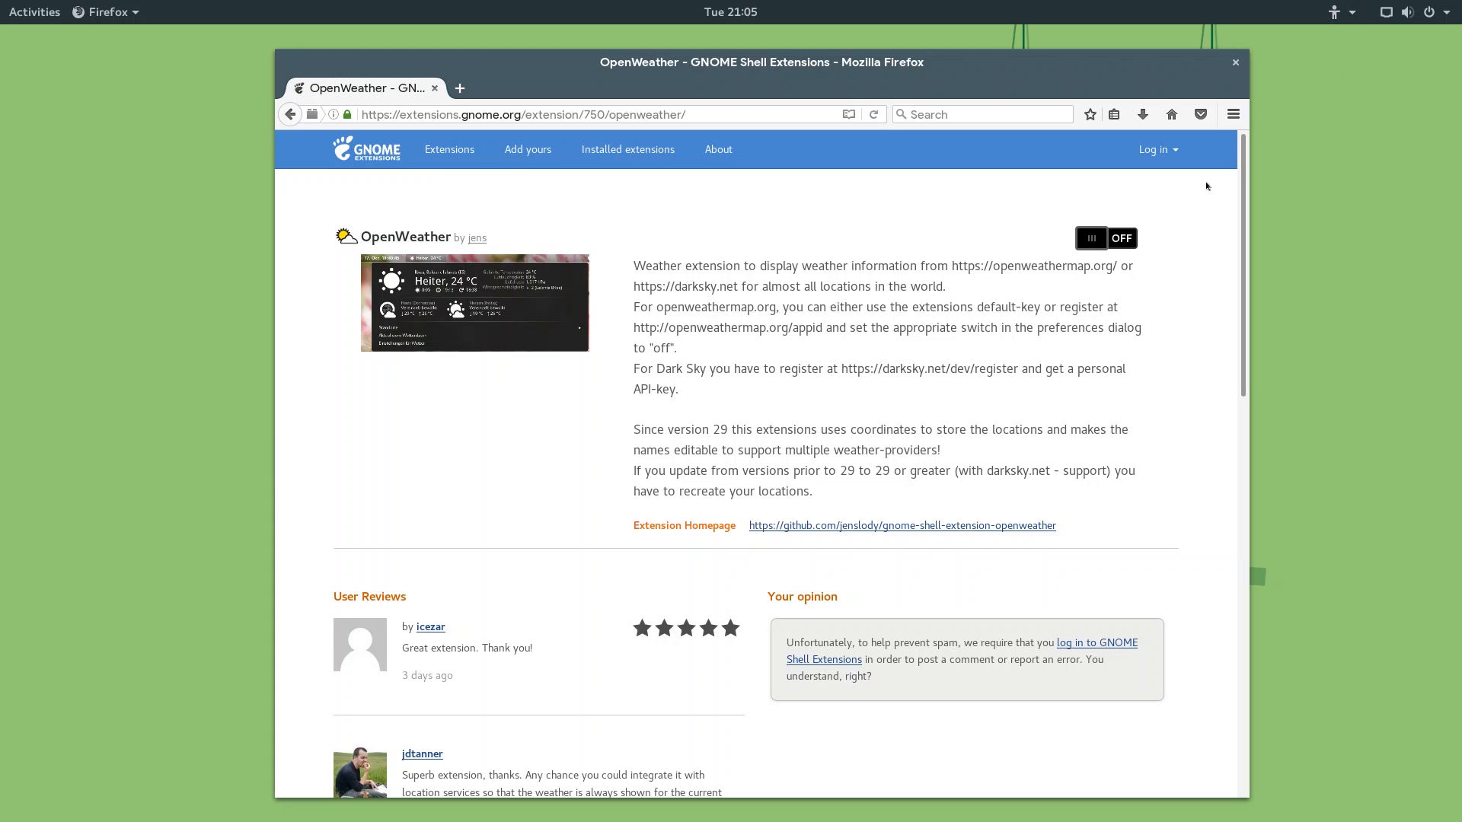
pyautogui.click(1106, 237)
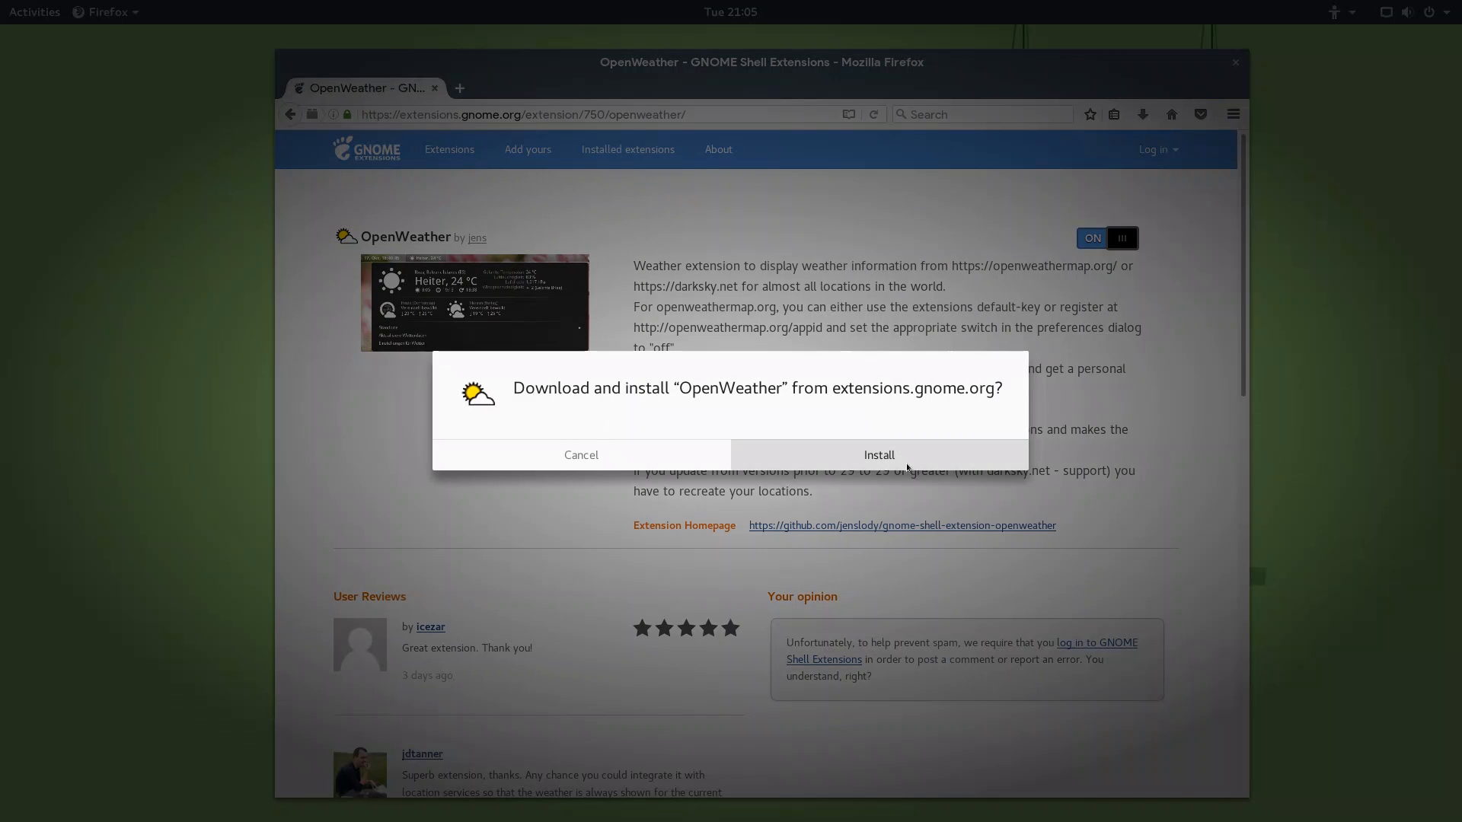
pyautogui.click(876, 456)
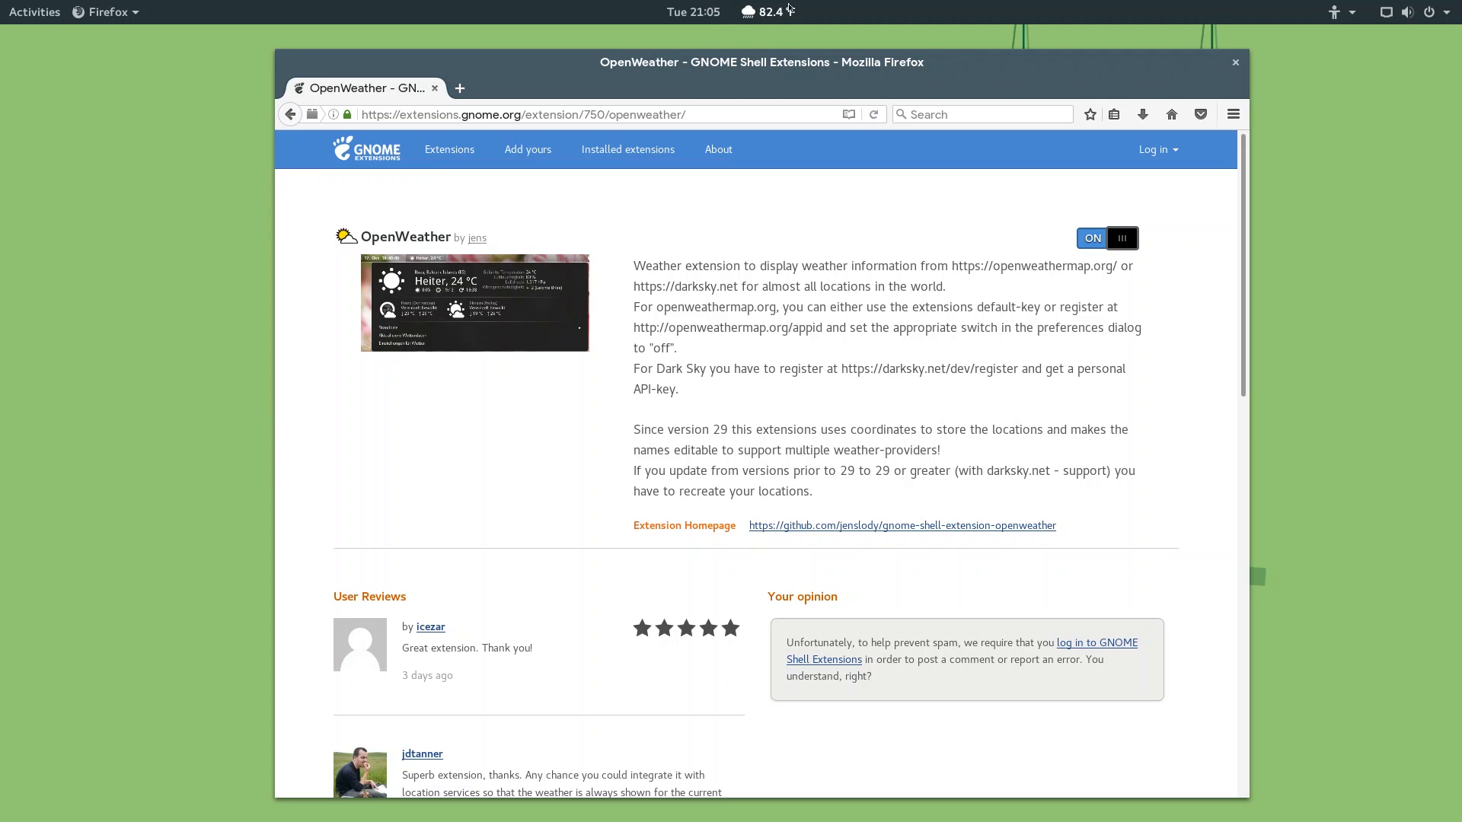
pyautogui.click(766, 10)
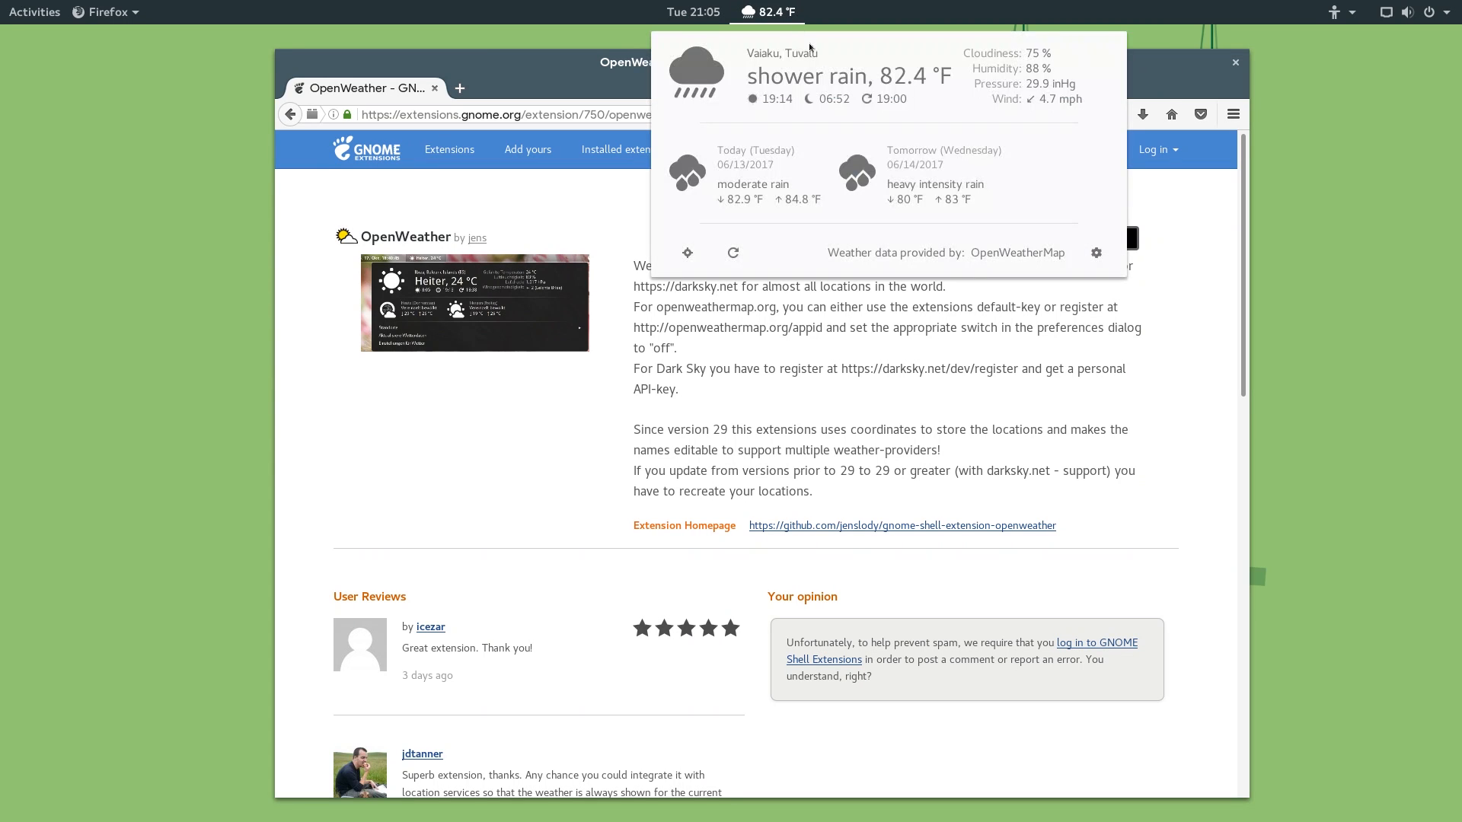
pyautogui.moveTo(746, 59)
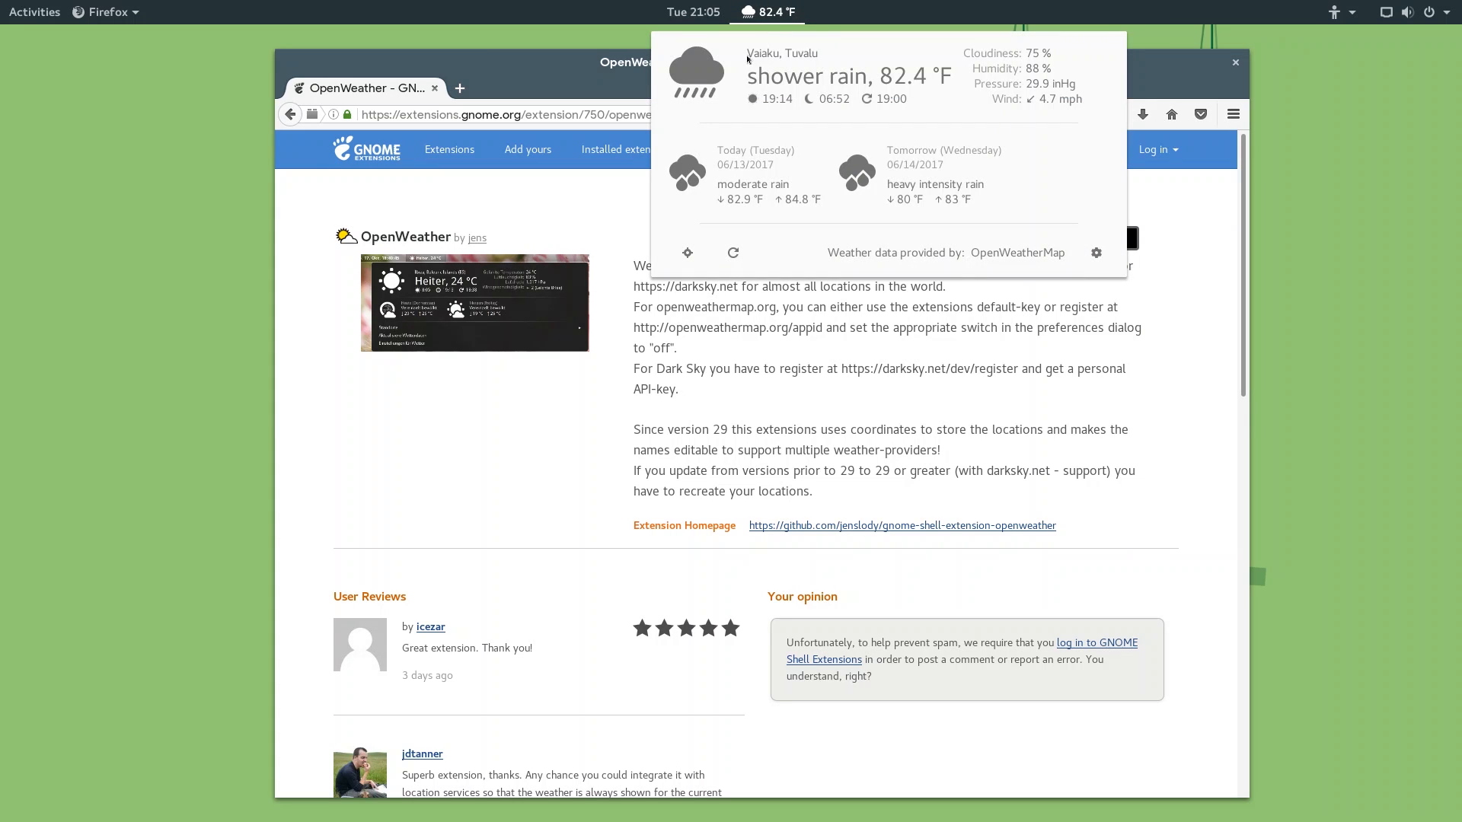
pyautogui.moveTo(655, 105)
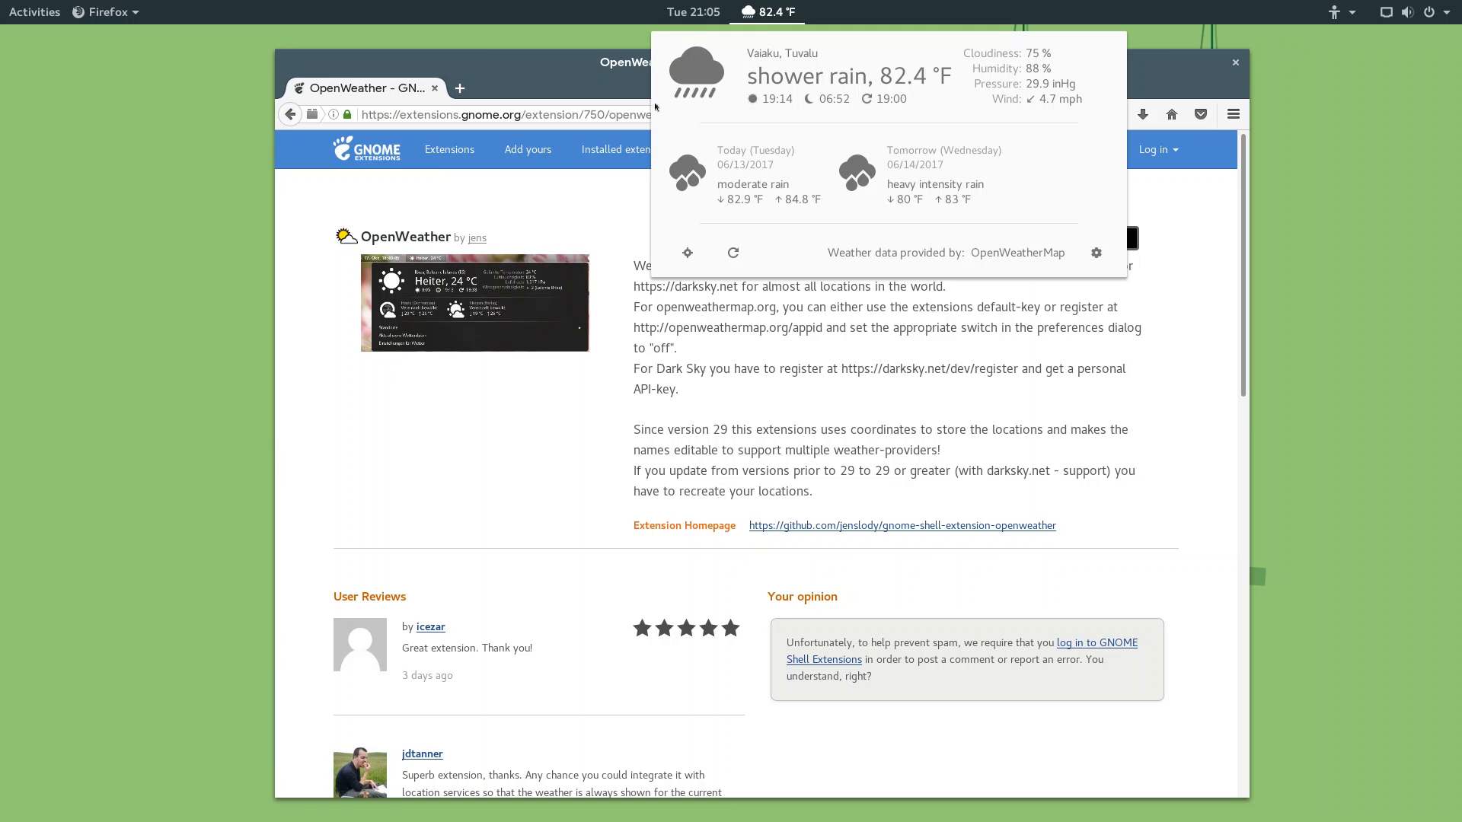
pyautogui.click(693, 11)
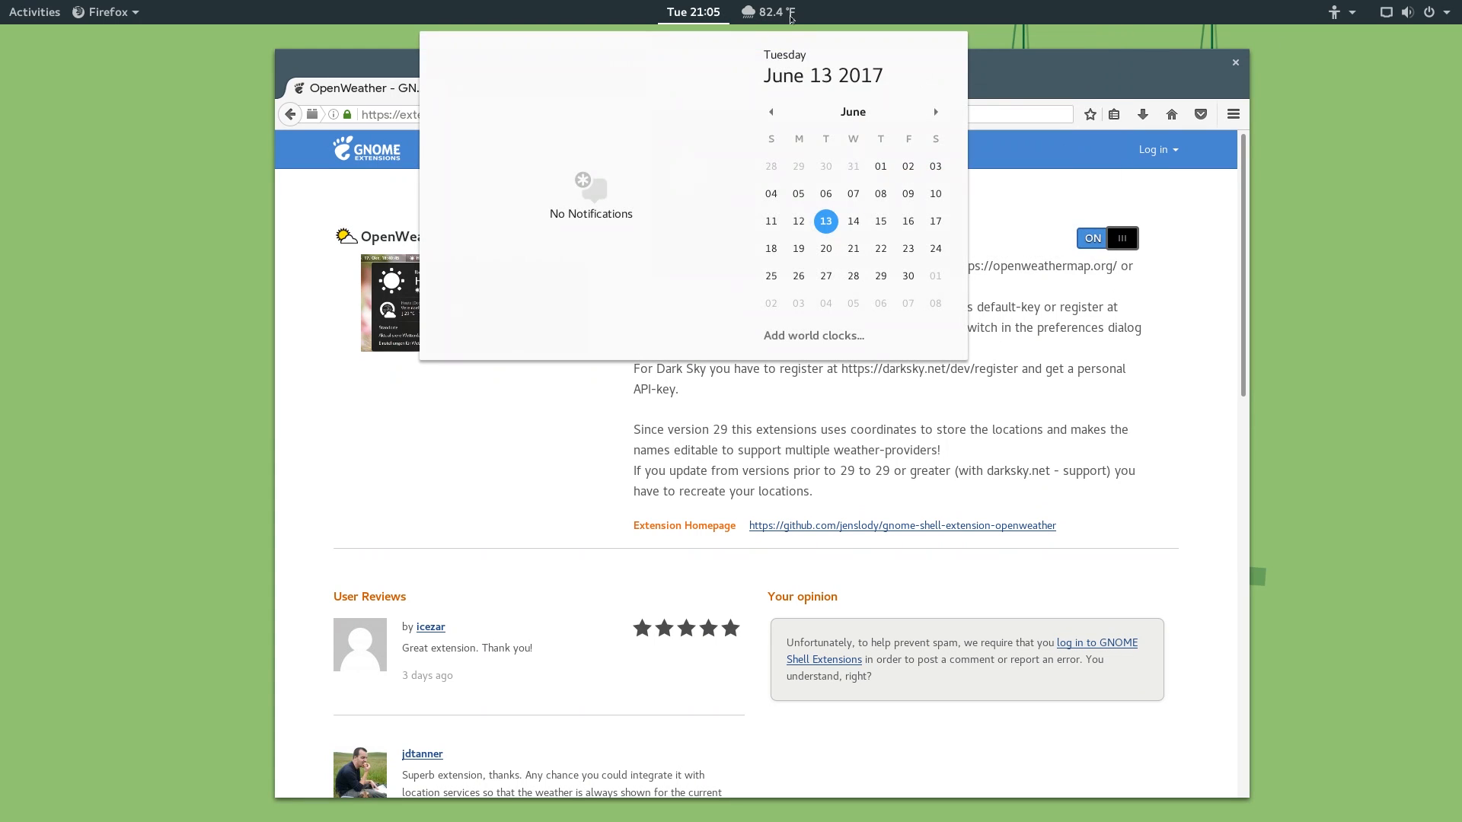
pyautogui.click(766, 11)
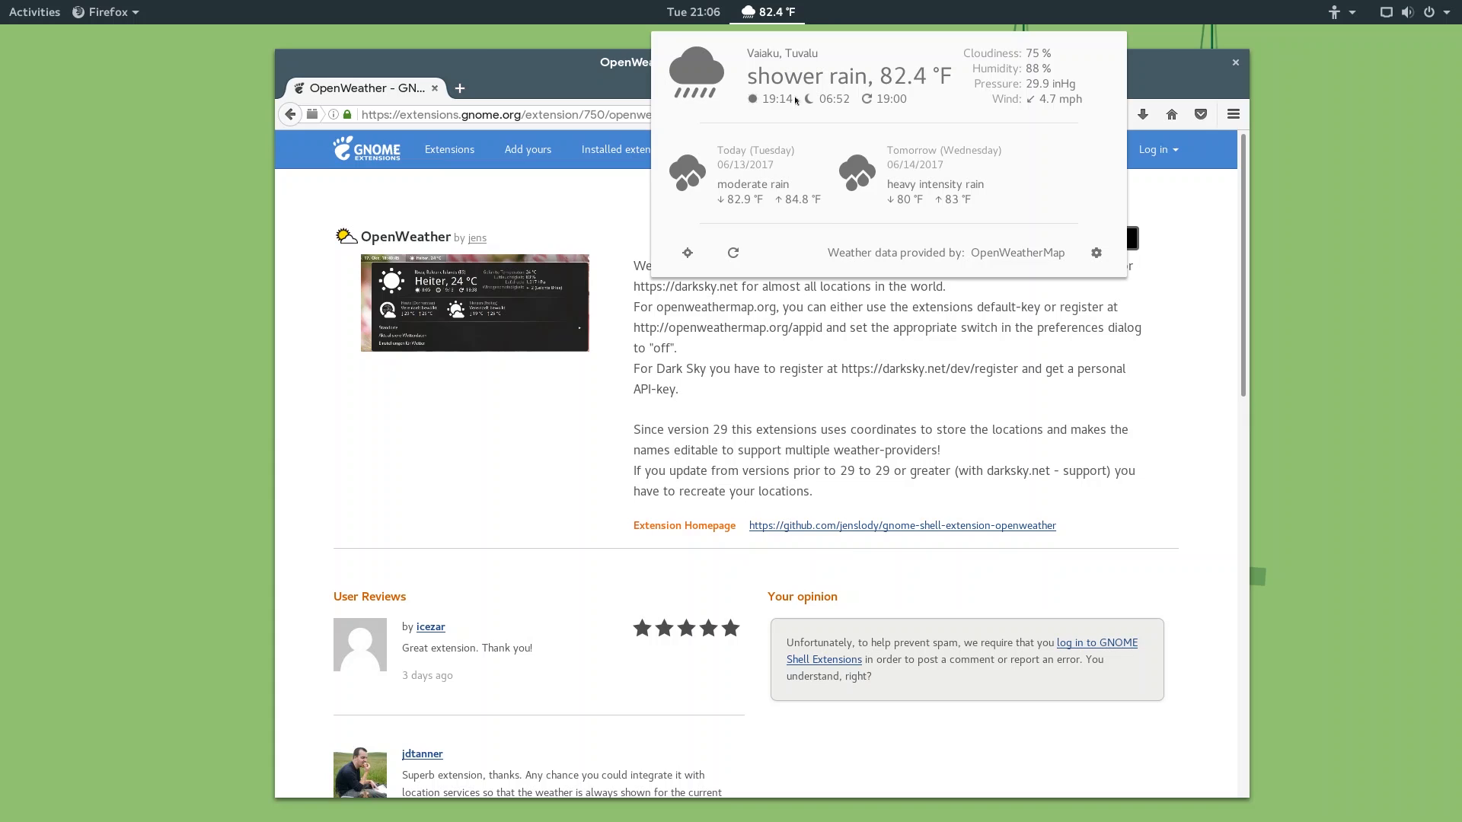
pyautogui.moveTo(1049, 181)
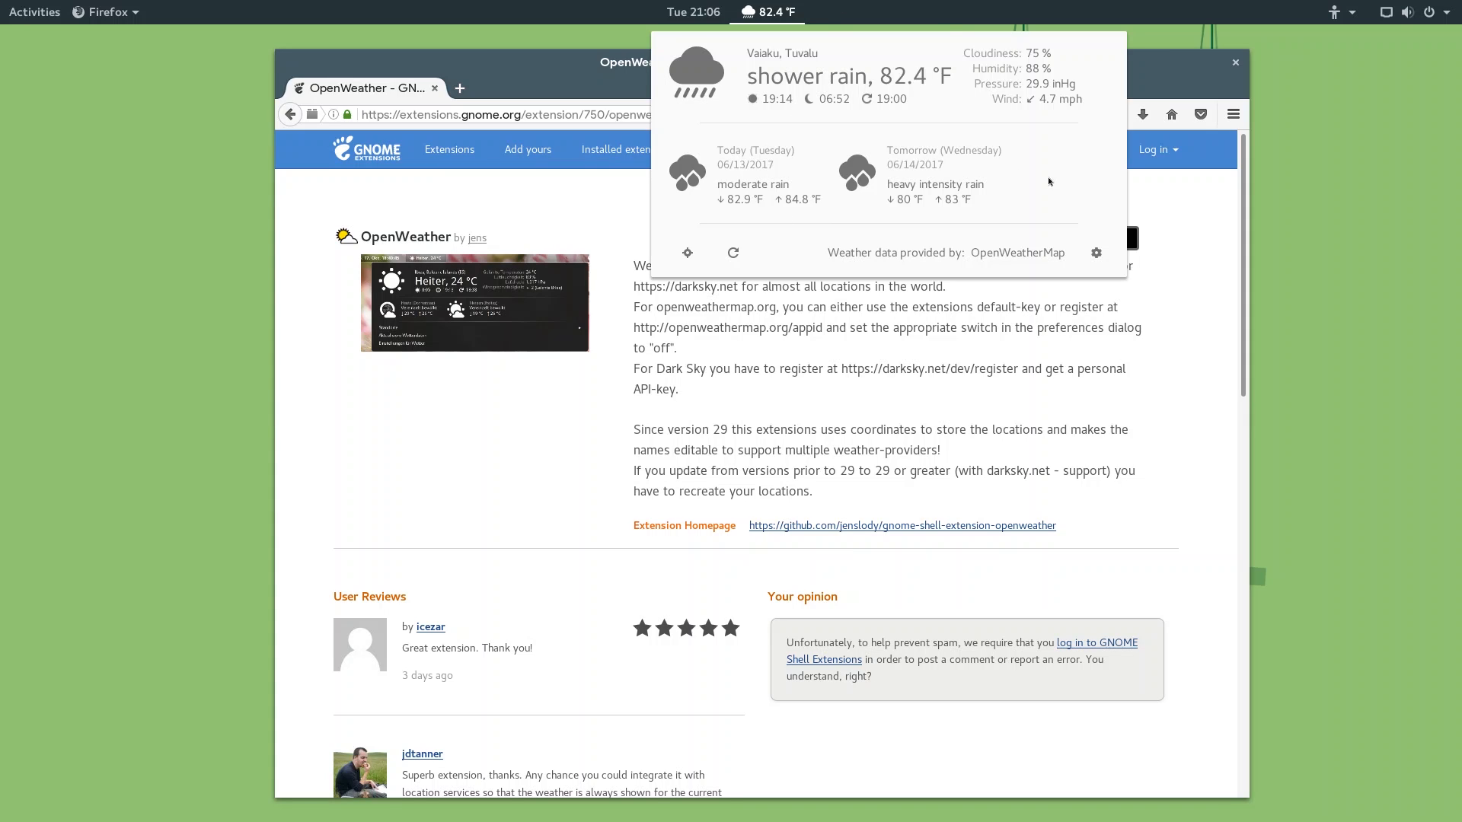
pyautogui.moveTo(975, 164)
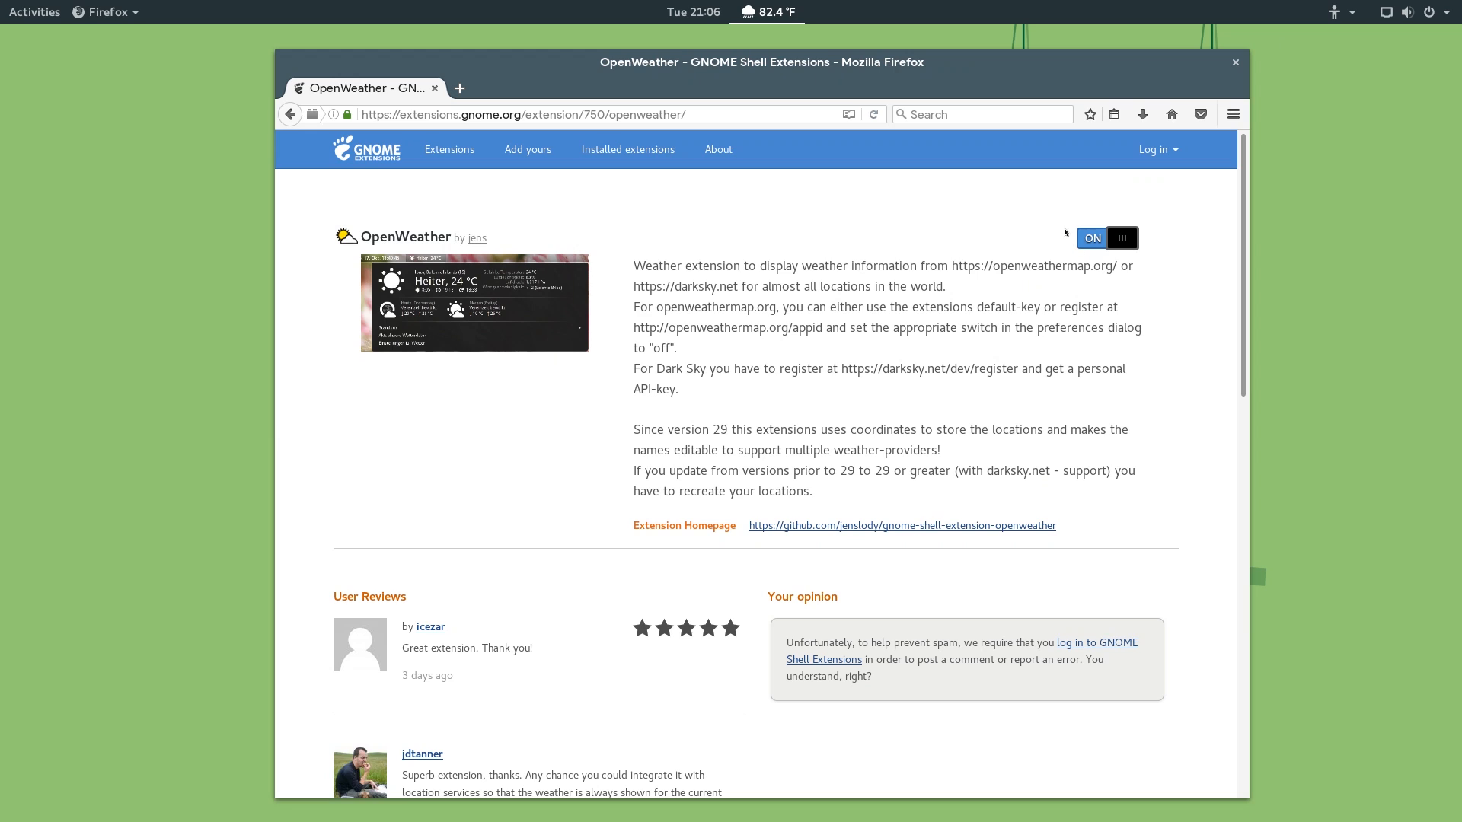
# Add Paris, Île-de-France, France as an OpenWeather location and make it the displayed one.
pyautogui.click(1091, 237)
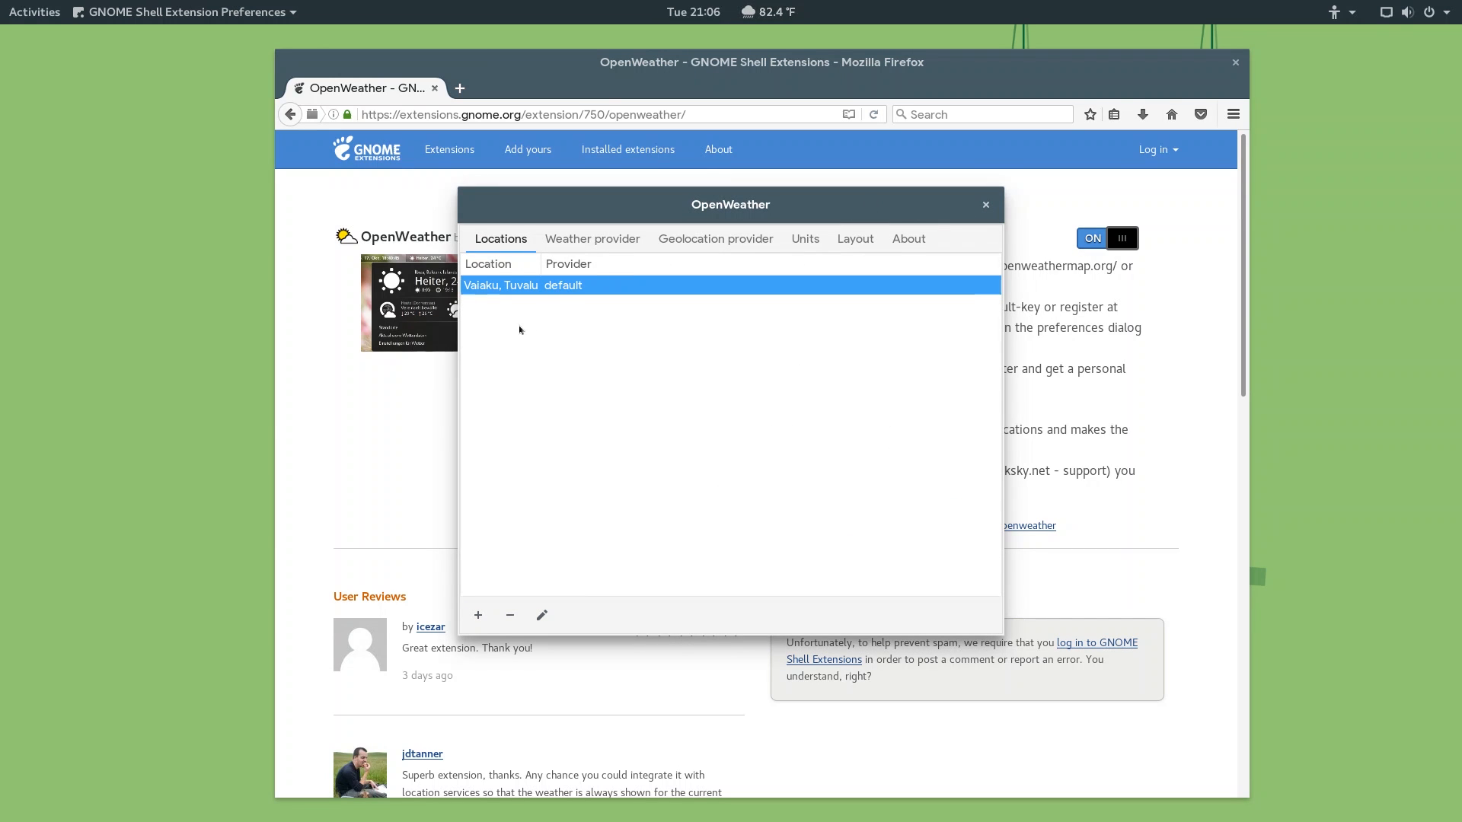
pyautogui.click(478, 613)
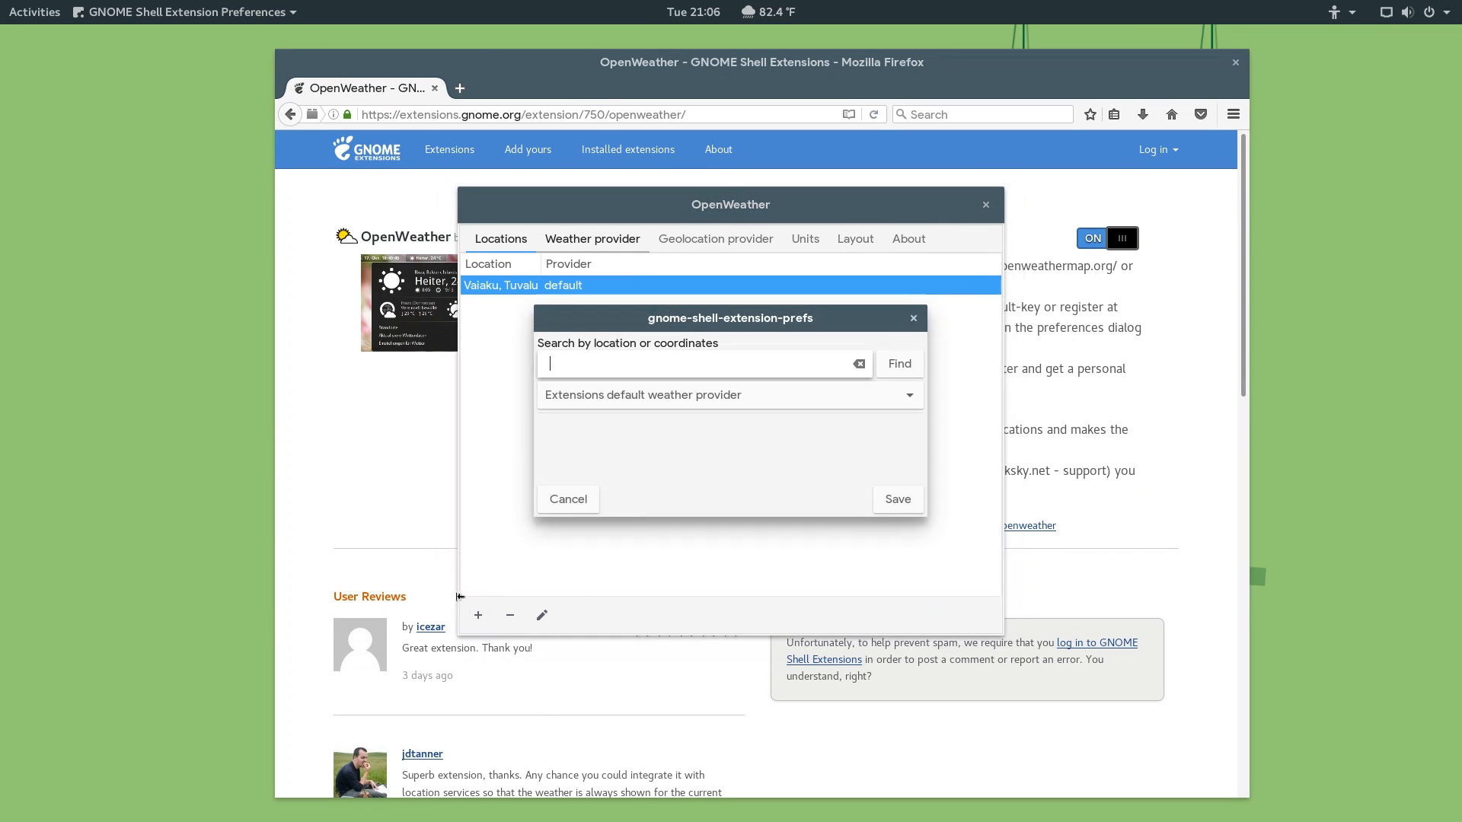
pyautogui.write('paris')
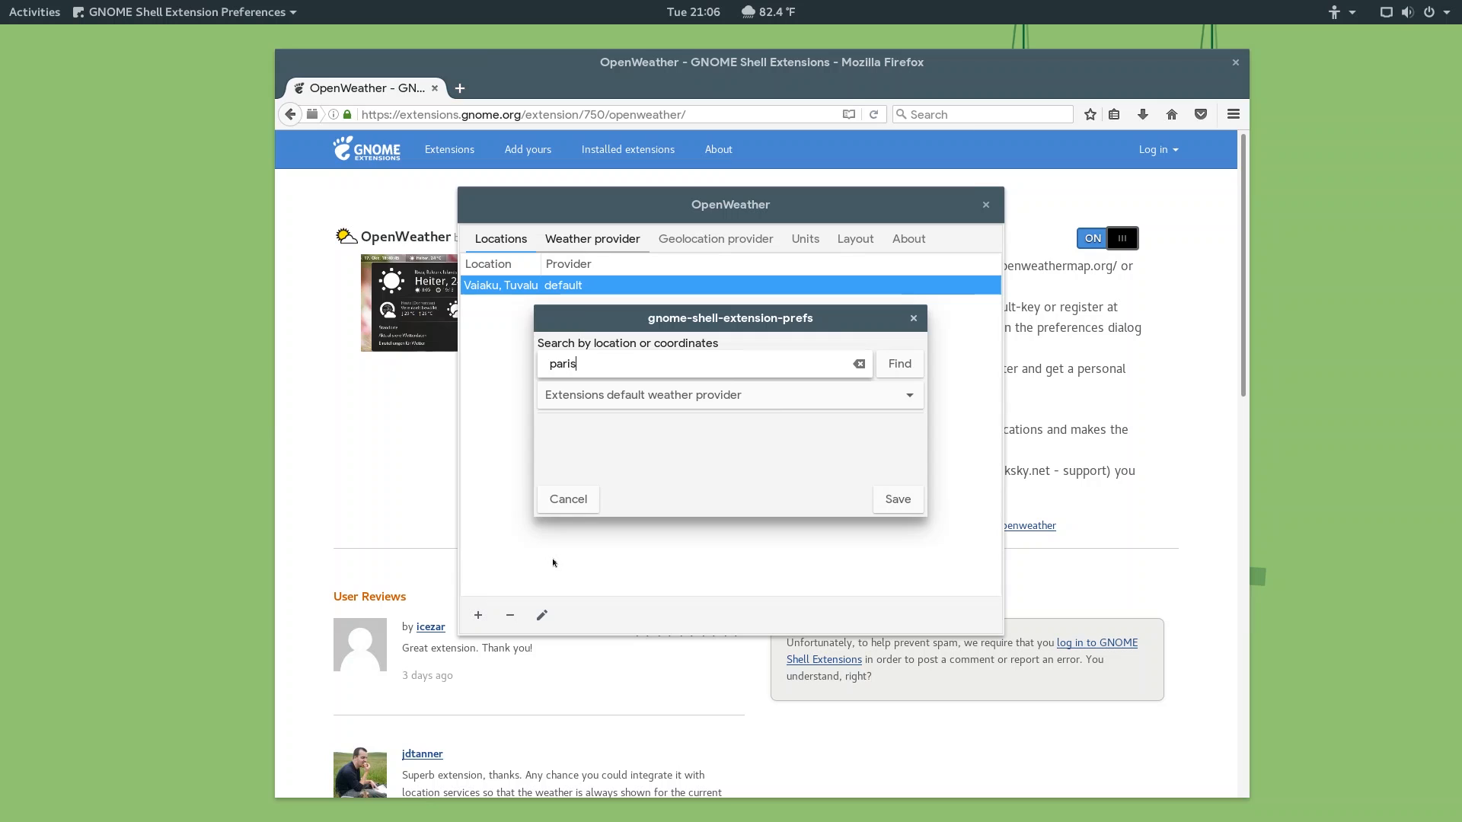
pyautogui.click(895, 364)
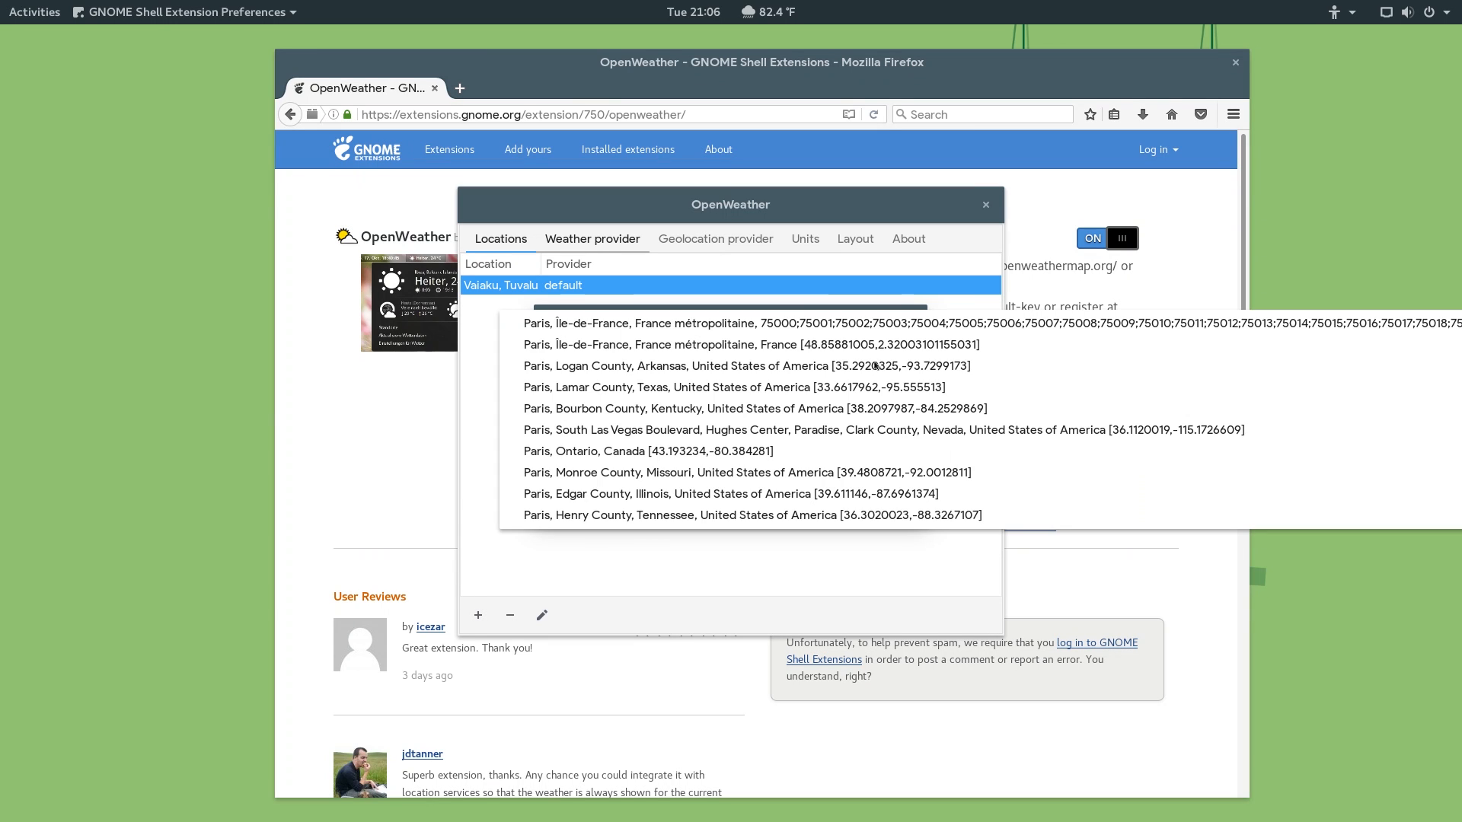
pyautogui.moveTo(631, 347)
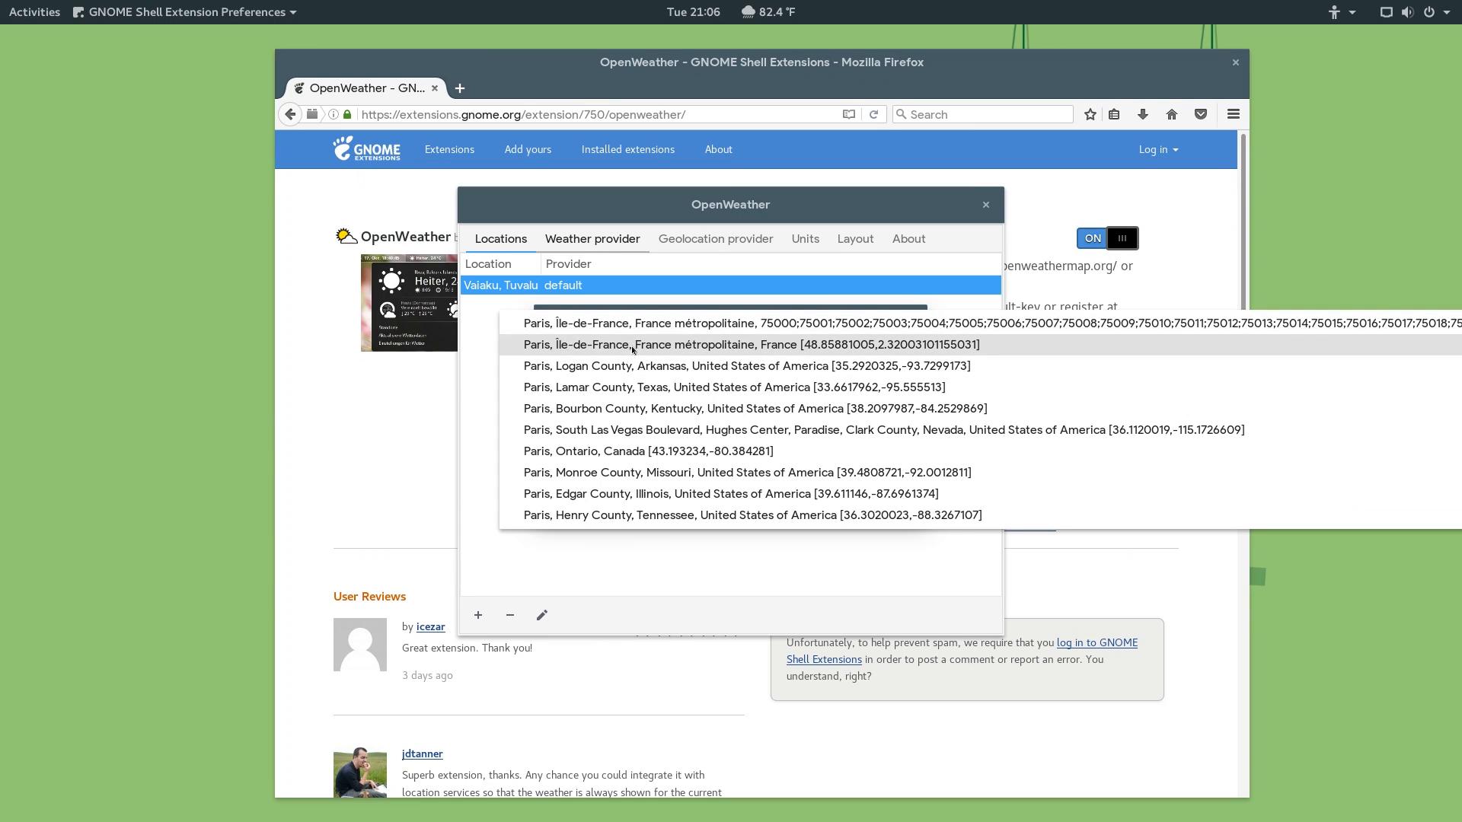
pyautogui.click(751, 346)
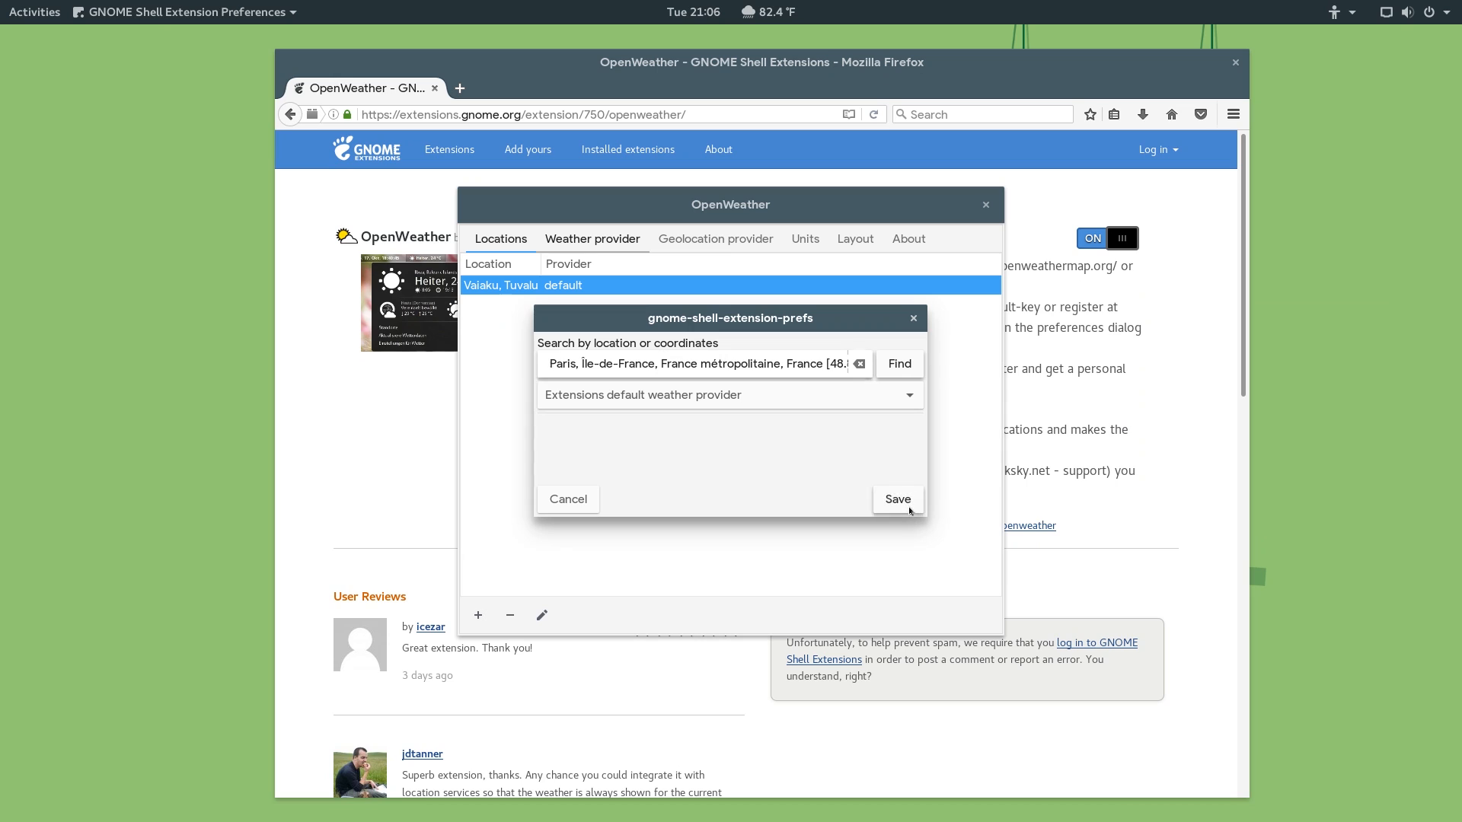
pyautogui.click(895, 499)
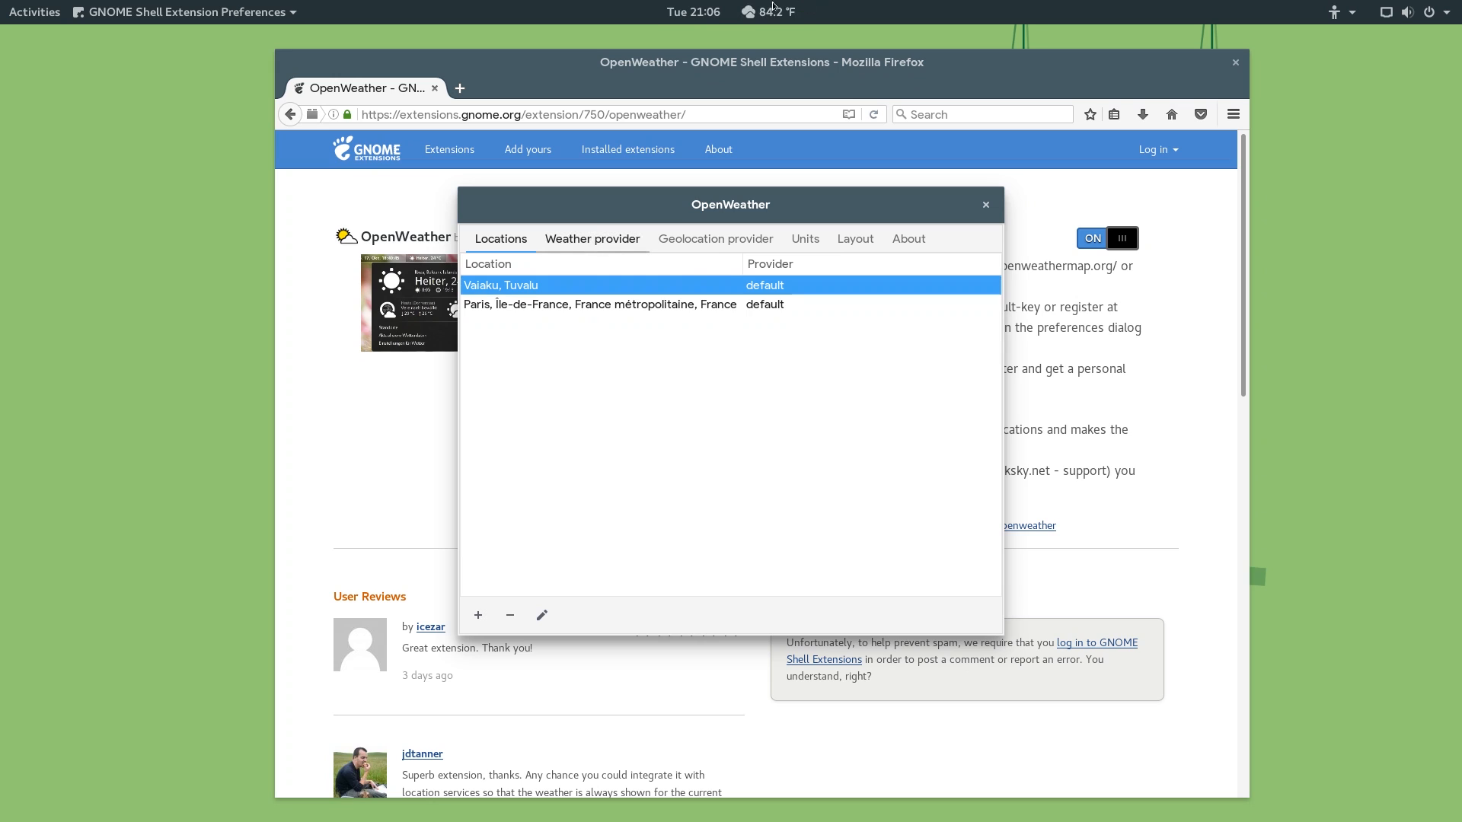
pyautogui.click(600, 304)
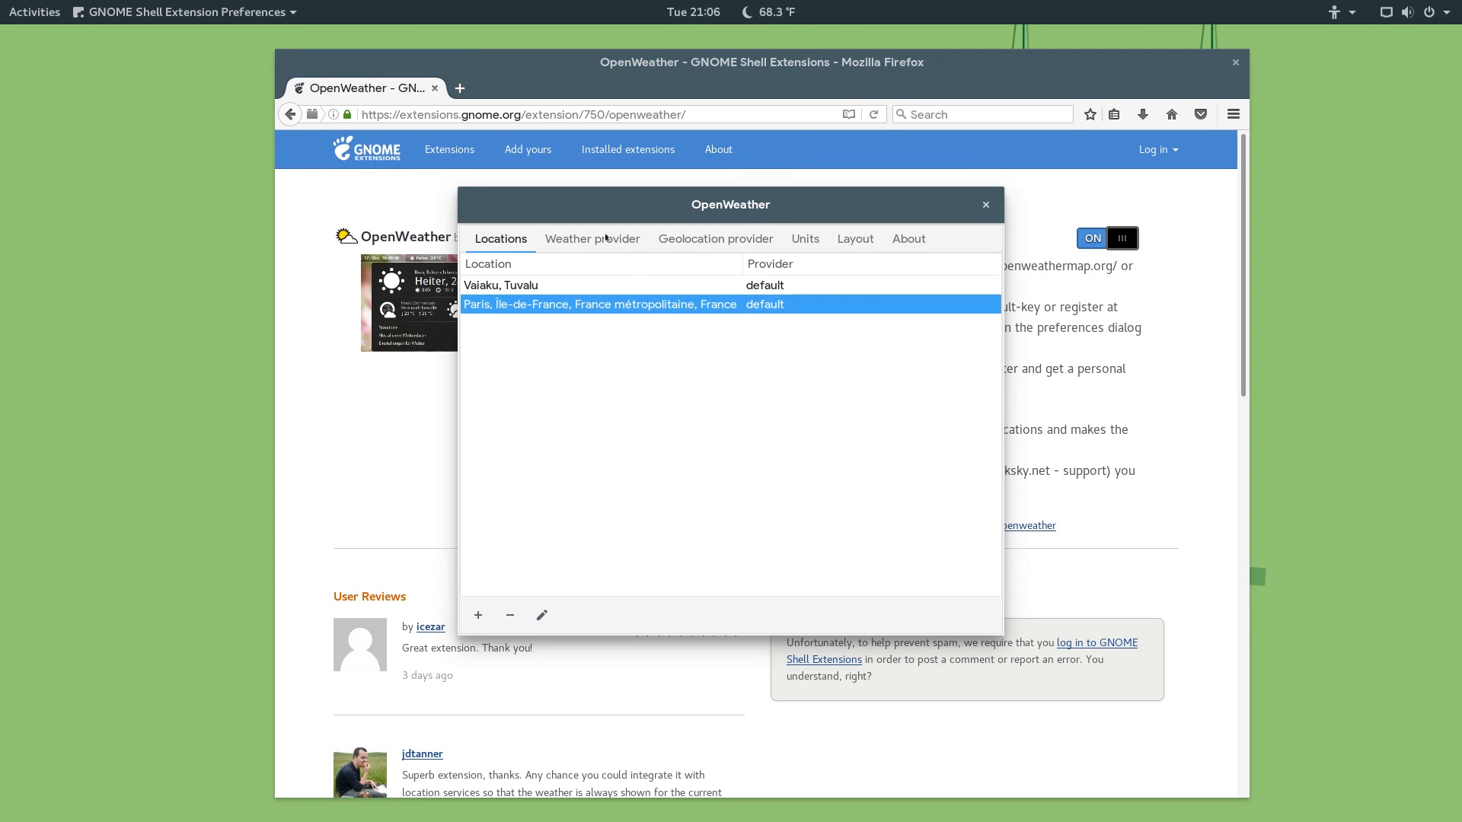
# Try Dark Sky as weather provider, then revert to openweathermap.org.
pyautogui.click(591, 239)
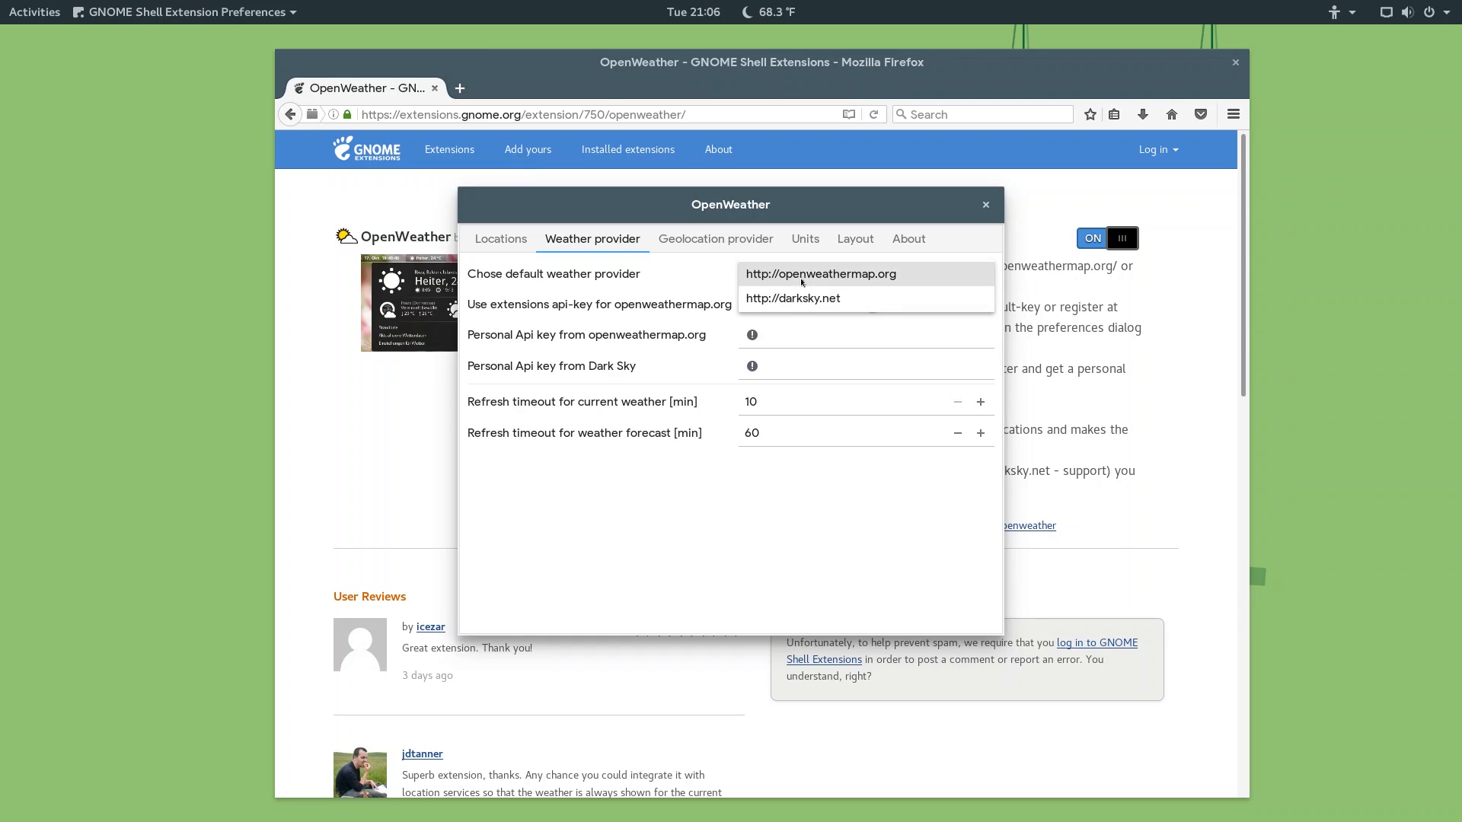
pyautogui.click(792, 299)
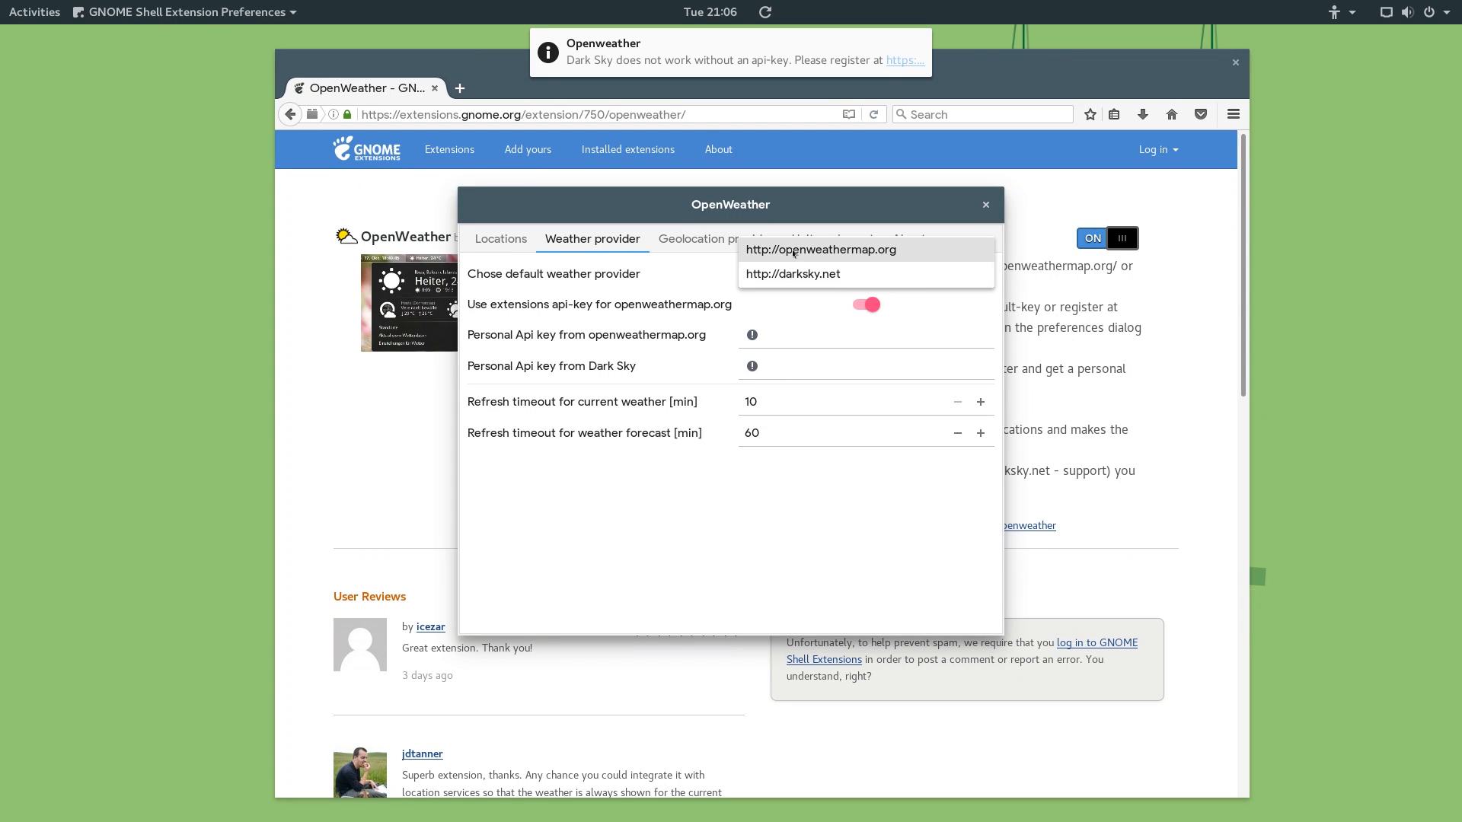
pyautogui.click(821, 249)
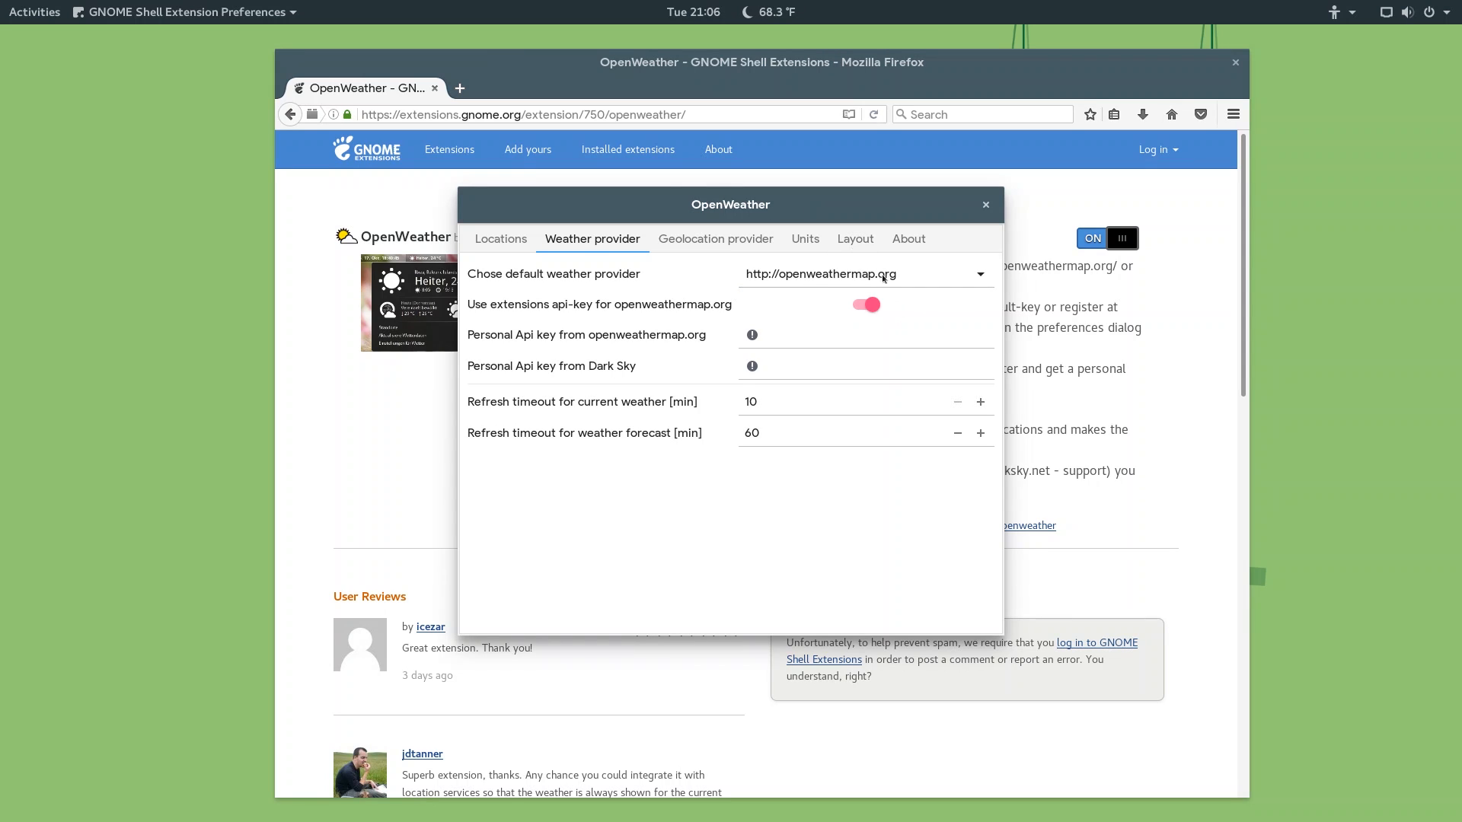
# Review the geolocation provider, measurement units and temperature unit choices.
pyautogui.click(715, 239)
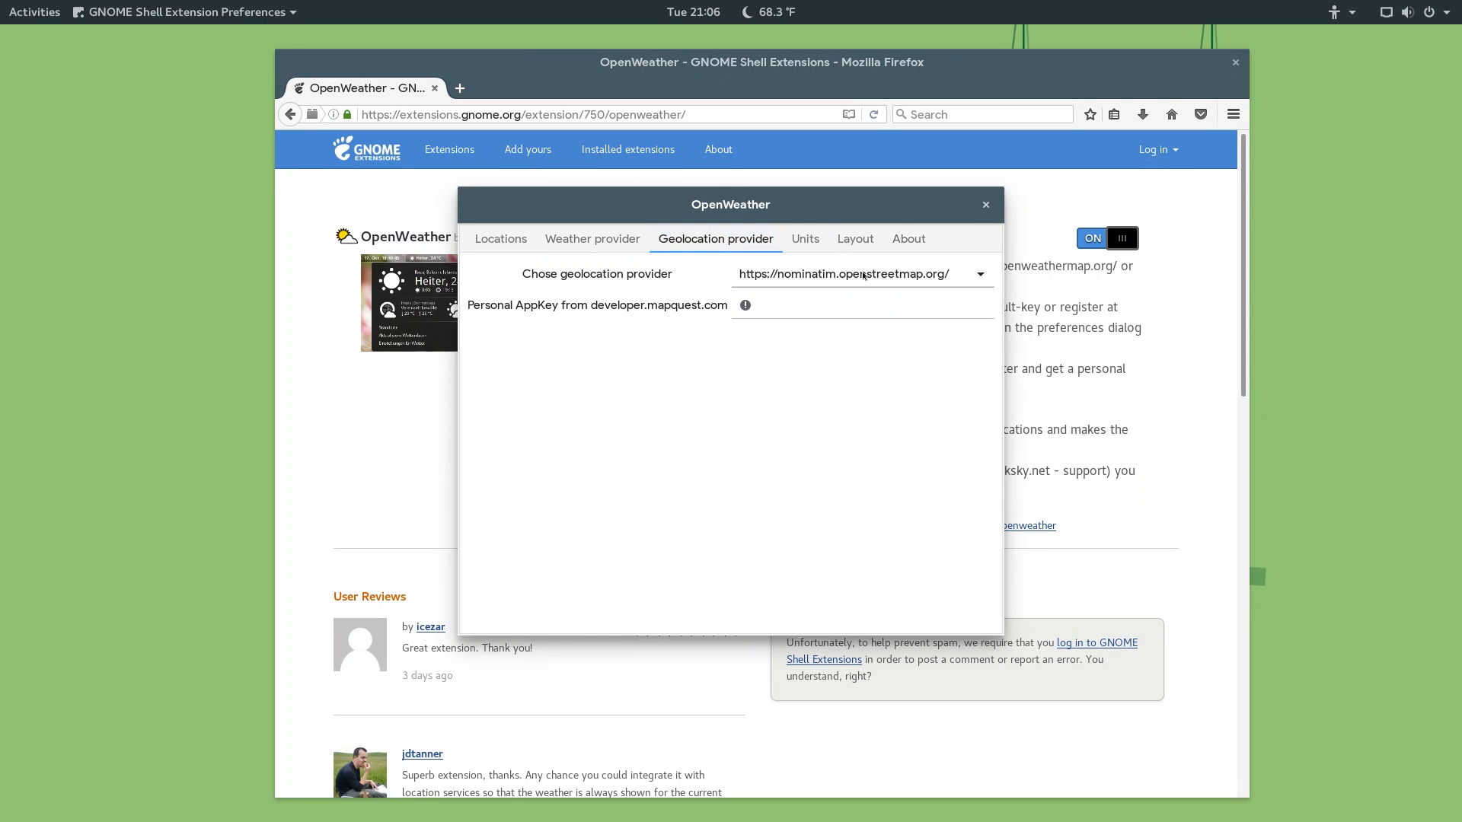
pyautogui.click(804, 238)
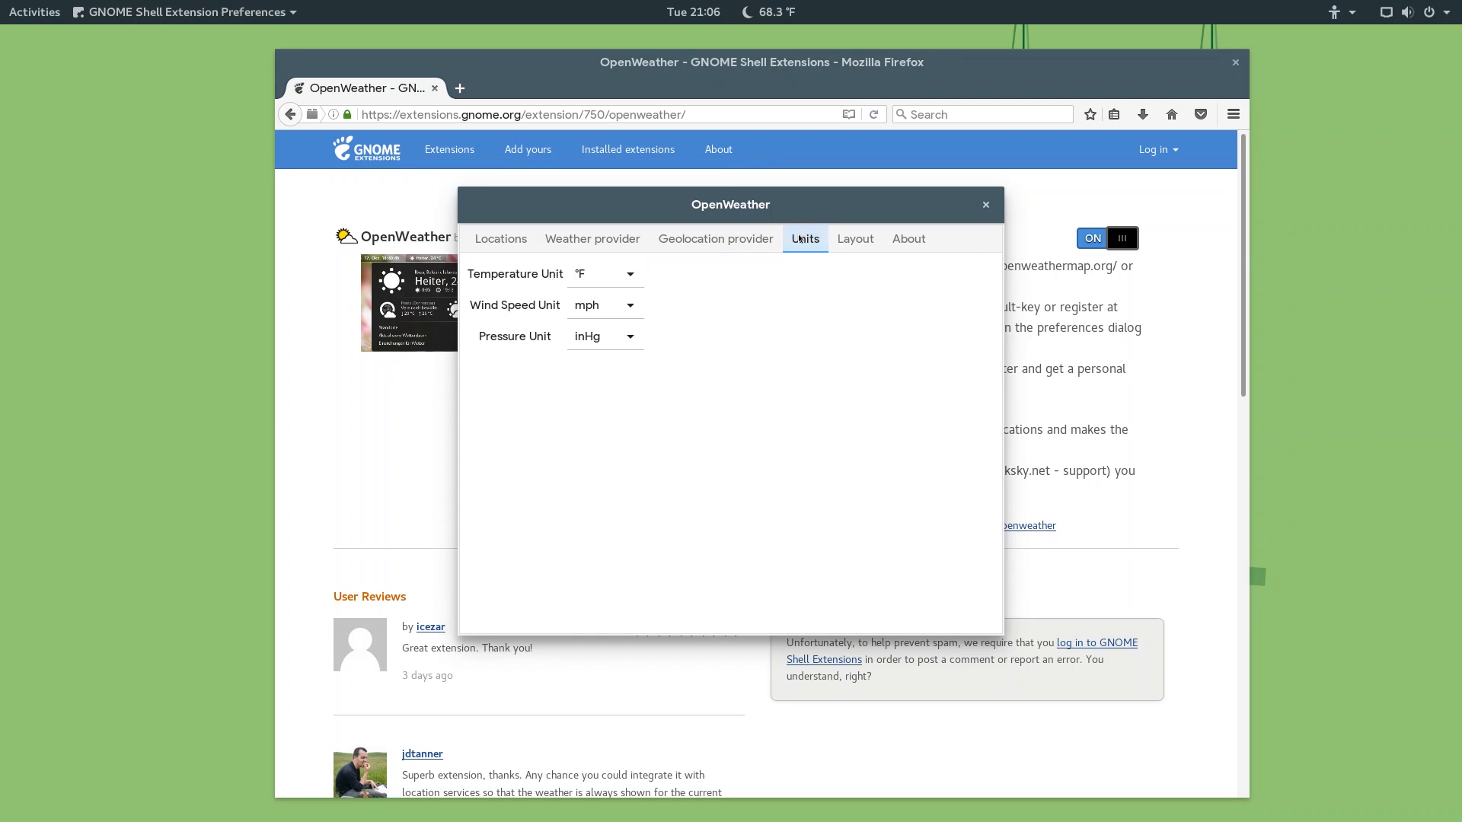
pyautogui.click(604, 273)
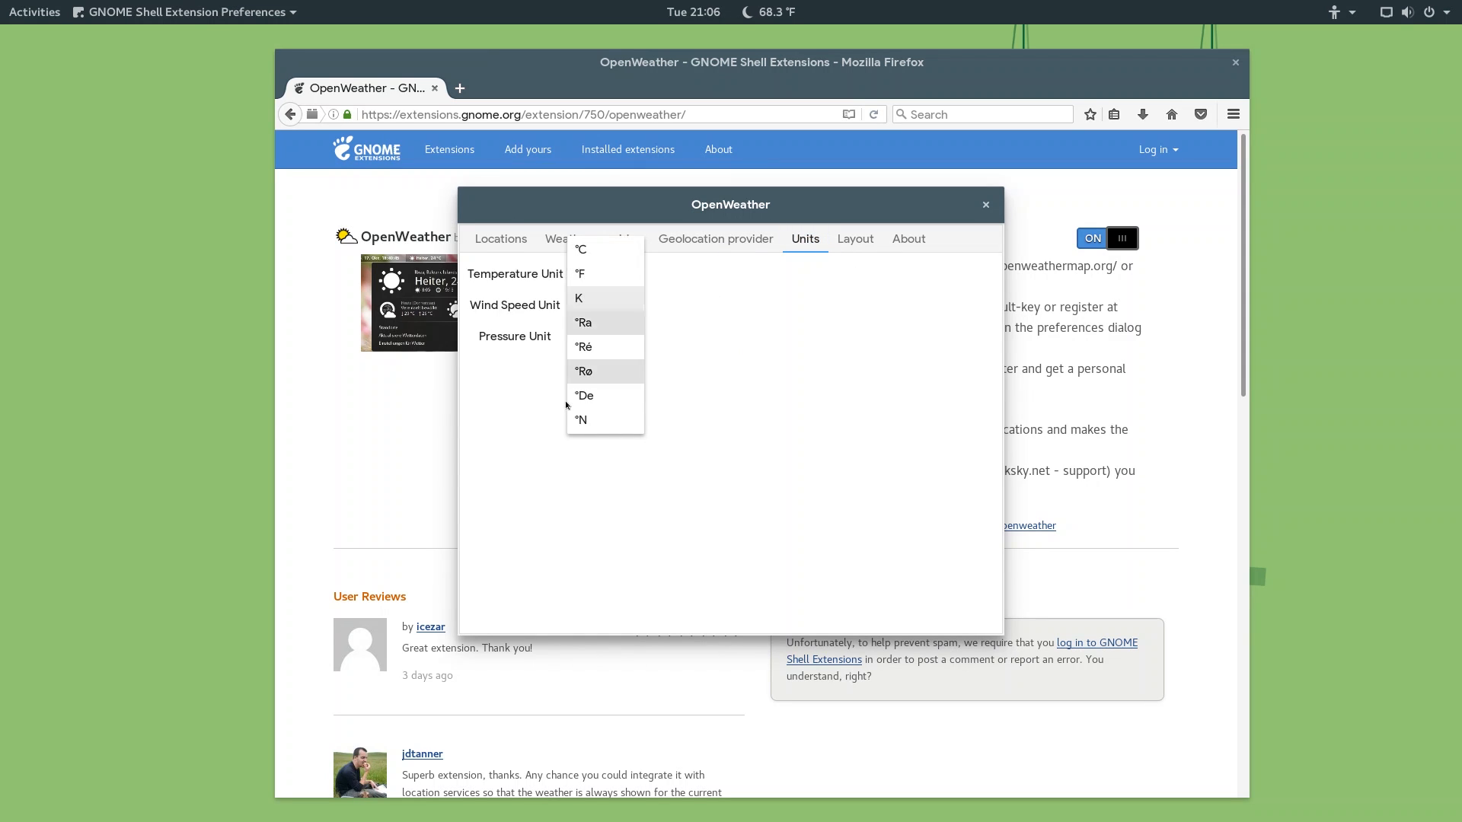
pyautogui.click(852, 239)
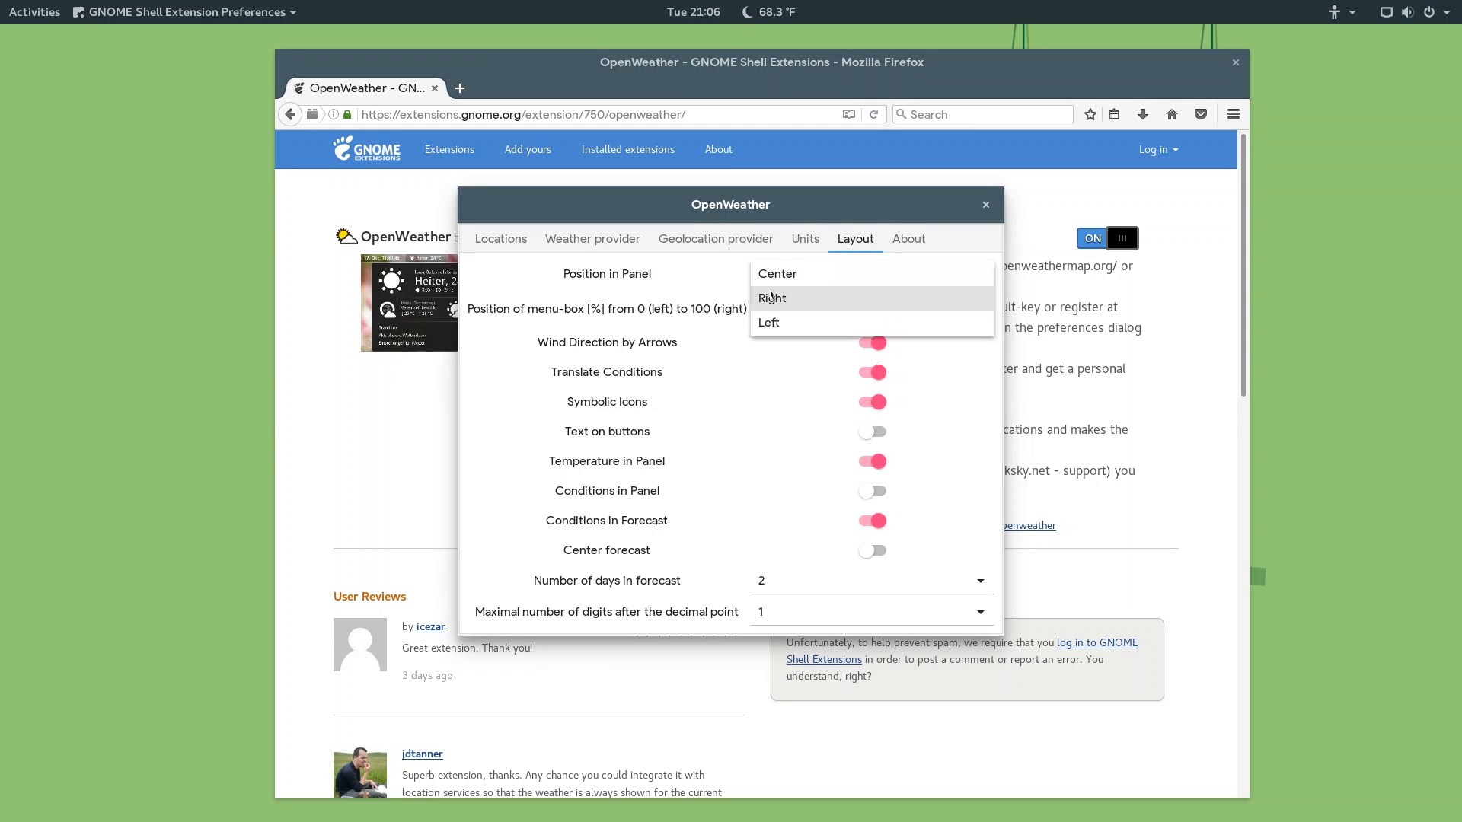
# Move the weather indicator through Right and Left, ending with panel position Center.
pyautogui.click(772, 297)
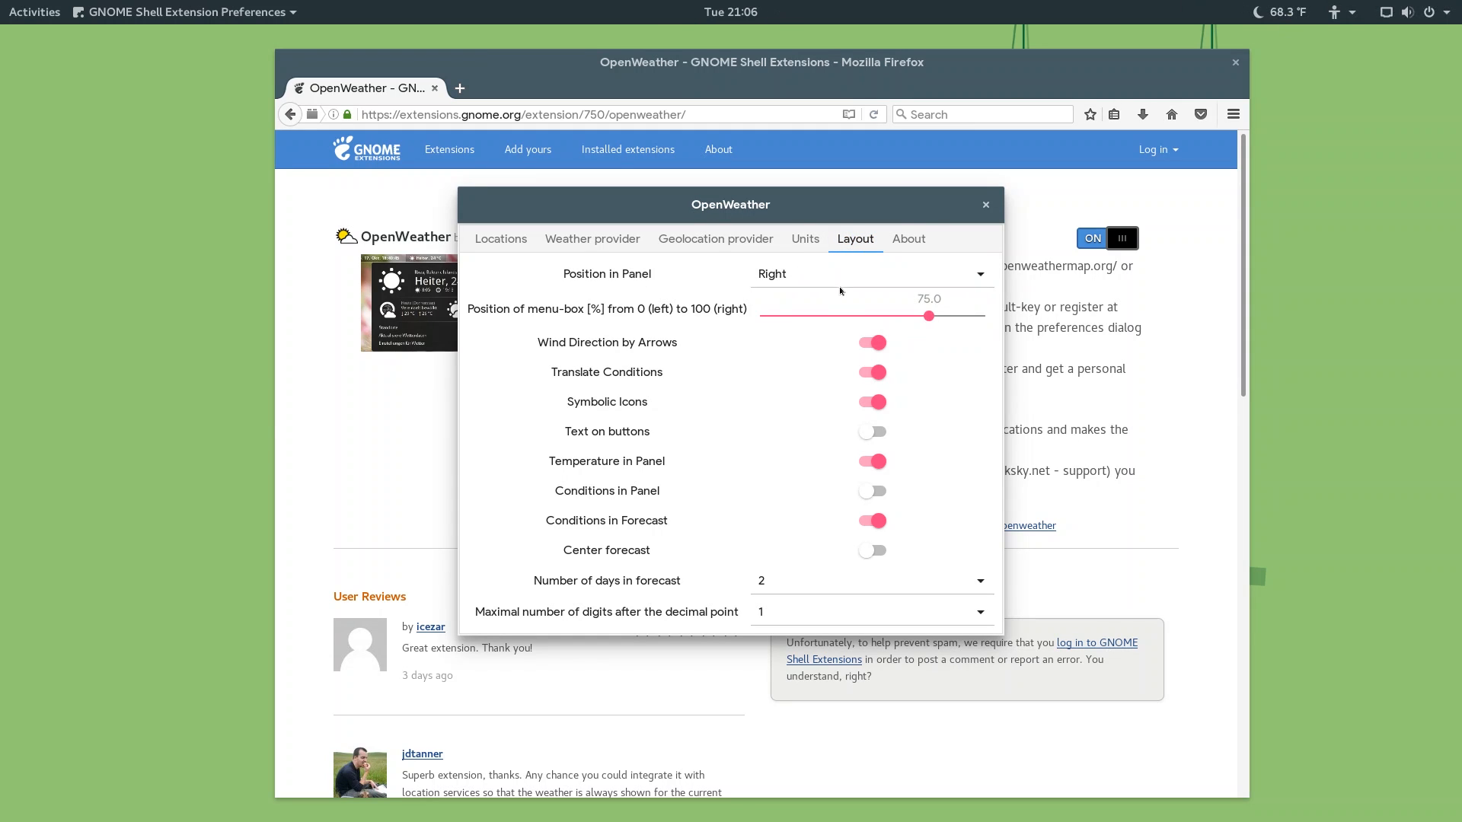
pyautogui.click(870, 273)
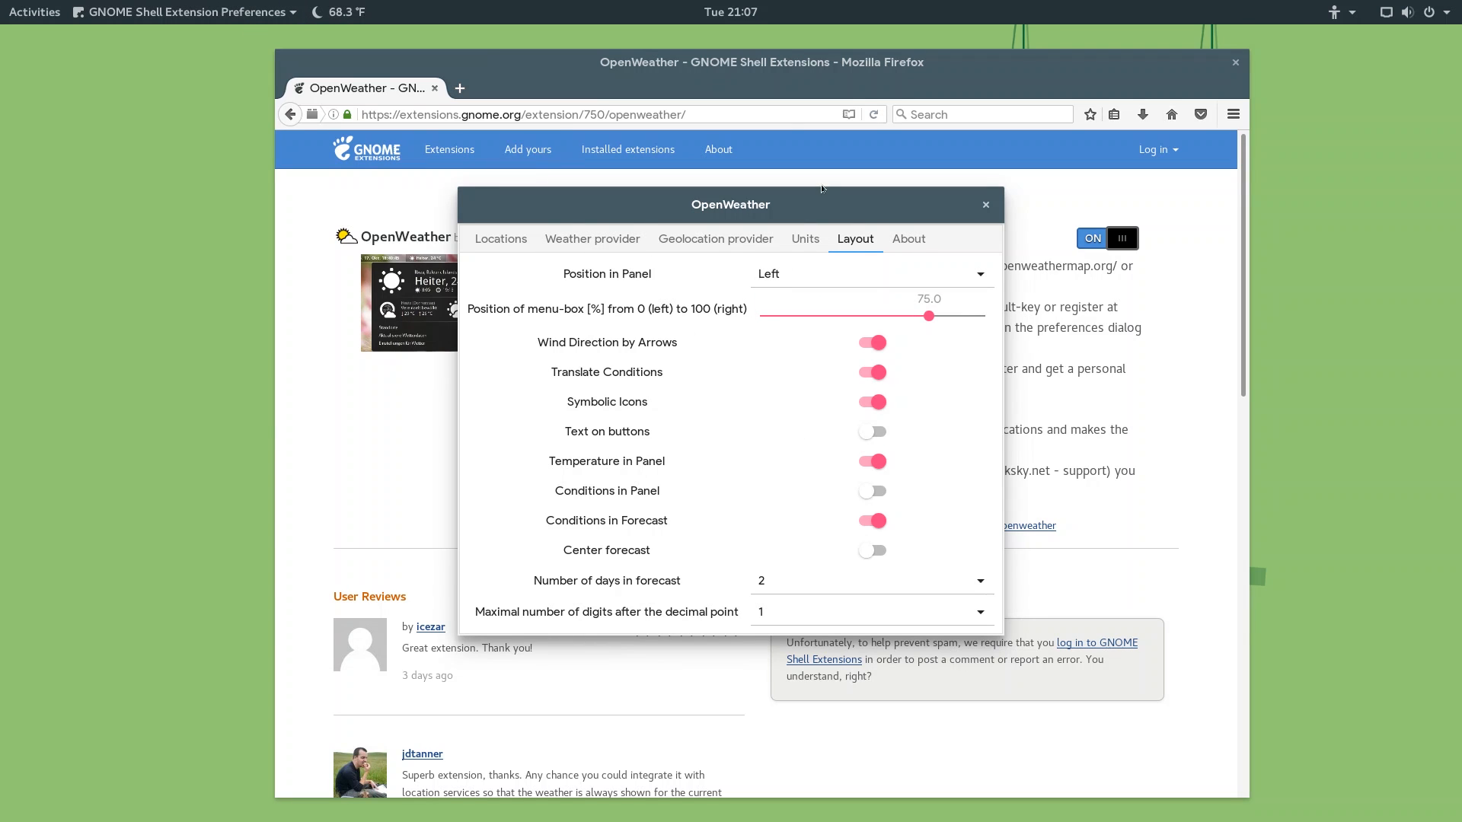
pyautogui.moveTo(793, 297)
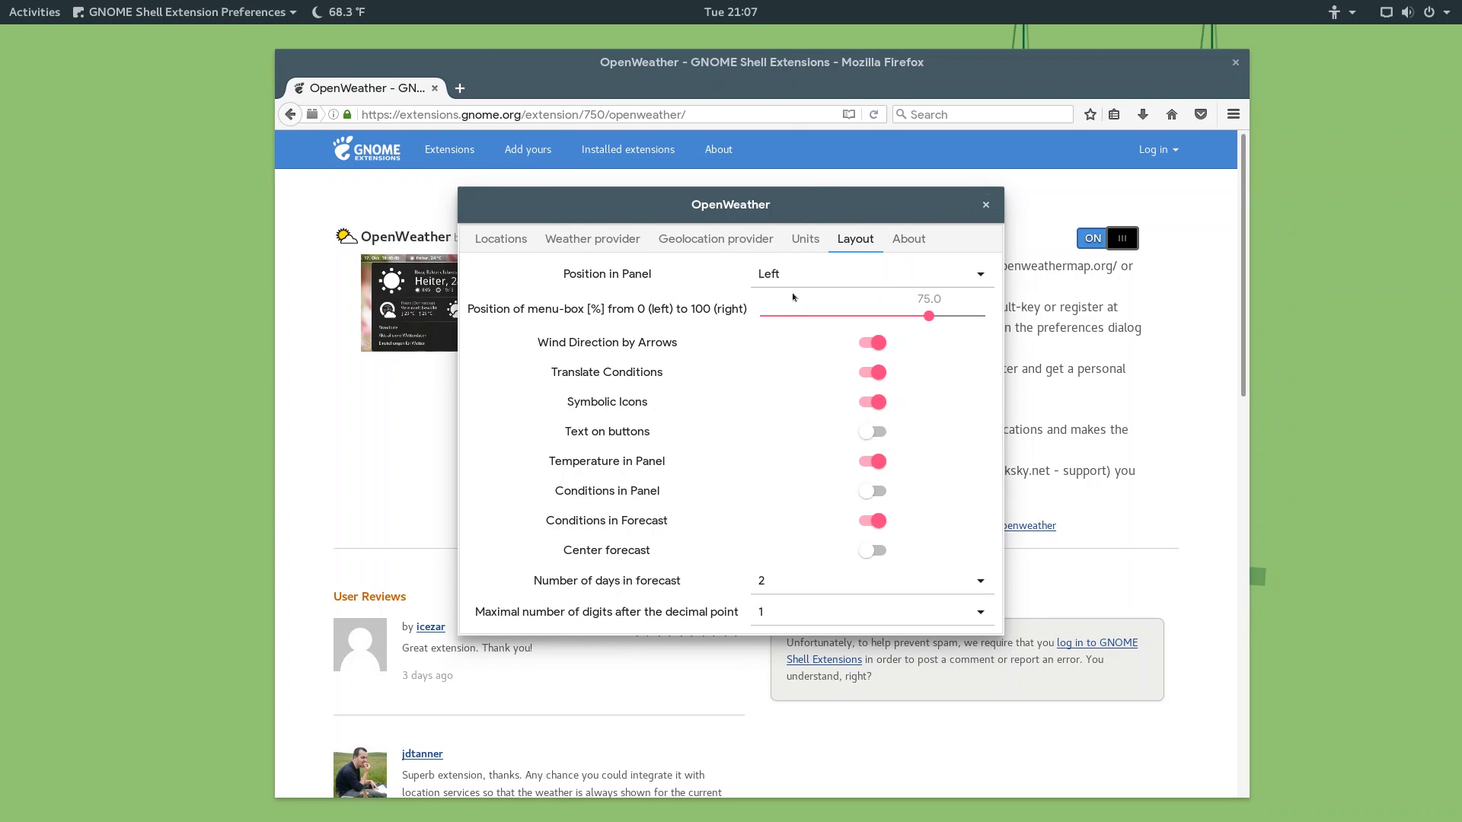
pyautogui.click(869, 273)
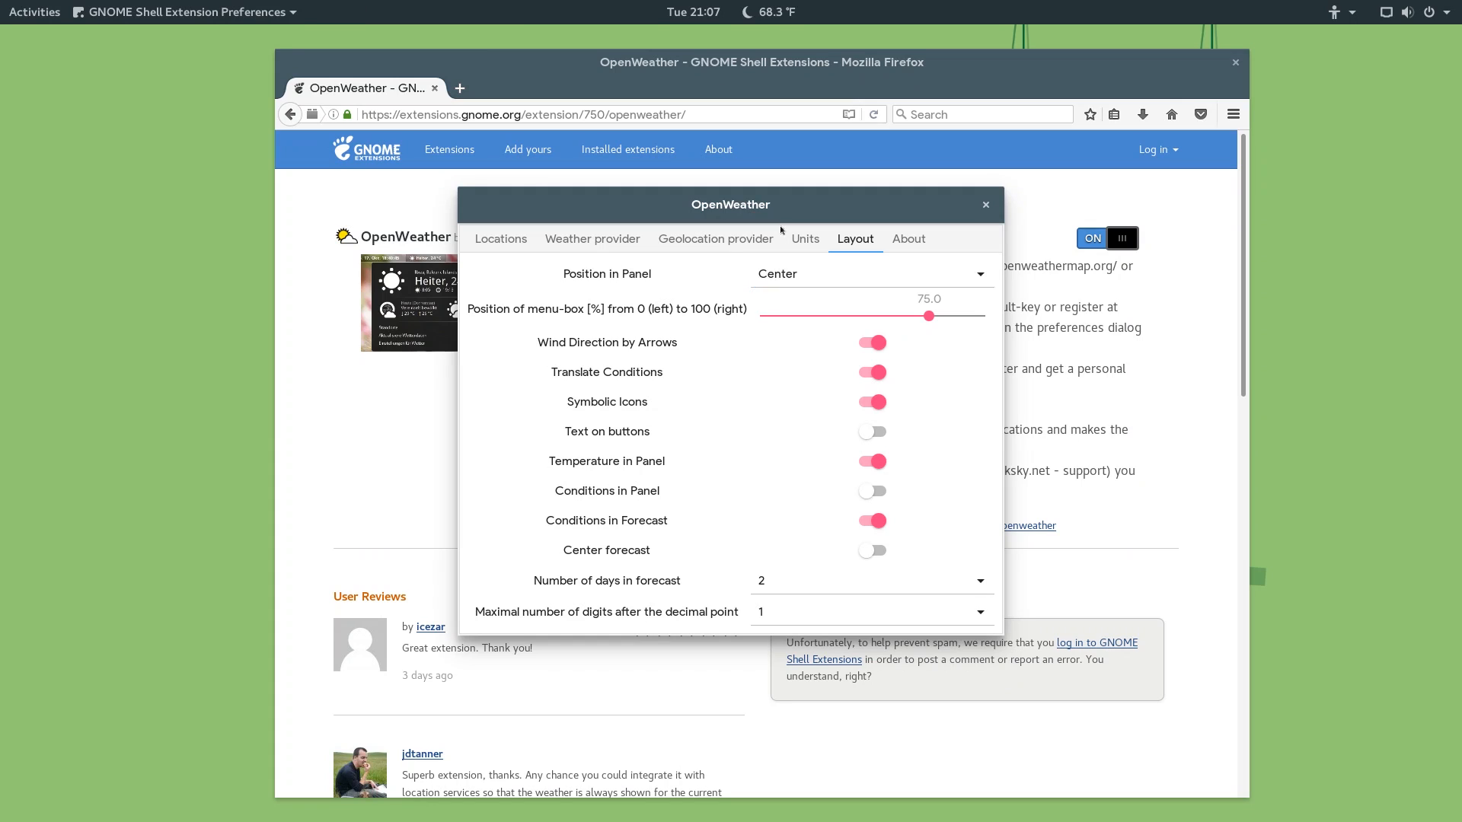
pyautogui.click(985, 205)
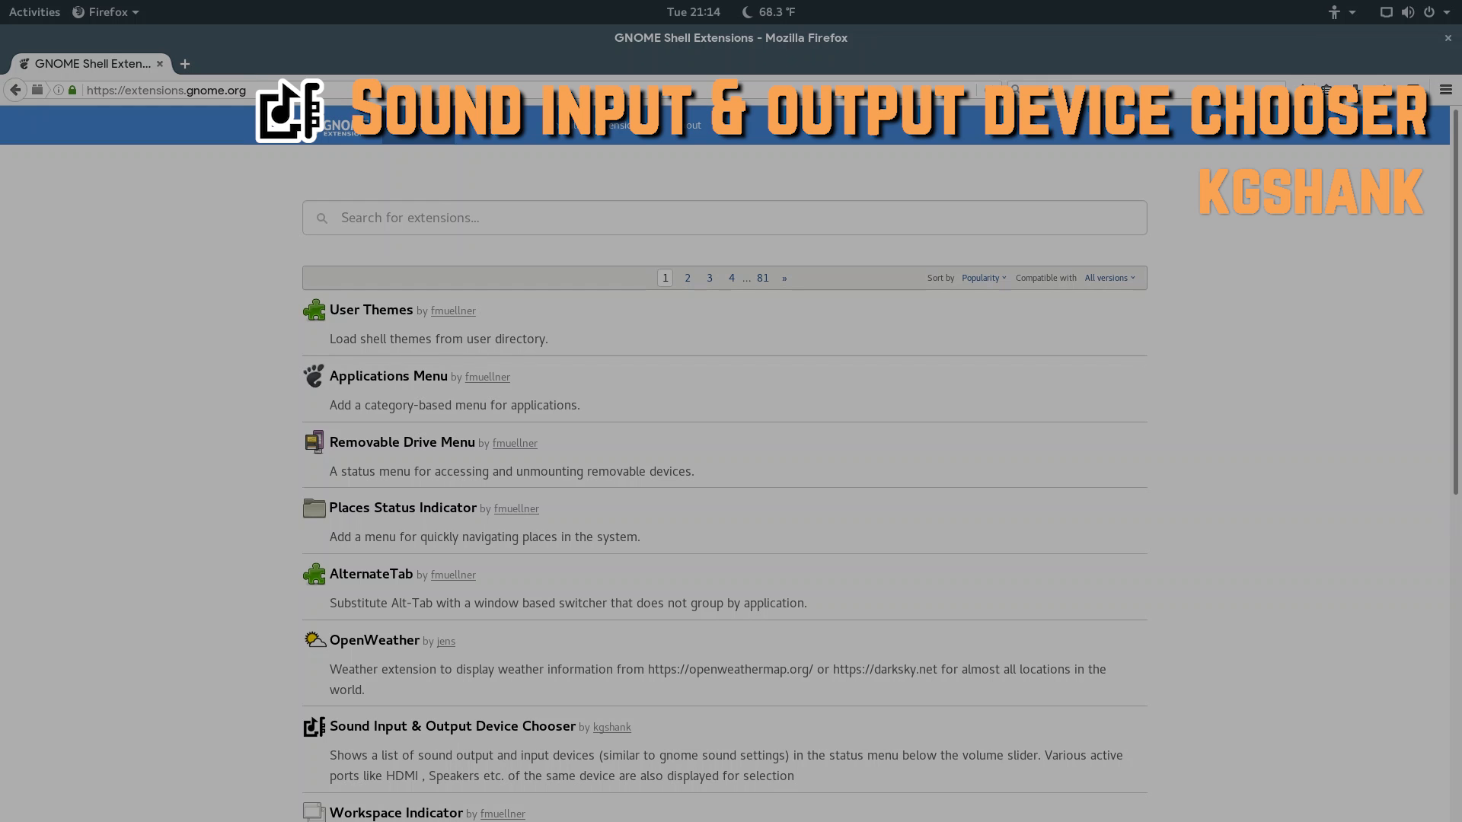
# Check the system menu before enabling Sound Input & Output Device Chooser.
pyautogui.click(452, 727)
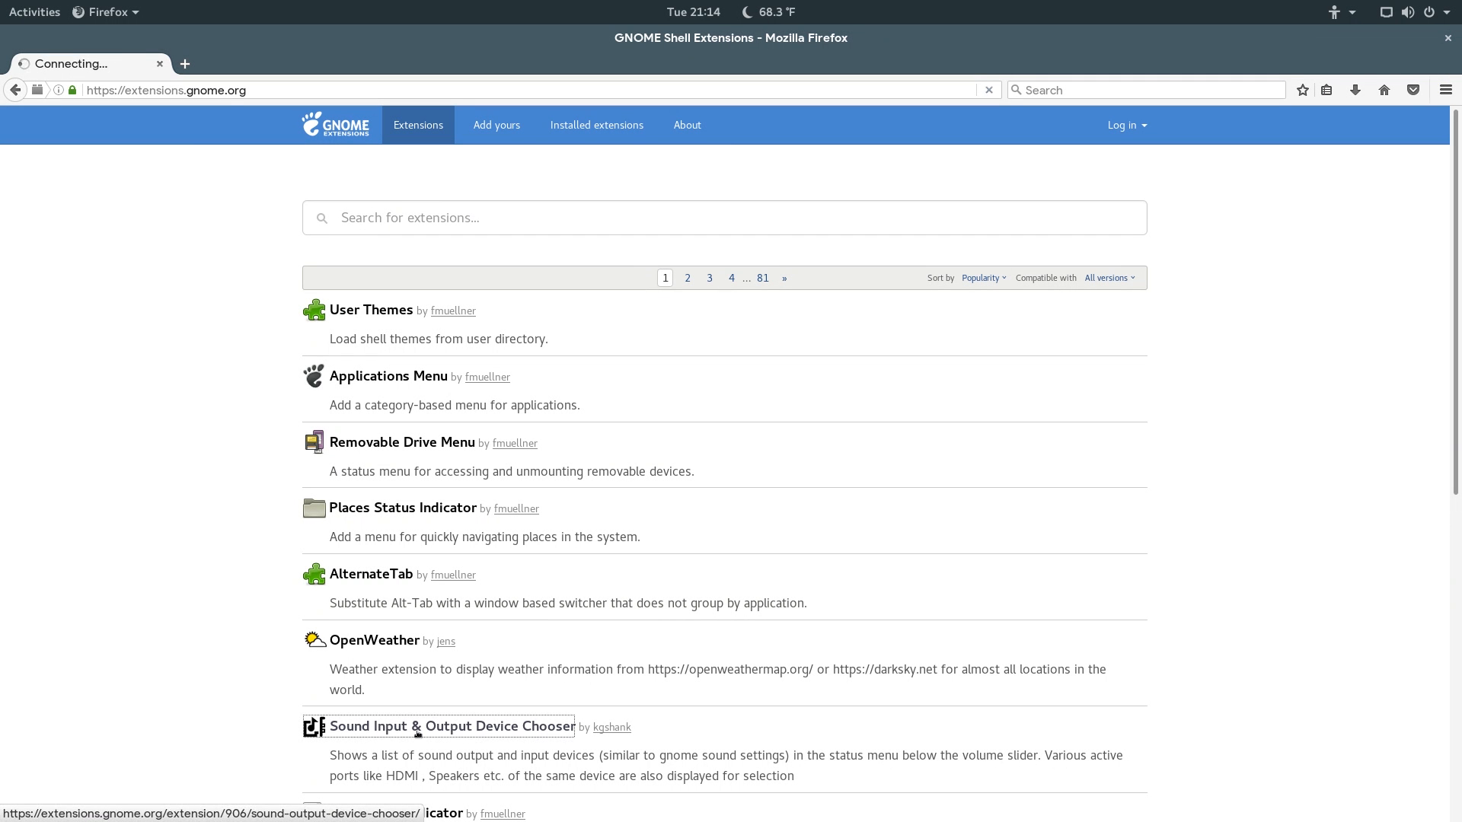
pyautogui.click(451, 726)
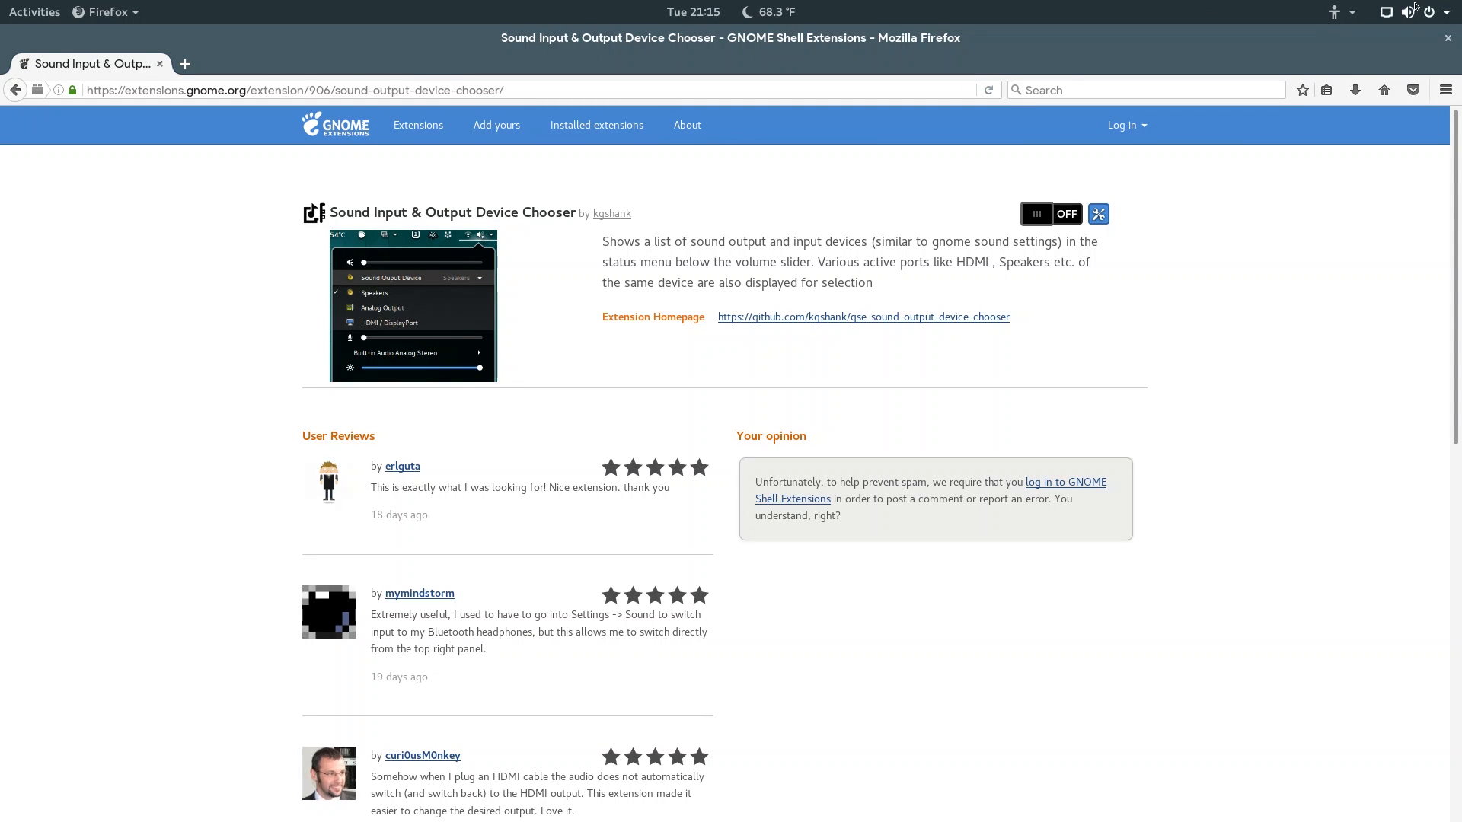
pyautogui.click(1416, 11)
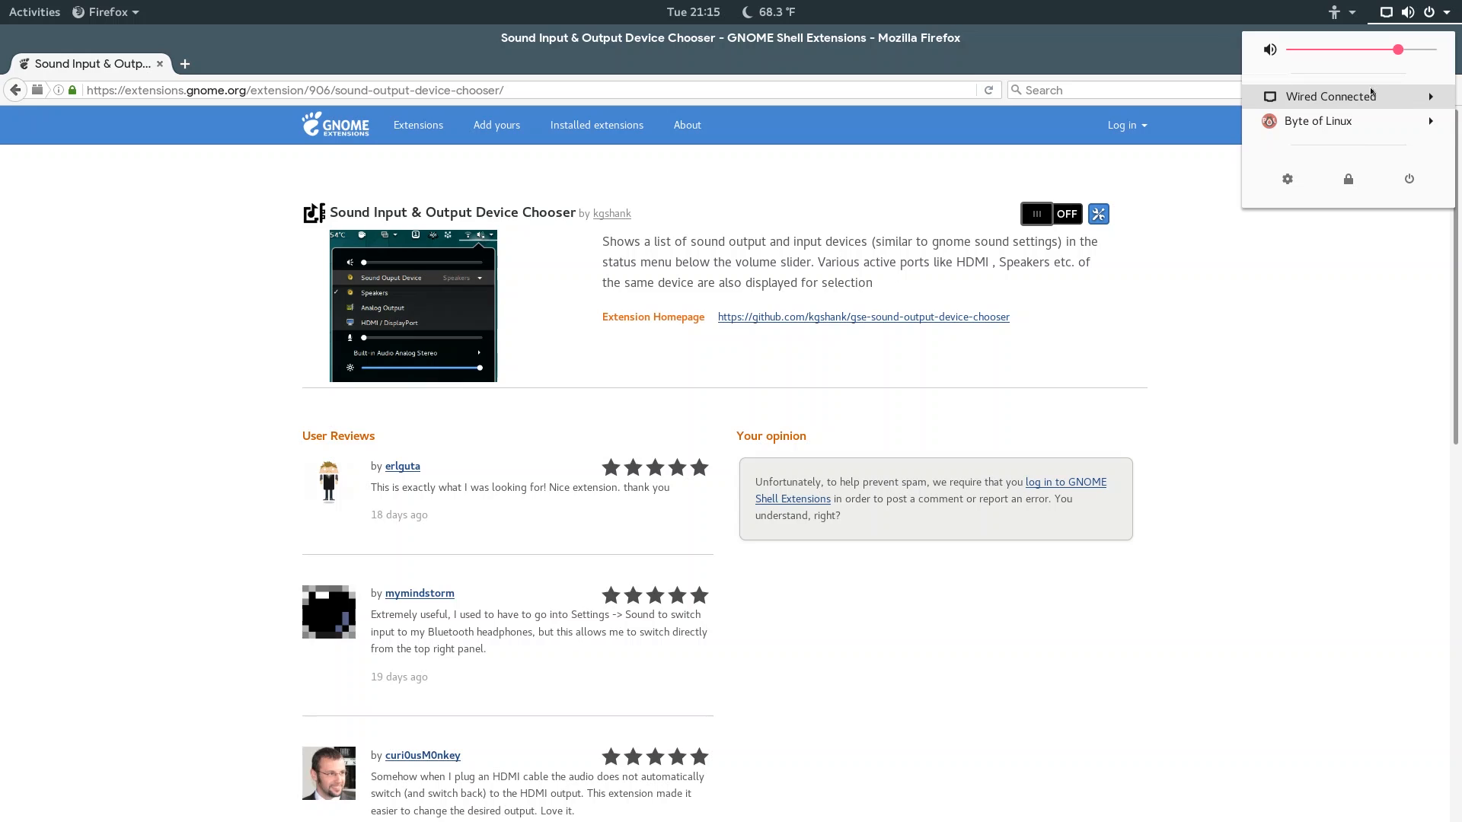
# Switch the device chooser ON and confirm the new device lists in the system menu.
pyautogui.click(1035, 213)
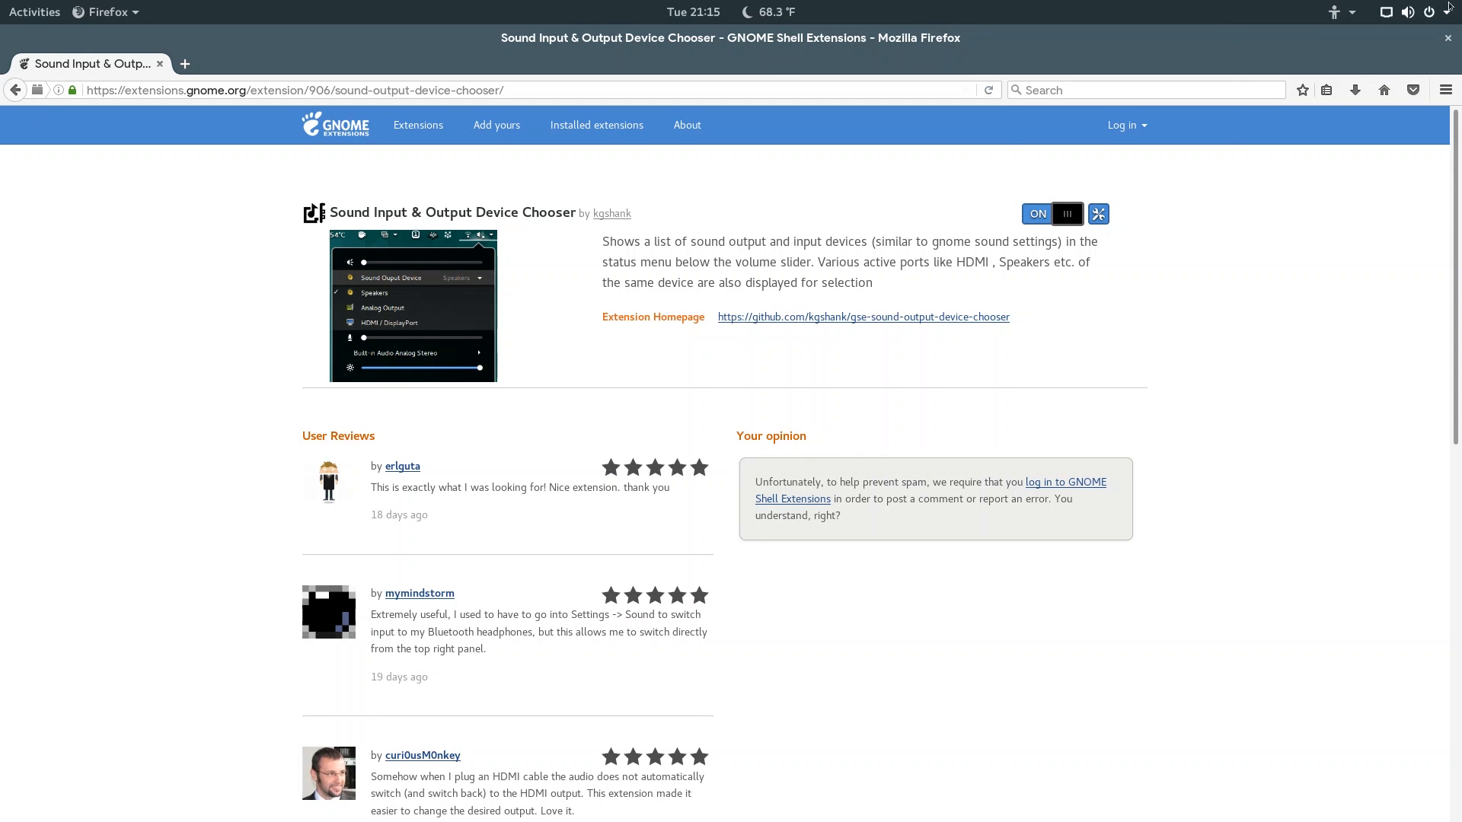
pyautogui.click(1407, 11)
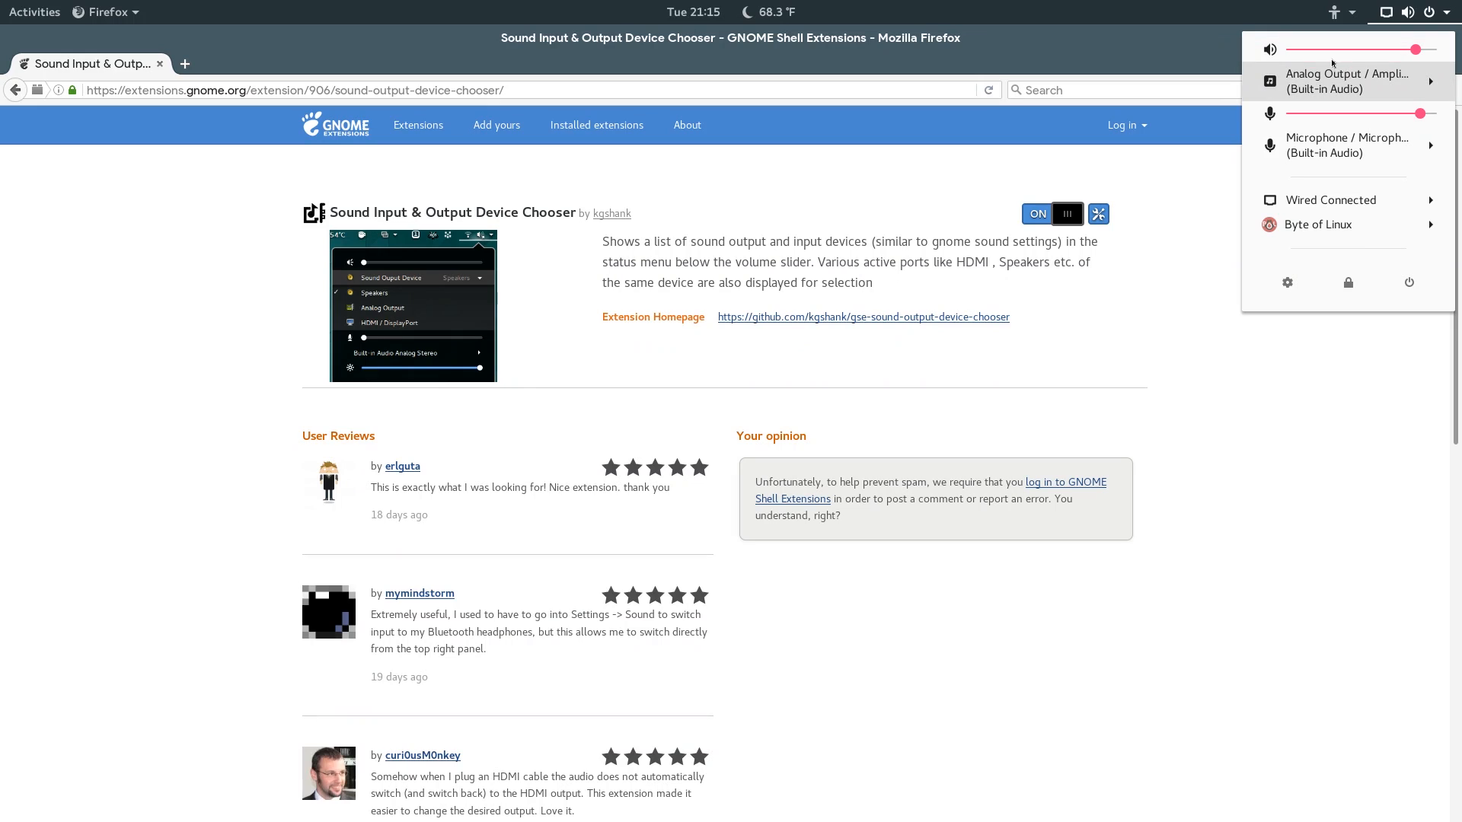
pyautogui.click(1346, 81)
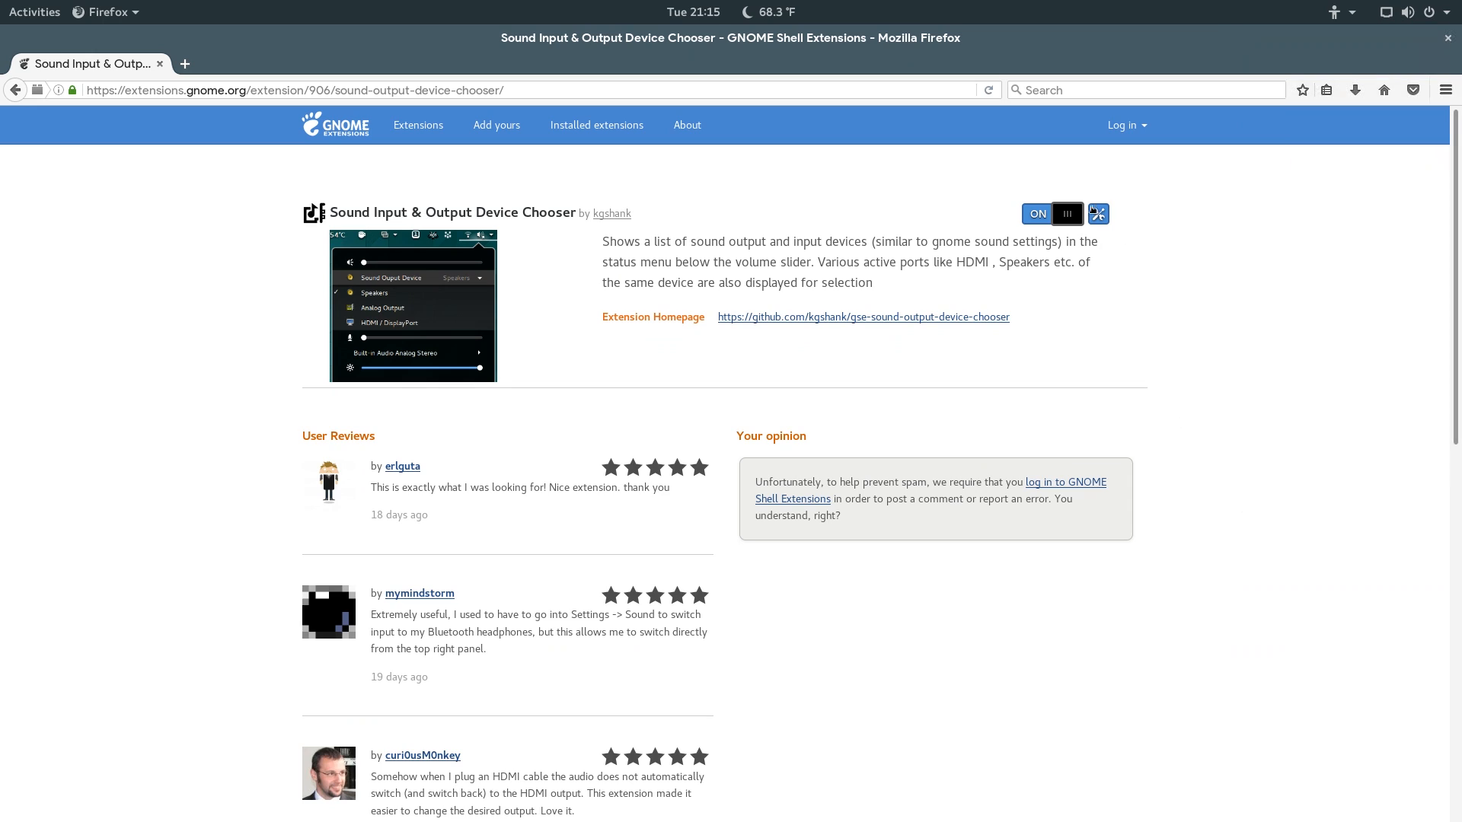
pyautogui.click(1098, 213)
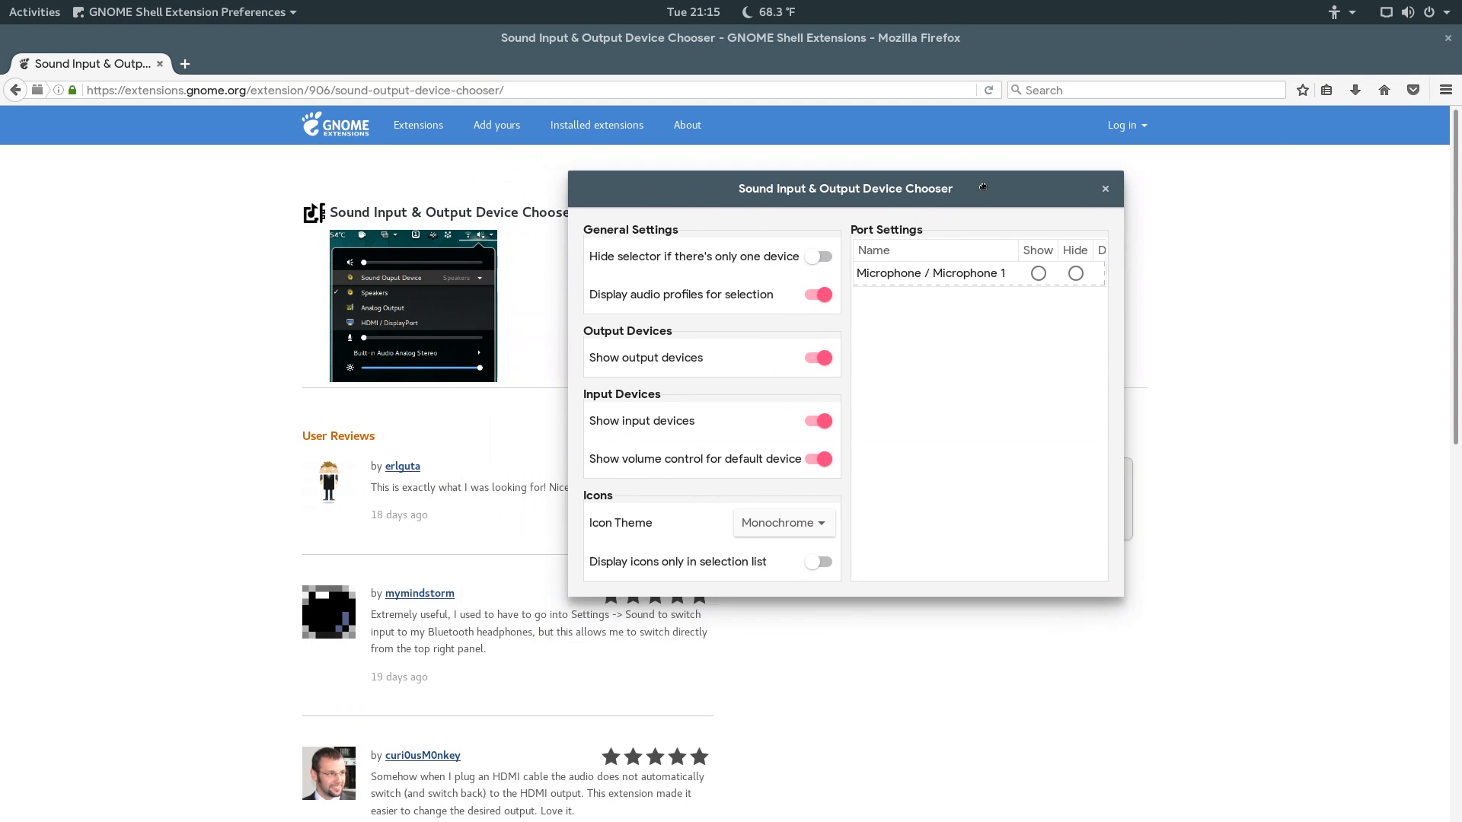
# Test the show-audio-profiles toggle and check its effect in the system menu.
pyautogui.click(818, 256)
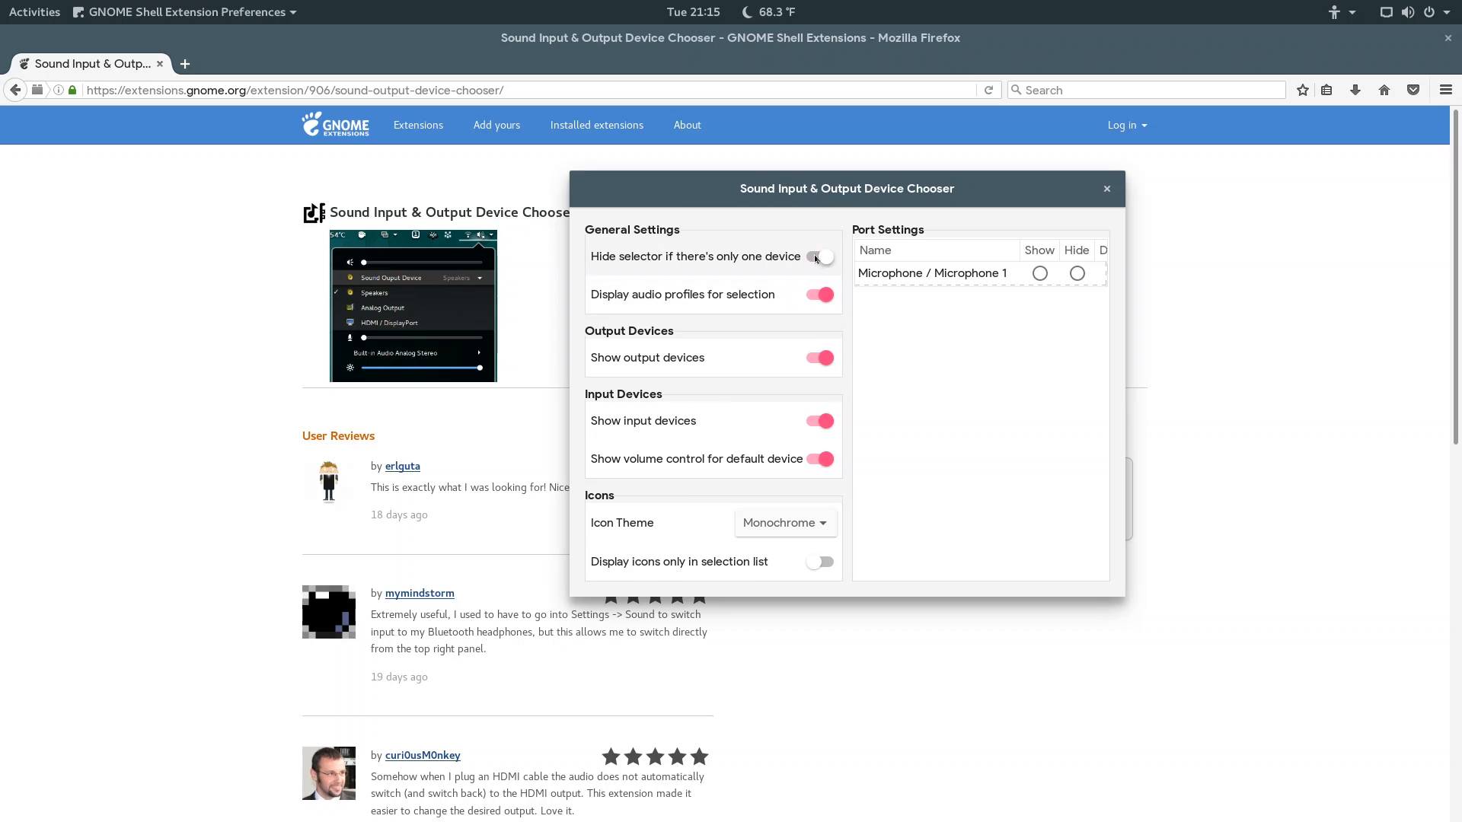
pyautogui.click(819, 256)
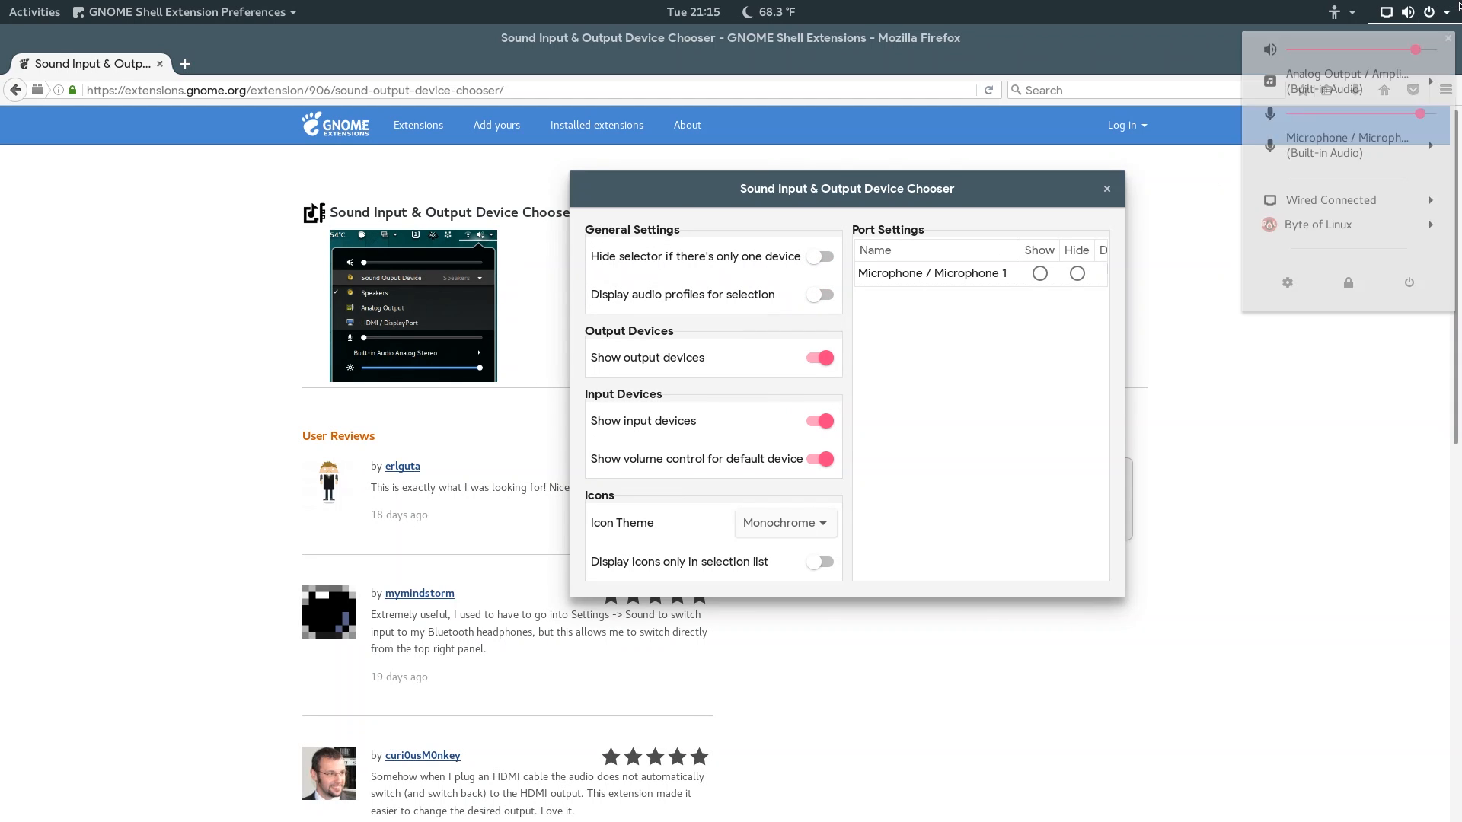
pyautogui.click(1344, 81)
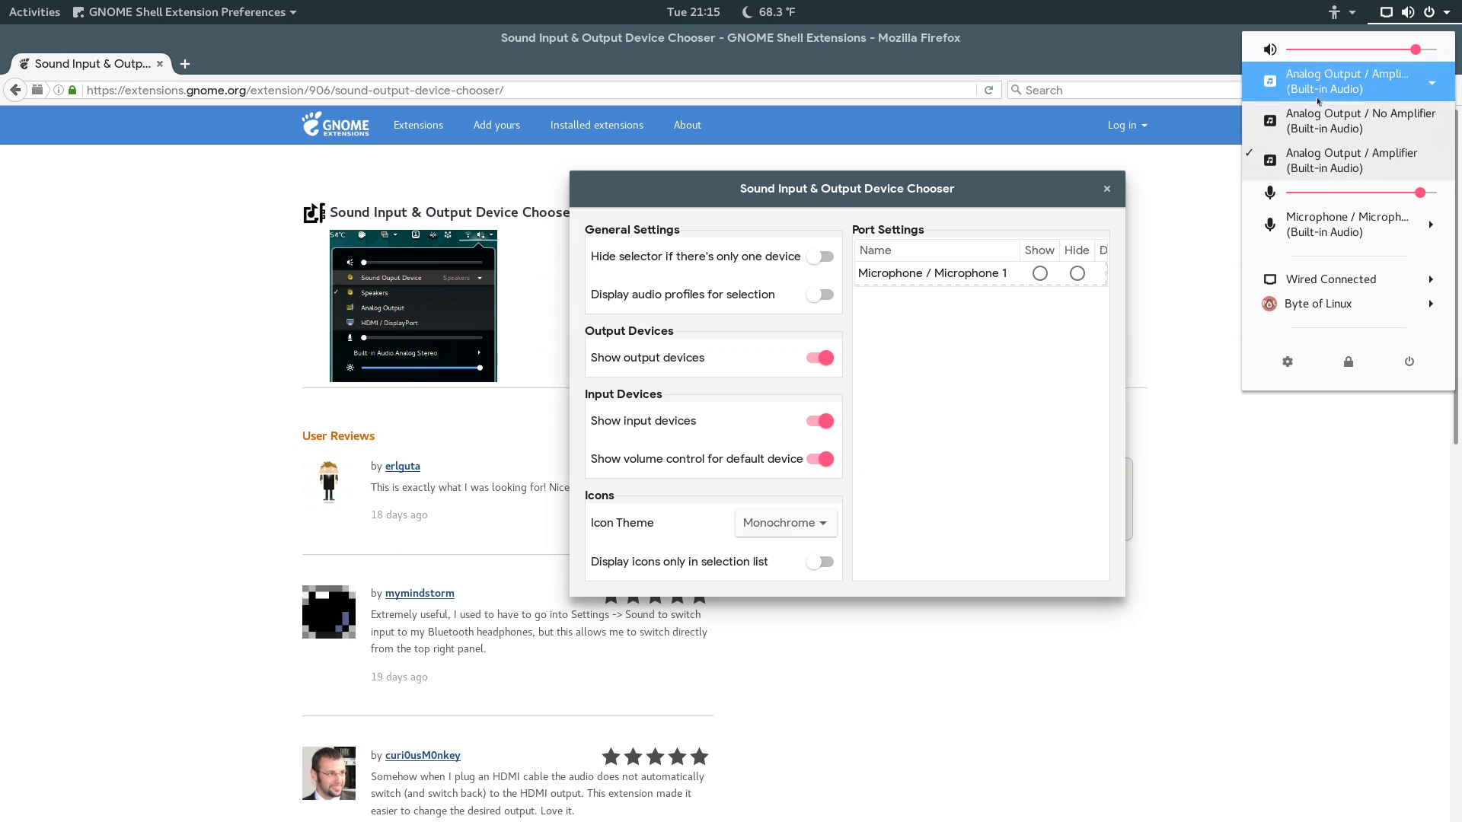
pyautogui.click(886, 244)
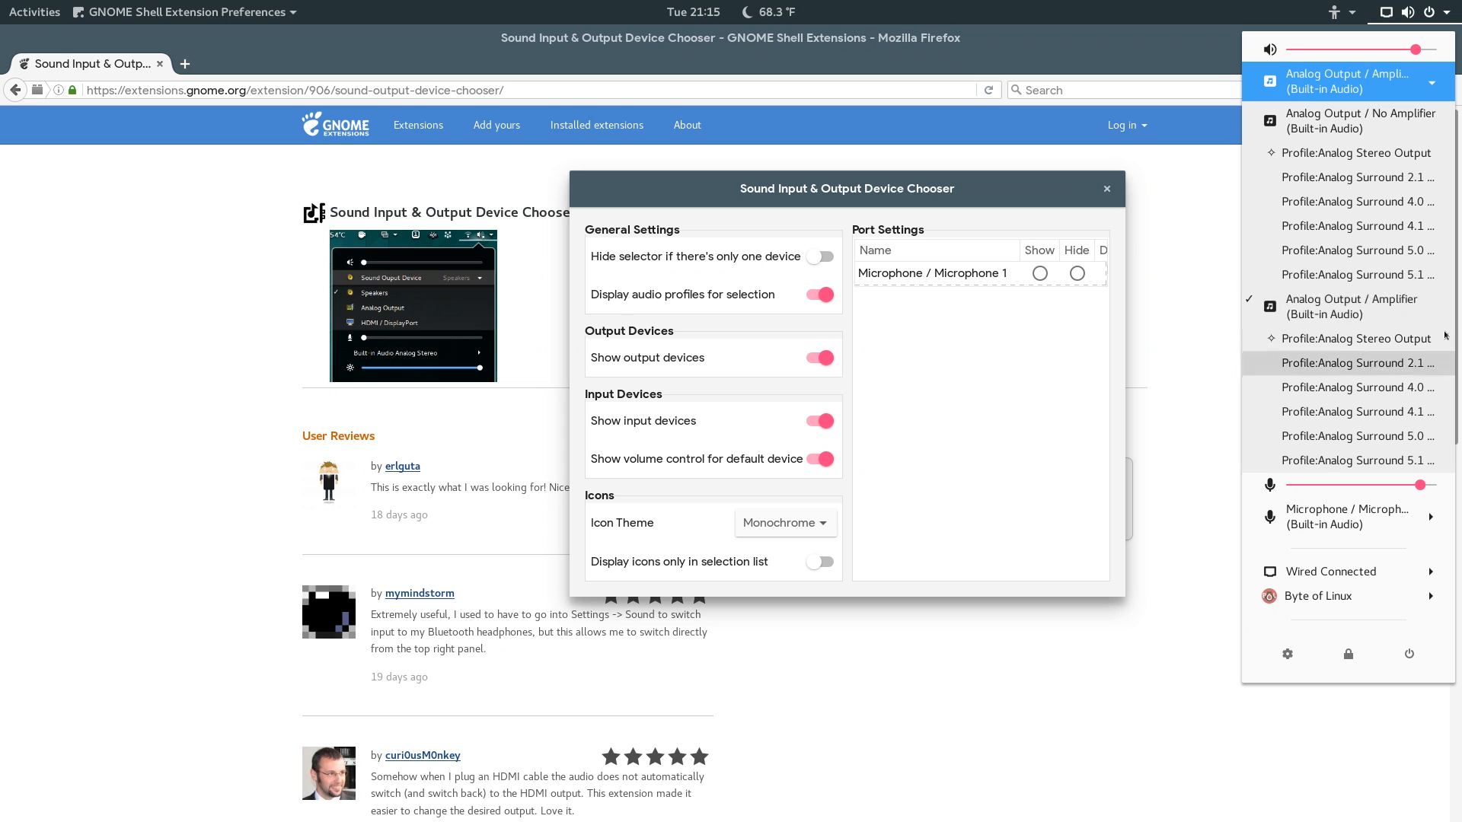
pyautogui.click(813, 380)
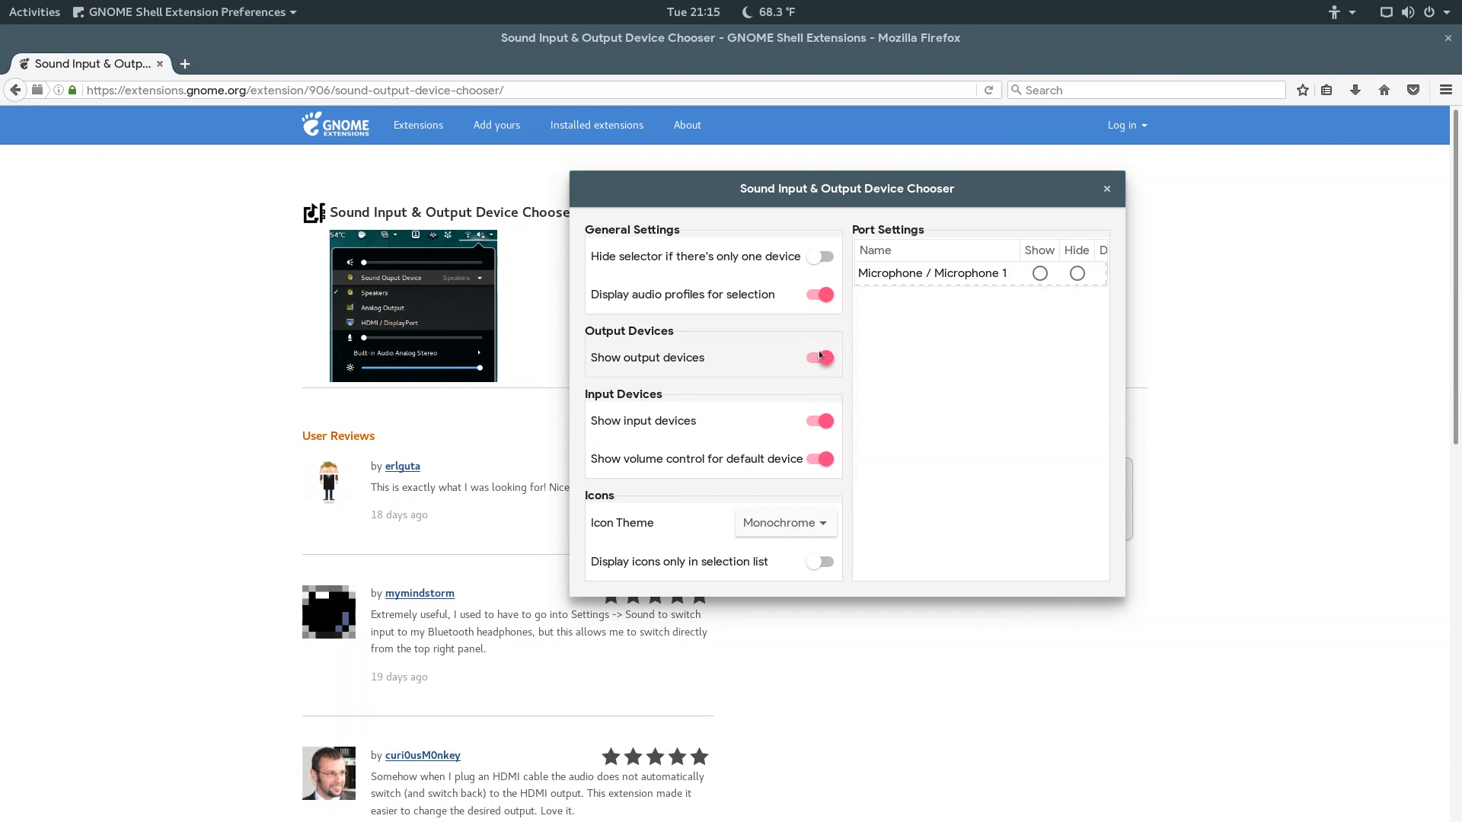
pyautogui.click(820, 356)
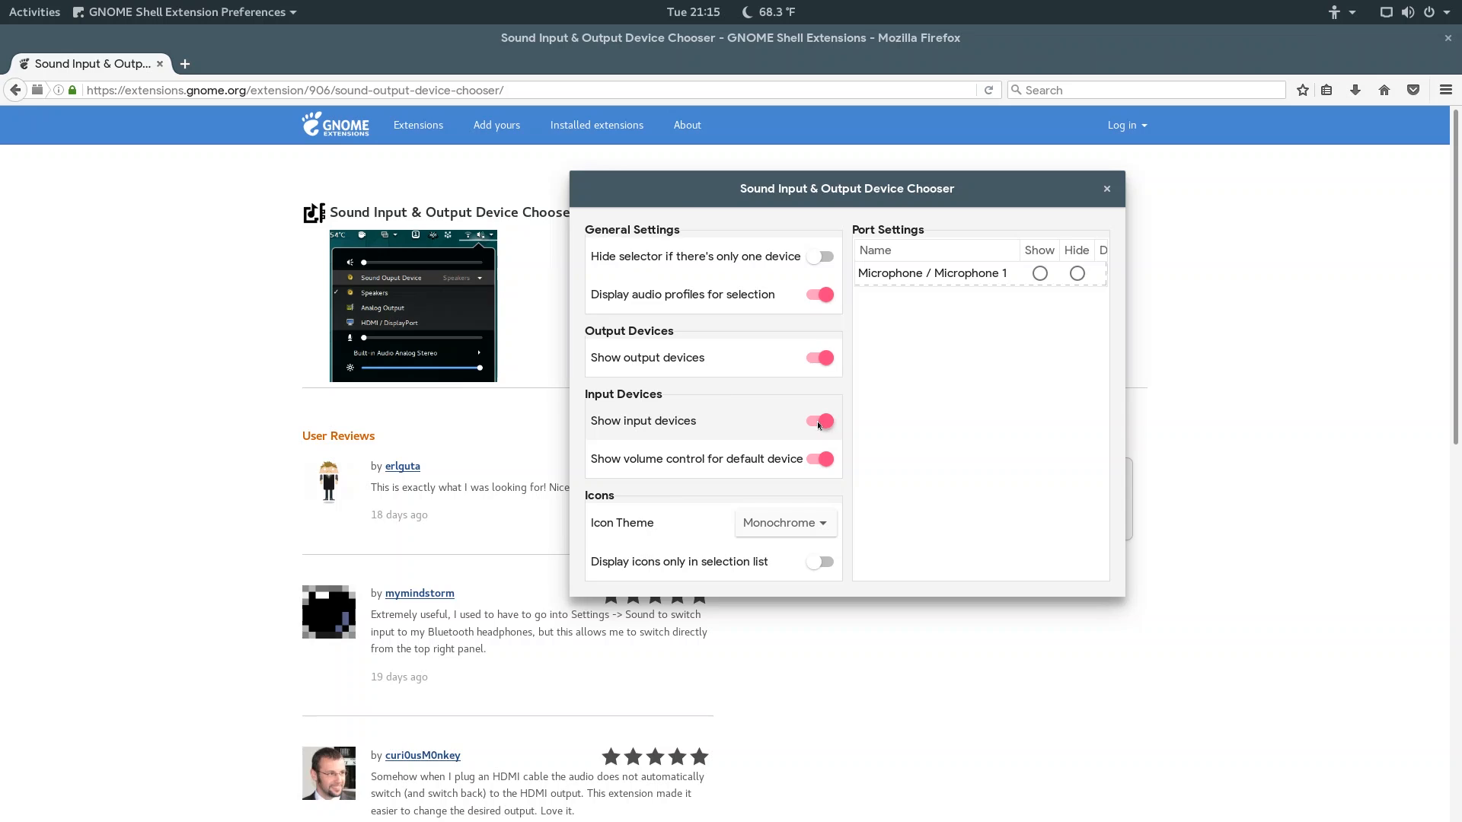
pyautogui.moveTo(877, 426)
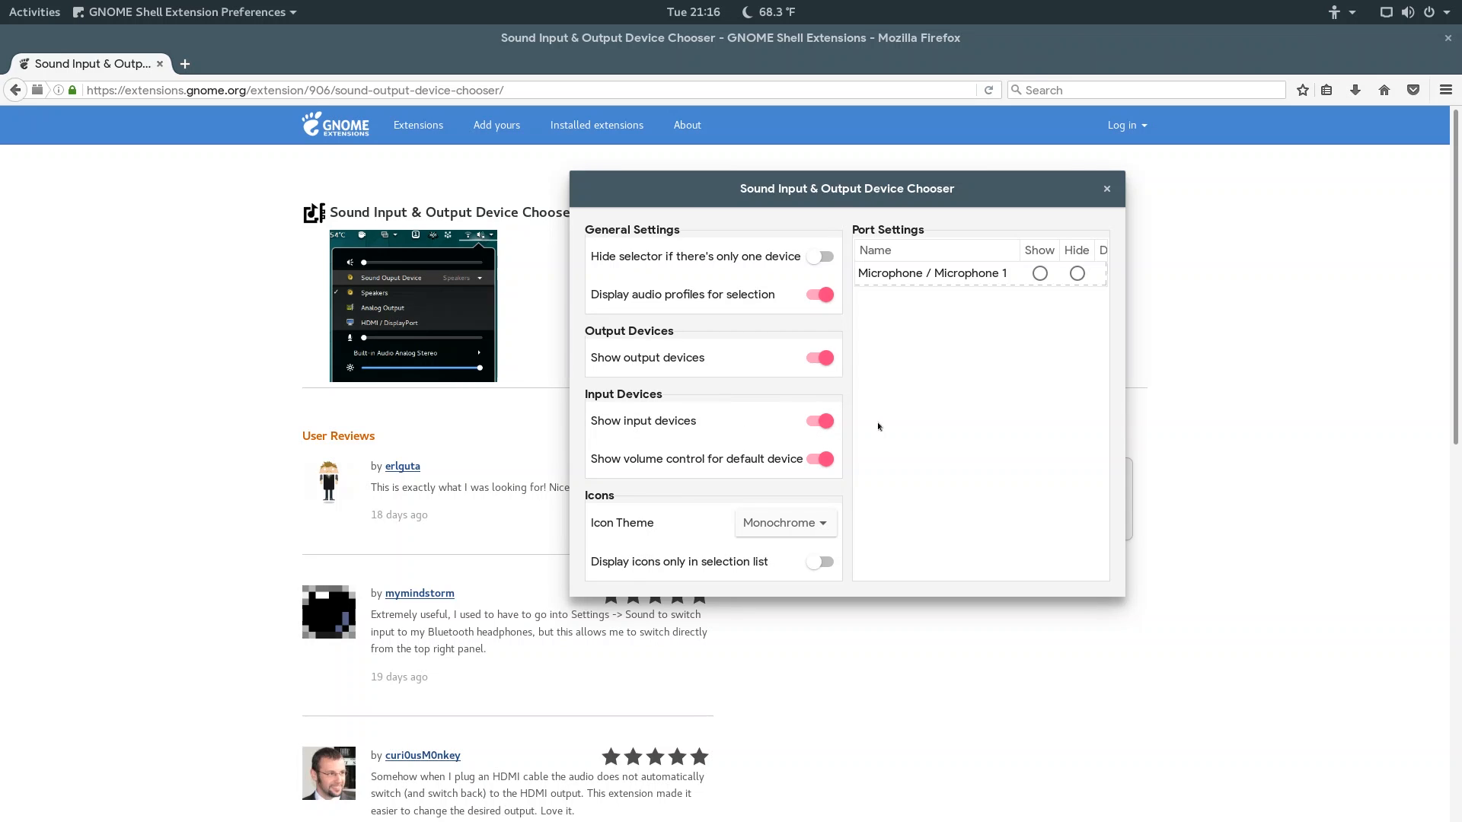
# Set the device chooser's icon theme to Colored and close its settings.
pyautogui.click(784, 522)
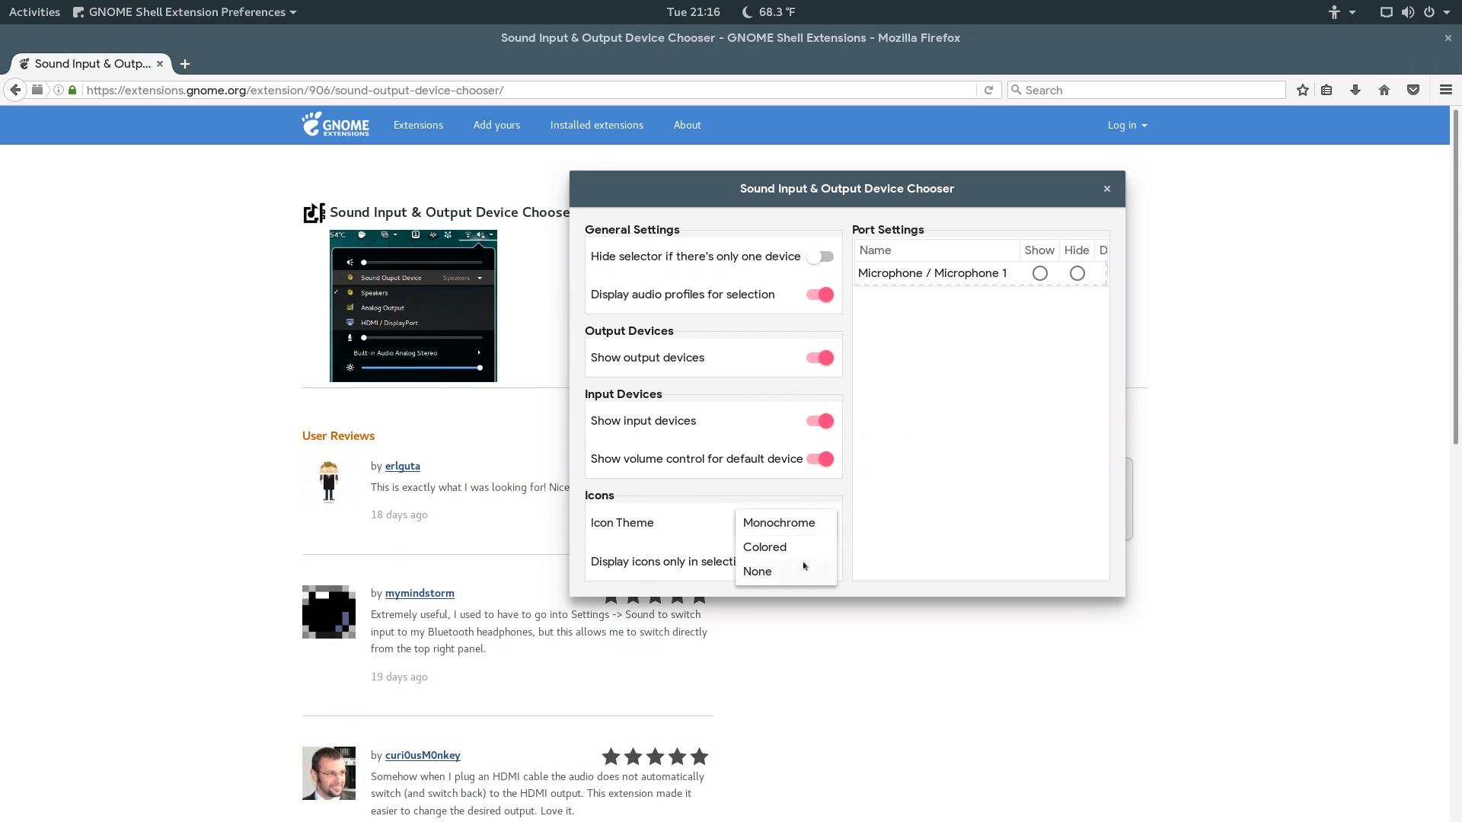
pyautogui.click(762, 547)
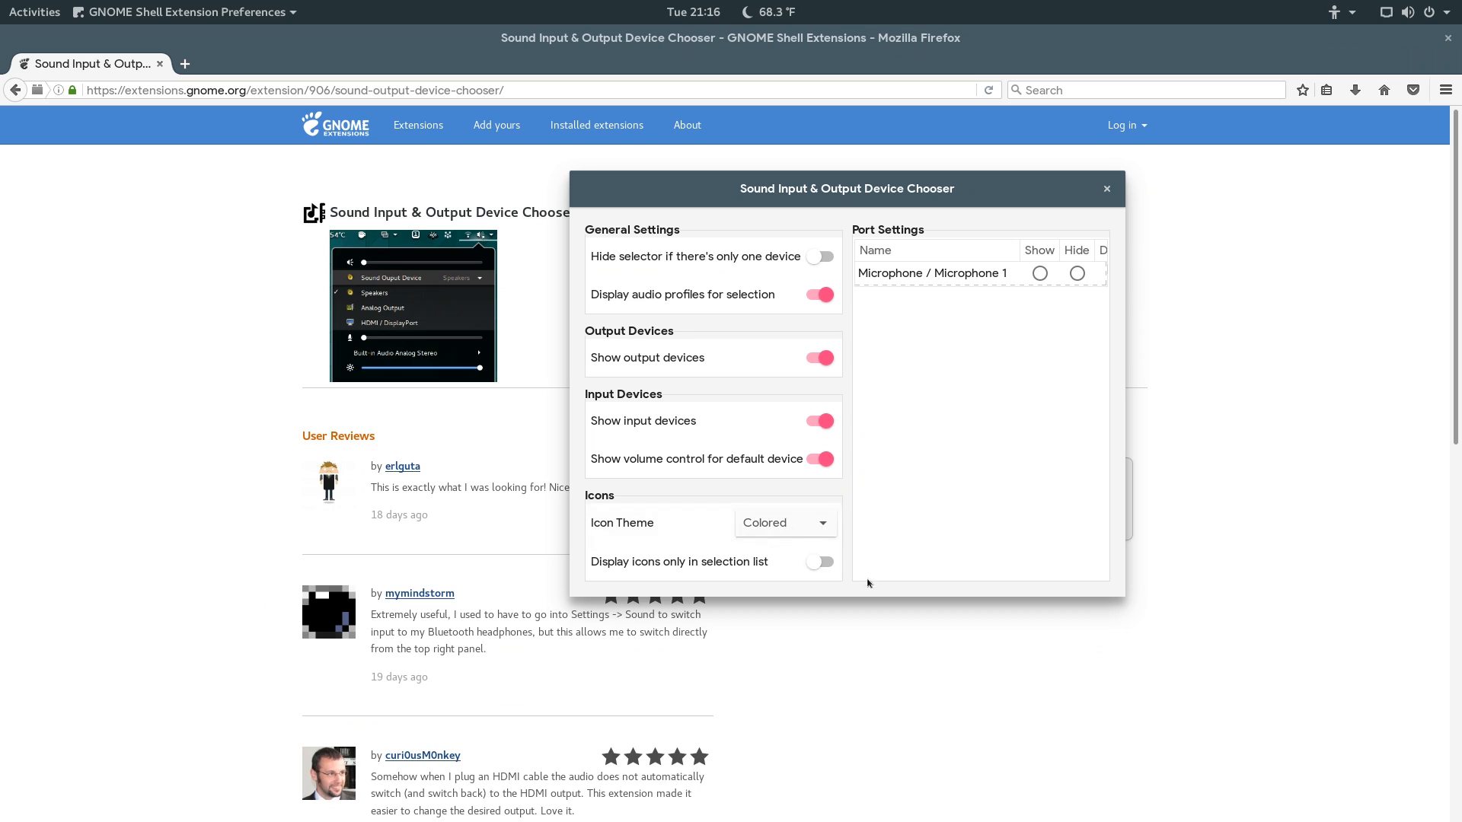
pyautogui.click(1430, 11)
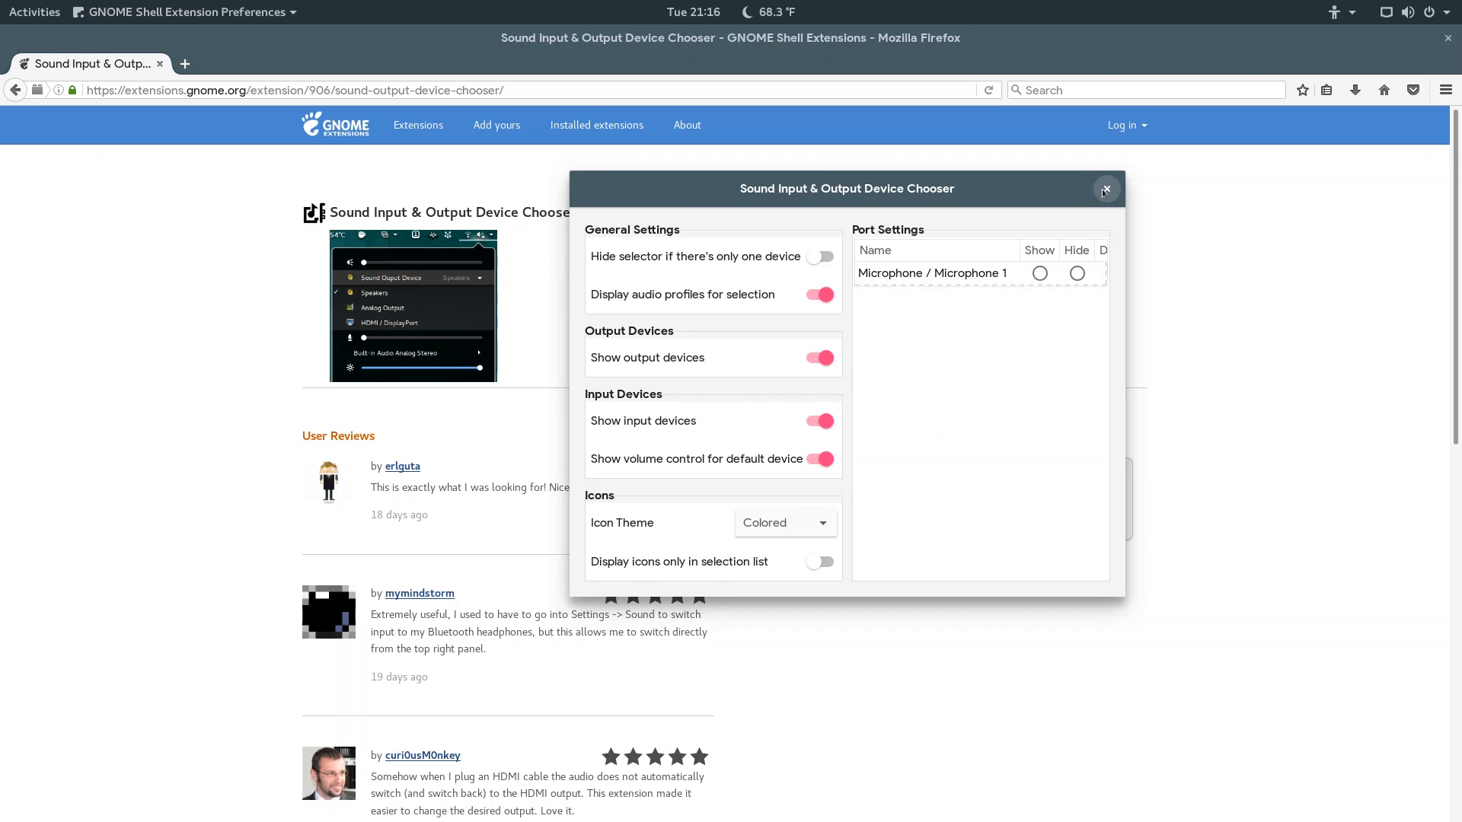
pyautogui.click(1106, 188)
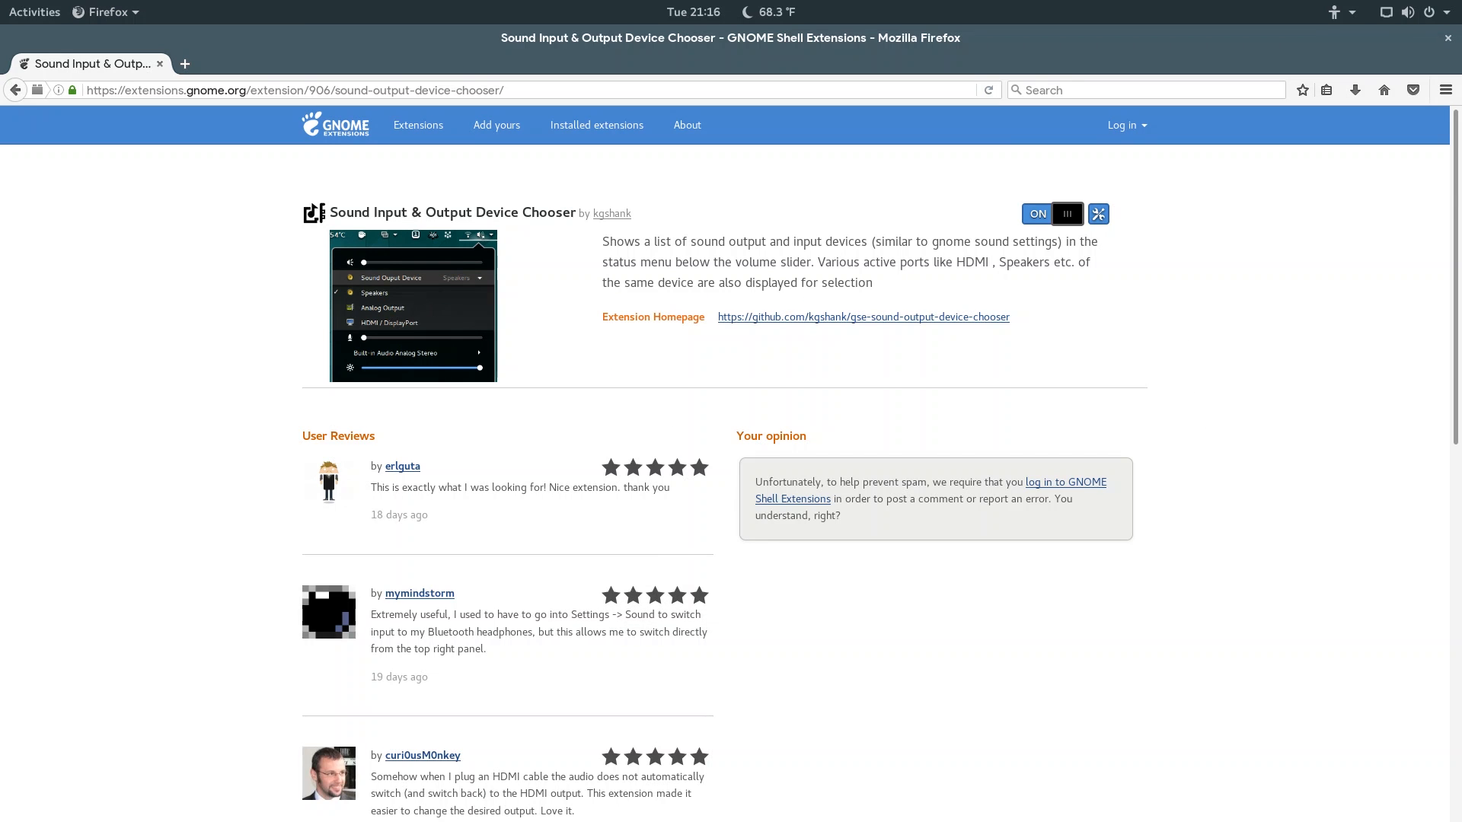
# Search 'clipboard', switch Clipboard Indicator ON and select the page address to copy.
pyautogui.click(417, 125)
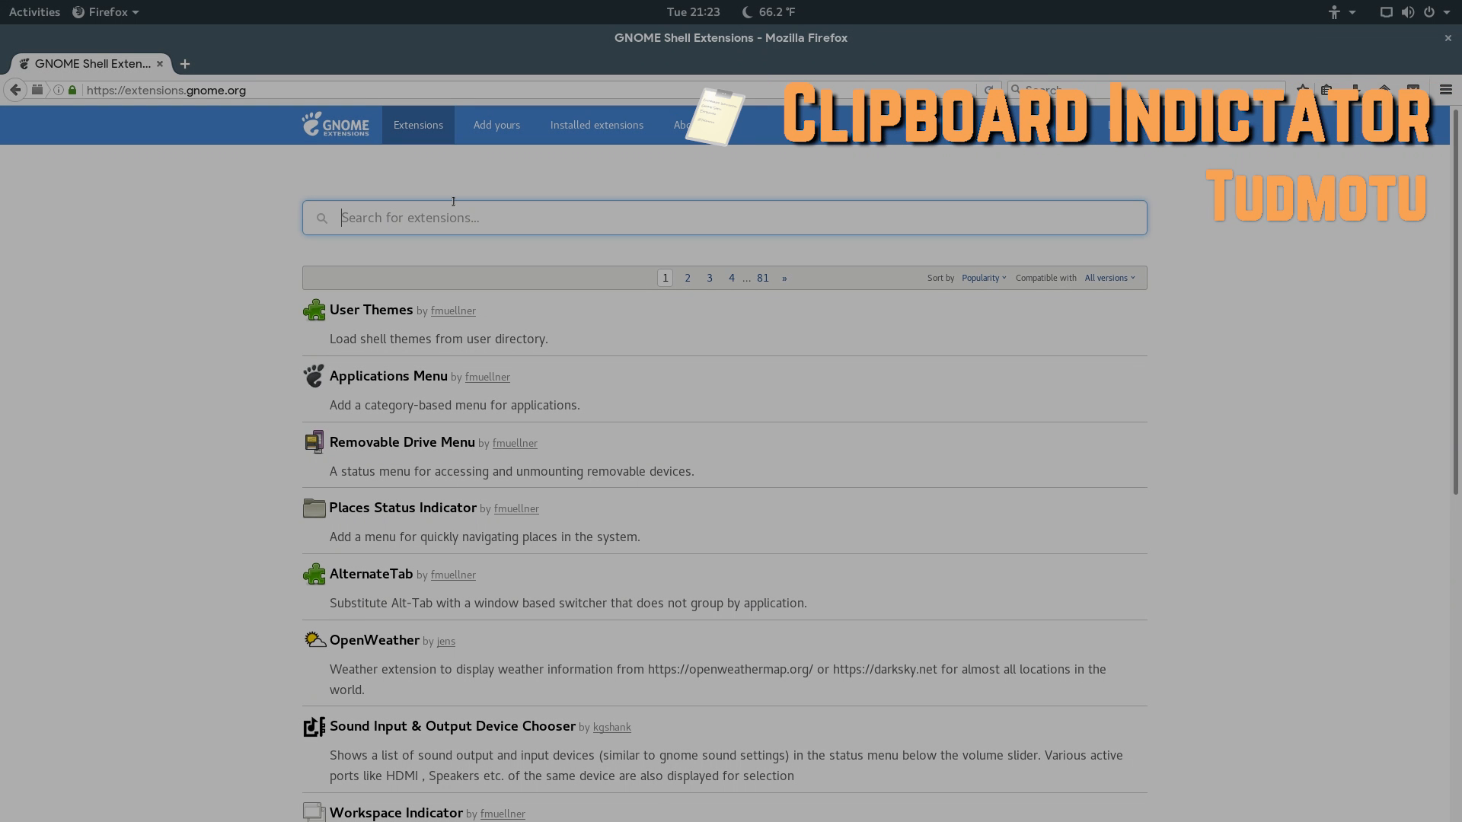
pyautogui.write('clipboard')
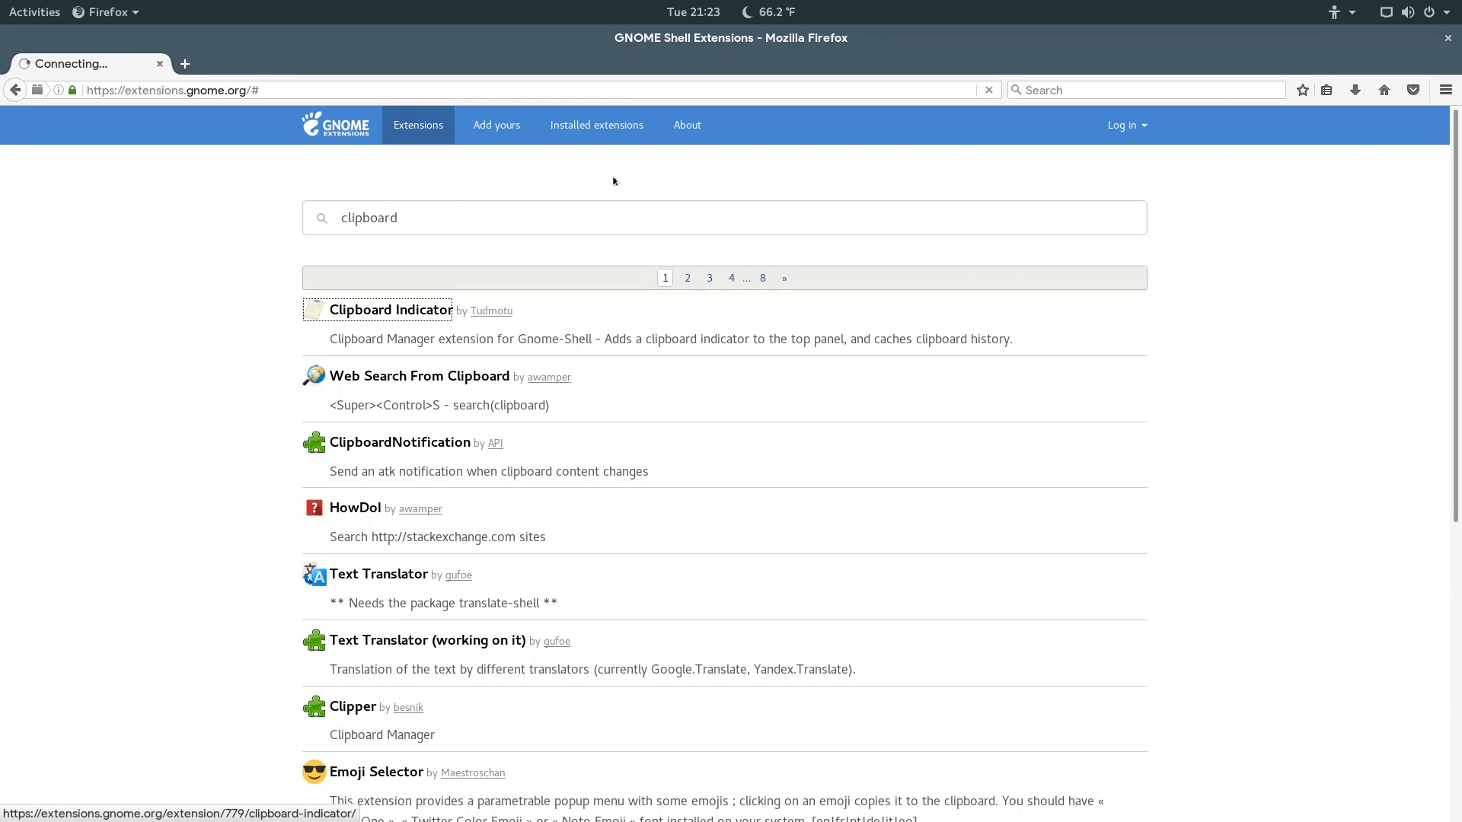
pyautogui.click(390, 309)
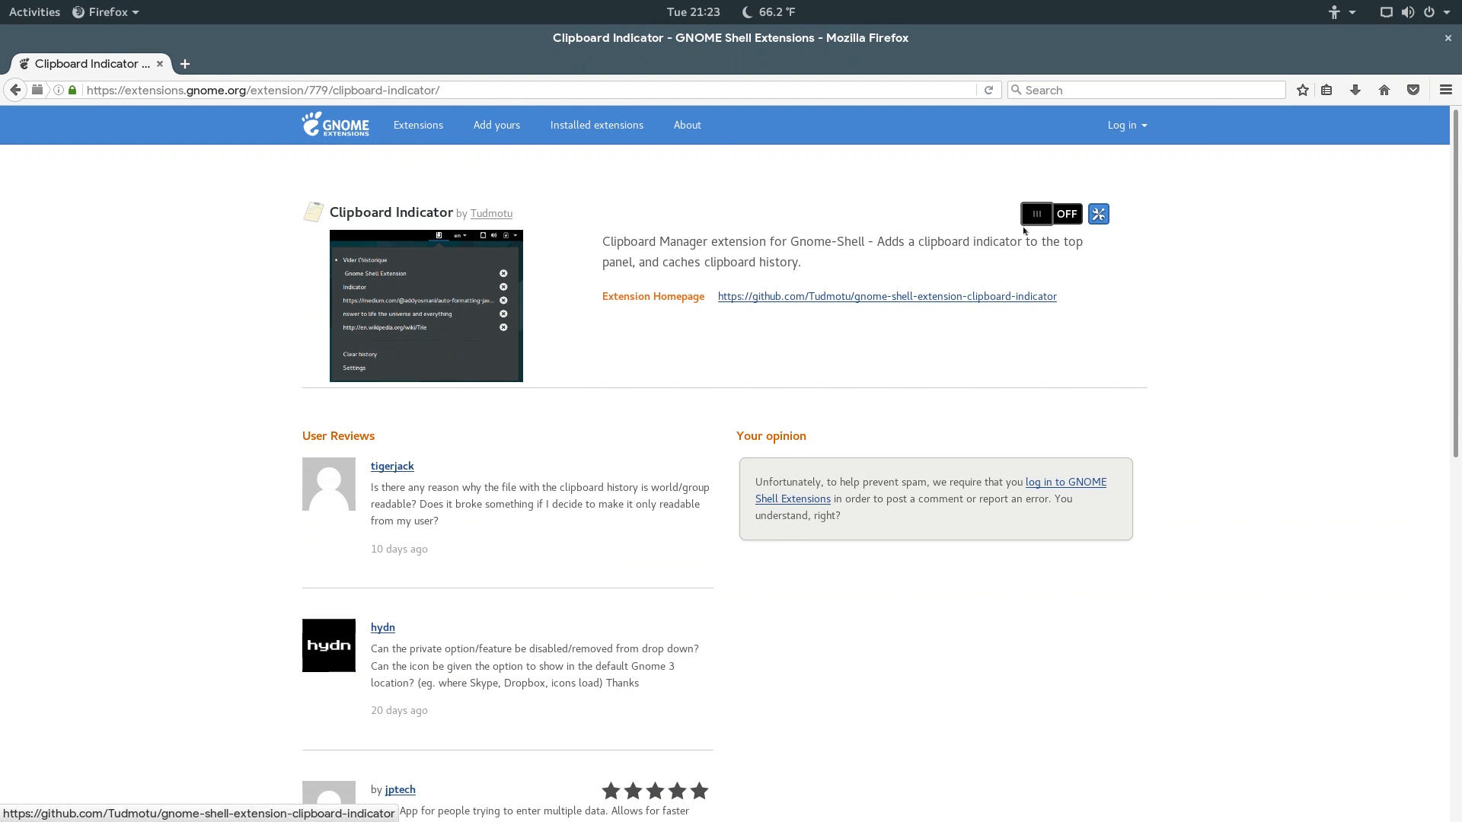
pyautogui.click(1047, 213)
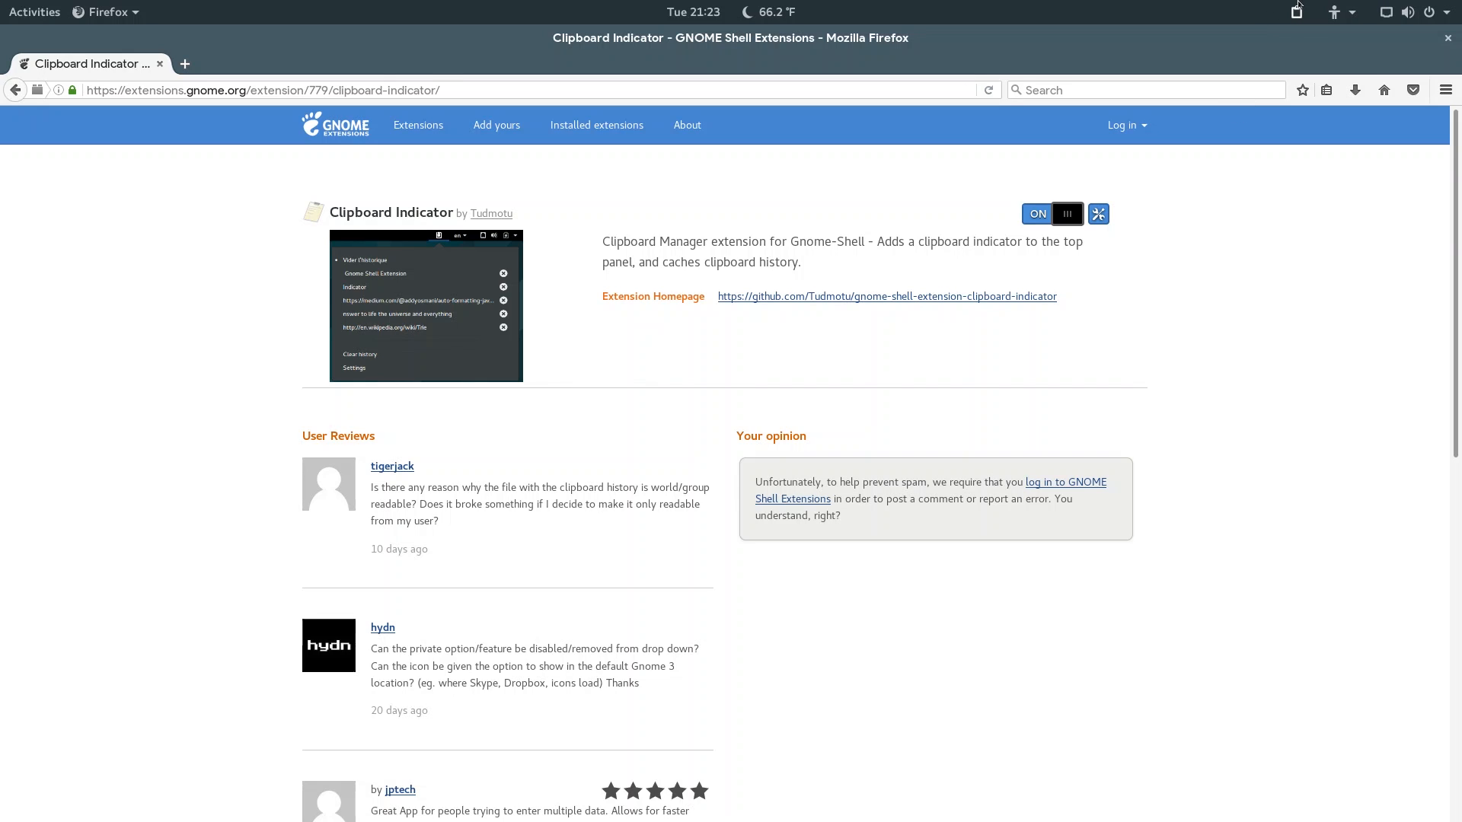
pyautogui.click(1294, 11)
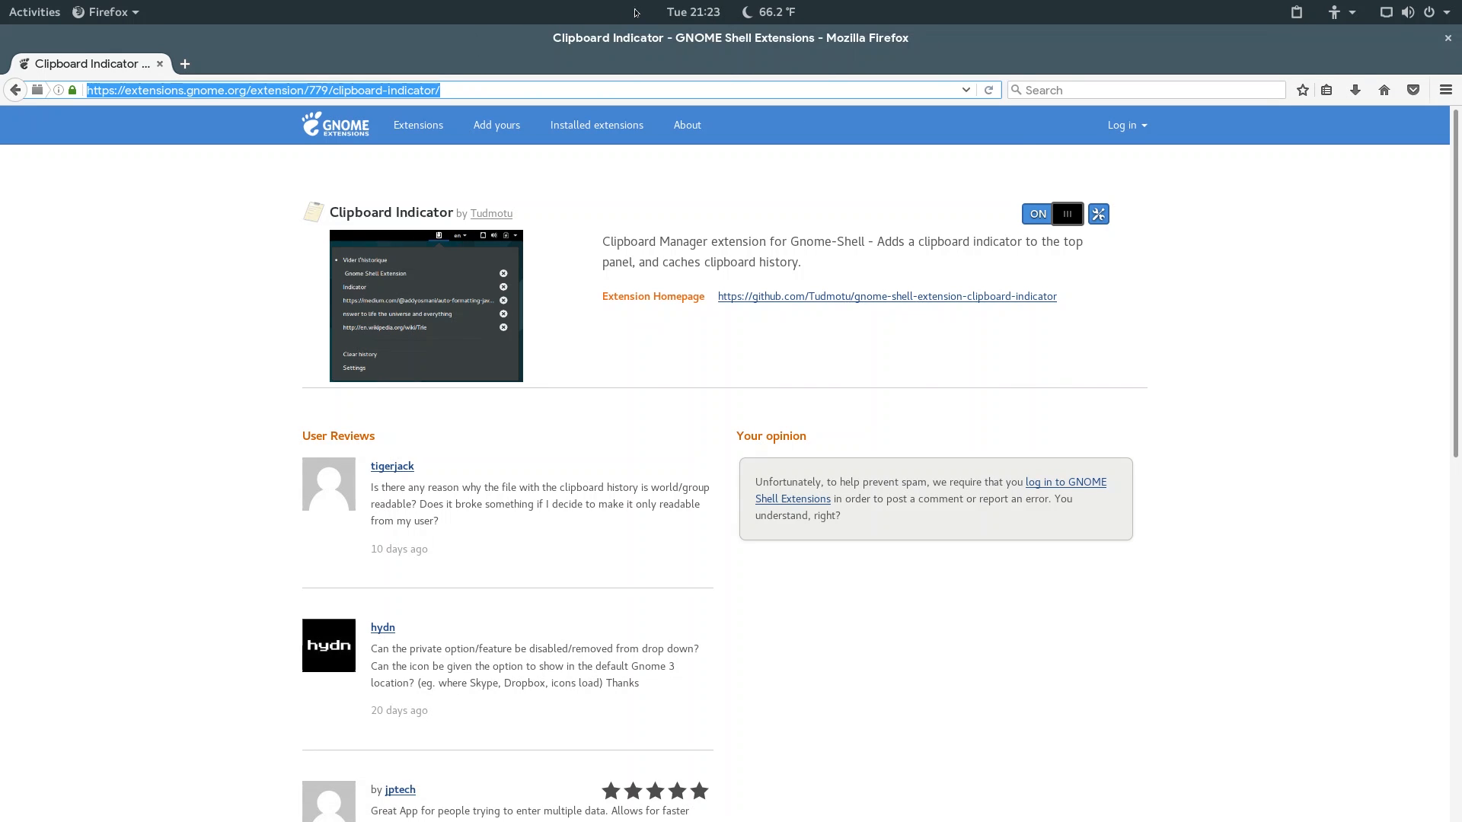
# Load the extensions.gnome.org address into Firefox from a clipboard history entry.
pyautogui.click(1335, 10)
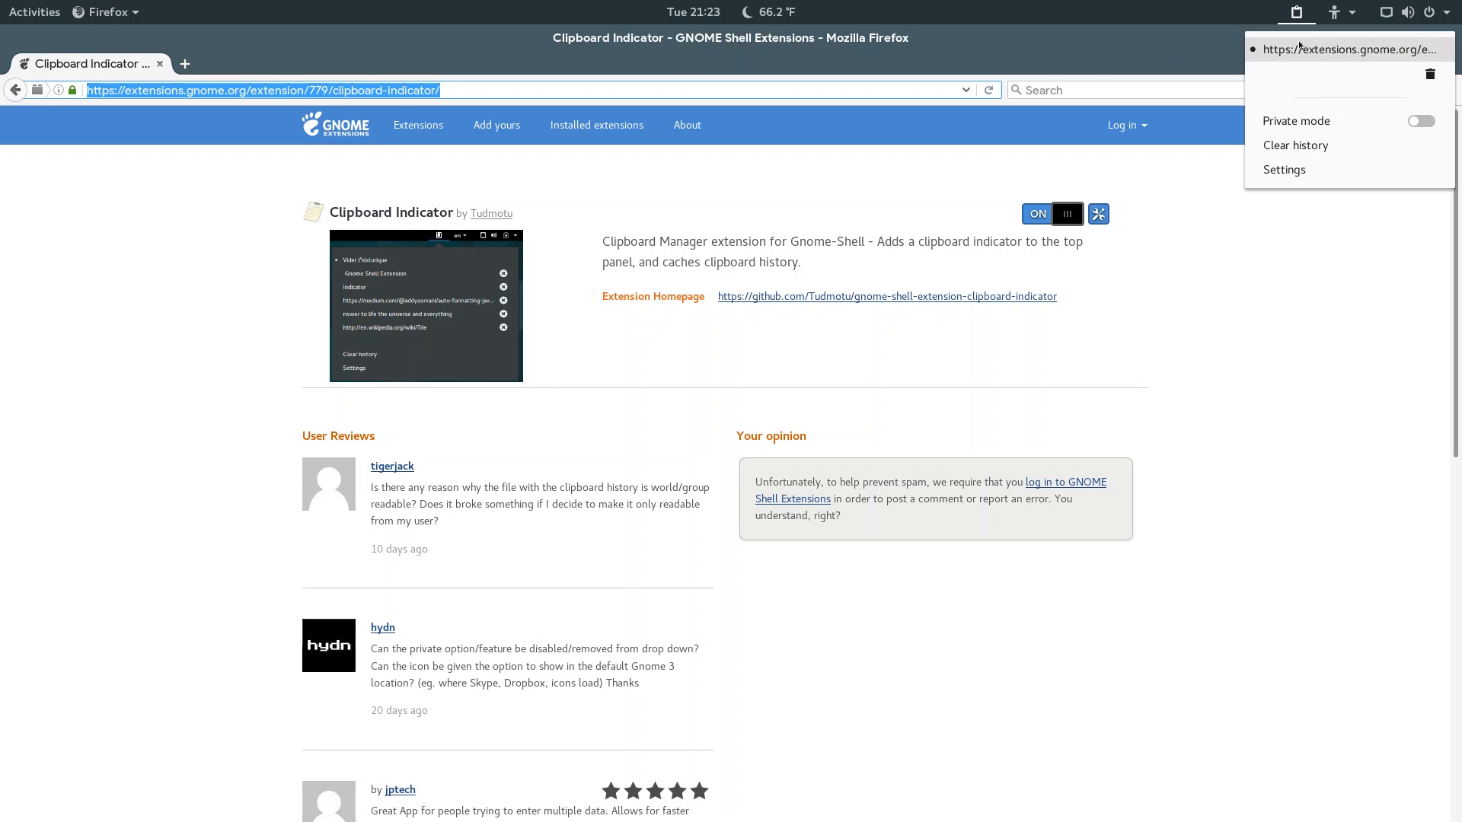
pyautogui.moveTo(1181, 224)
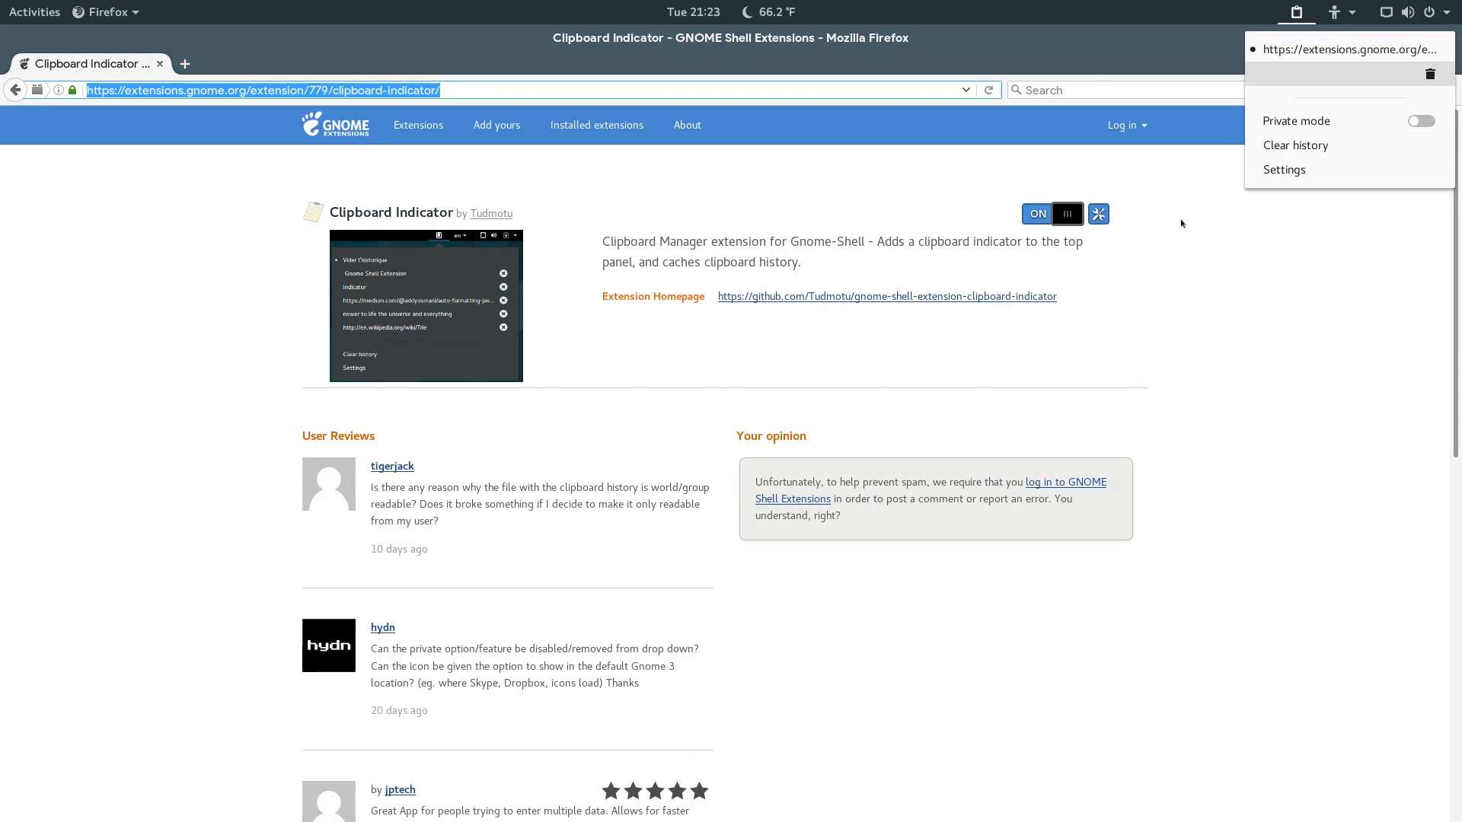
pyautogui.click(184, 64)
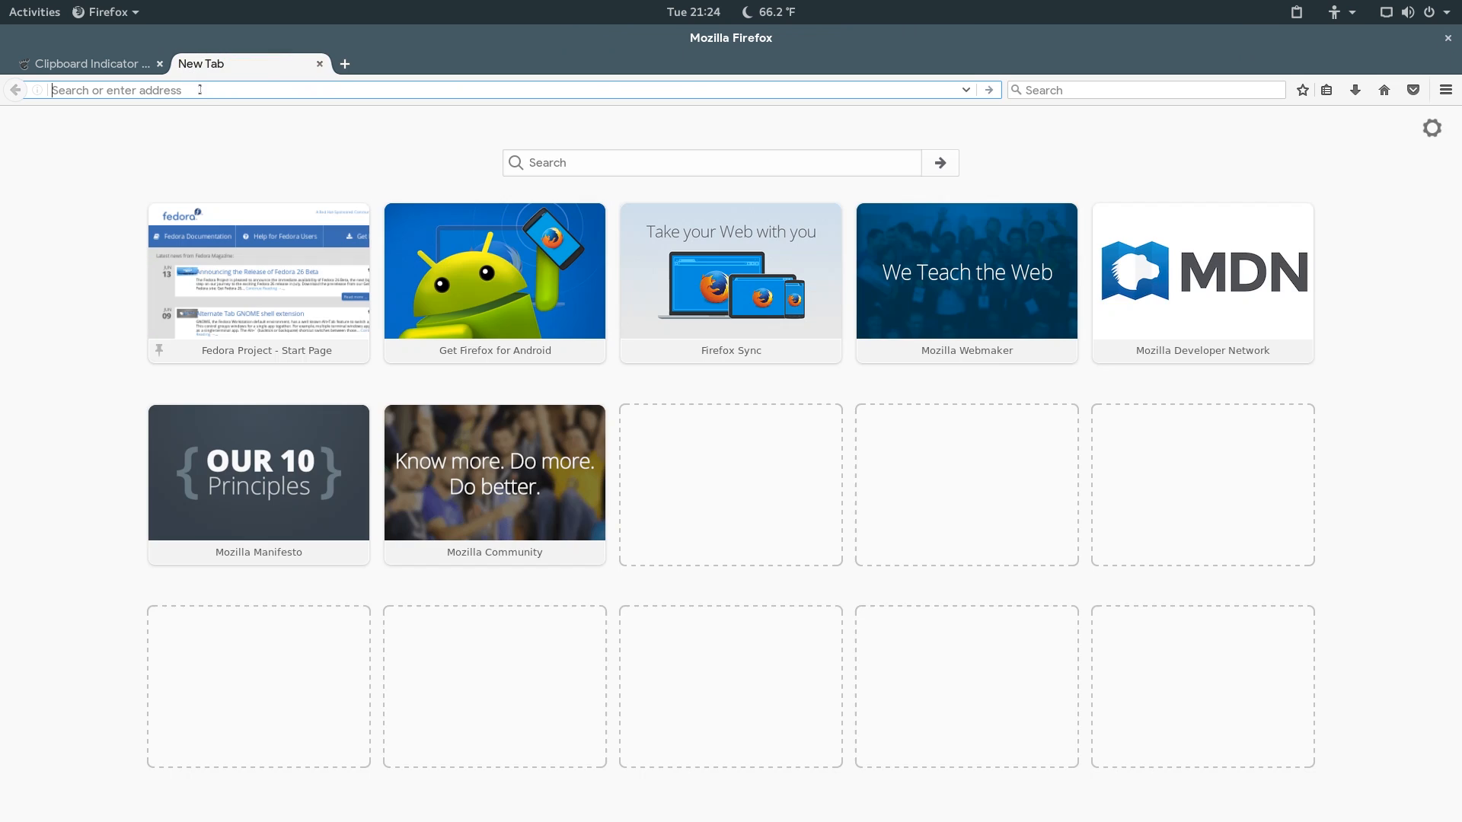
pyautogui.write('fasdfasd')
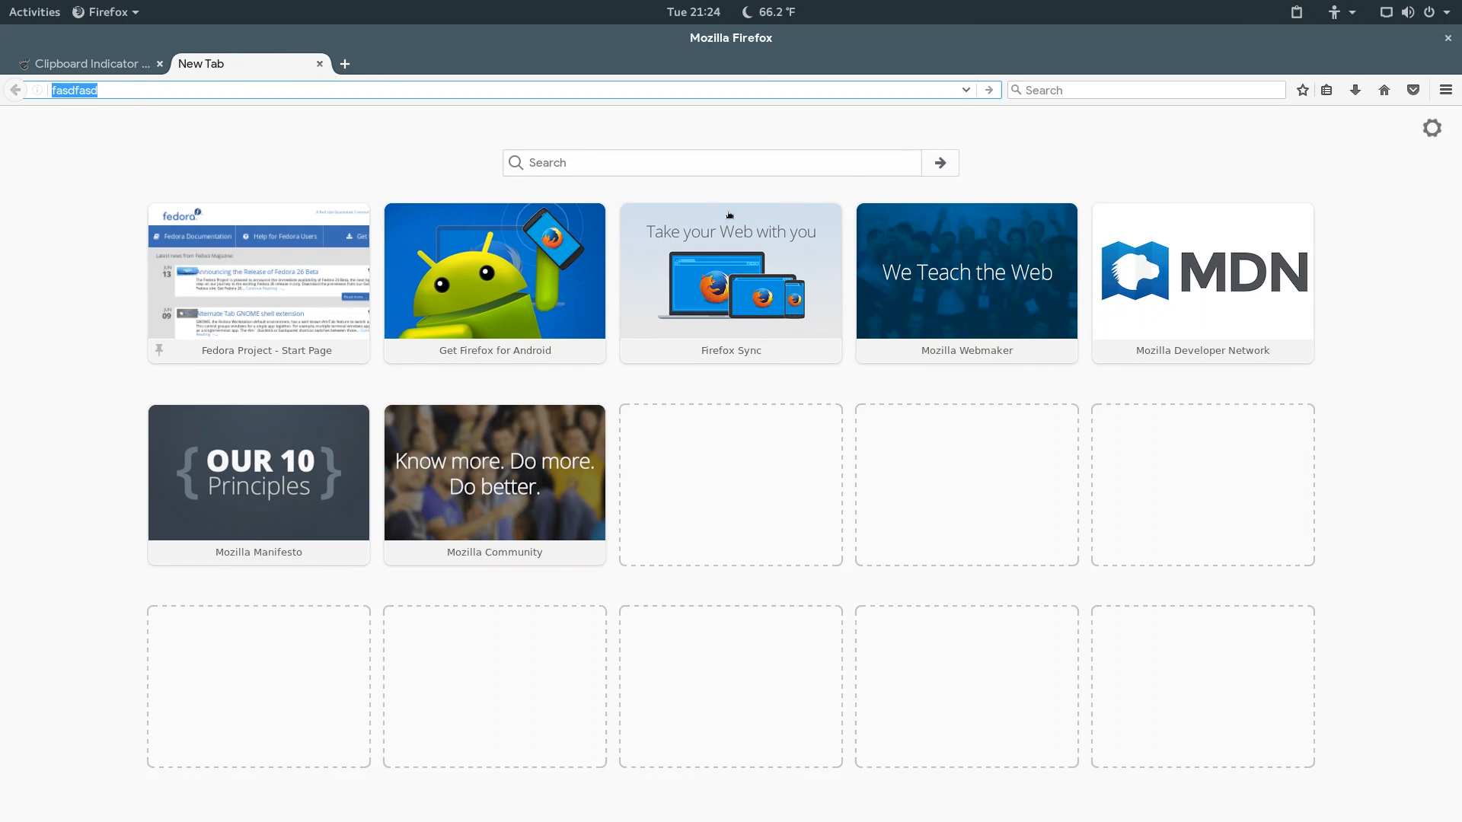
pyautogui.moveTo(1238, 56)
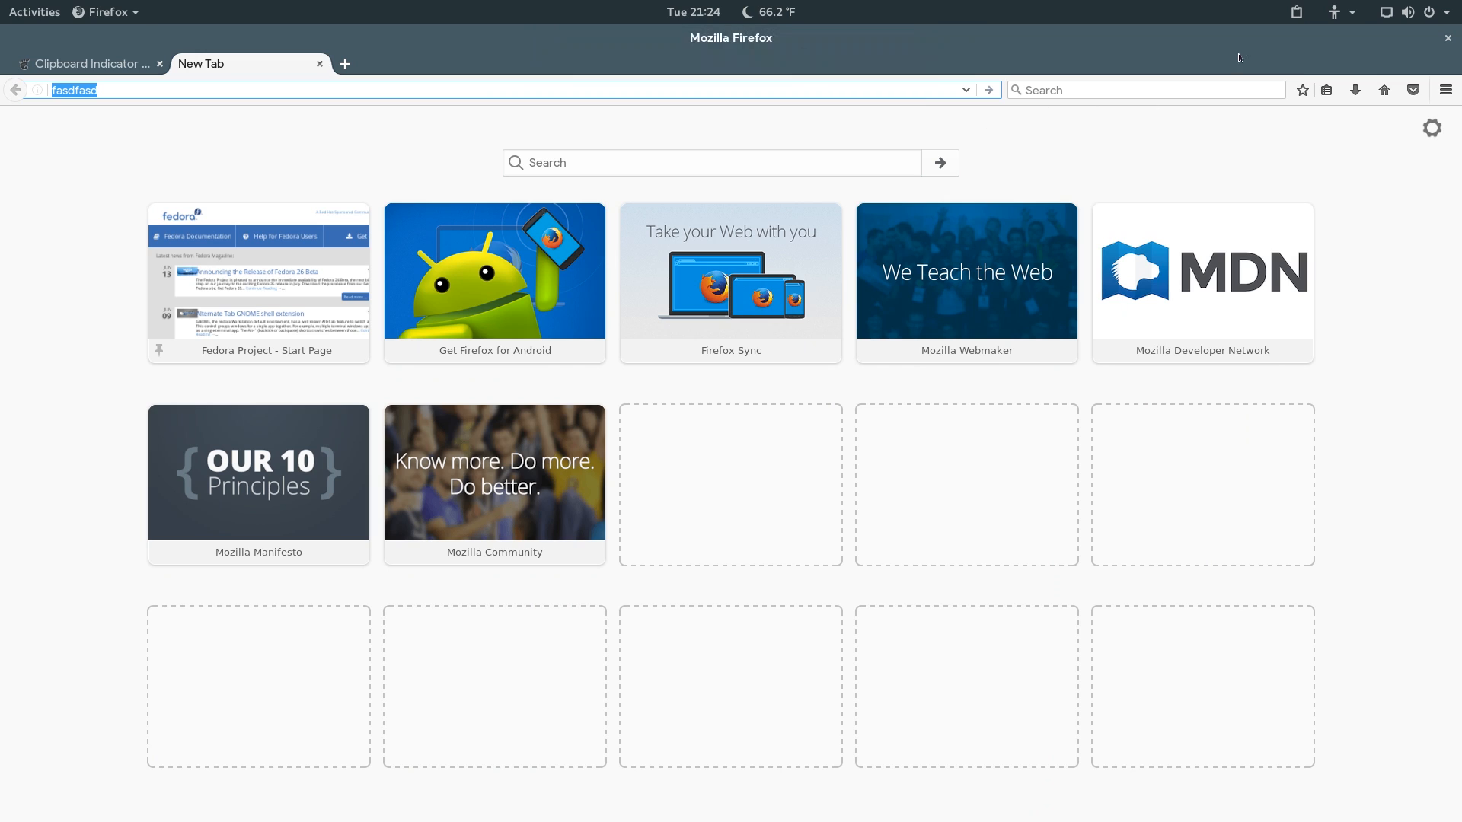
pyautogui.click(1334, 10)
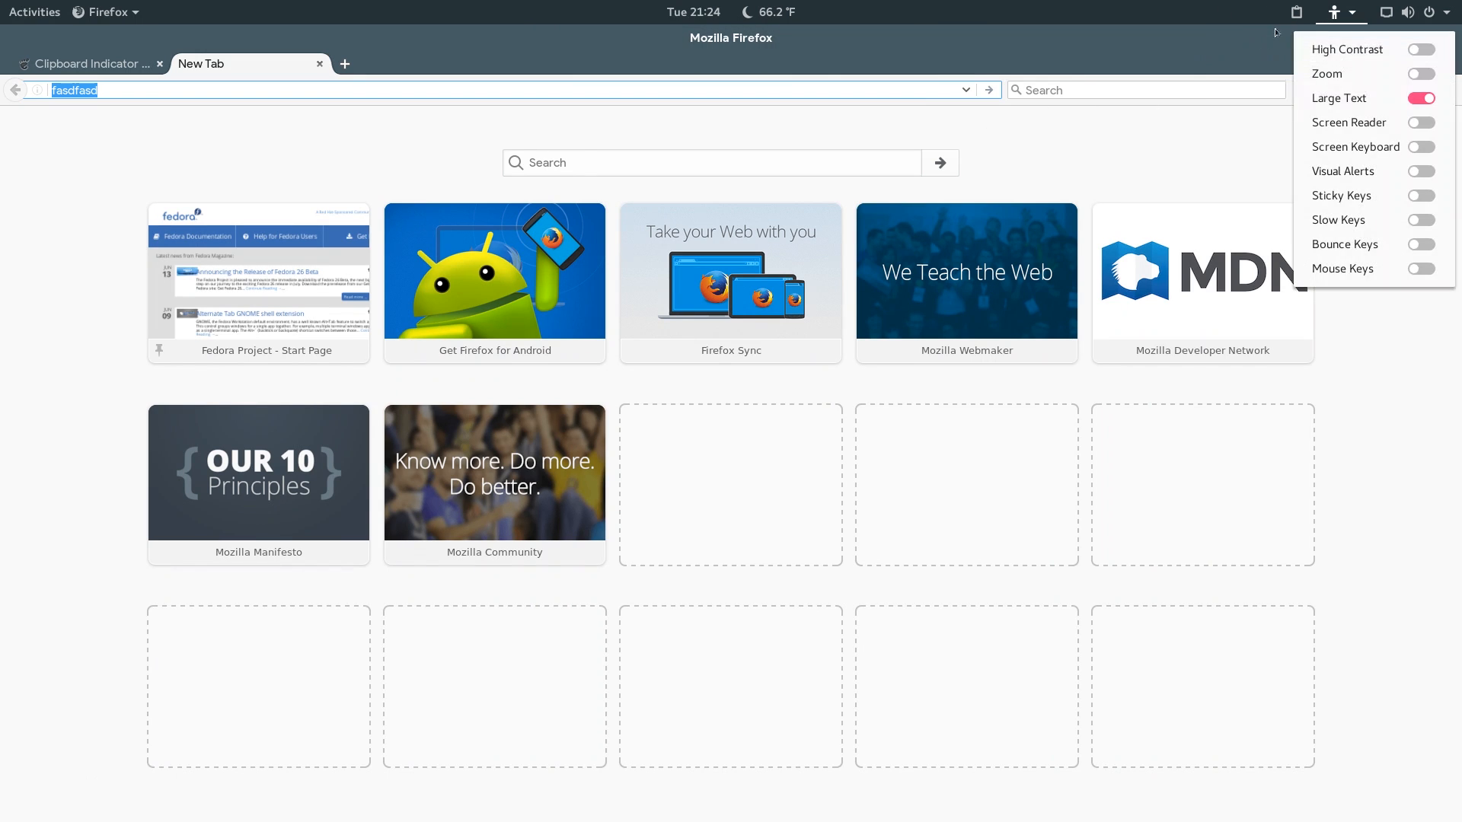
pyautogui.click(1294, 11)
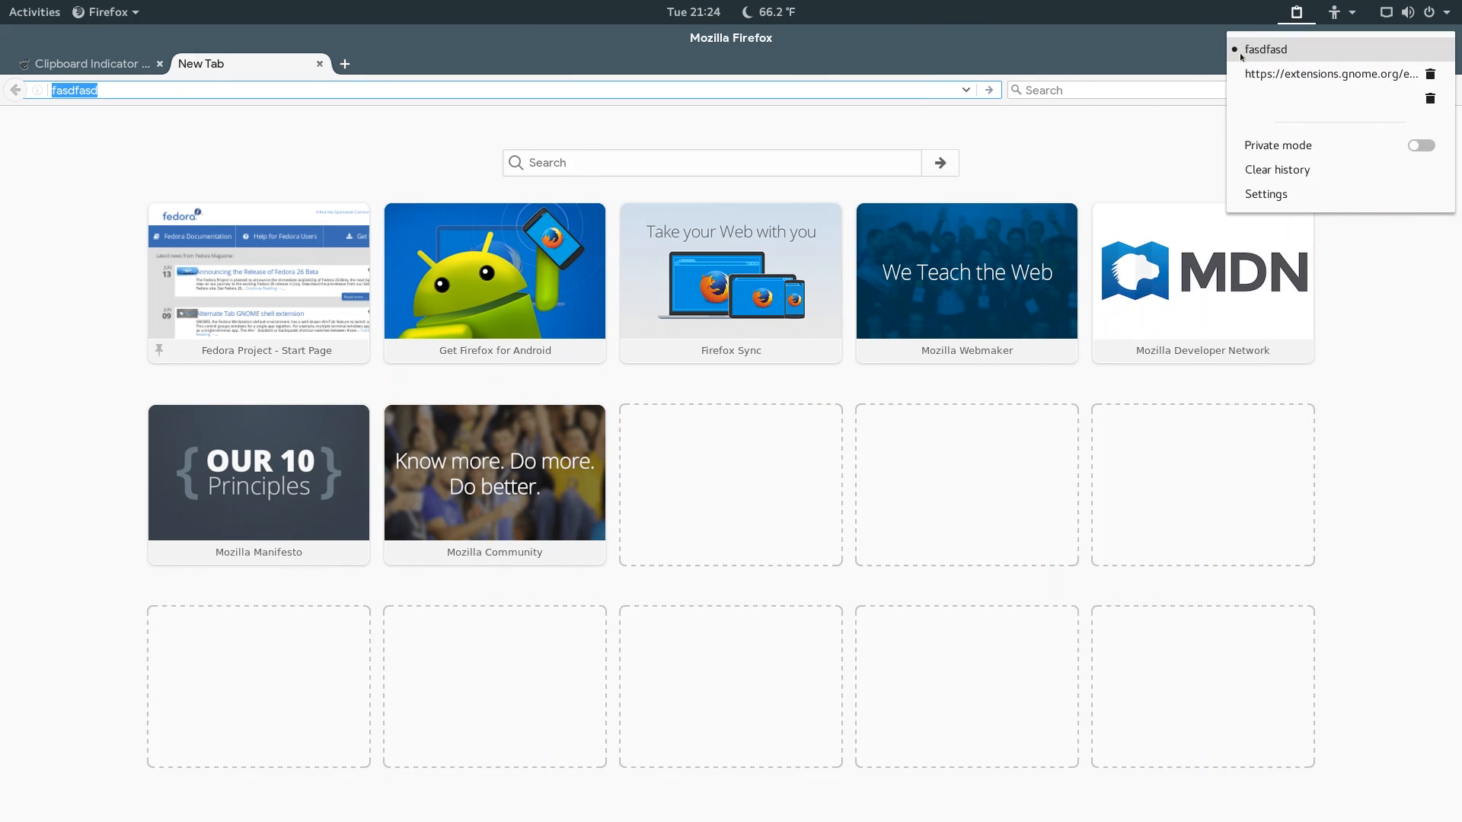
pyautogui.moveTo(1247, 51)
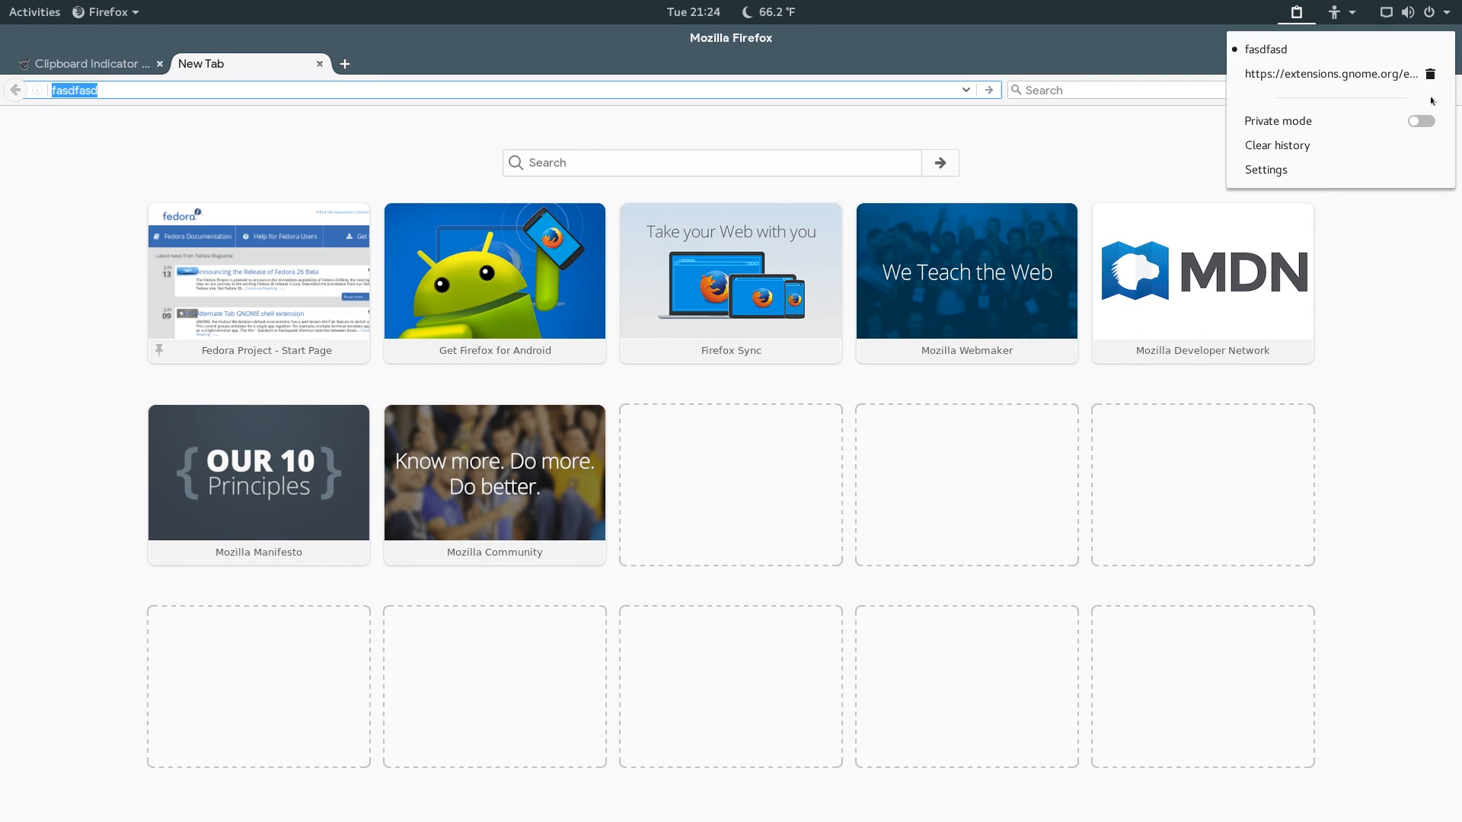
pyautogui.moveTo(1336, 73)
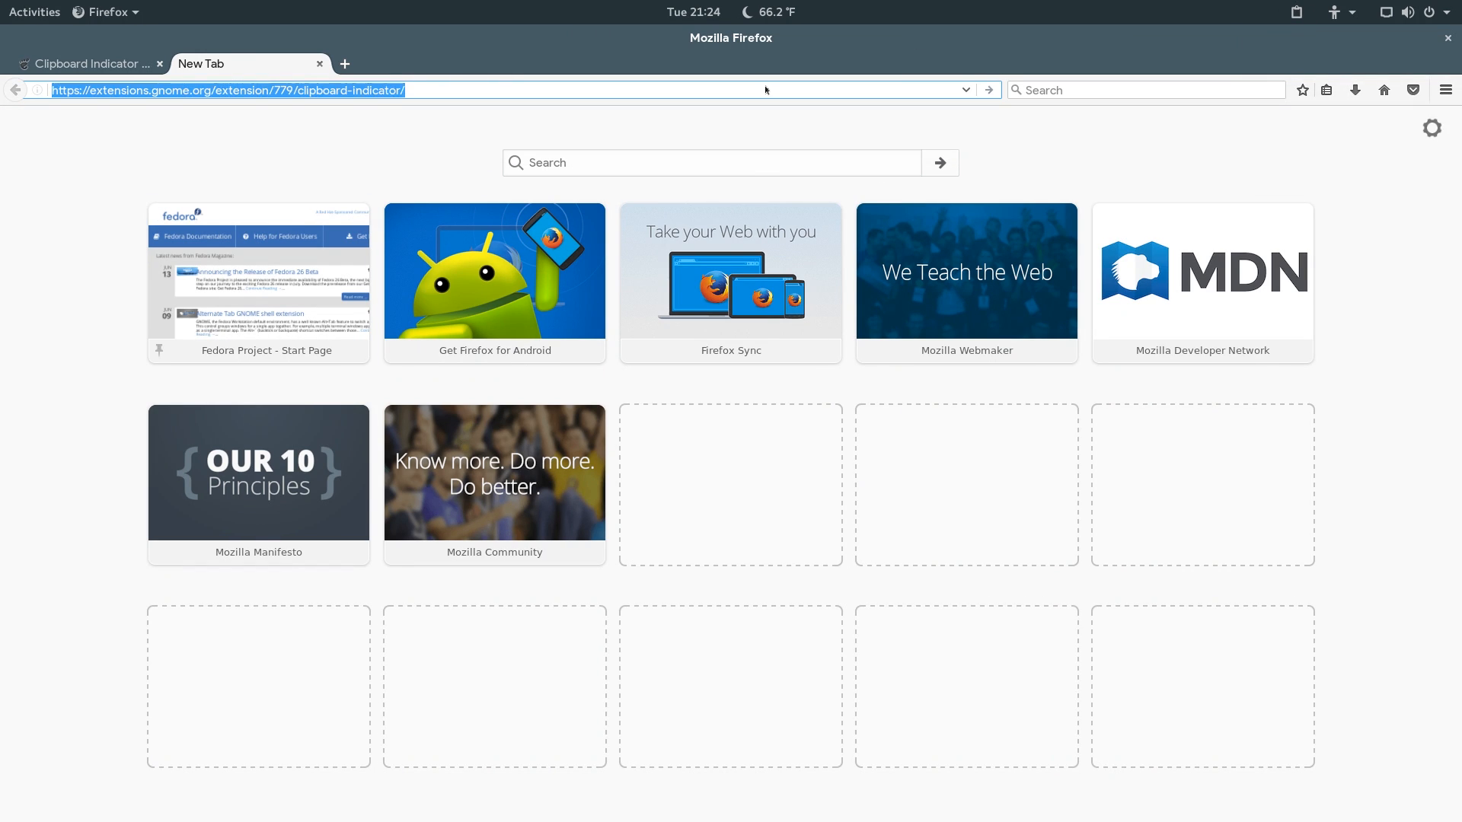
pyautogui.press('Return')
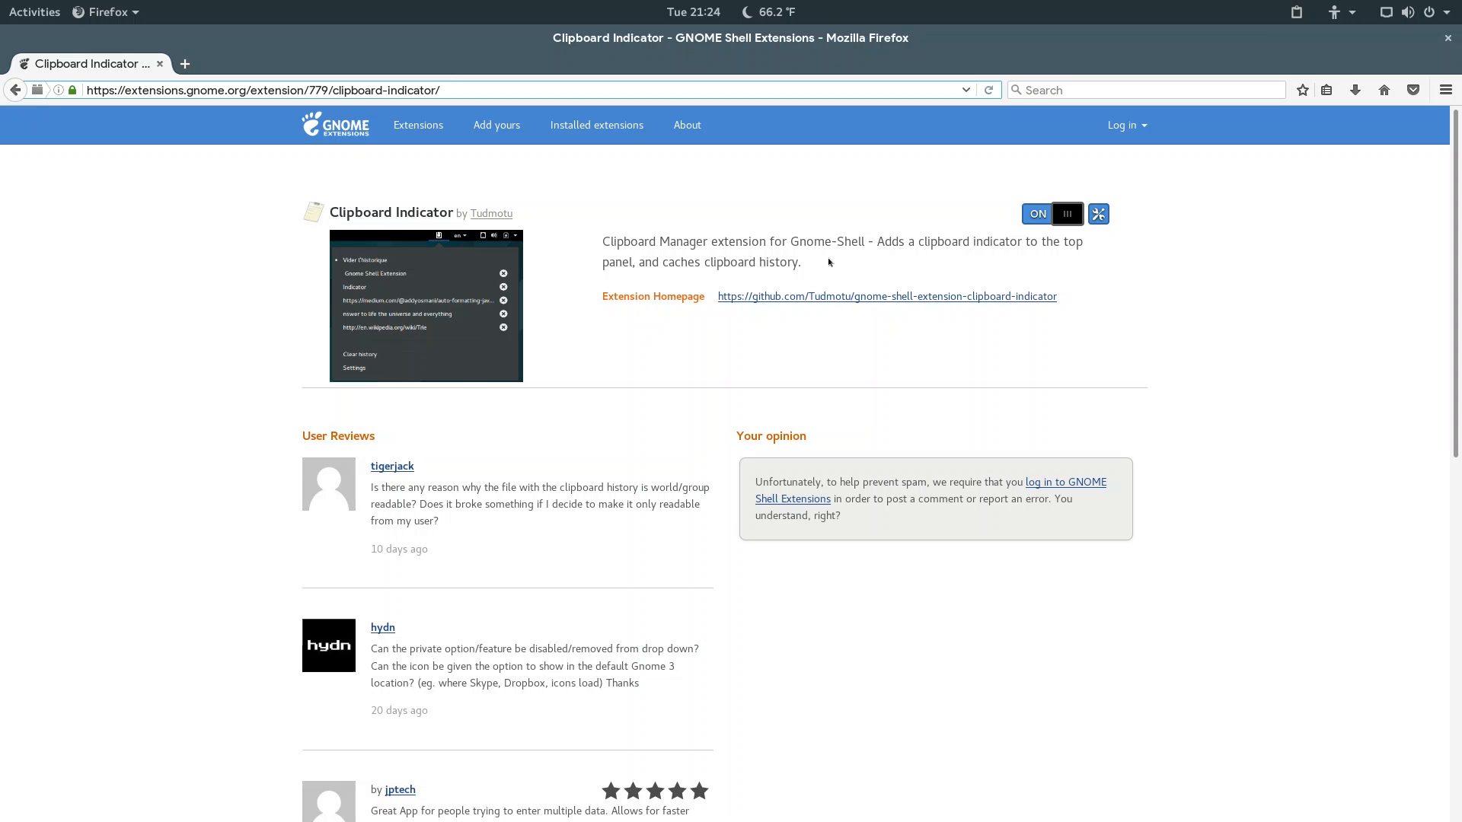
# Toggle Private mode on and off, clear the clipboard history and go to Settings.
pyautogui.click(1296, 12)
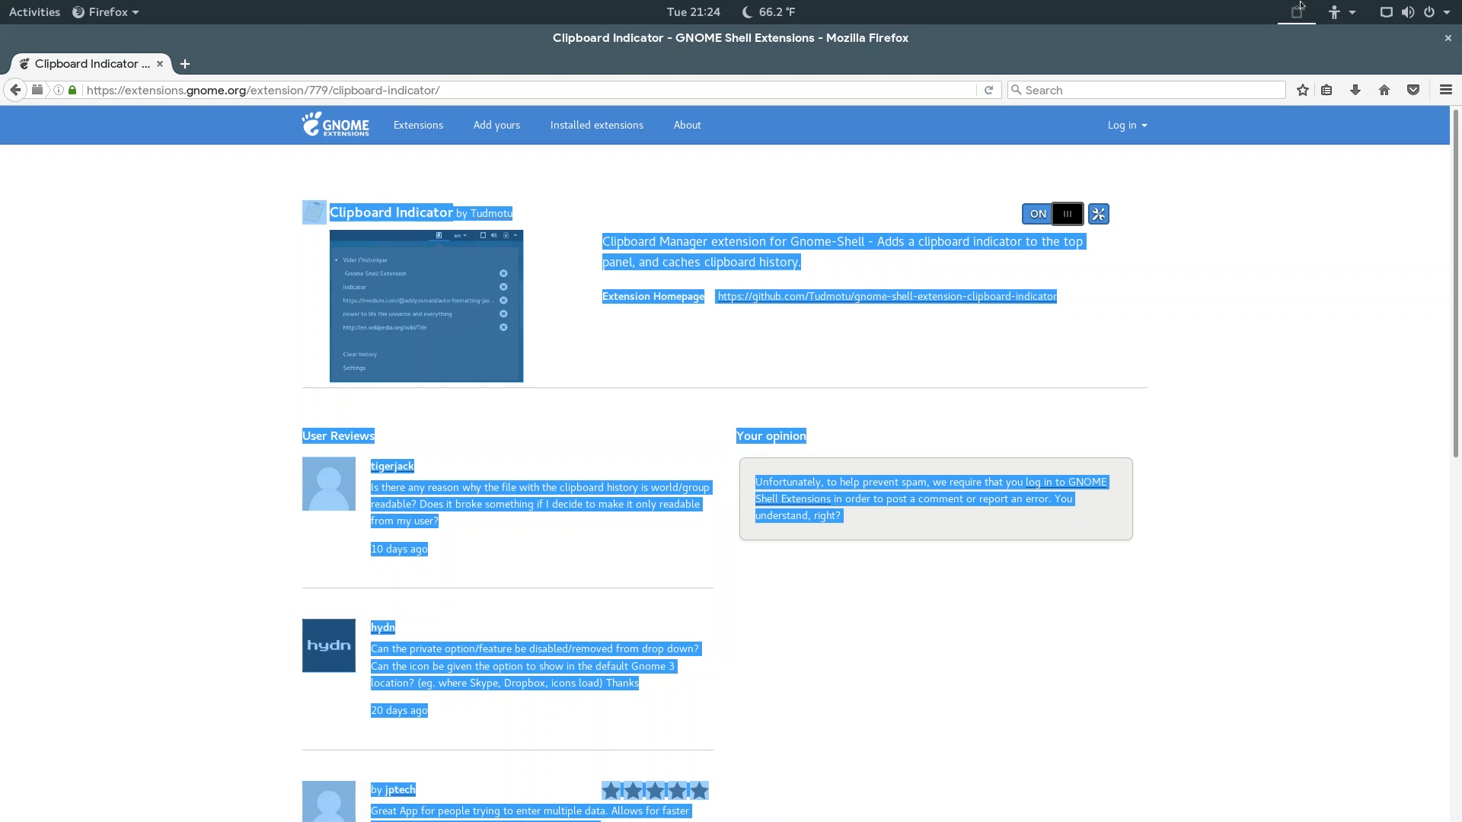
pyautogui.click(1294, 11)
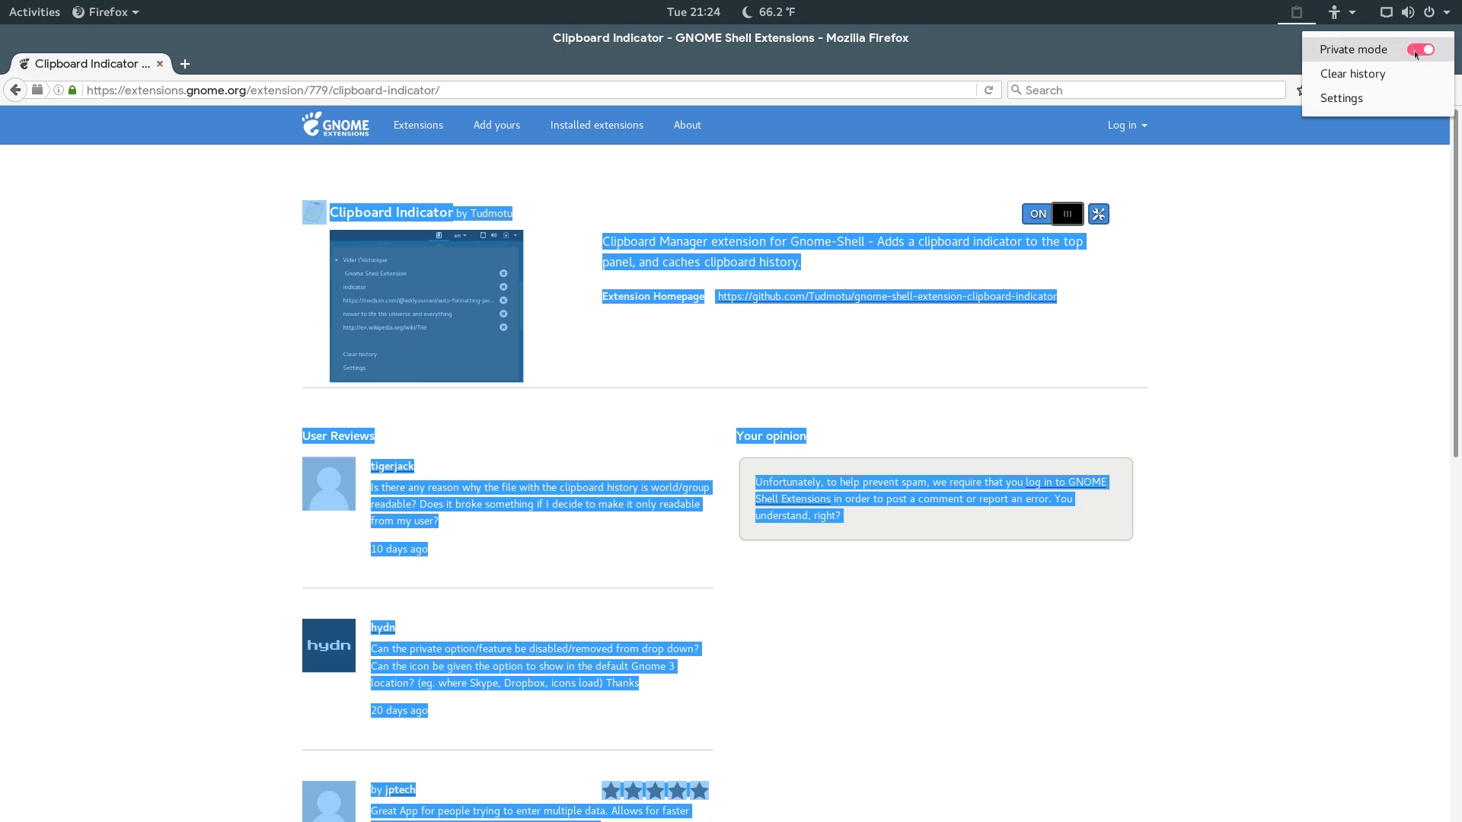
pyautogui.click(1415, 49)
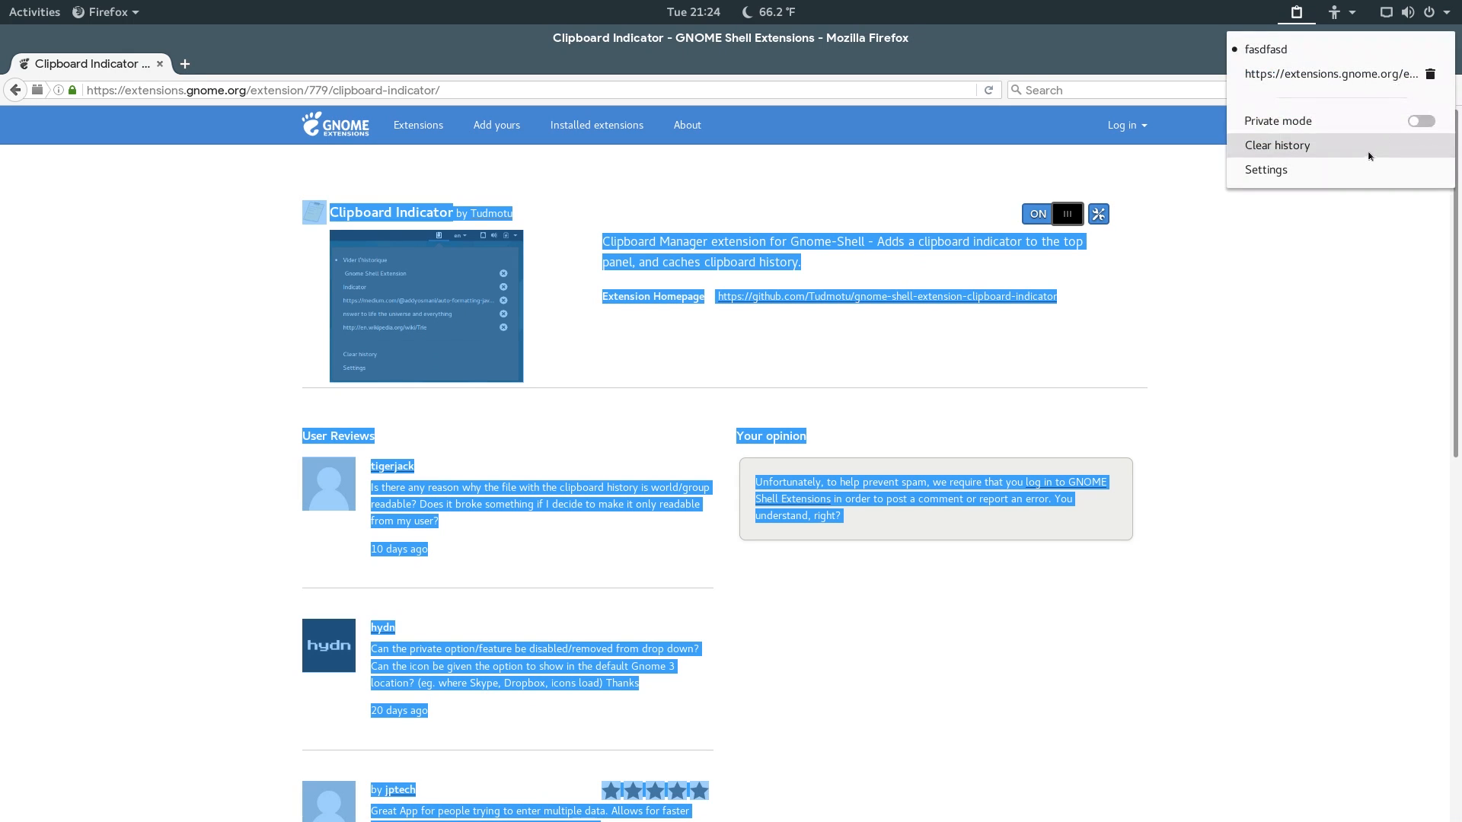
pyautogui.click(1275, 145)
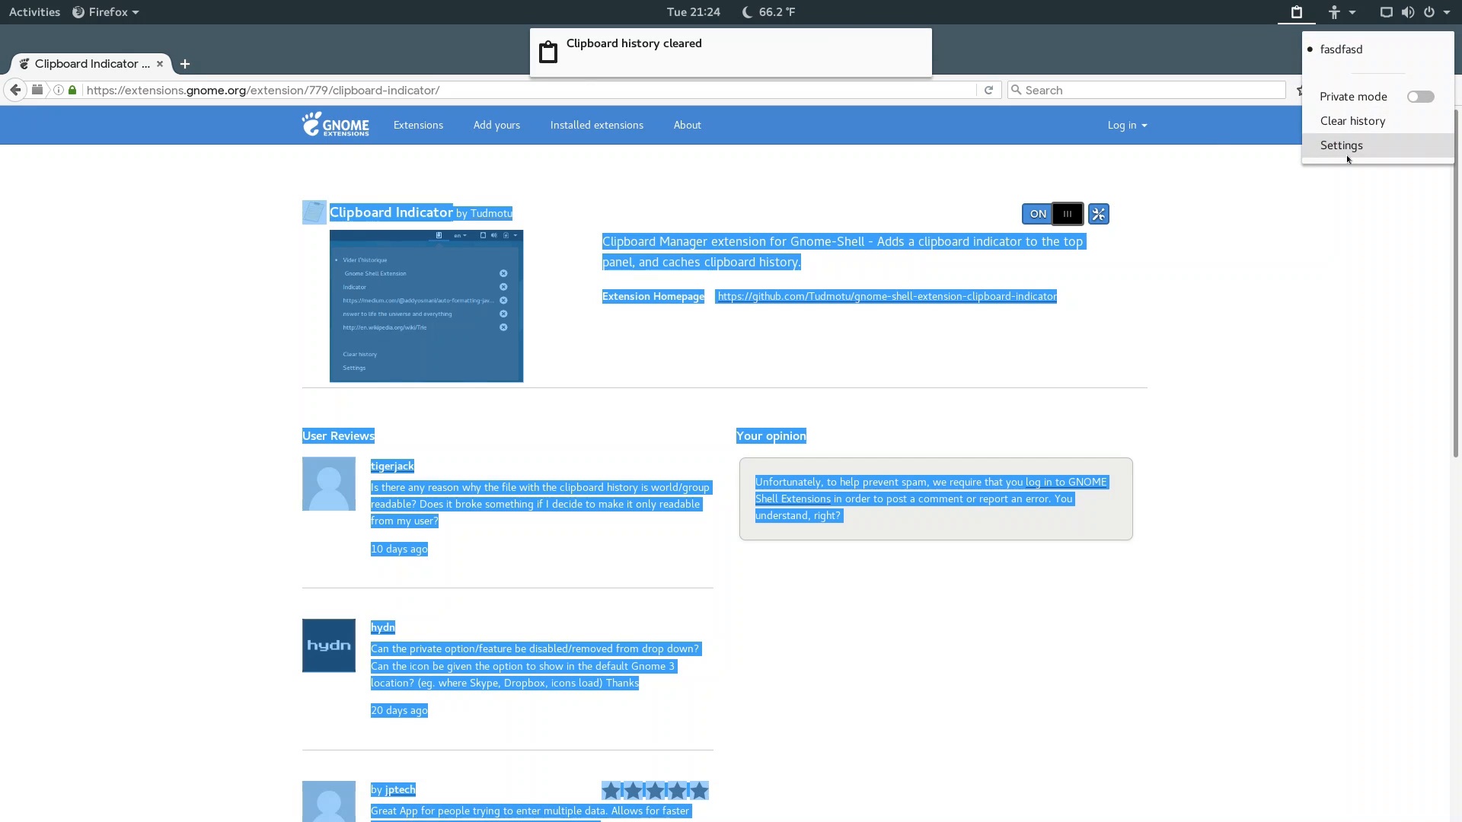
pyautogui.click(1340, 146)
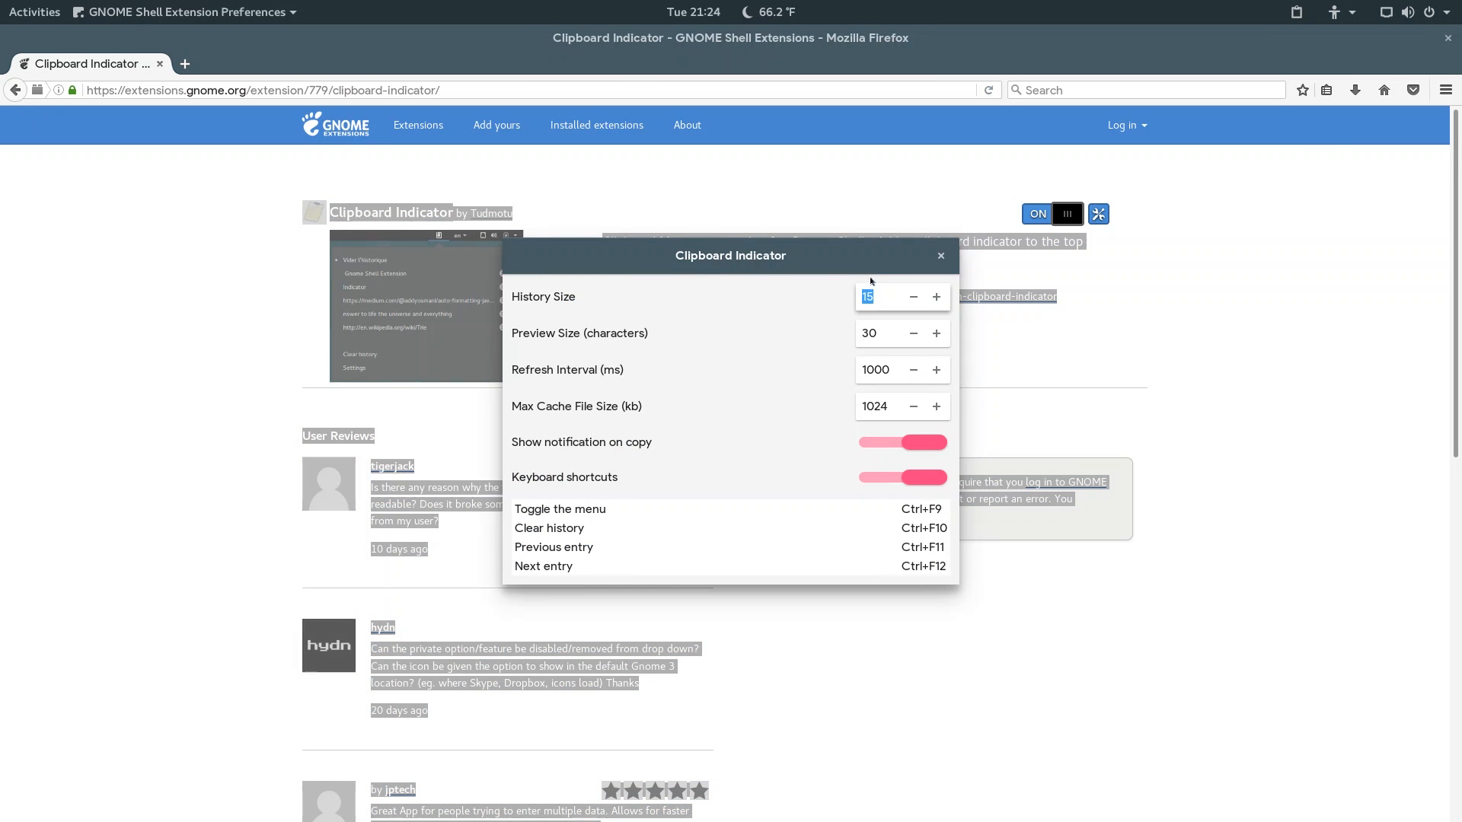
# Reopen the clipboard history list beside the Clipboard Indicator preferences.
pyautogui.click(1294, 12)
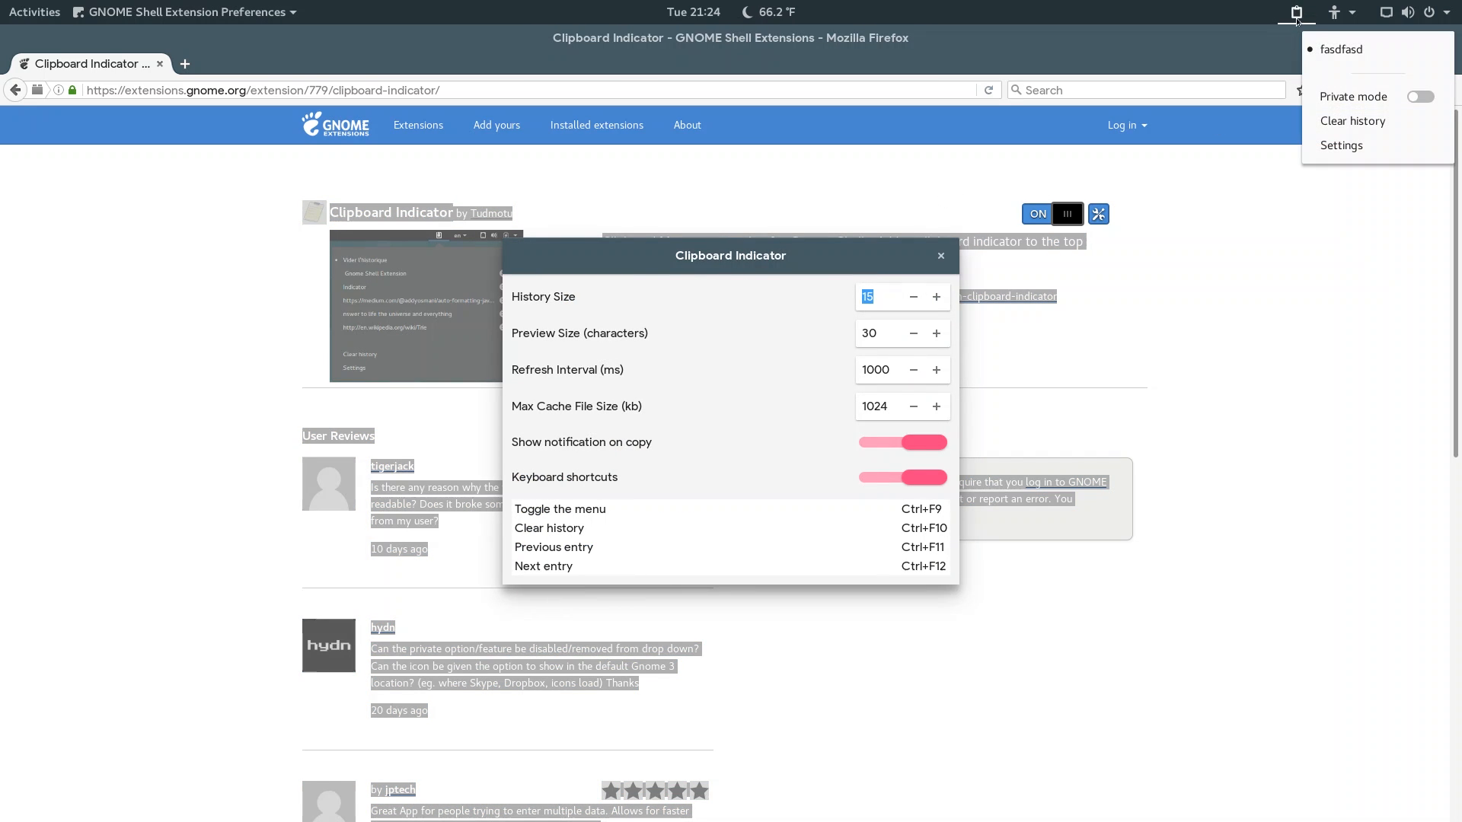
pyautogui.moveTo(1339, 146)
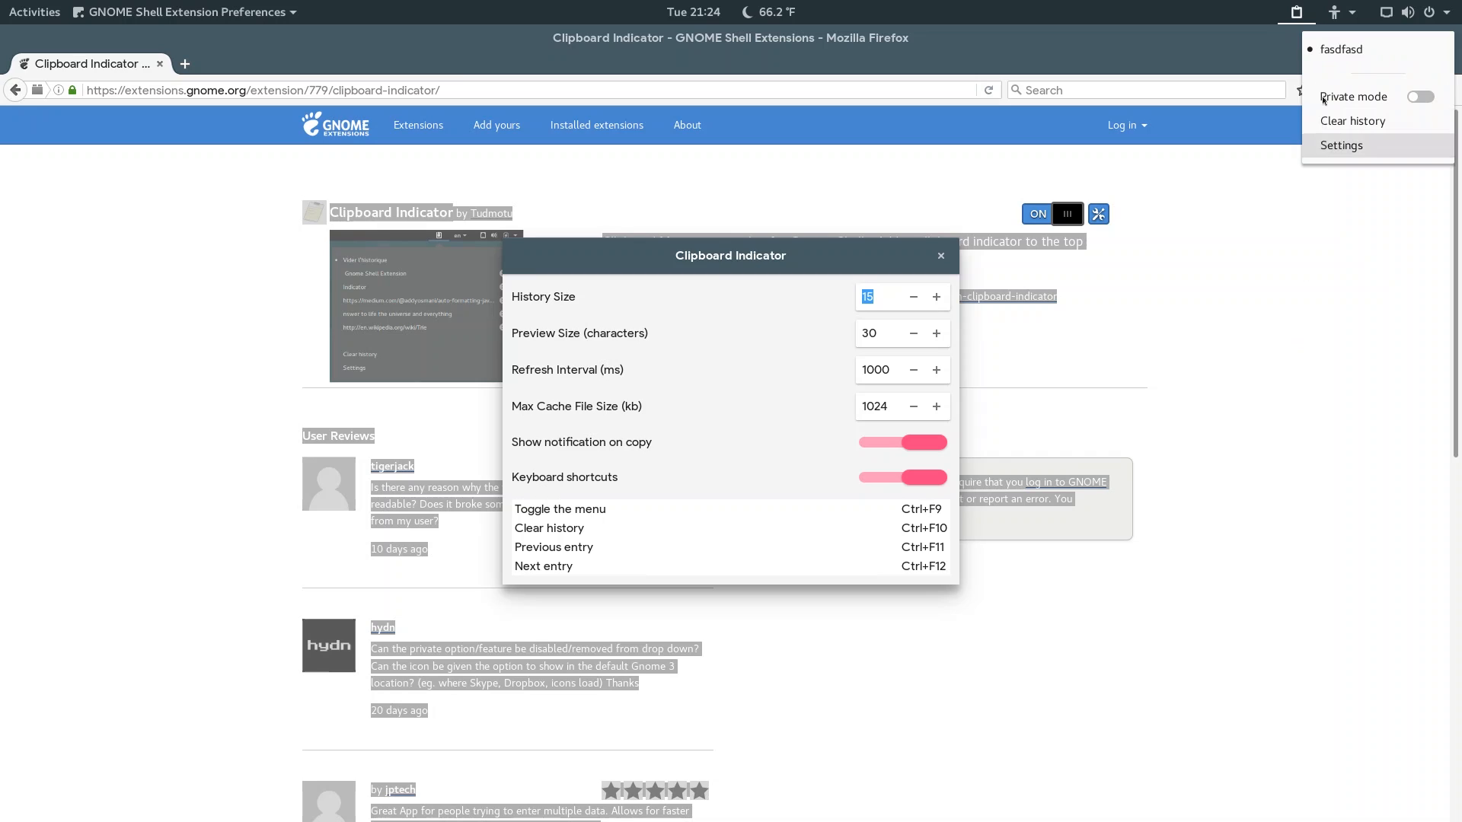
pyautogui.moveTo(892, 409)
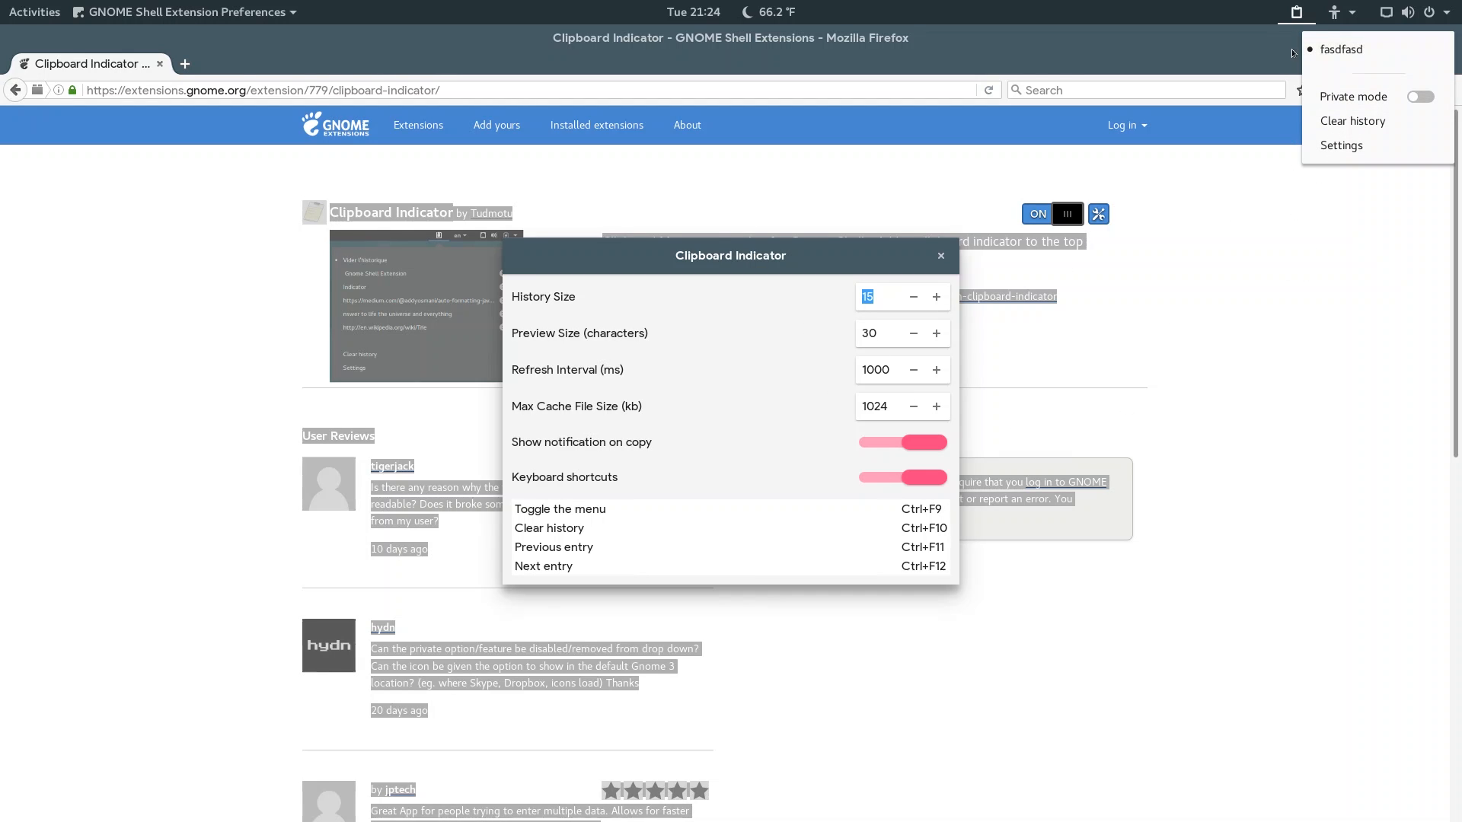
pyautogui.moveTo(709, 301)
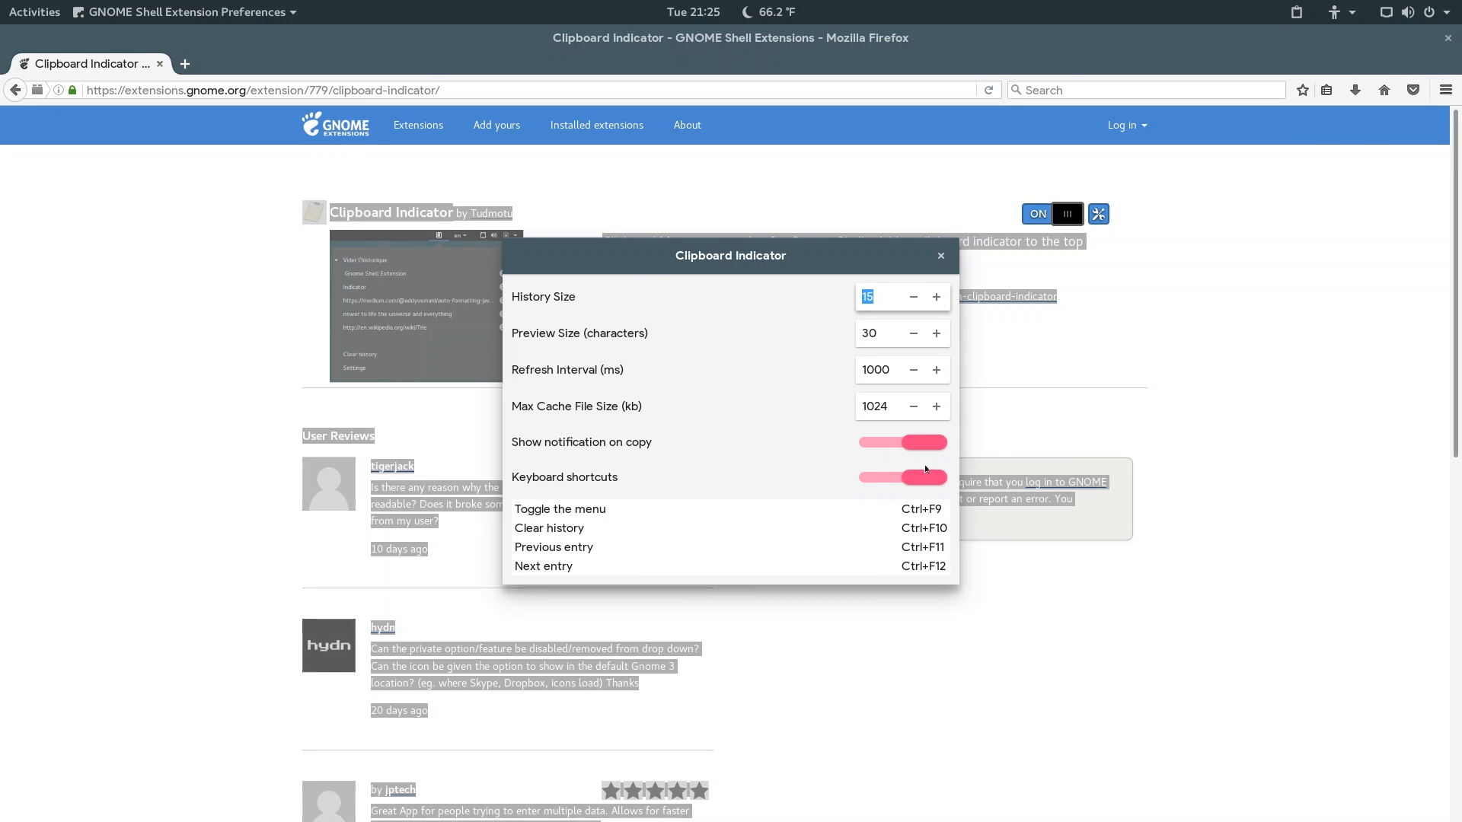
pyautogui.moveTo(924, 469)
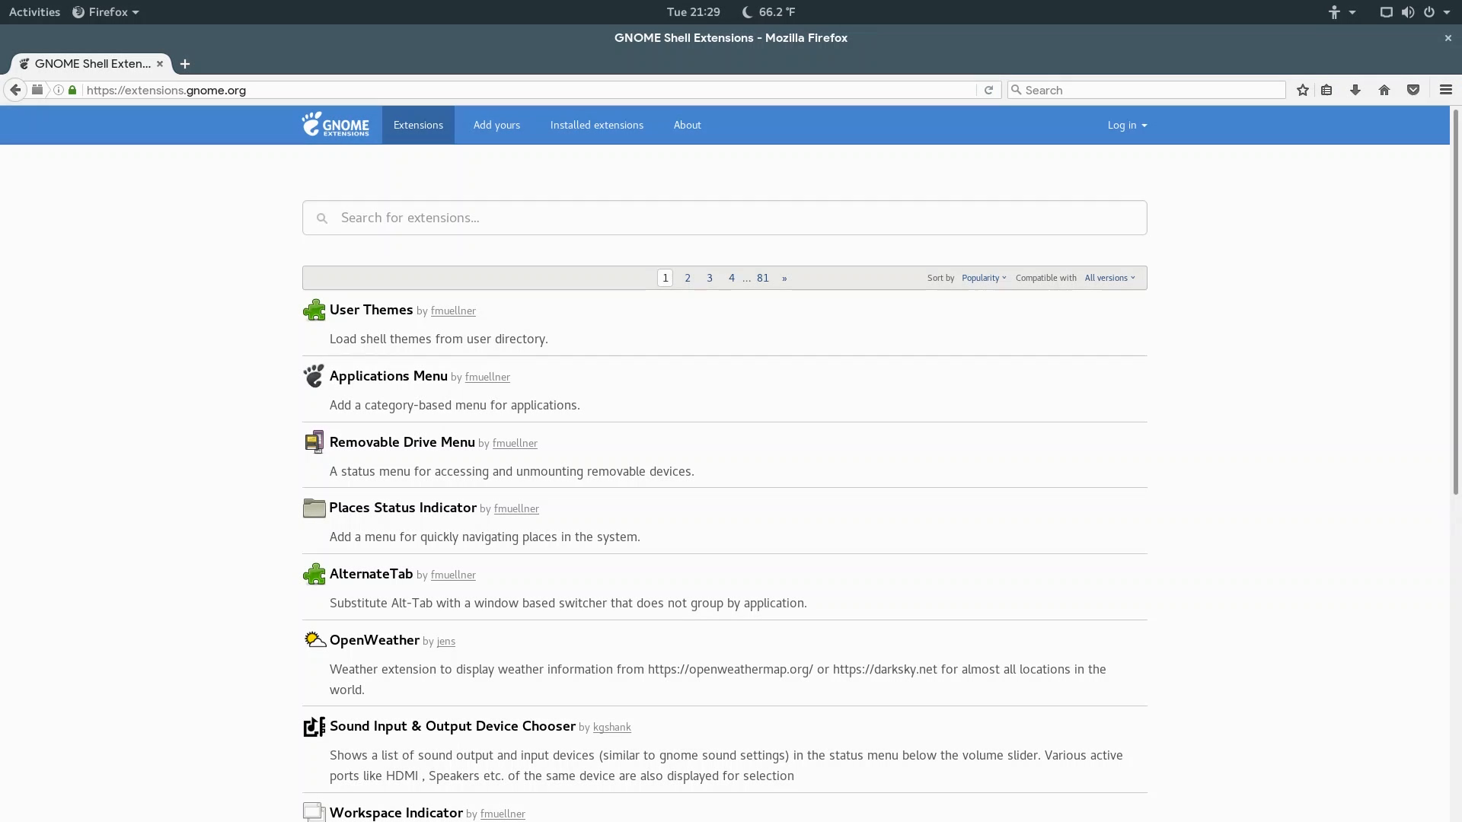
# Search 'pomor', open the Pomodoro extension page and follow its Extension Homepage link.
pyautogui.write('pomor')
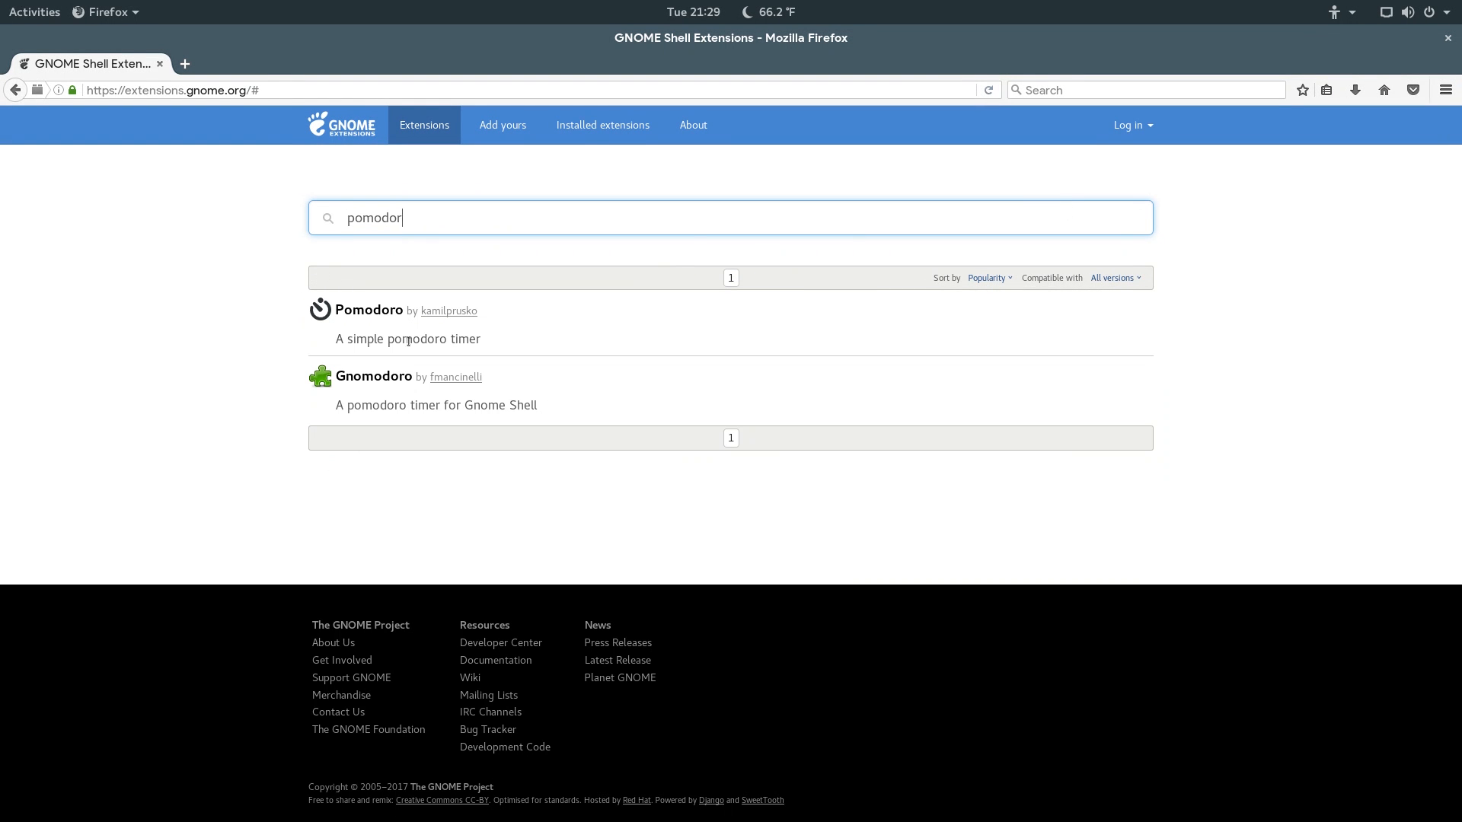
pyautogui.click(369, 309)
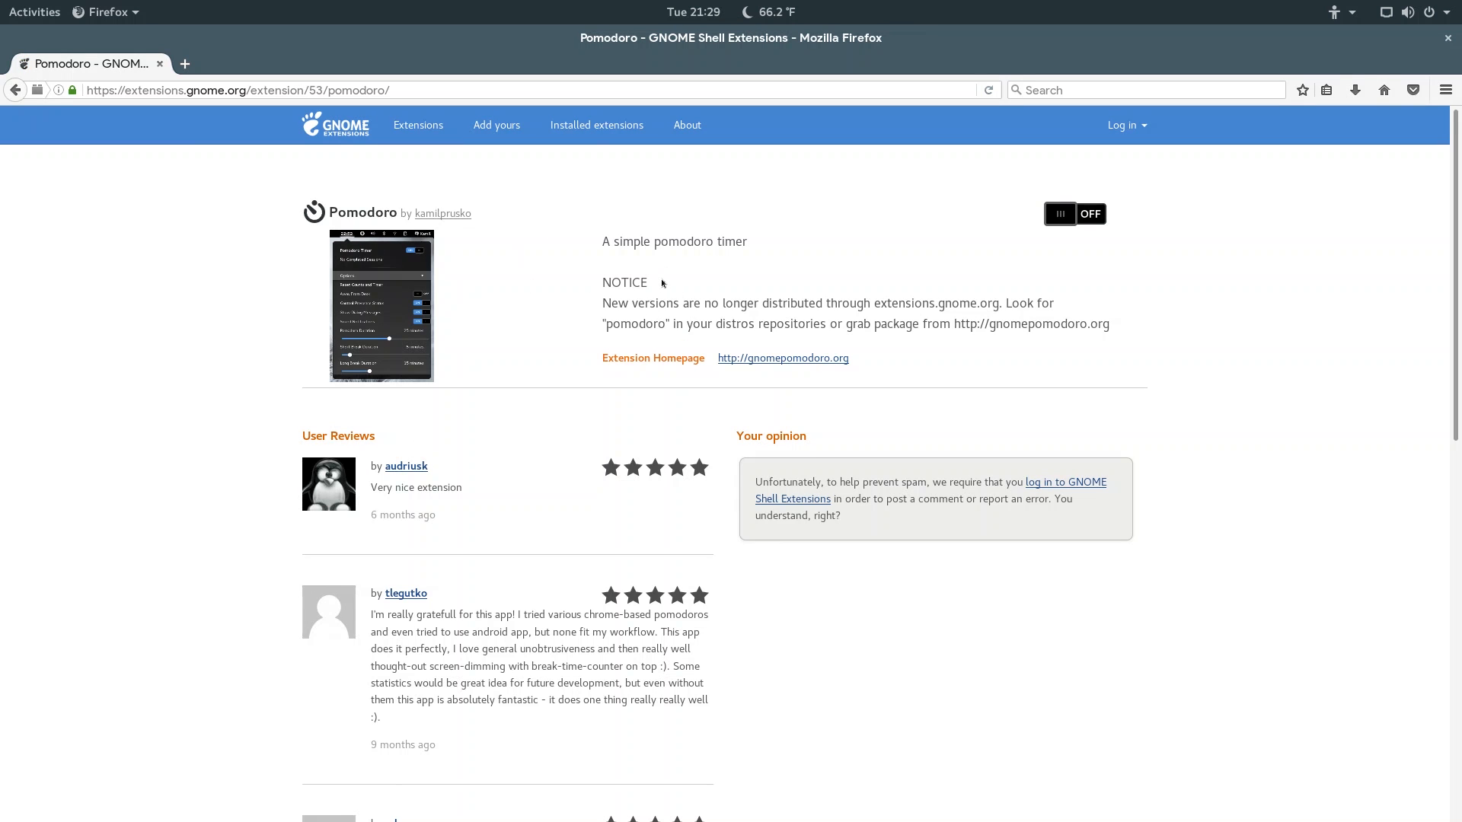
pyautogui.moveTo(660, 274)
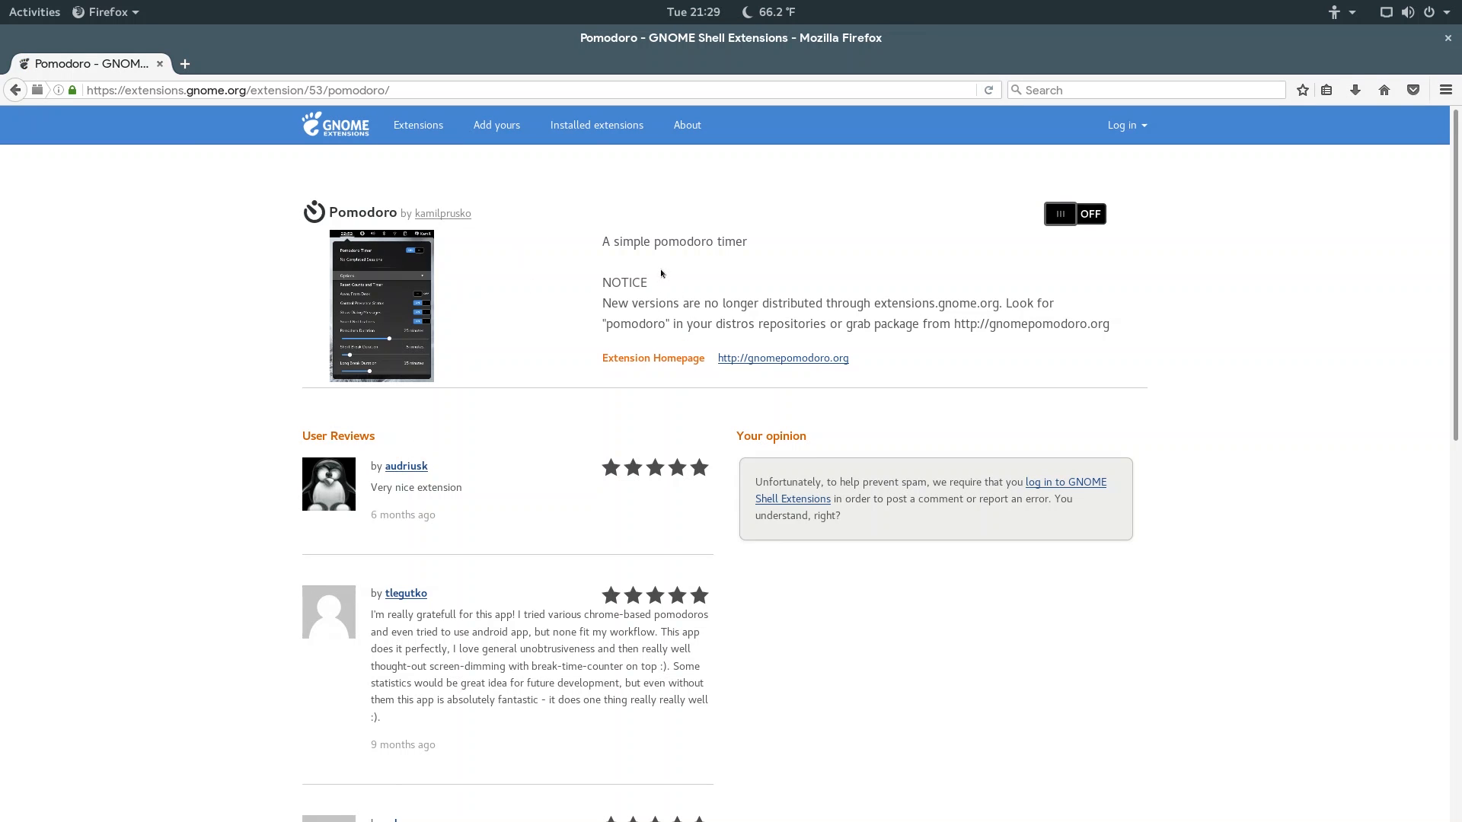
pyautogui.moveTo(881, 292)
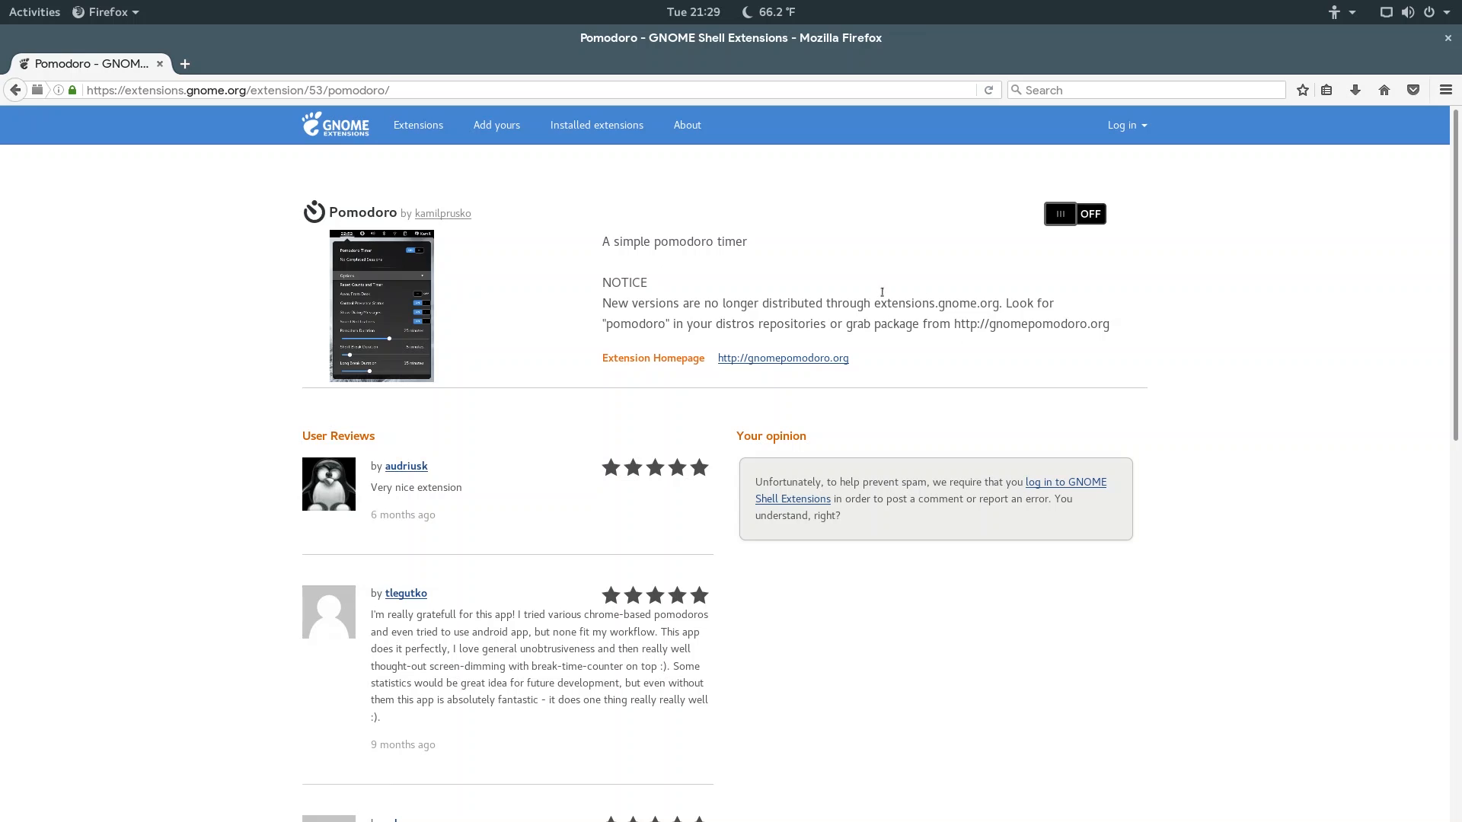
pyautogui.moveTo(725, 357)
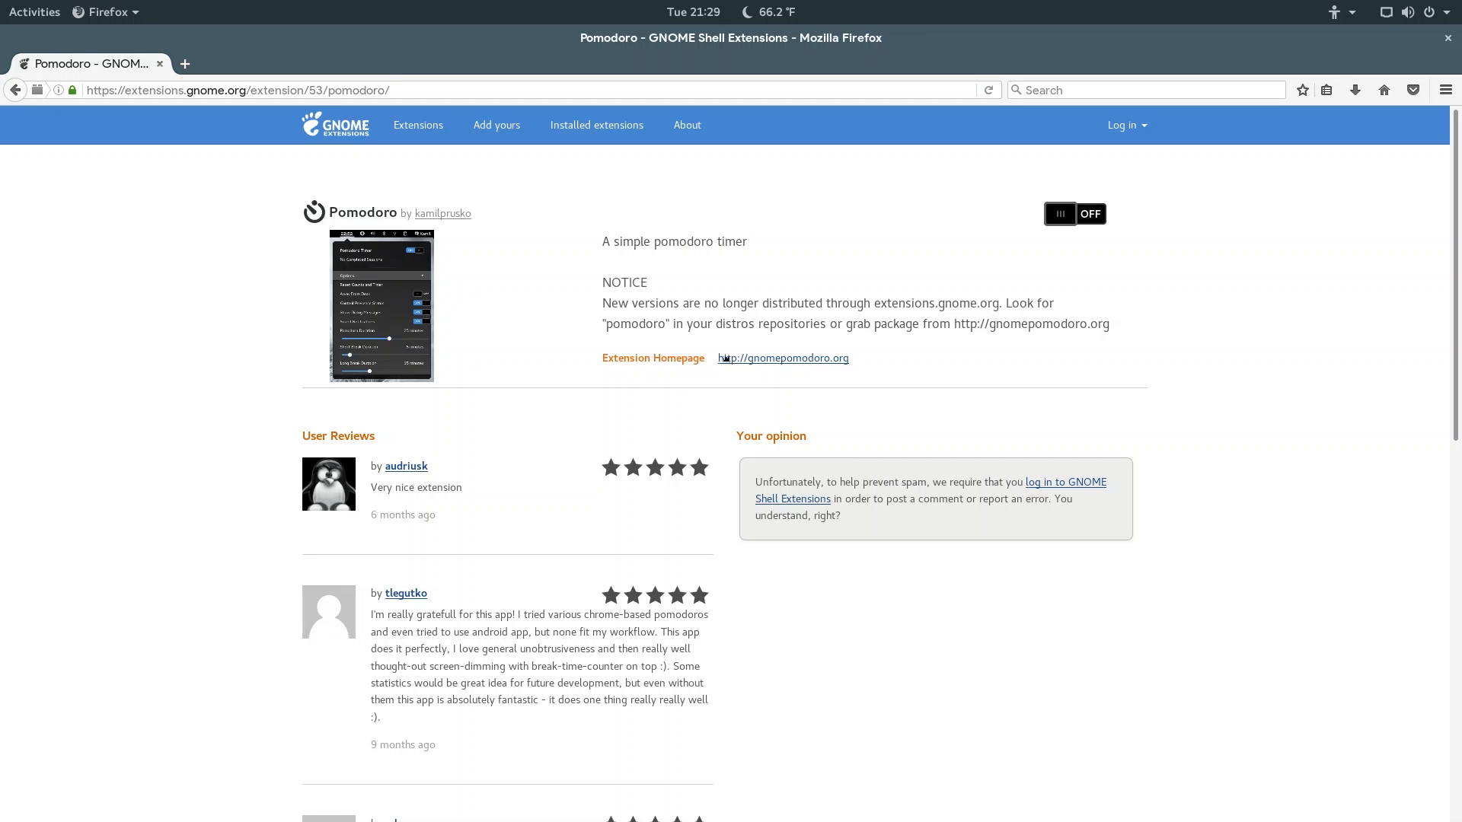
pyautogui.click(782, 356)
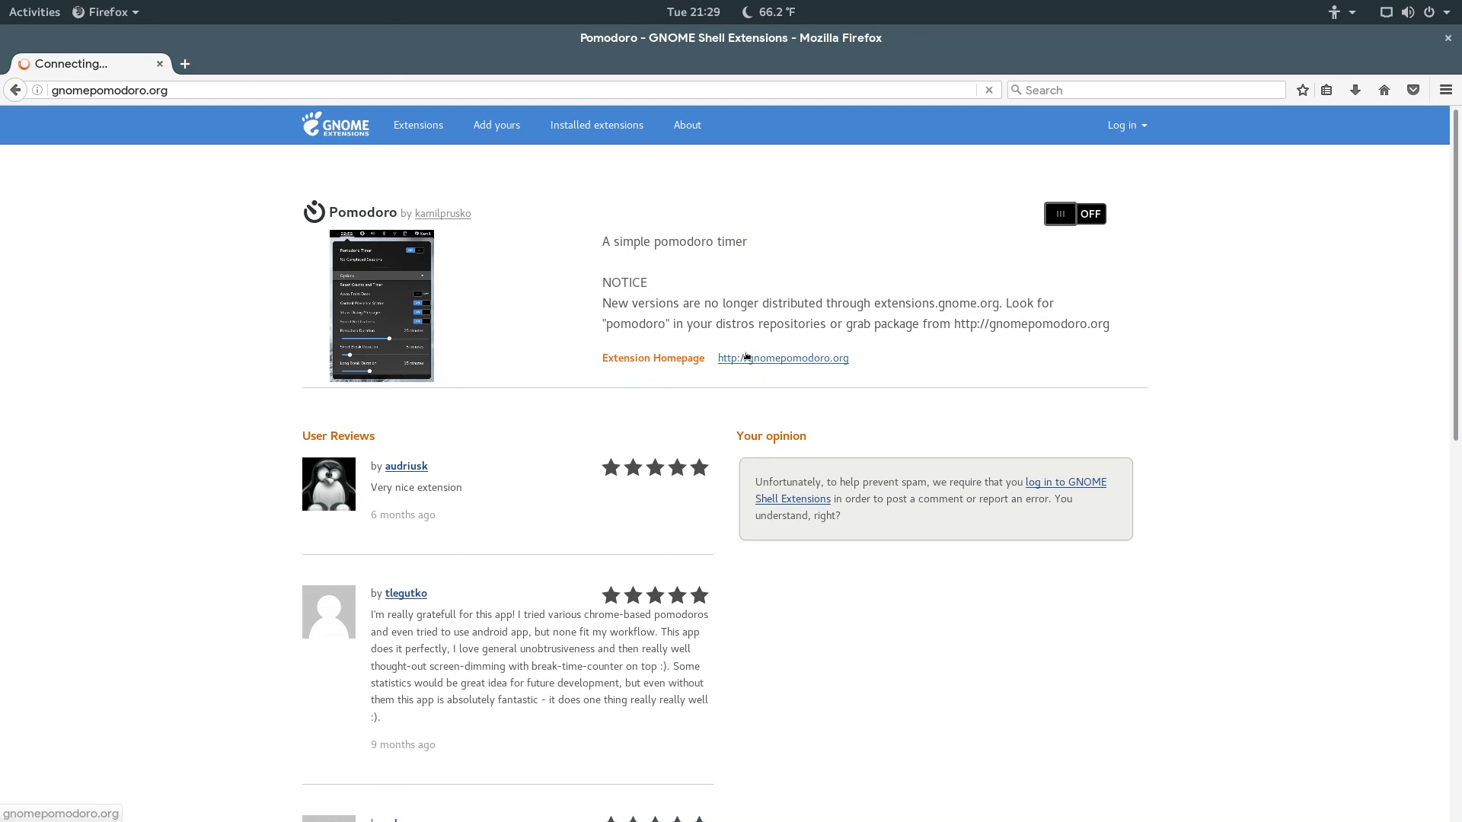
# Scroll gnomepomodoro.org down to its Download section.
pyautogui.click(782, 356)
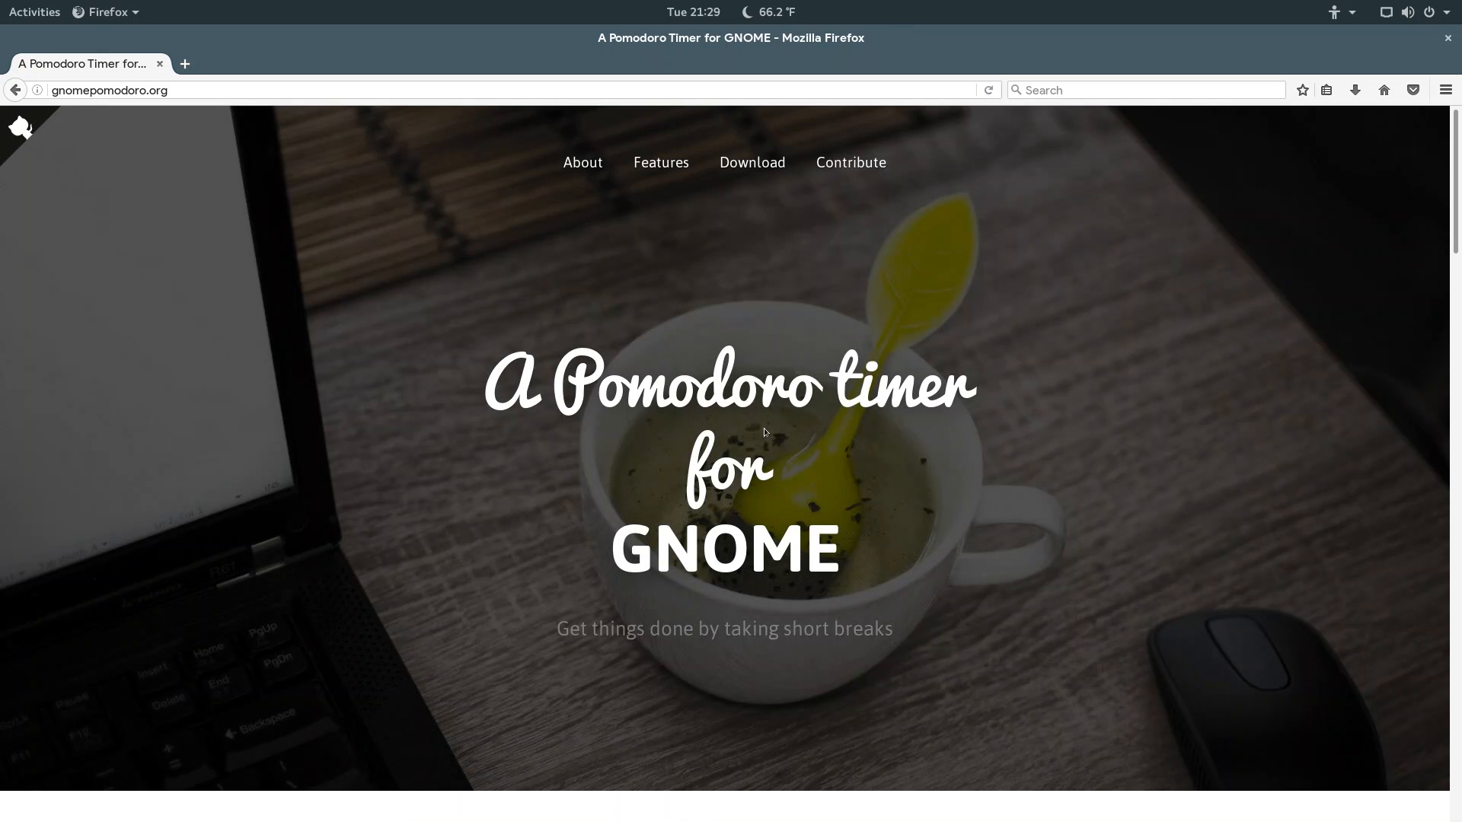
pyautogui.scroll(-3)
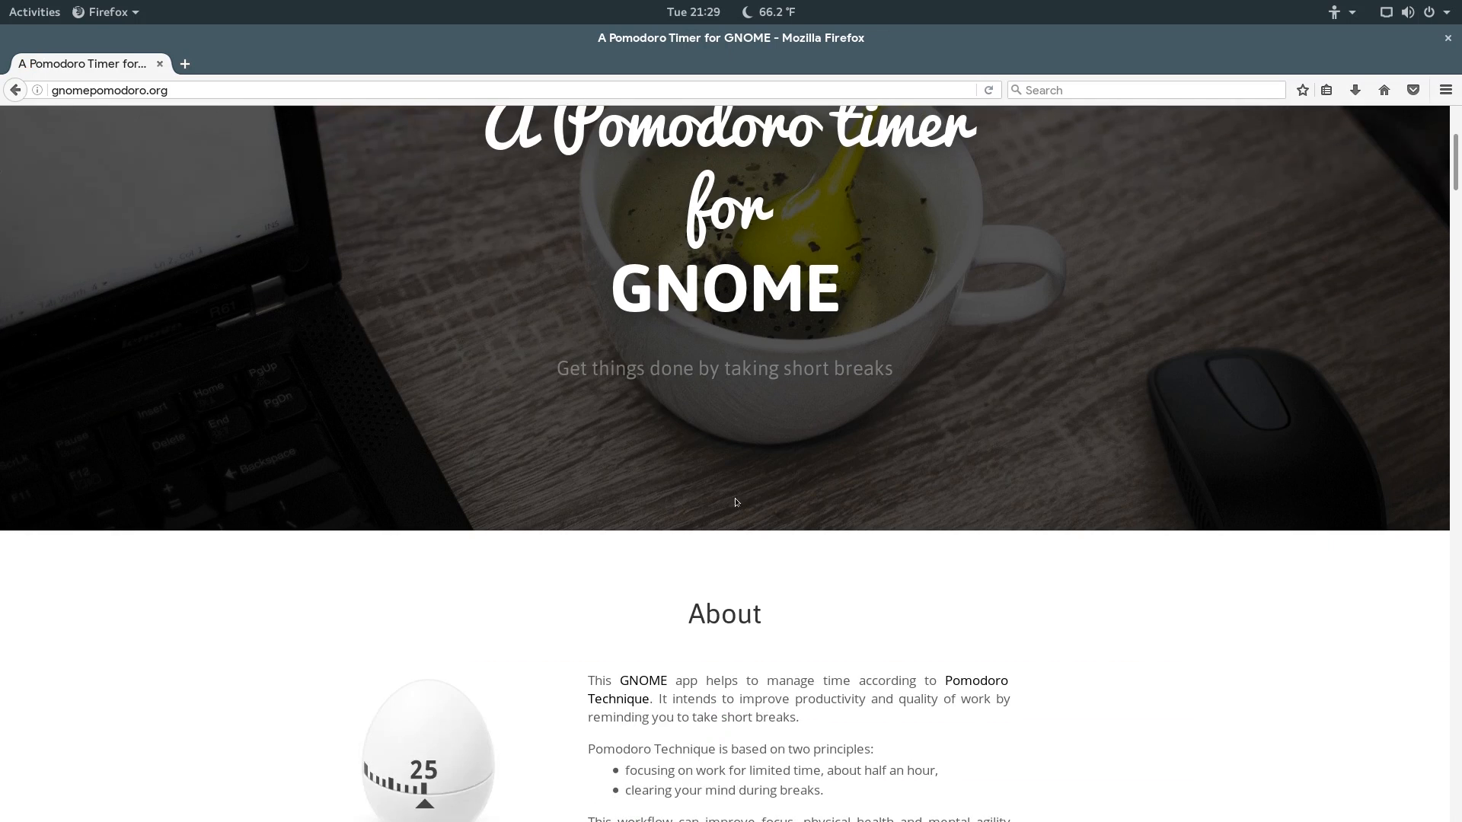
pyautogui.scroll(-3)
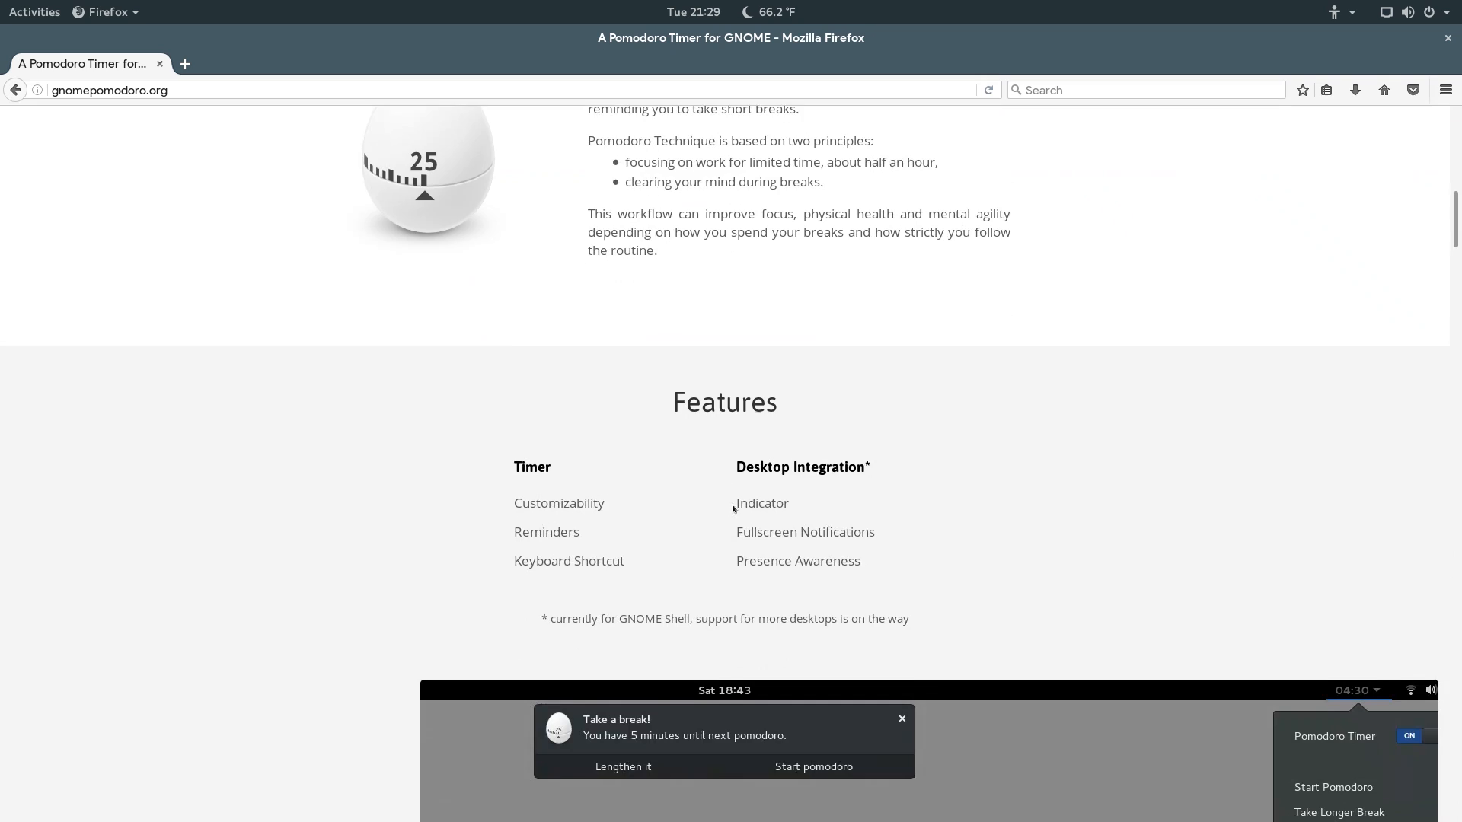
pyautogui.scroll(-3)
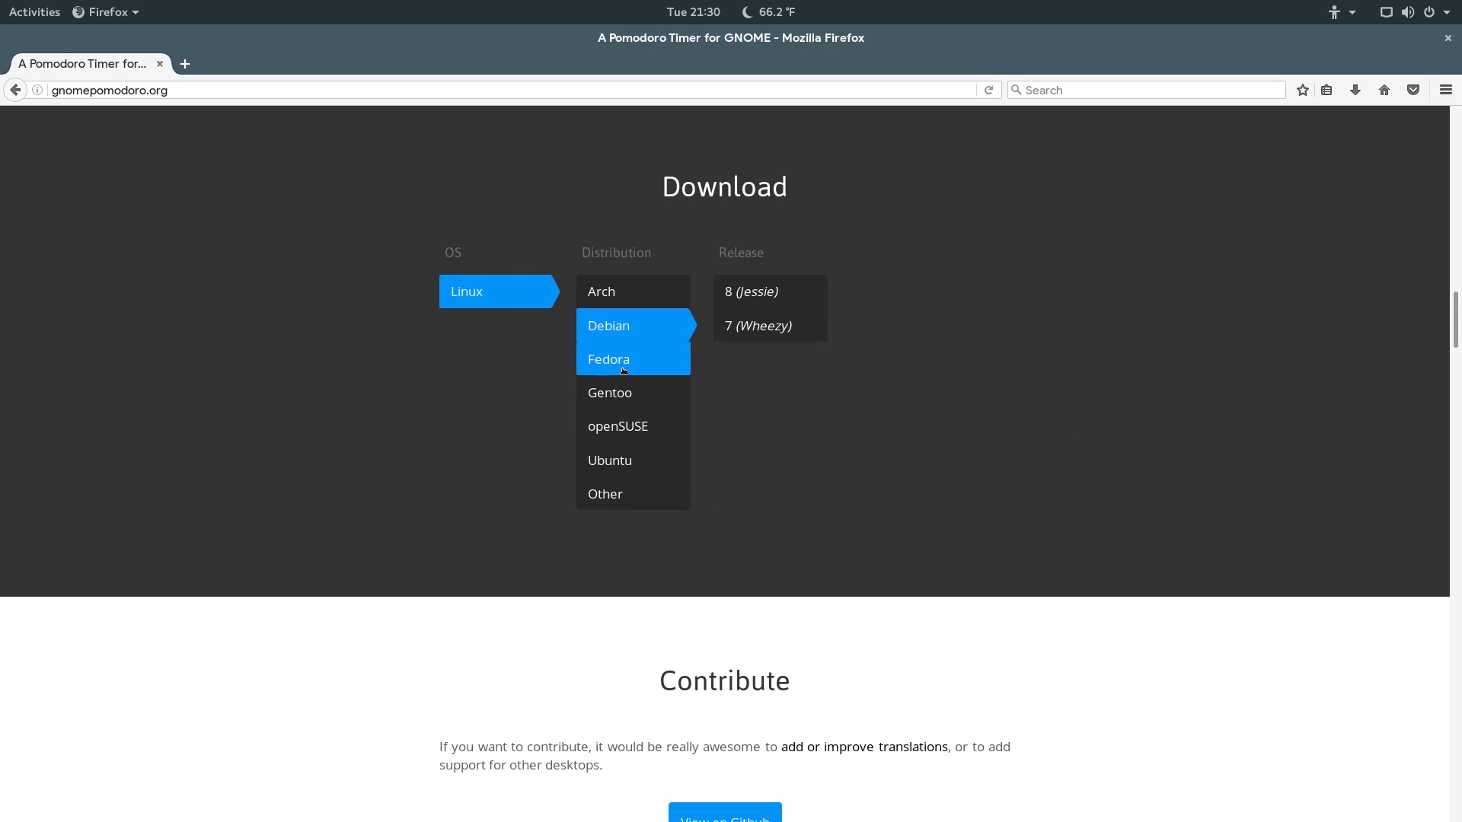
# View the Gentoo instructions, then show the Fedora release choices for the Pomodoro timer.
pyautogui.click(609, 393)
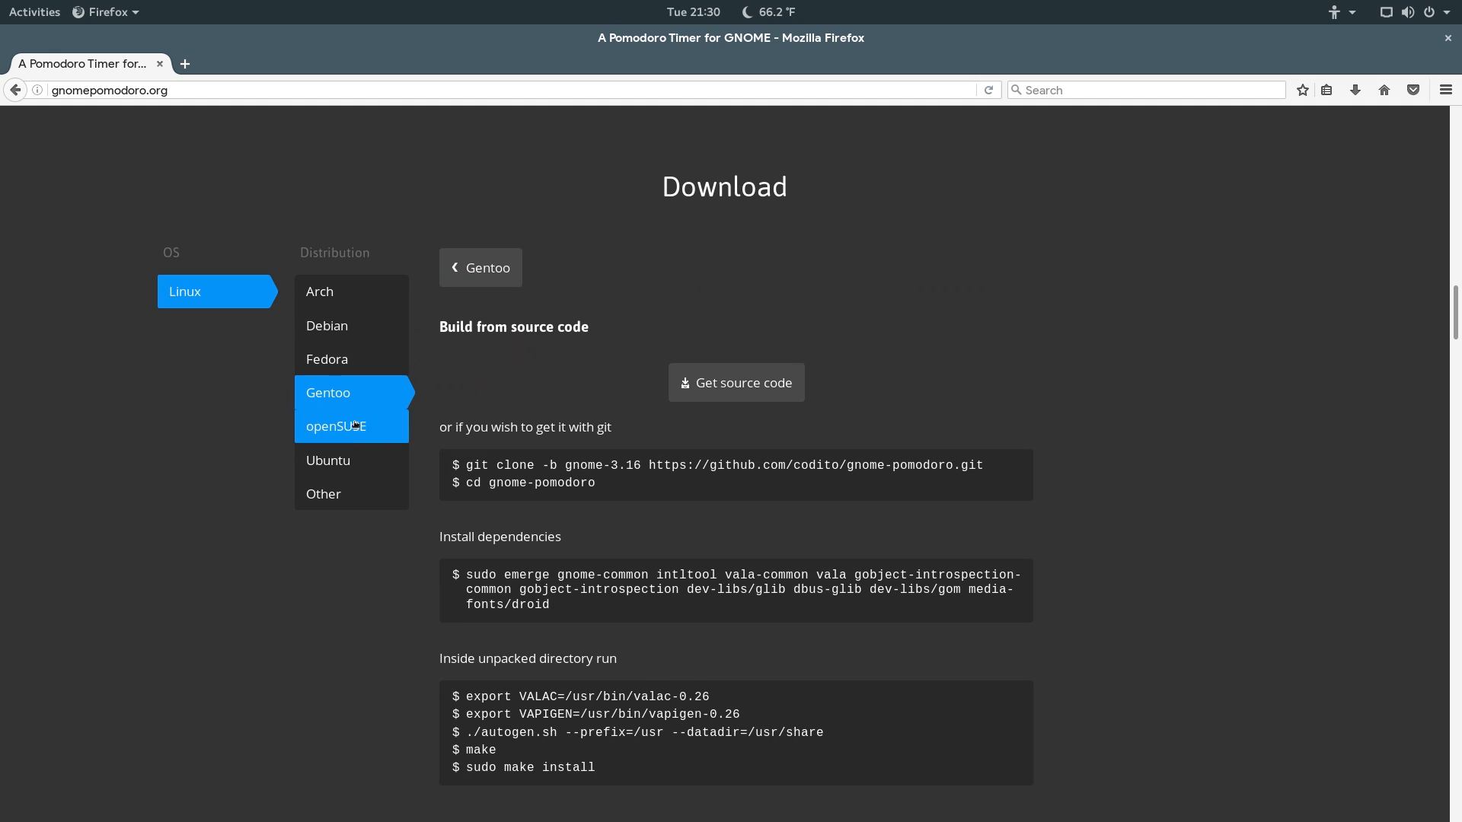
pyautogui.click(327, 360)
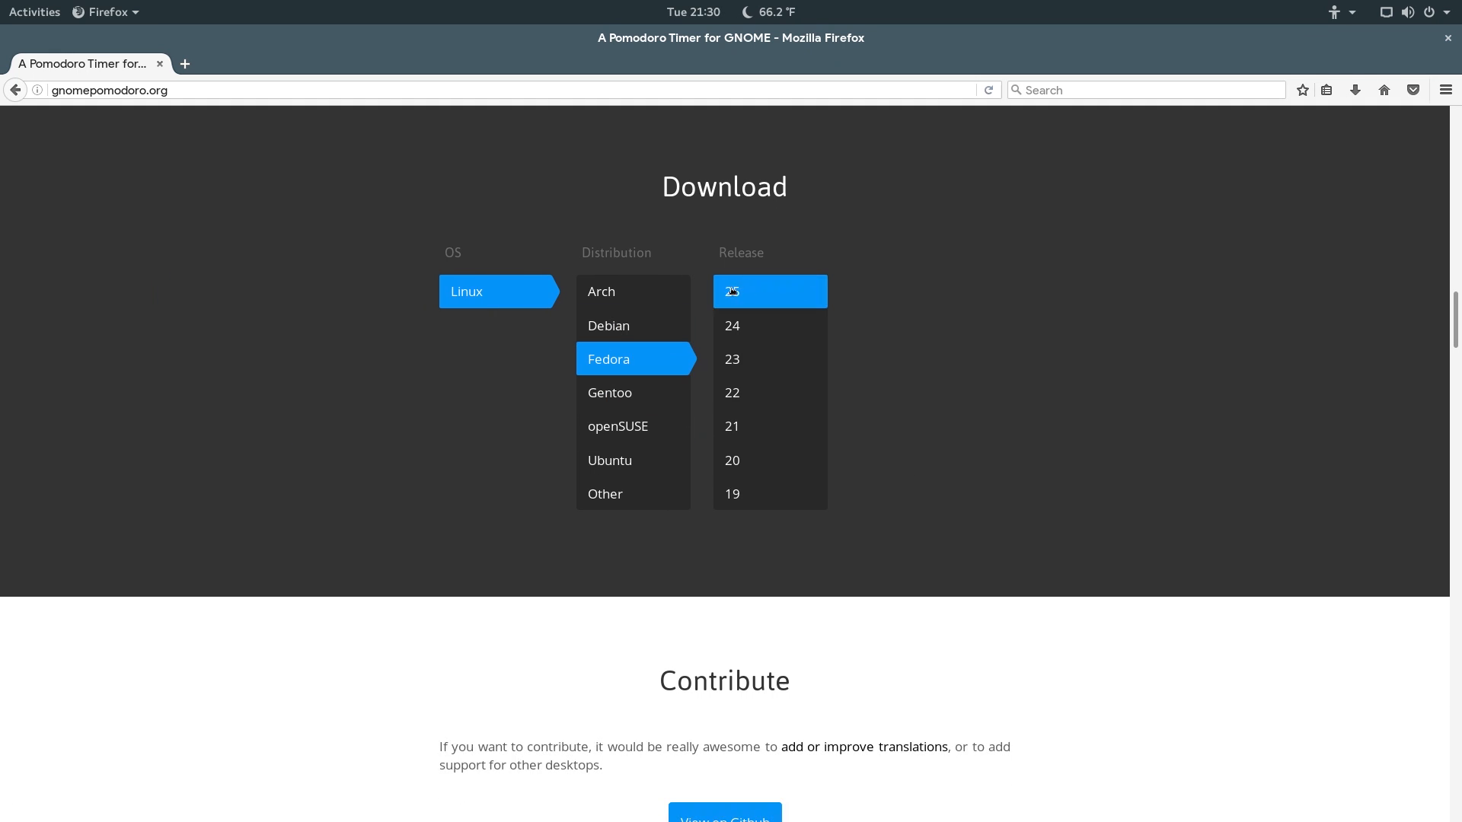
pyautogui.scroll(-3)
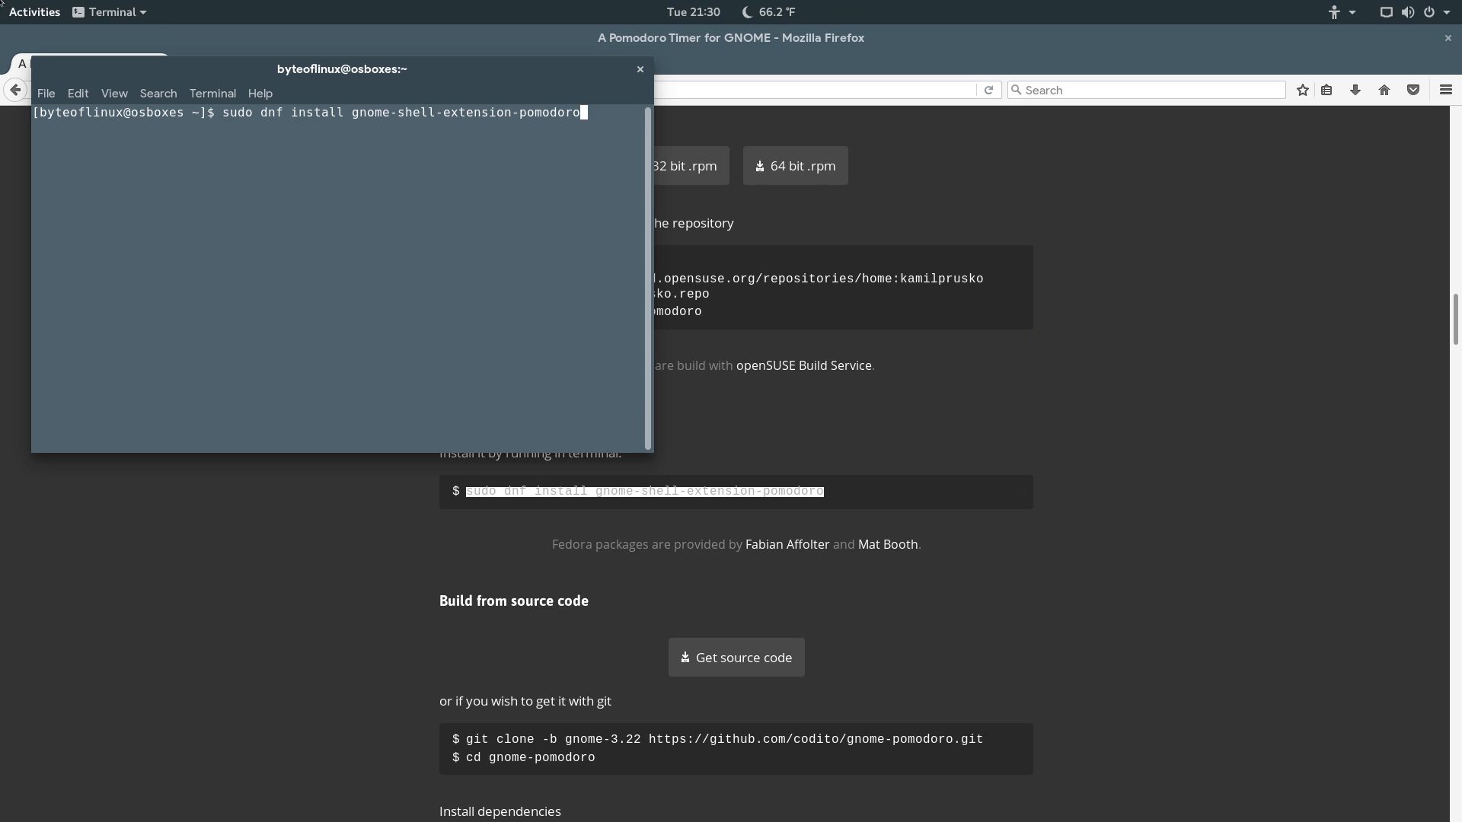
# Run the dnf install of gnome-shell-extension-pomodoro and answer 'y' to install the five packages.
pyautogui.press('Return')
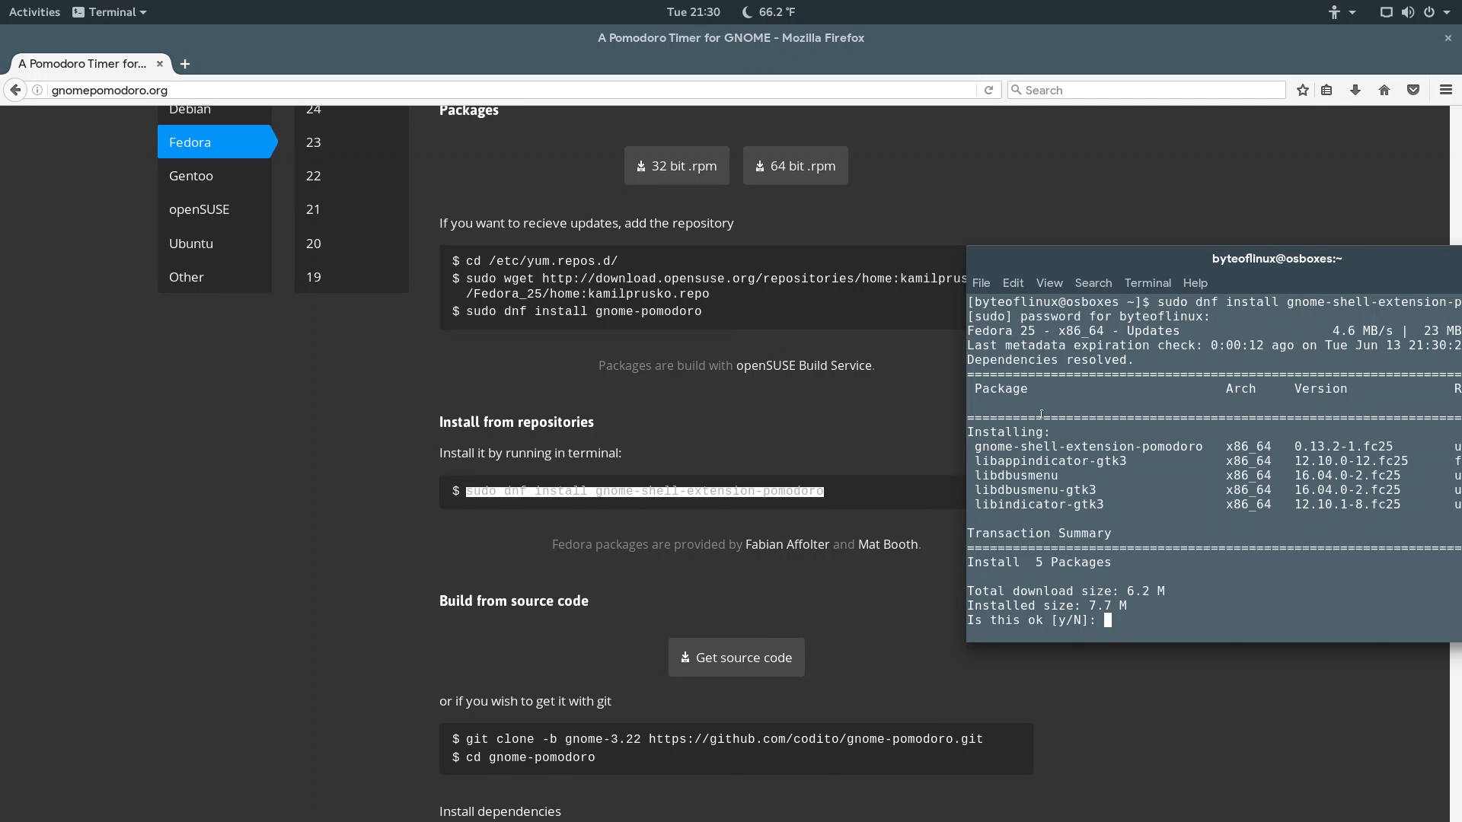
pyautogui.write('y')
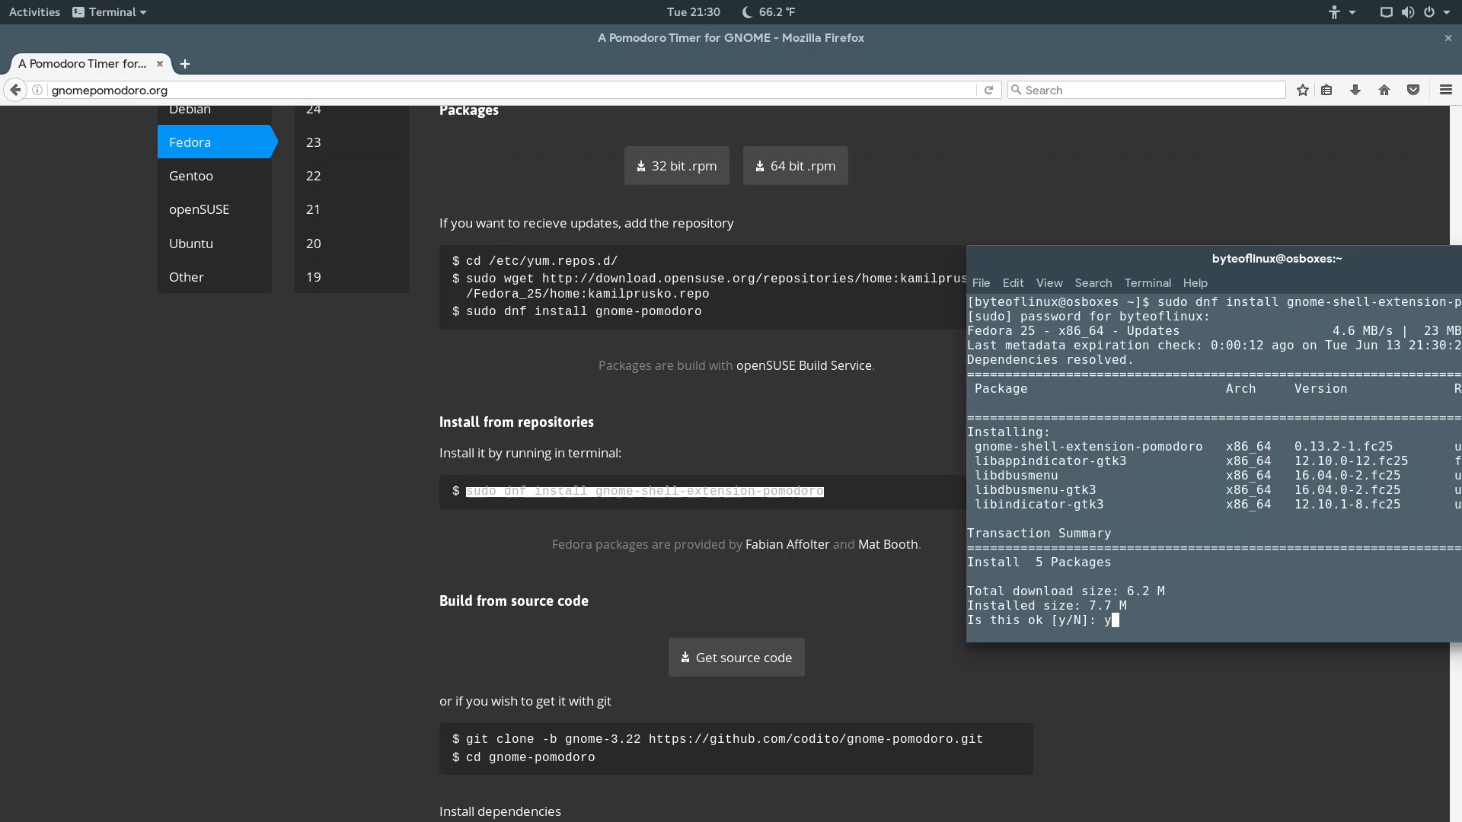
pyautogui.press('Return')
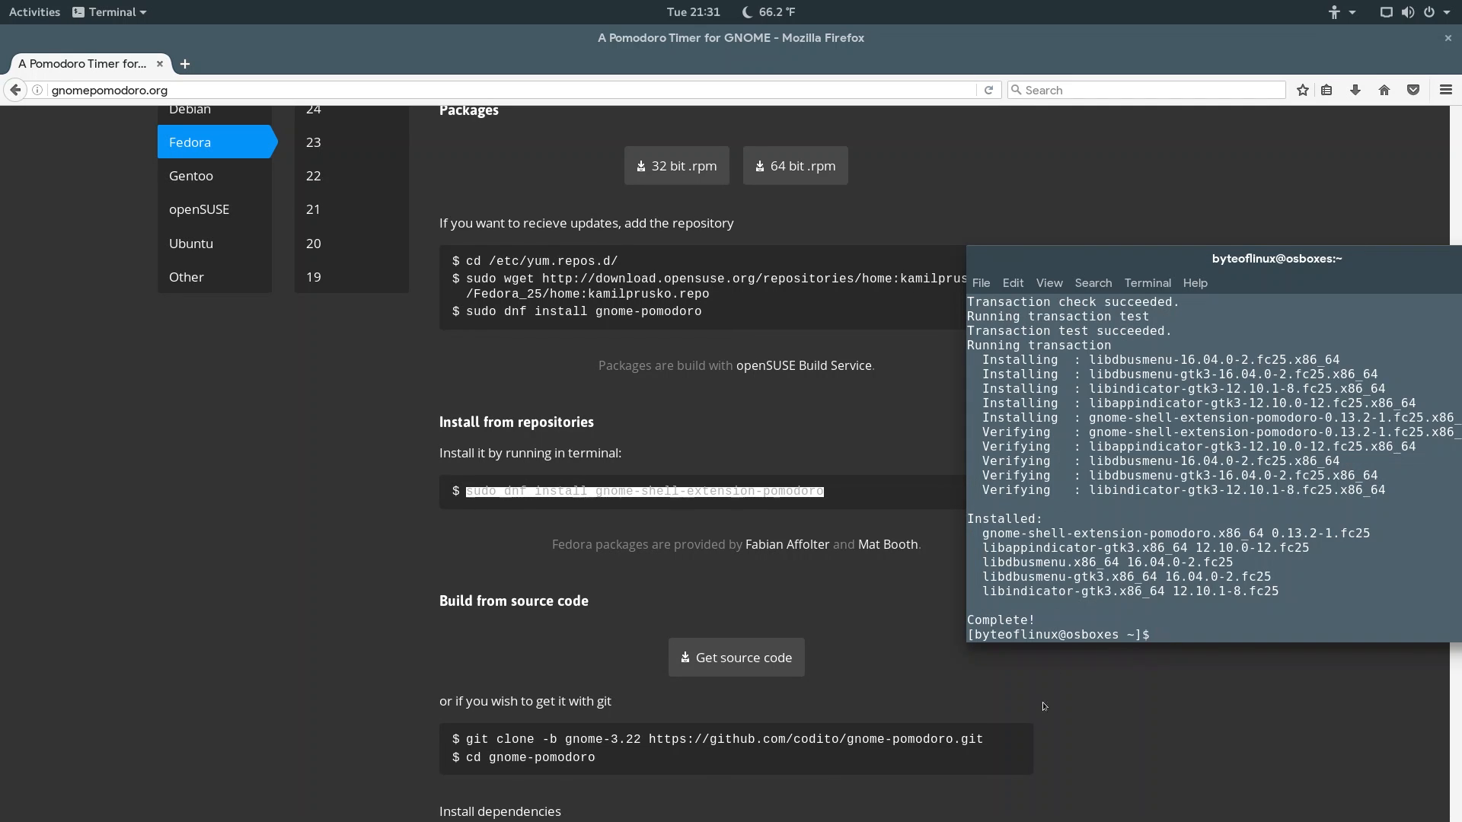
pyautogui.scroll(-3)
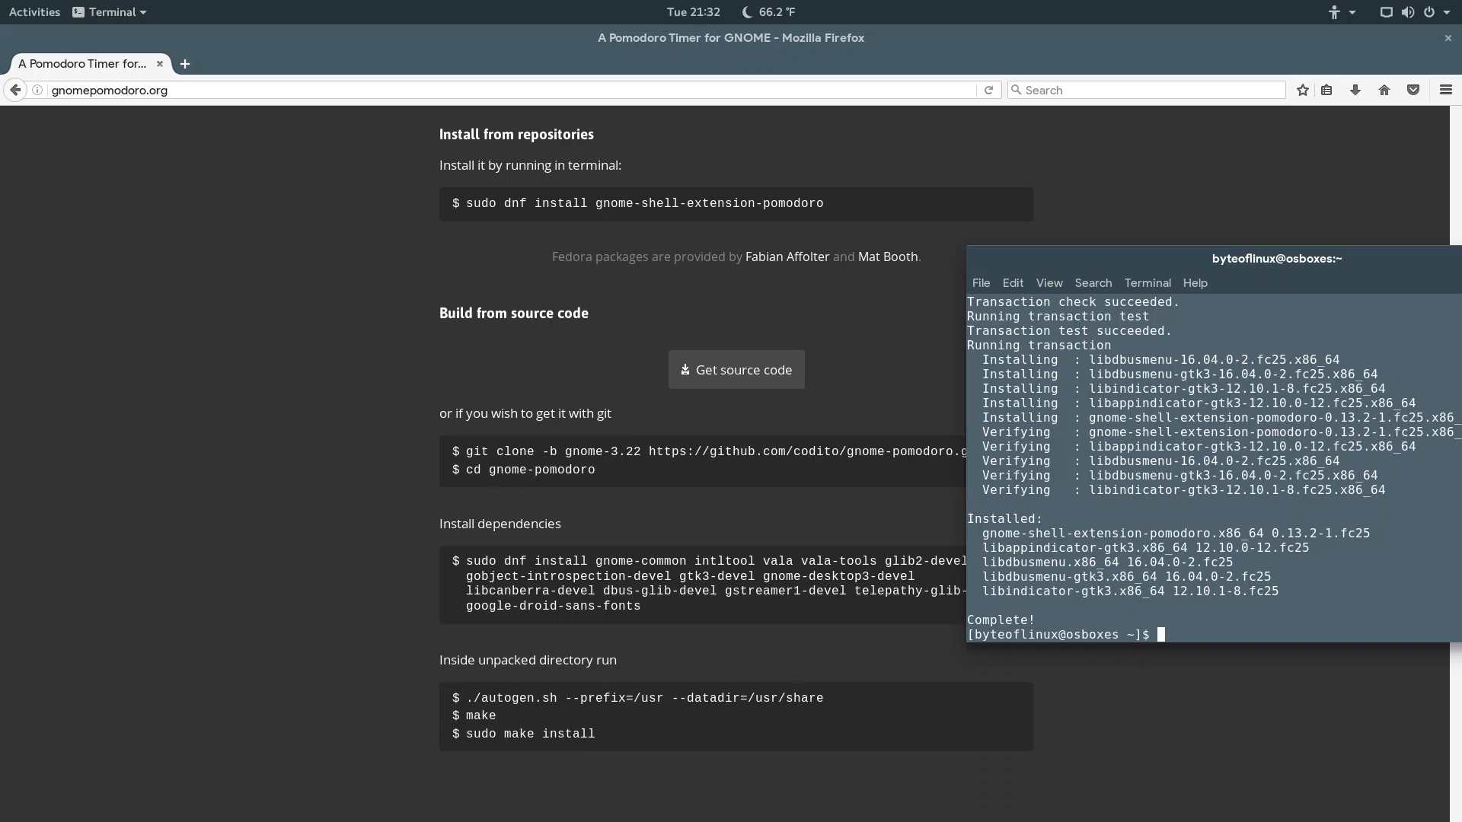
pyautogui.click(1407, 10)
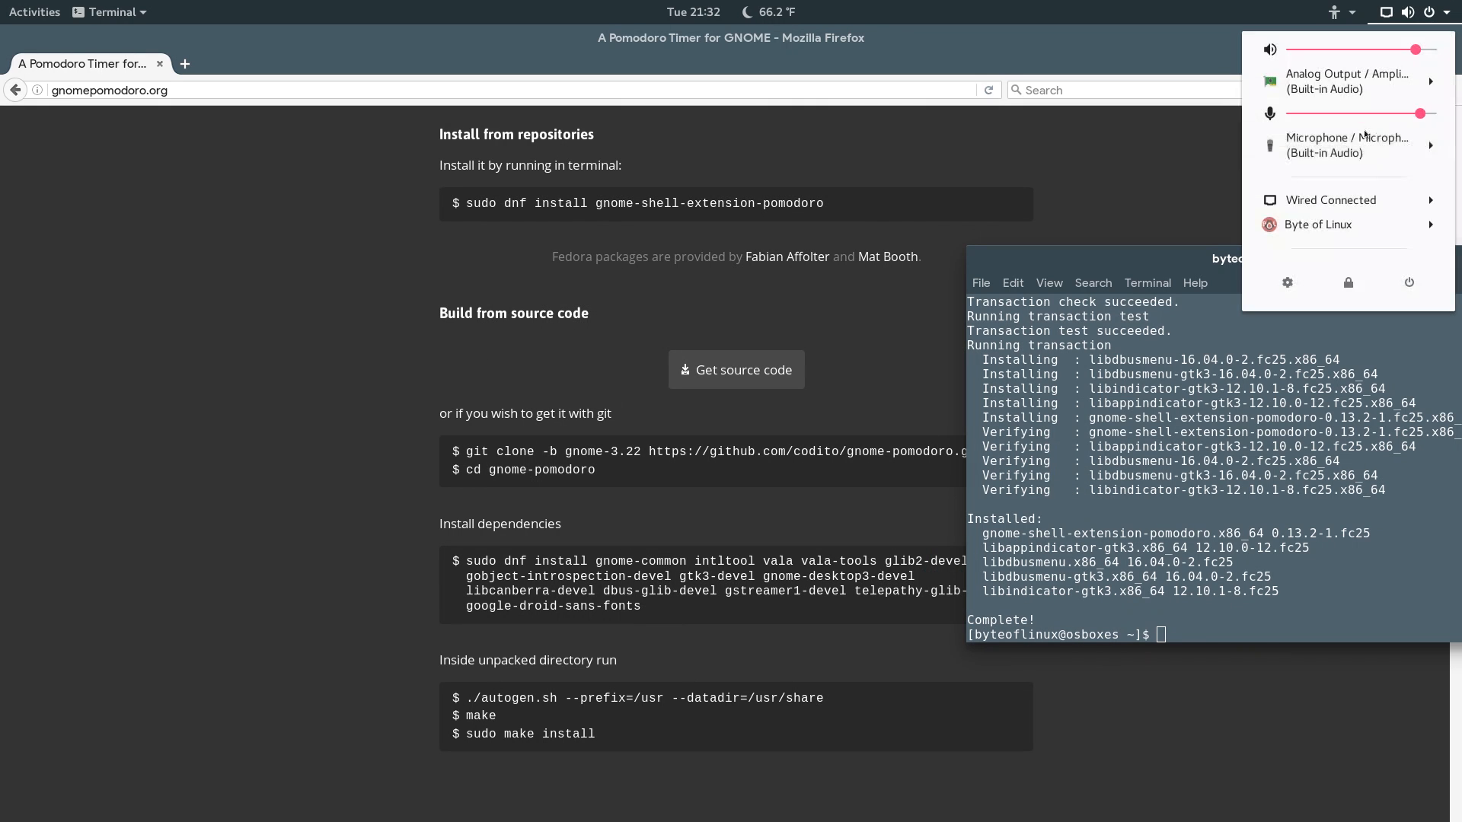
# Log out of the GNOME session from the system menu and confirm.
pyautogui.click(1408, 283)
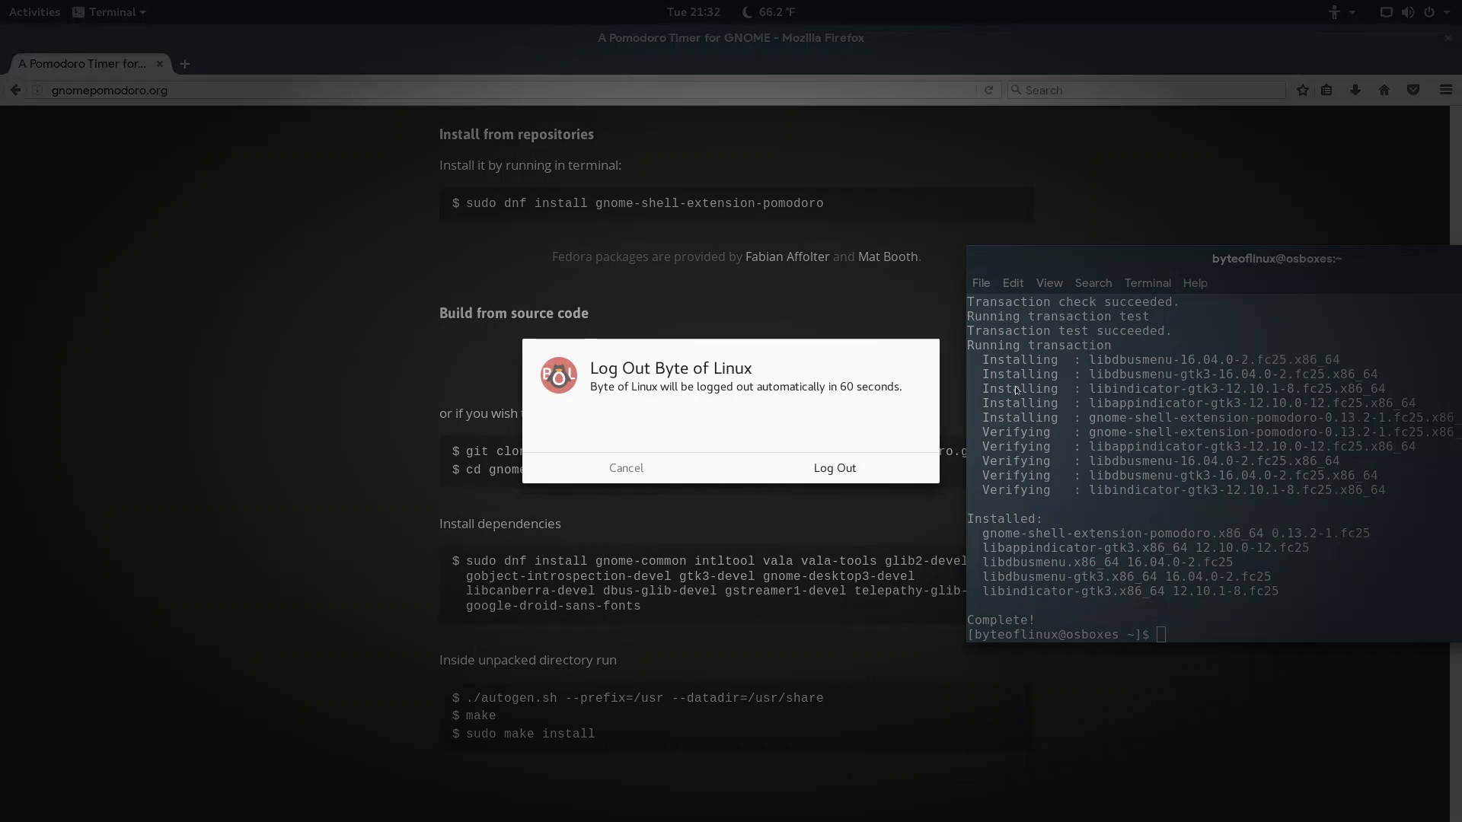
pyautogui.click(832, 467)
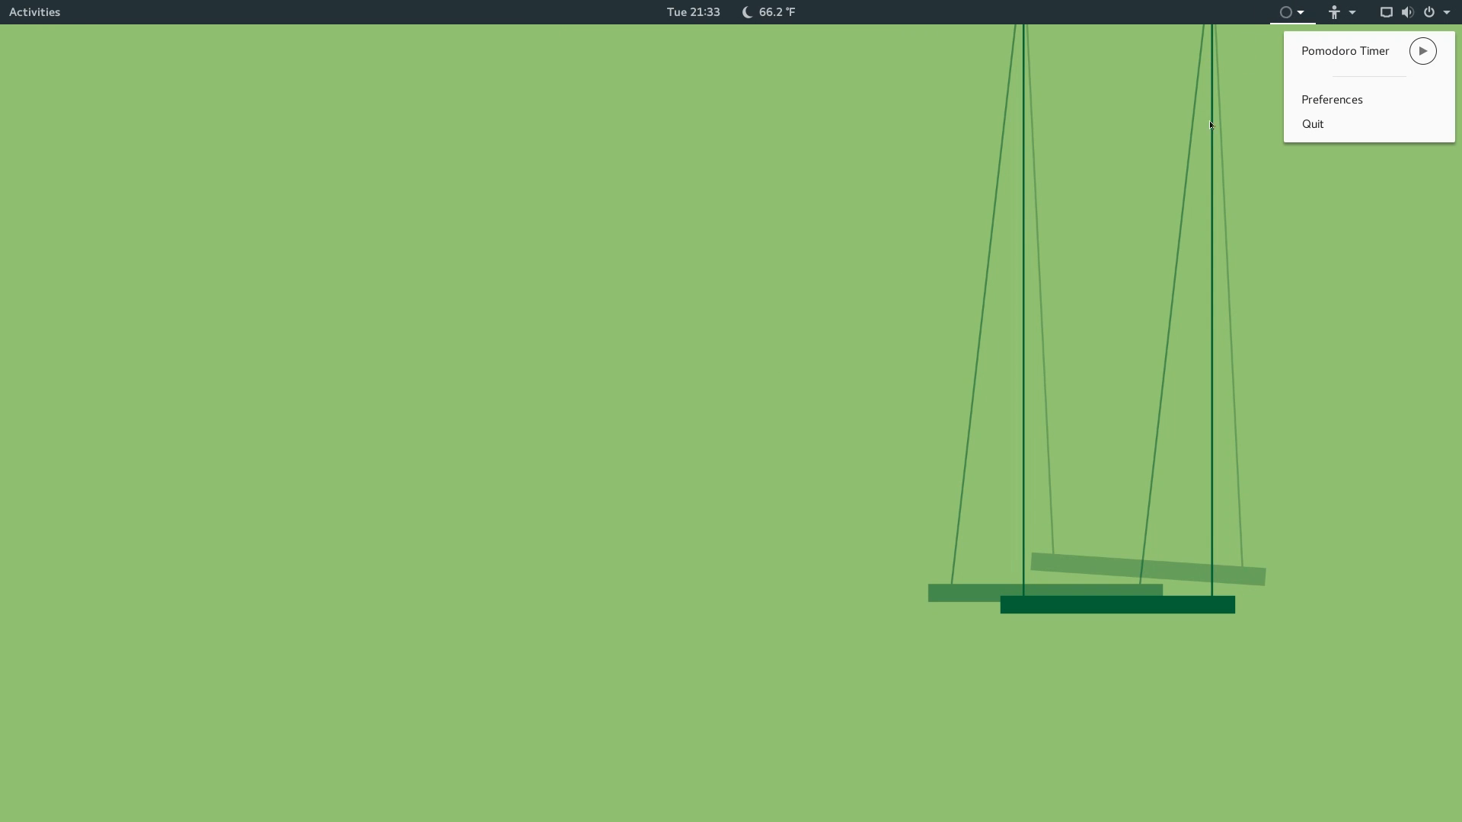
pyautogui.moveTo(1435, 41)
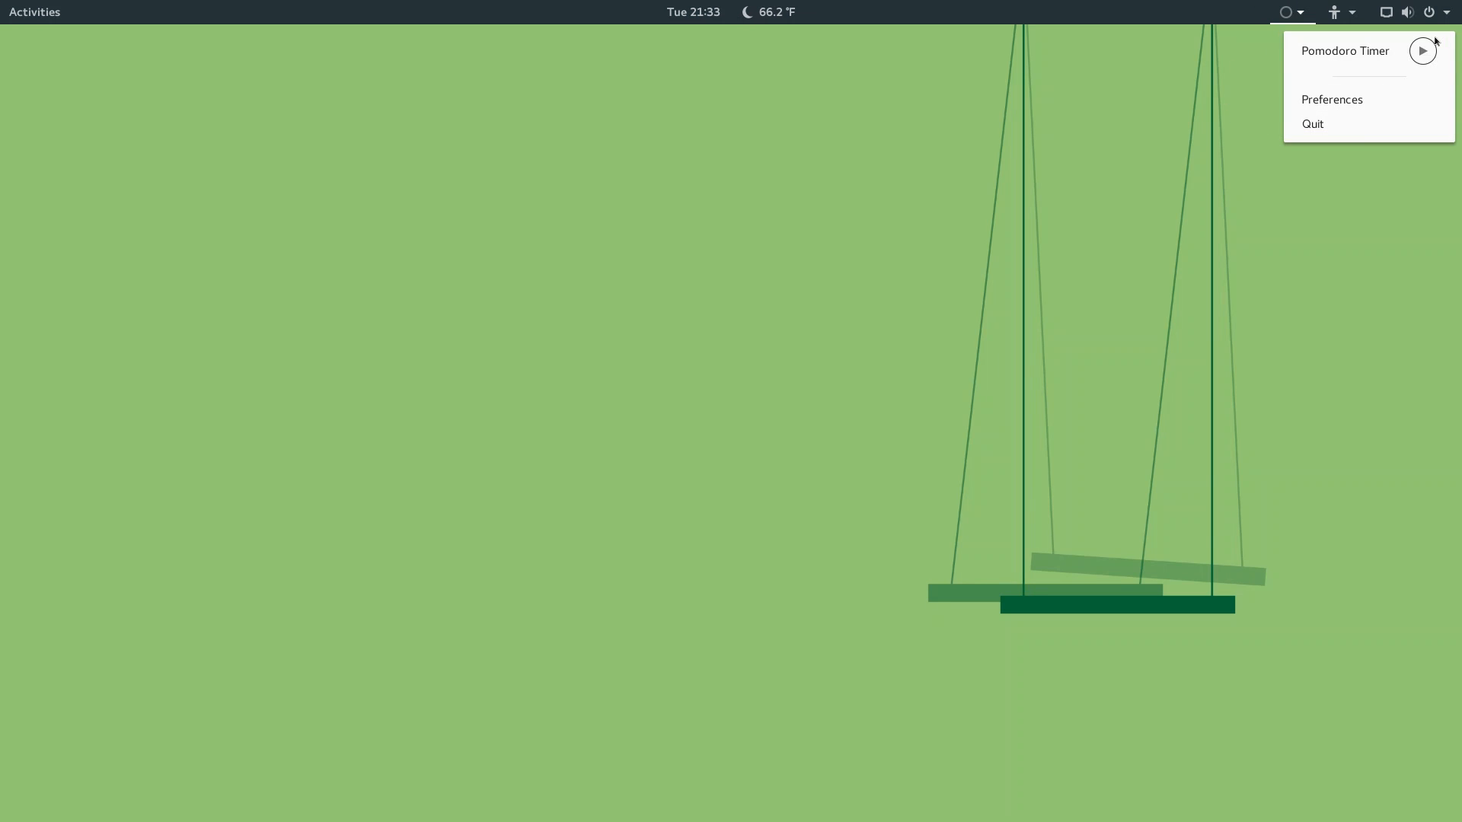
# Start the Pomodoro timer from its indicator and show the running timer's options.
pyautogui.click(1420, 52)
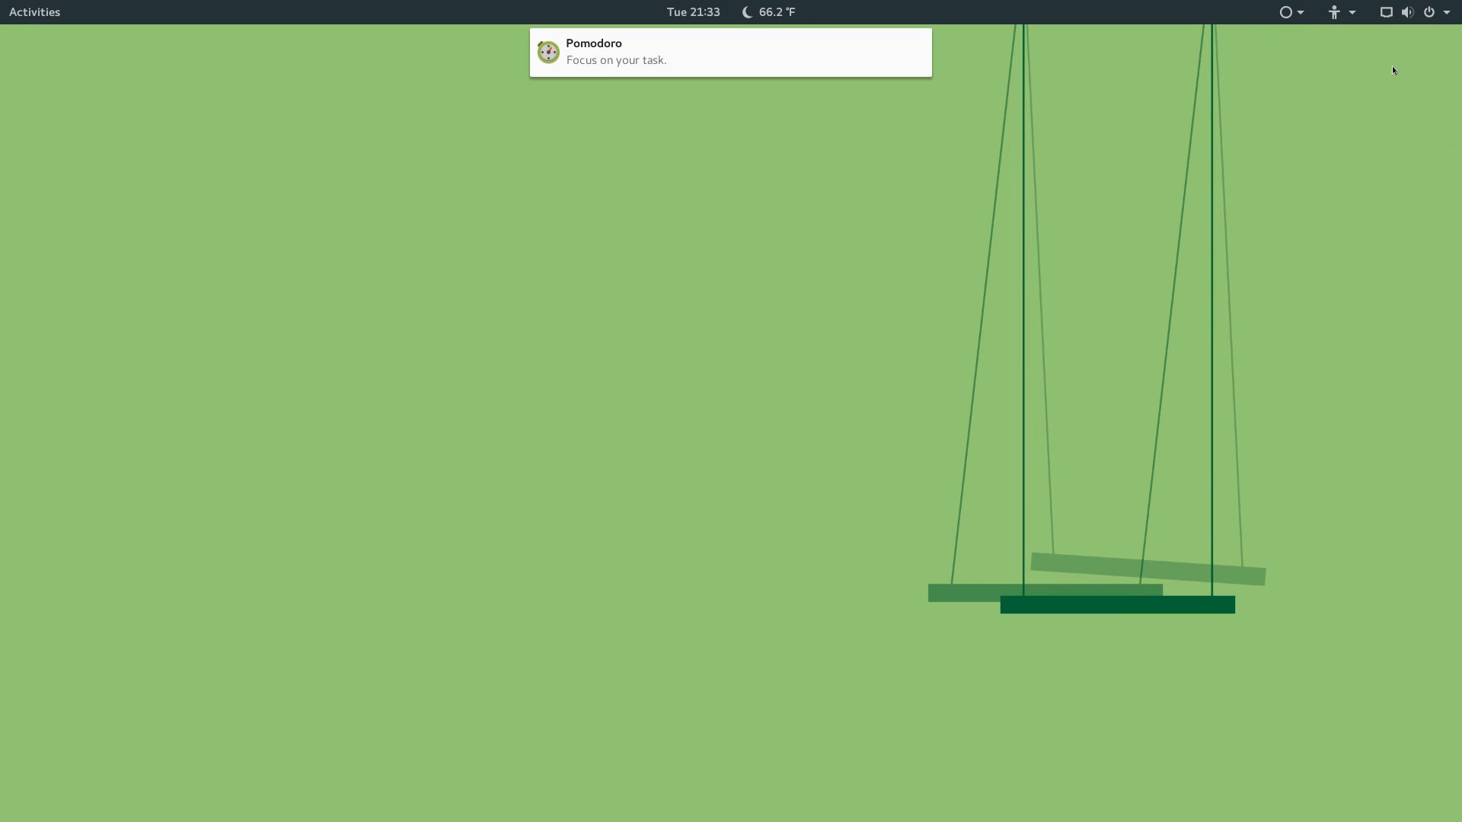
pyautogui.click(1285, 11)
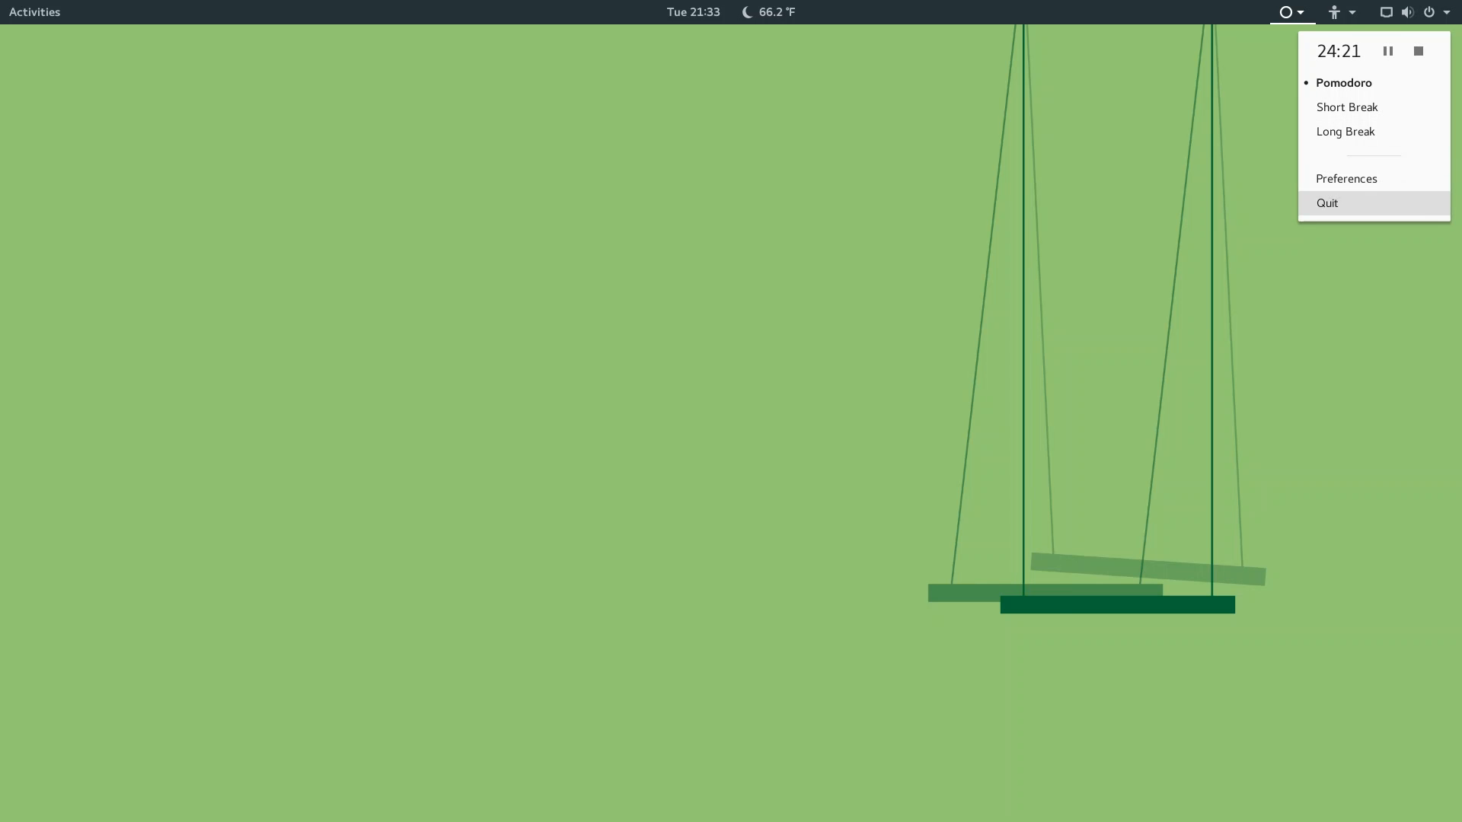
# Set Pomodoro duration to 1 hour and Break duration to 1 minute in Preferences, then close it.
pyautogui.click(1345, 178)
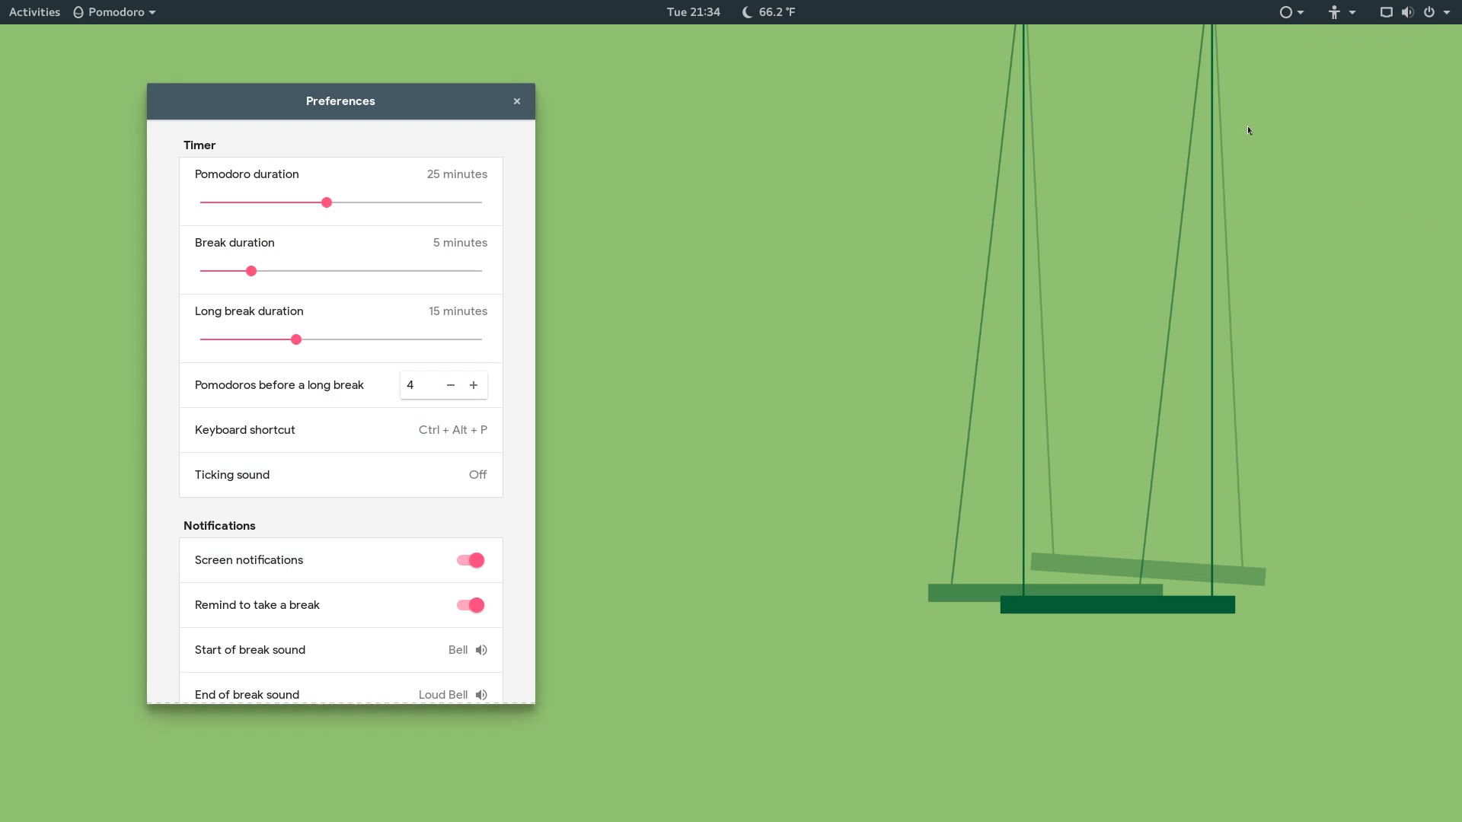
pyautogui.moveTo(431, 93)
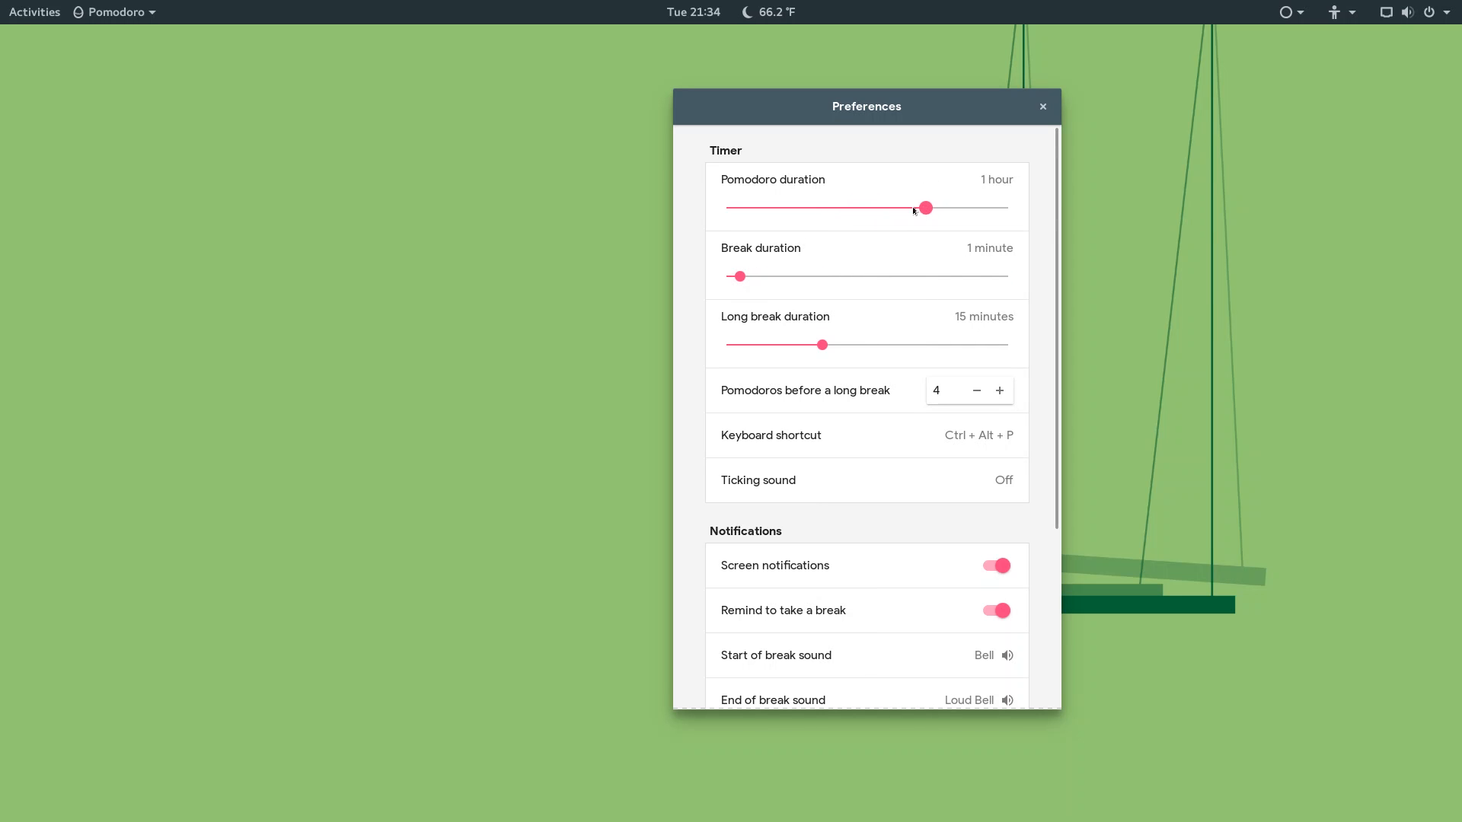
pyautogui.scroll(-3)
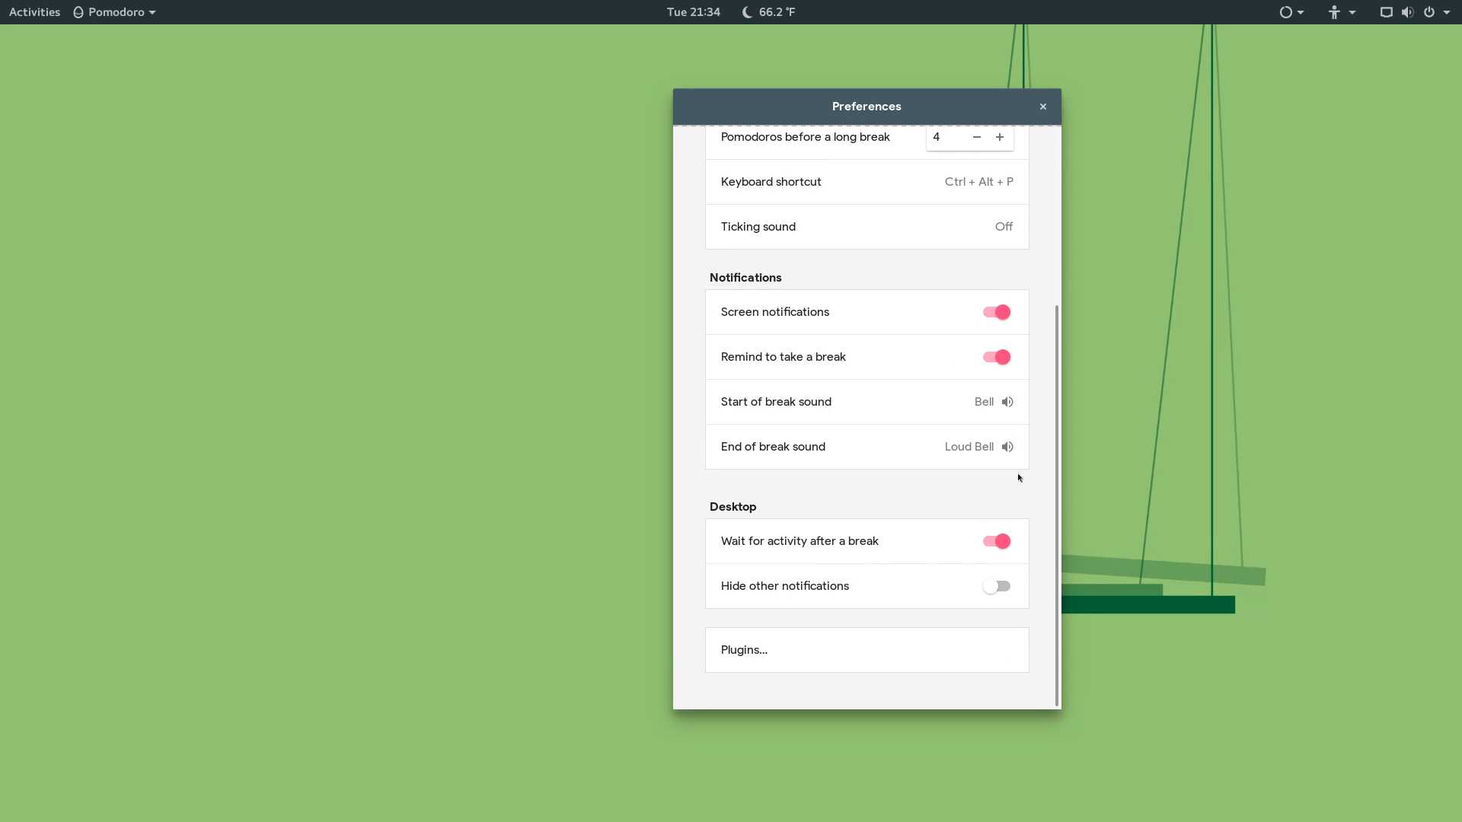
pyautogui.scroll(3)
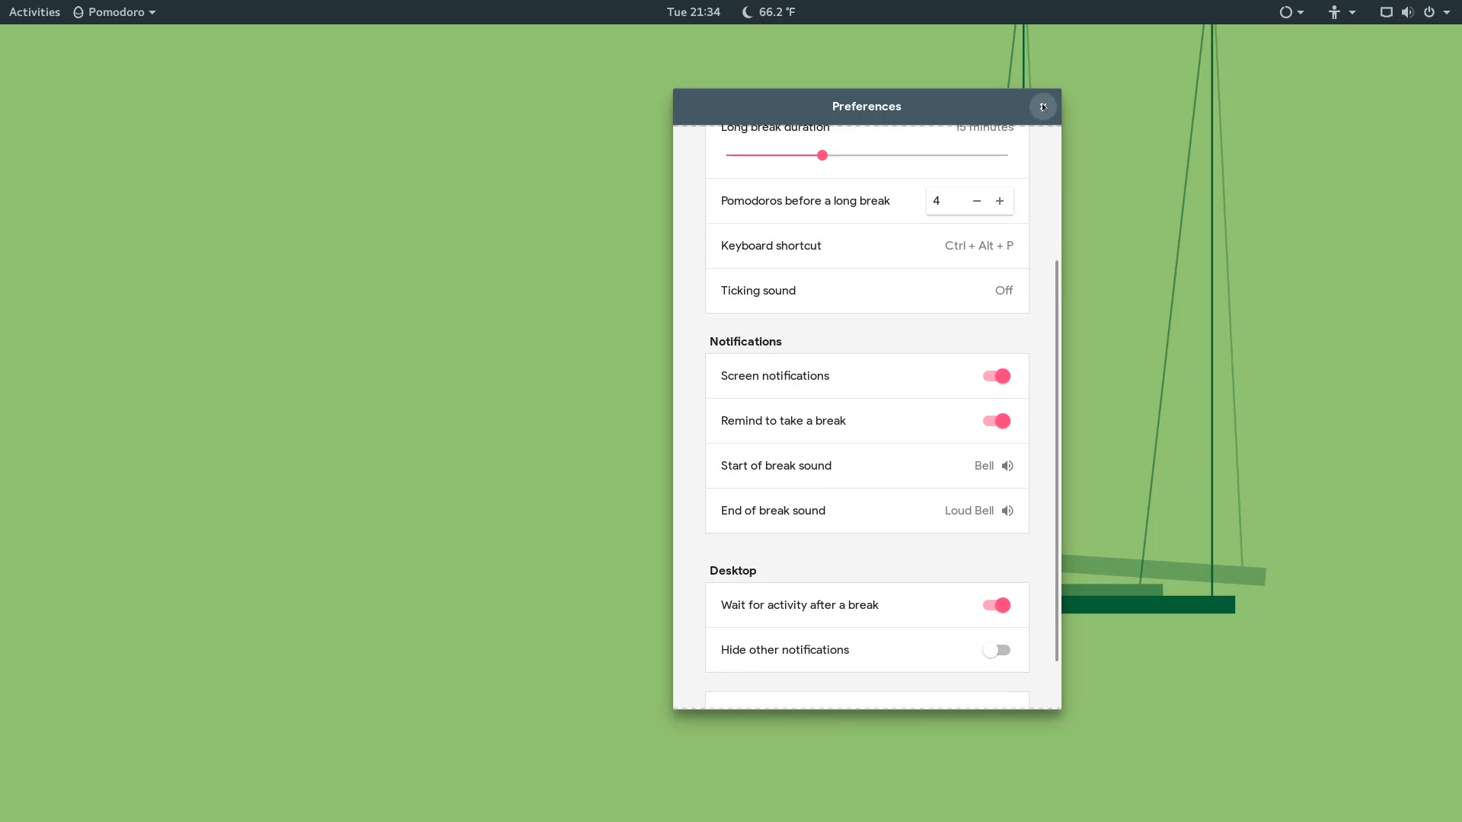
pyautogui.click(1041, 107)
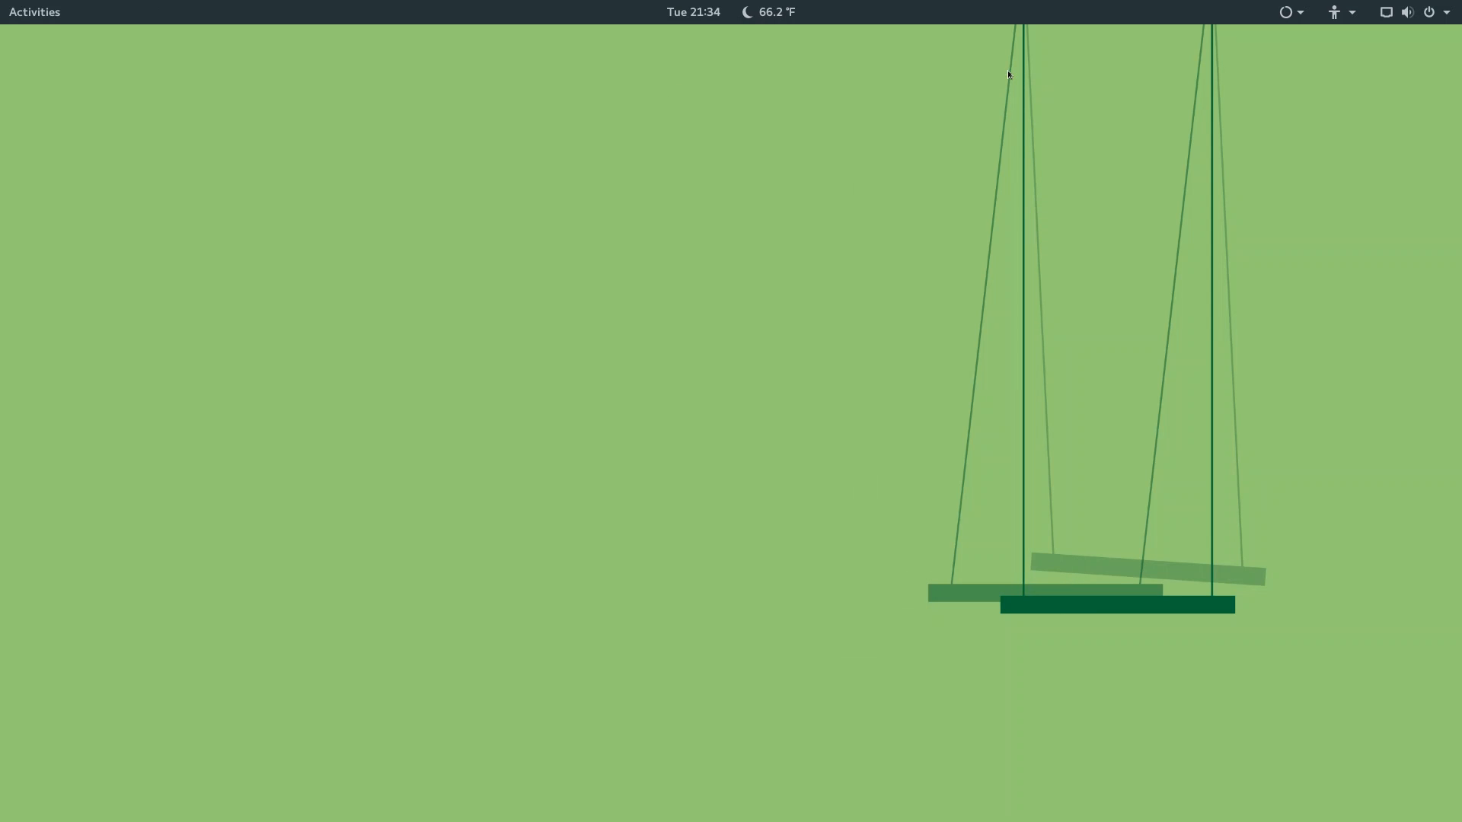
pyautogui.click(1288, 11)
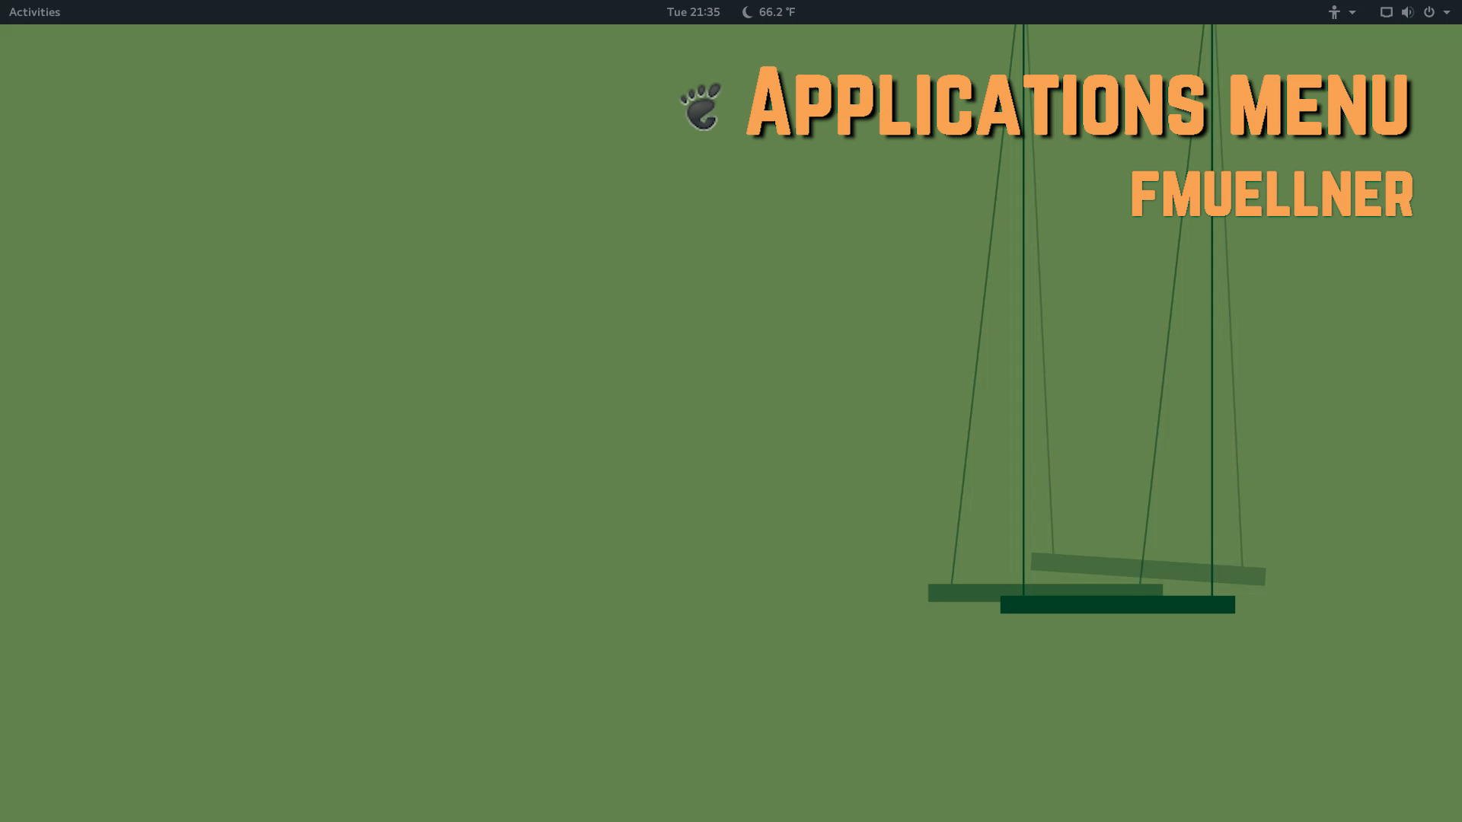
pyautogui.click(35, 11)
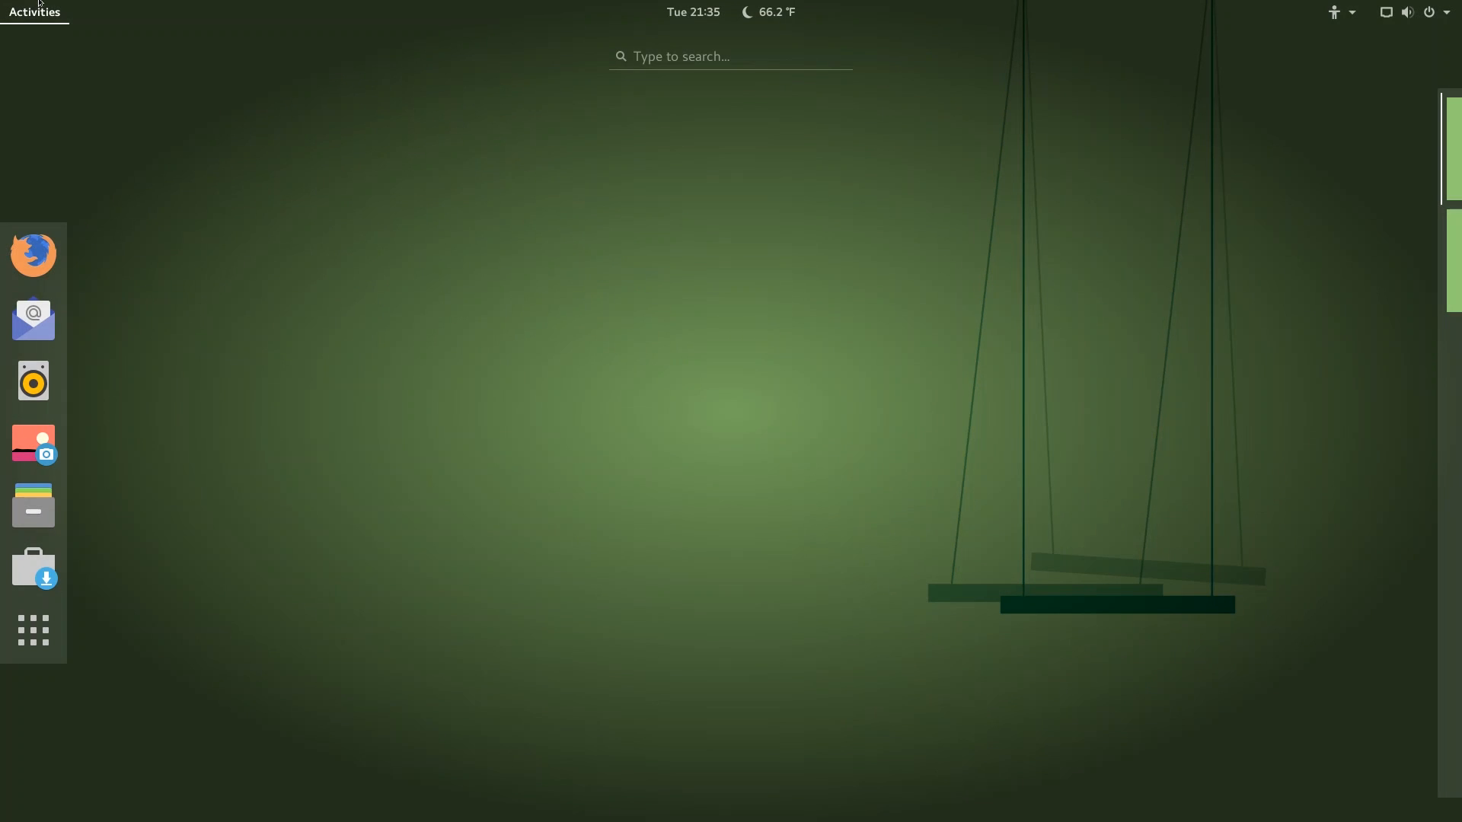
pyautogui.moveTo(34, 505)
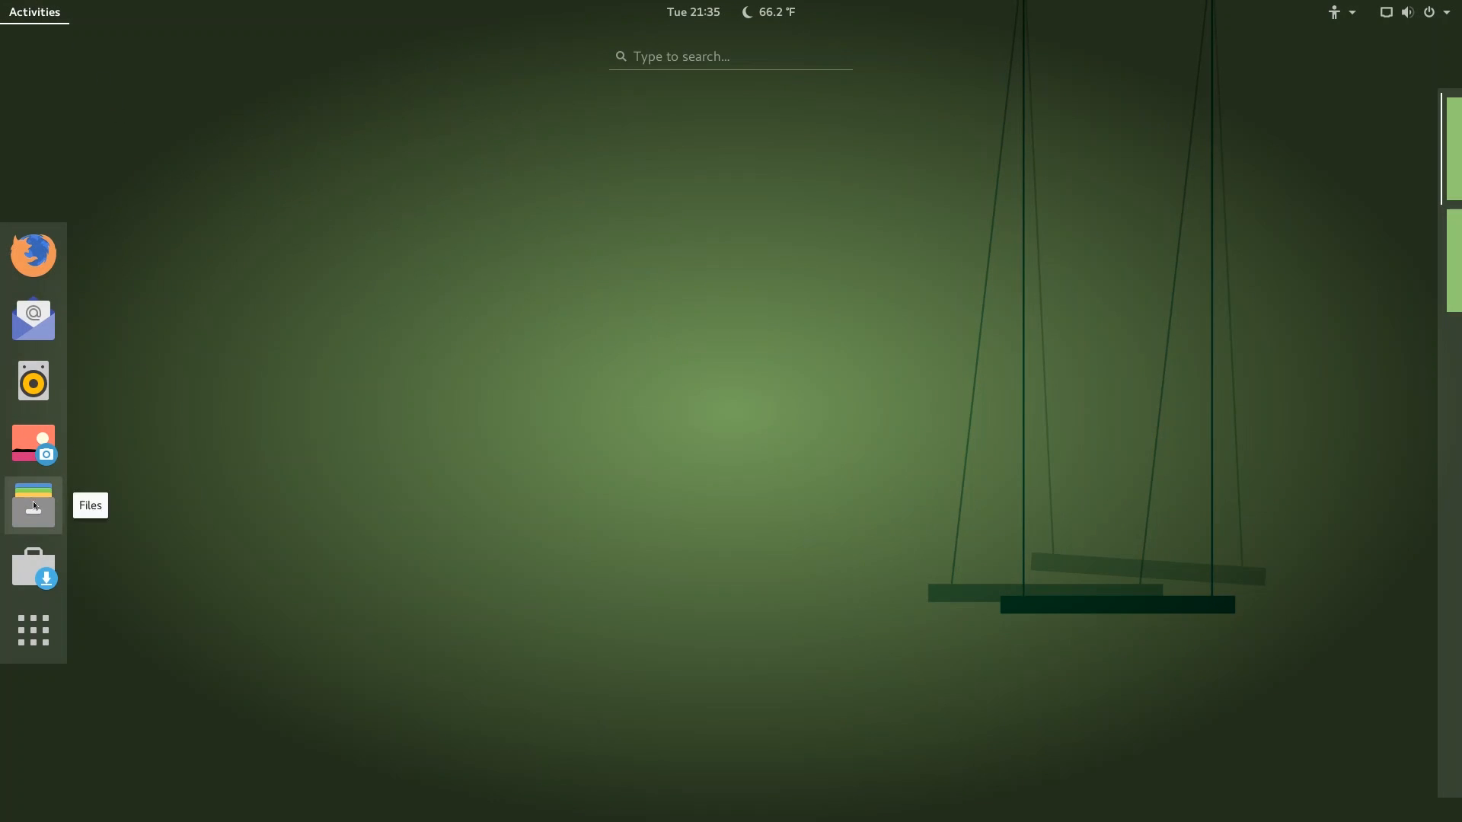
# Launch Tweak Tool via a 'twea' search and switch on Applications menu under Extensions.
pyautogui.write('twea')
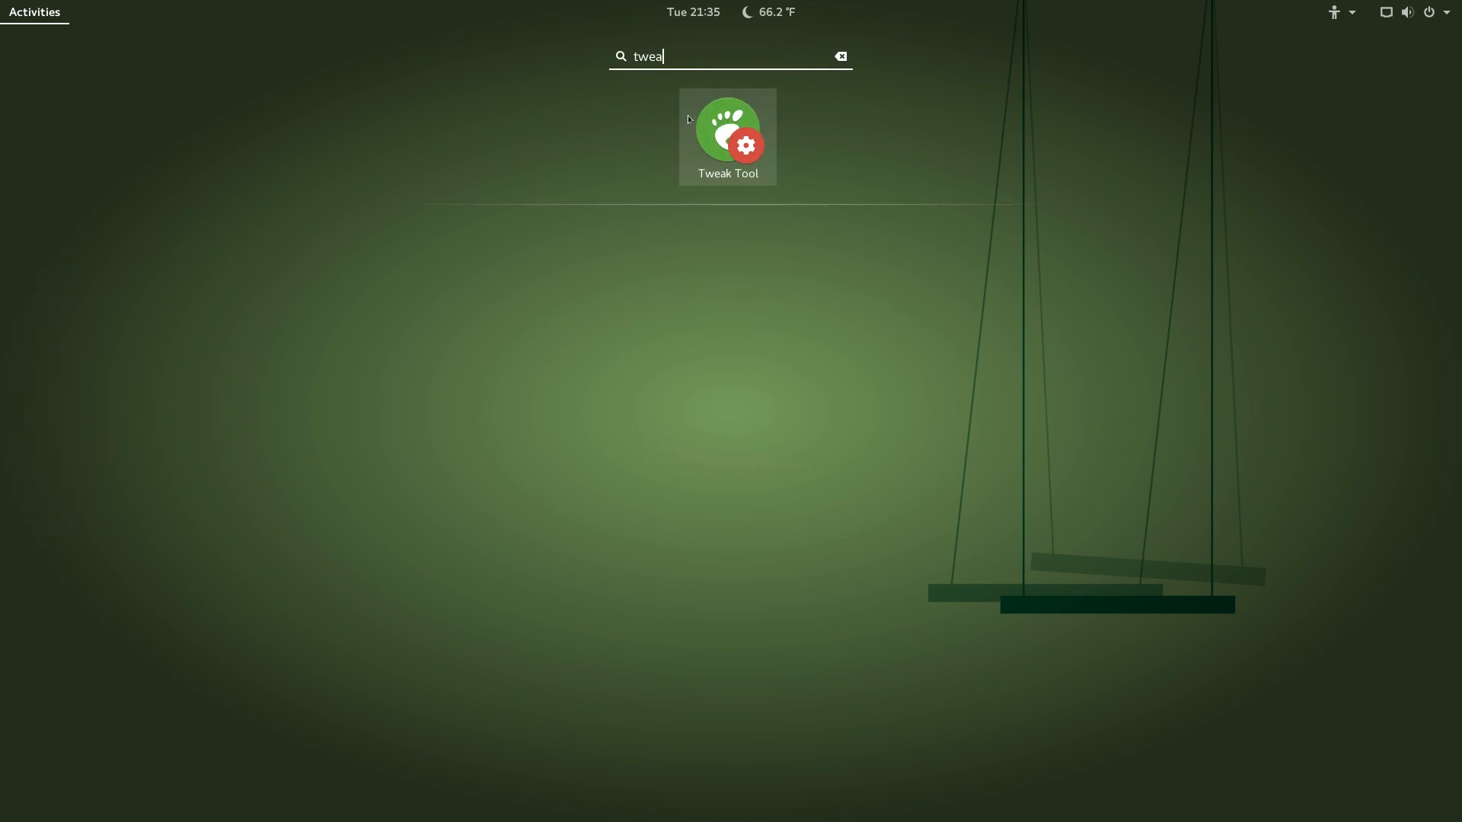
pyautogui.click(728, 131)
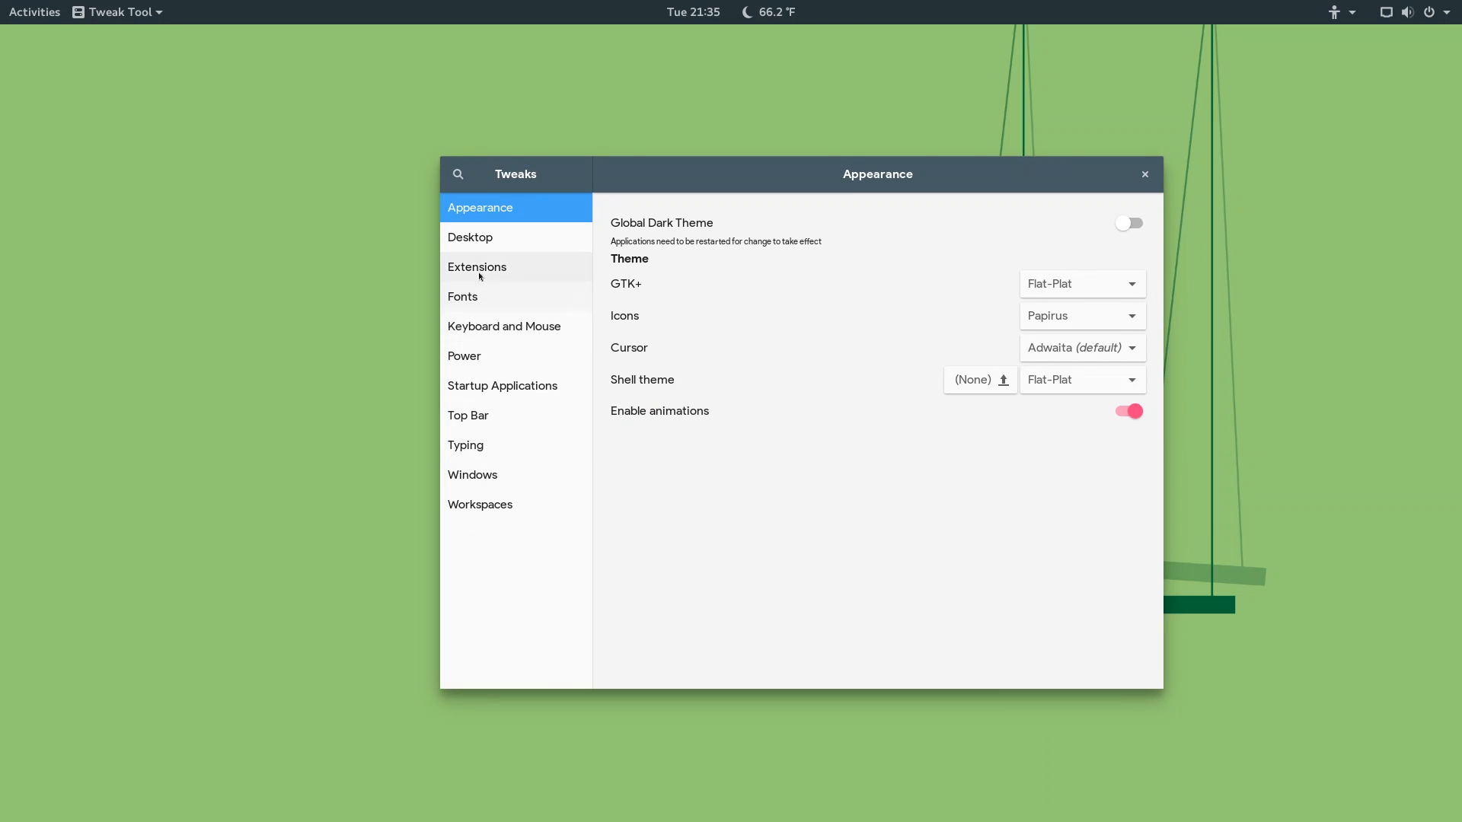
pyautogui.click(477, 267)
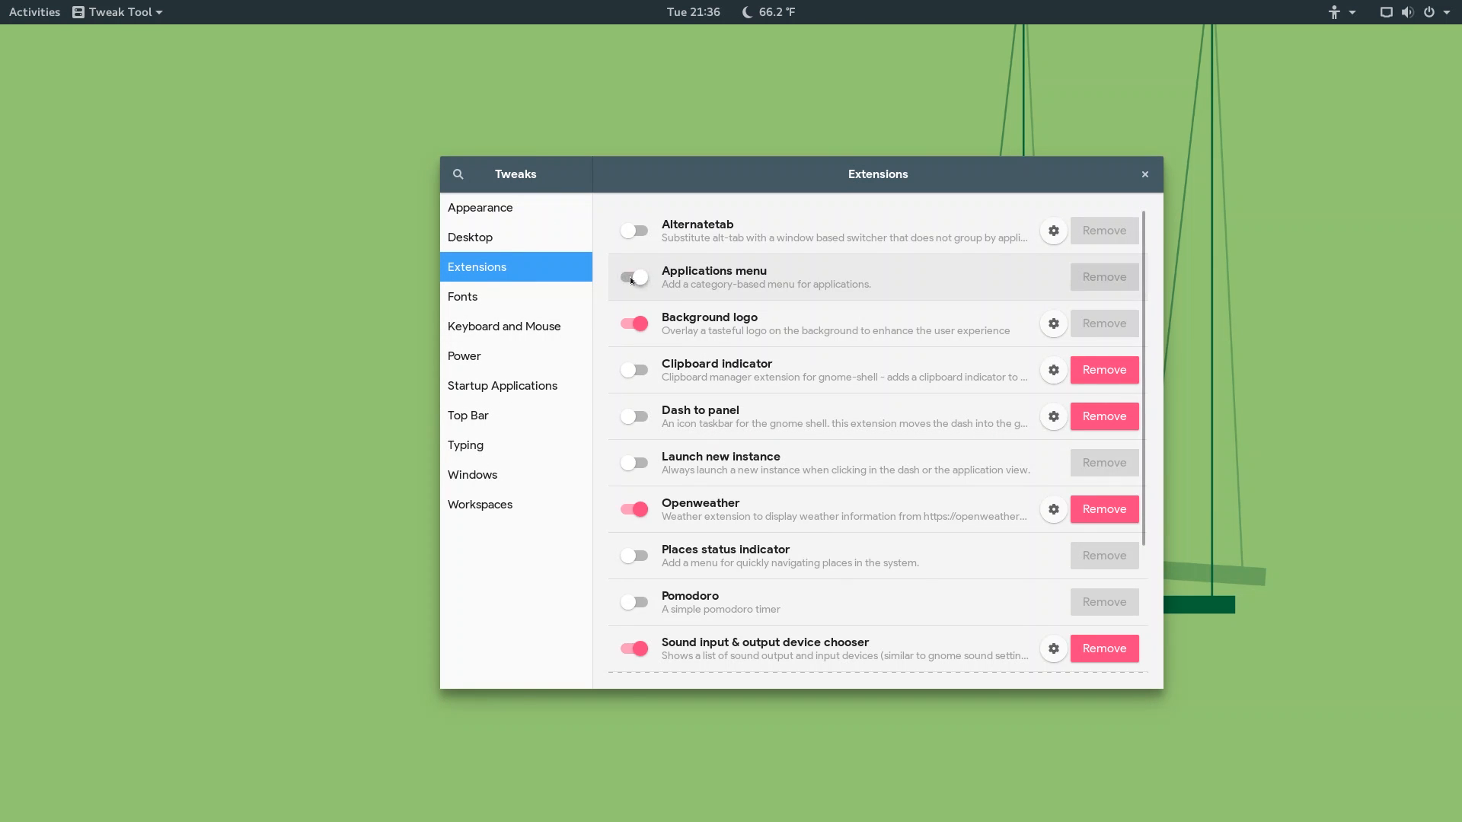
pyautogui.click(635, 277)
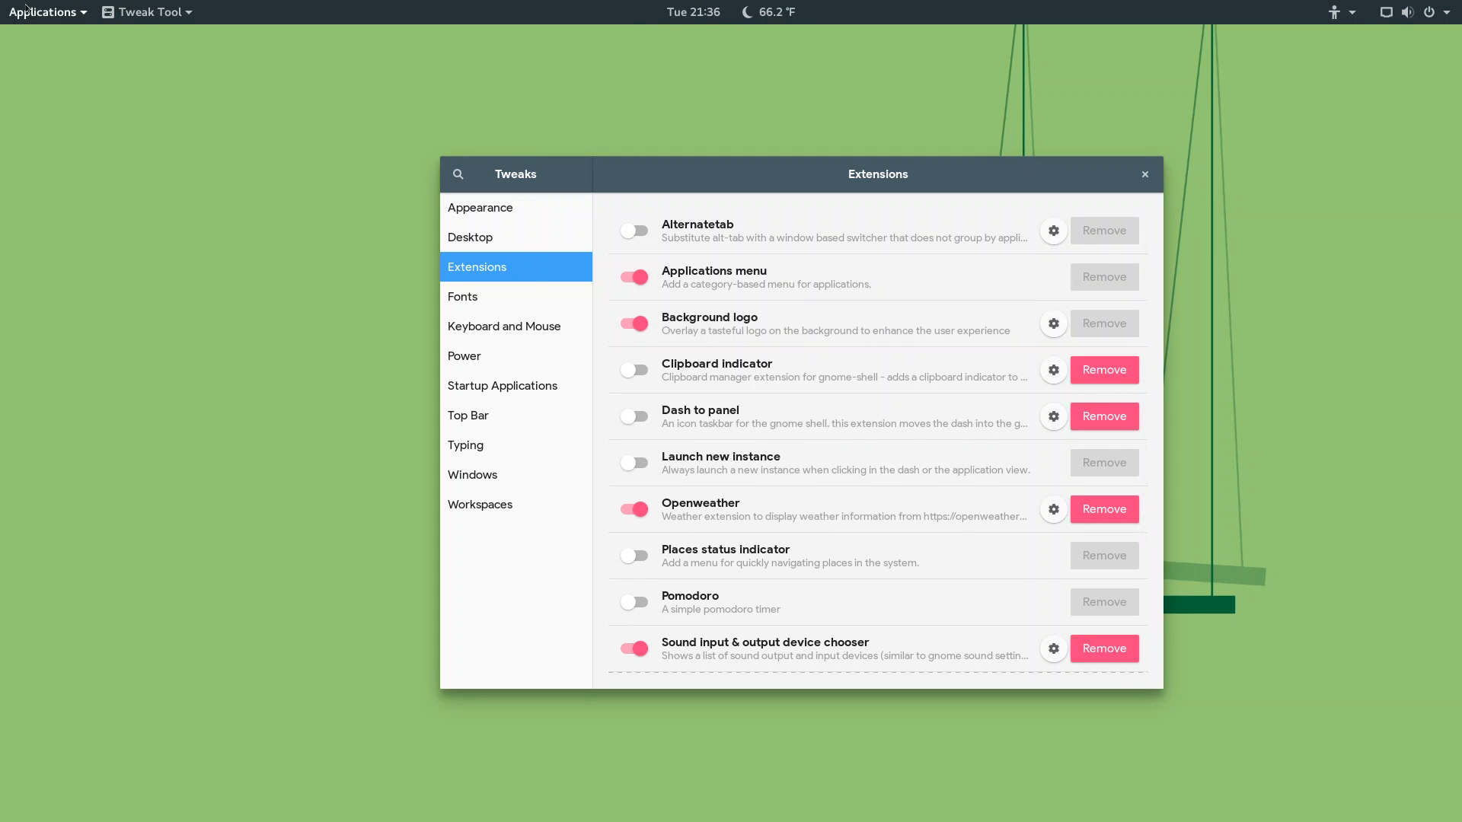
# Browse the Applications menu's Utilities and Office categories, then choose Activities Overview.
pyautogui.click(43, 10)
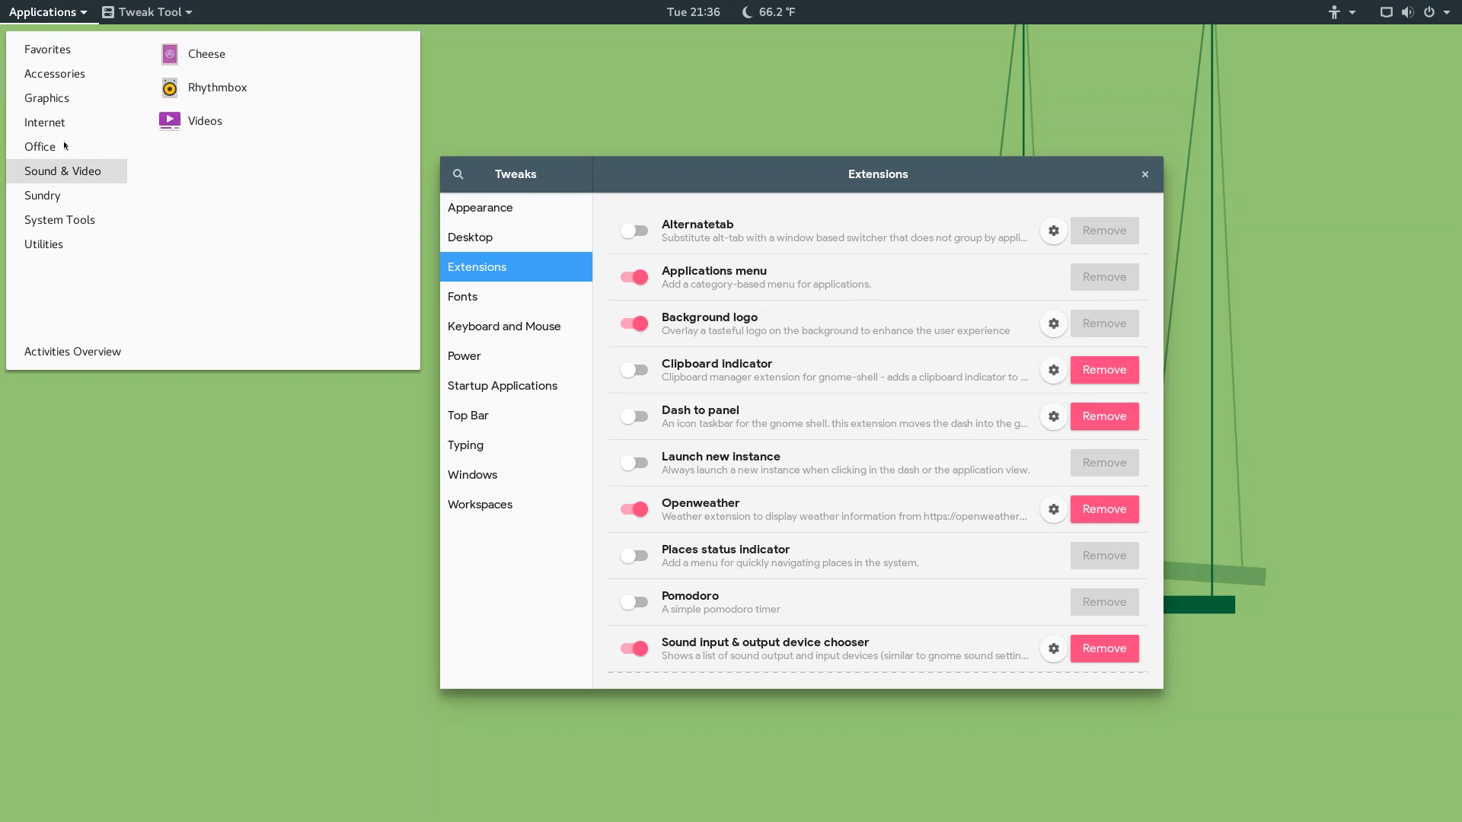
pyautogui.click(47, 97)
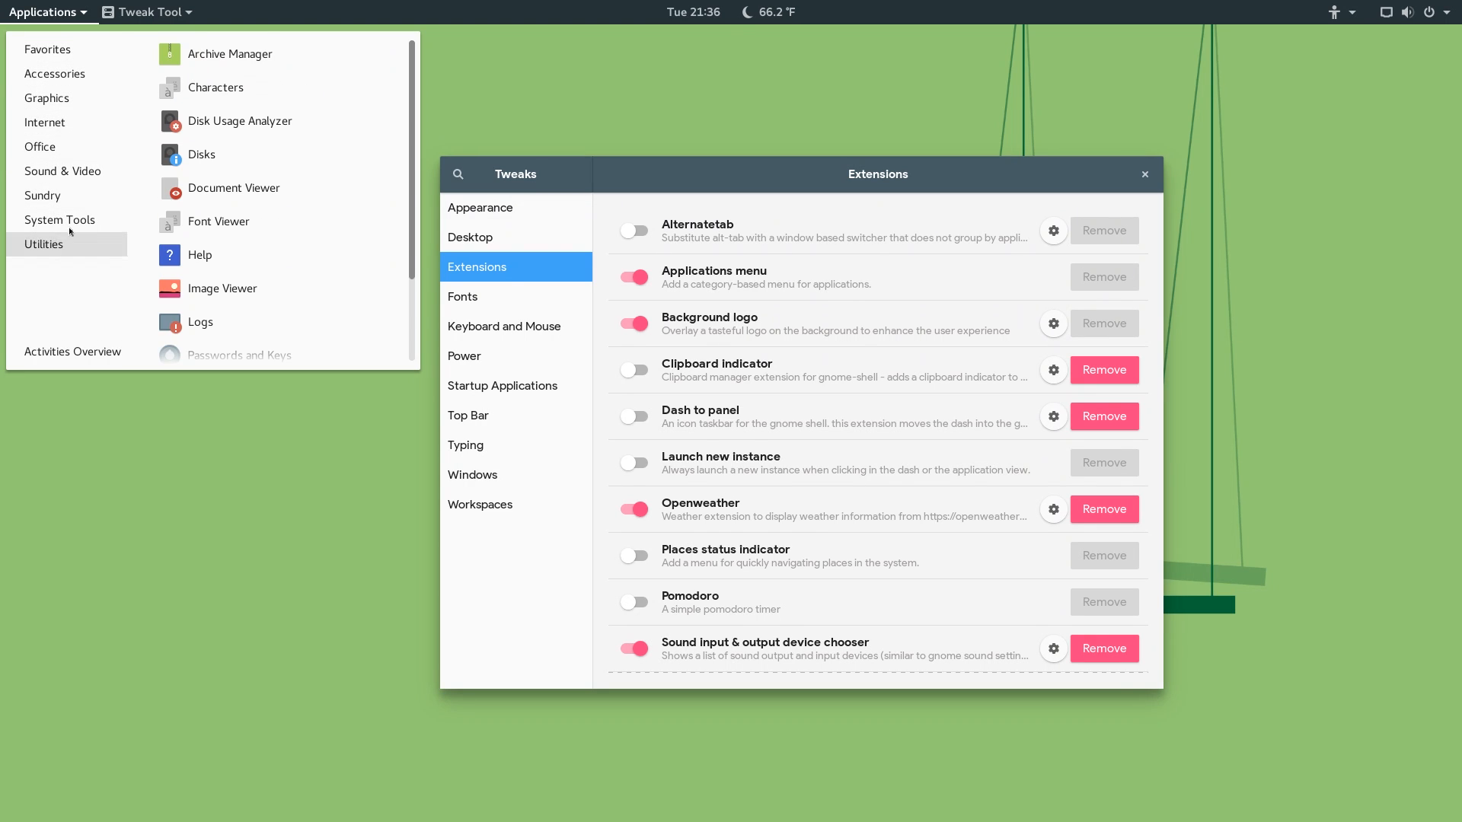
pyautogui.scroll(-3)
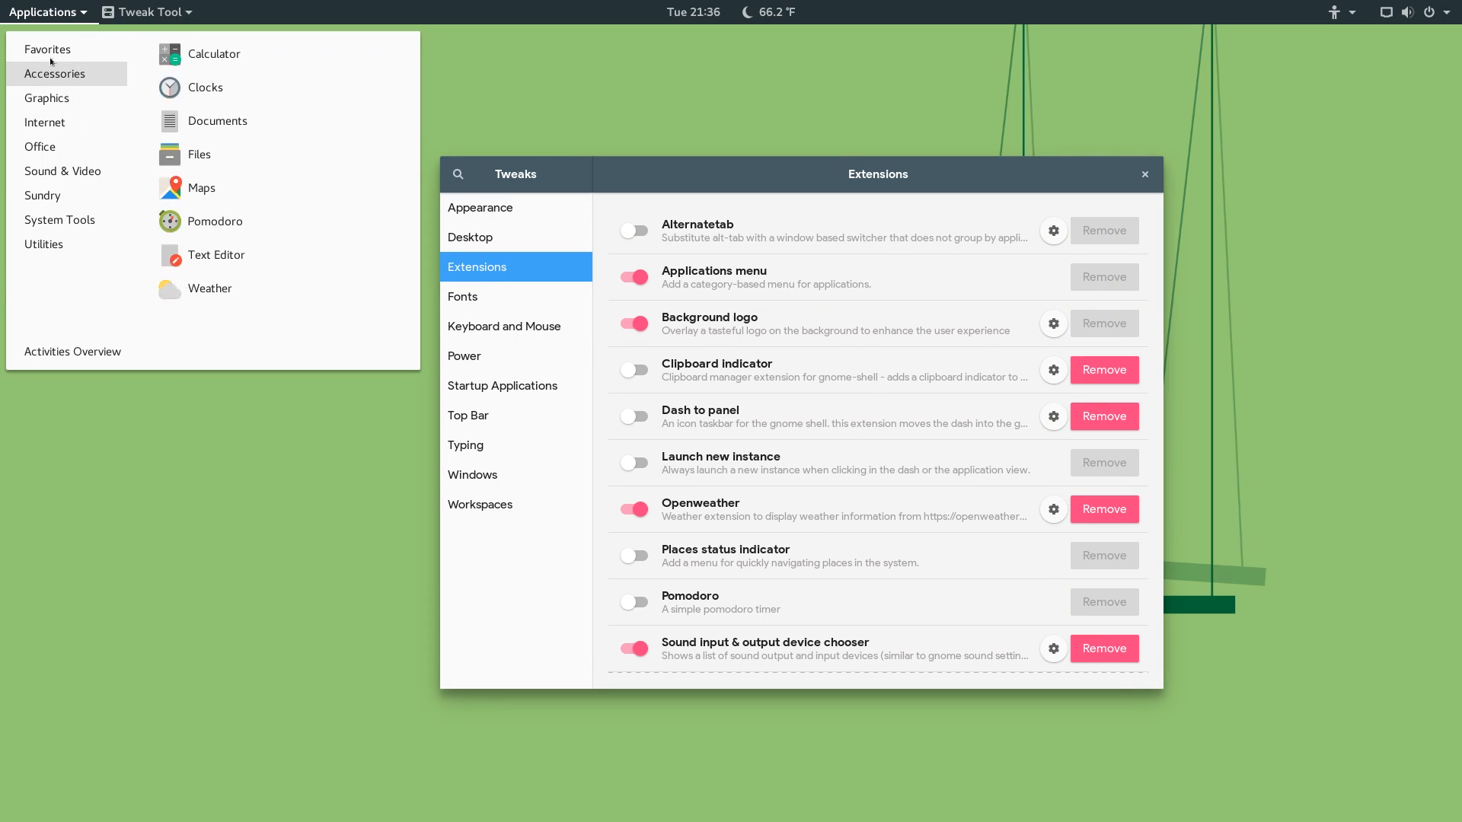
pyautogui.click(47, 49)
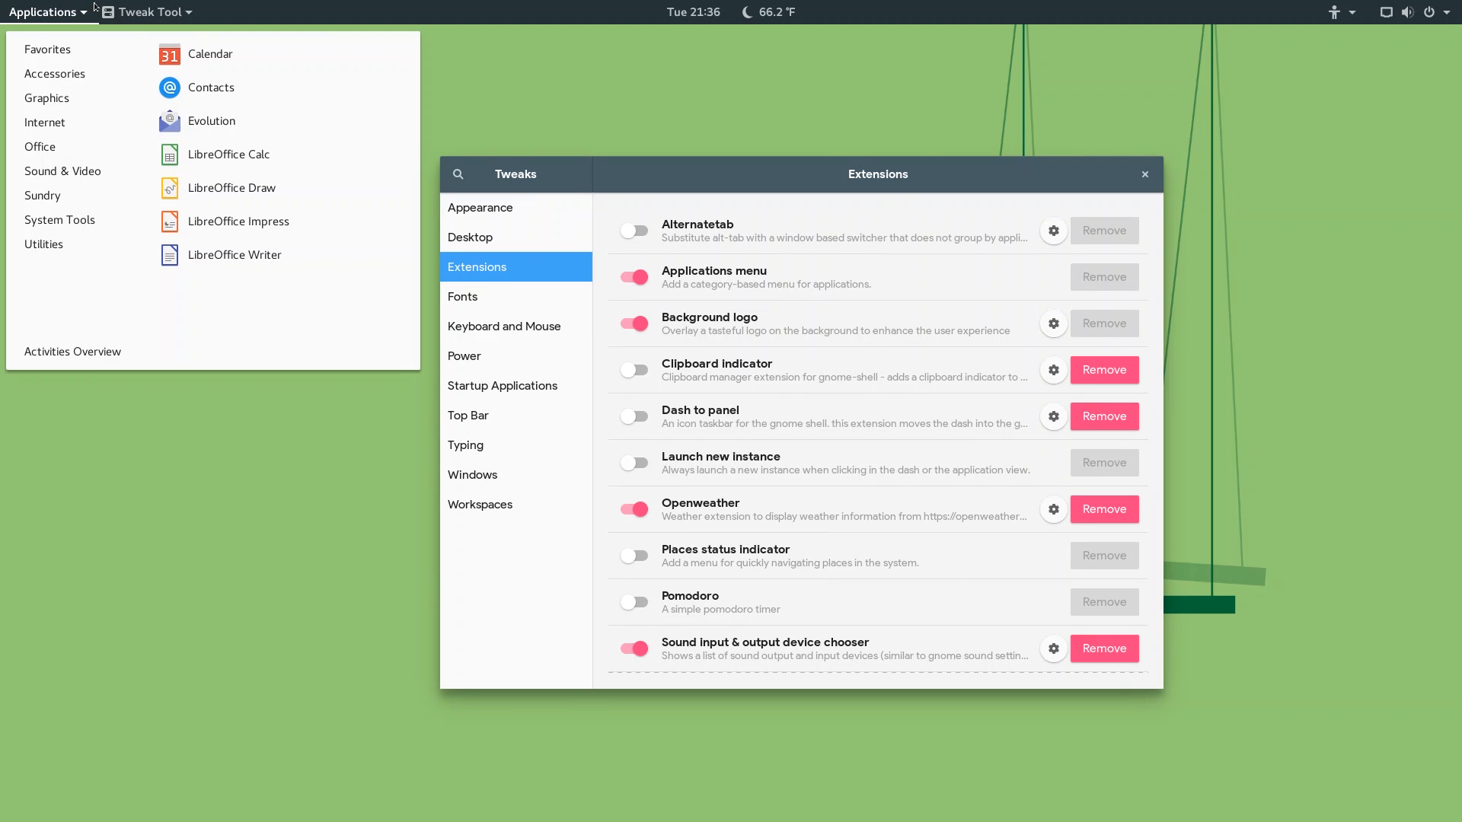
pyautogui.click(46, 97)
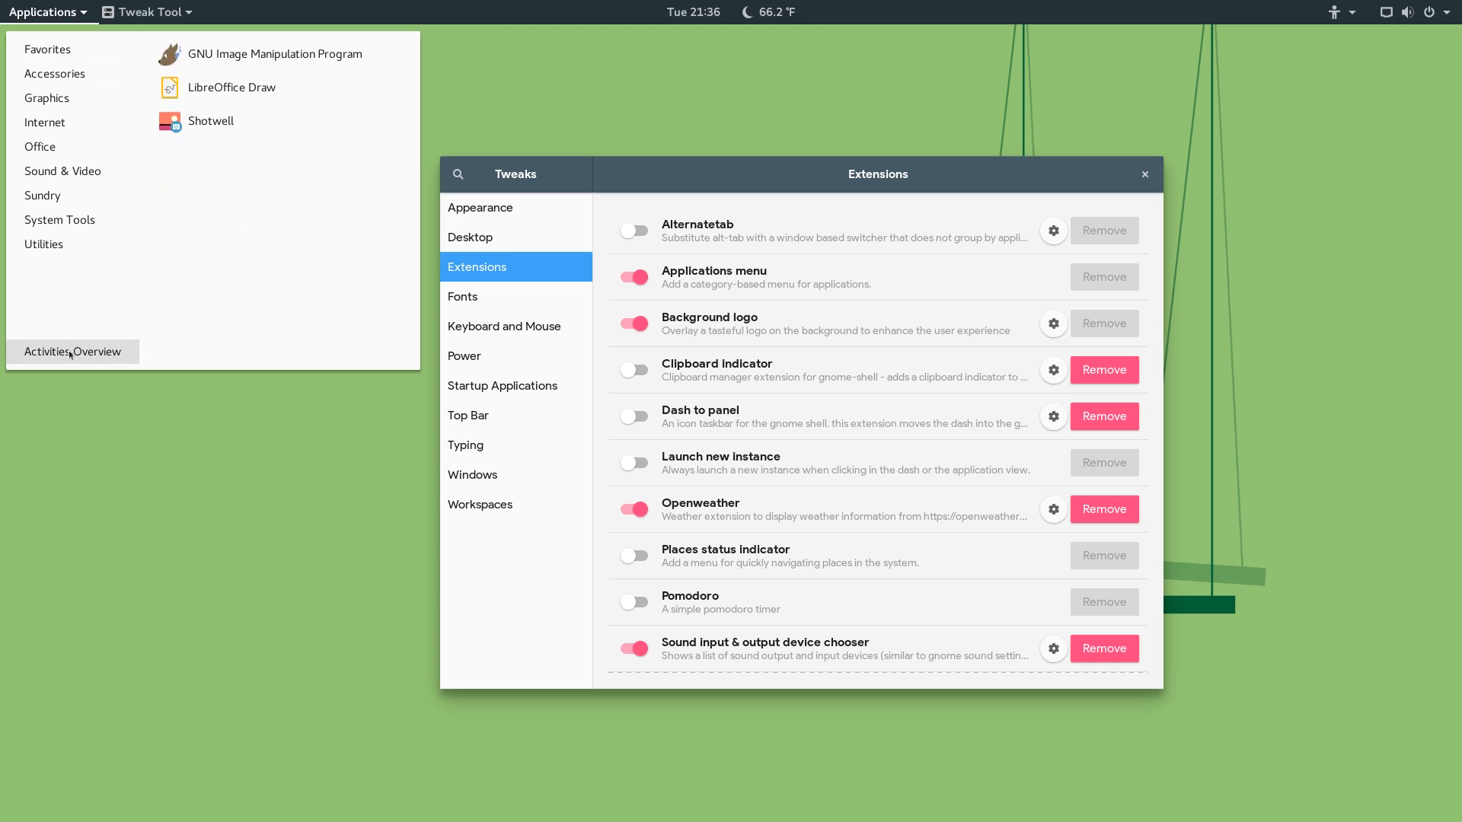
pyautogui.click(71, 352)
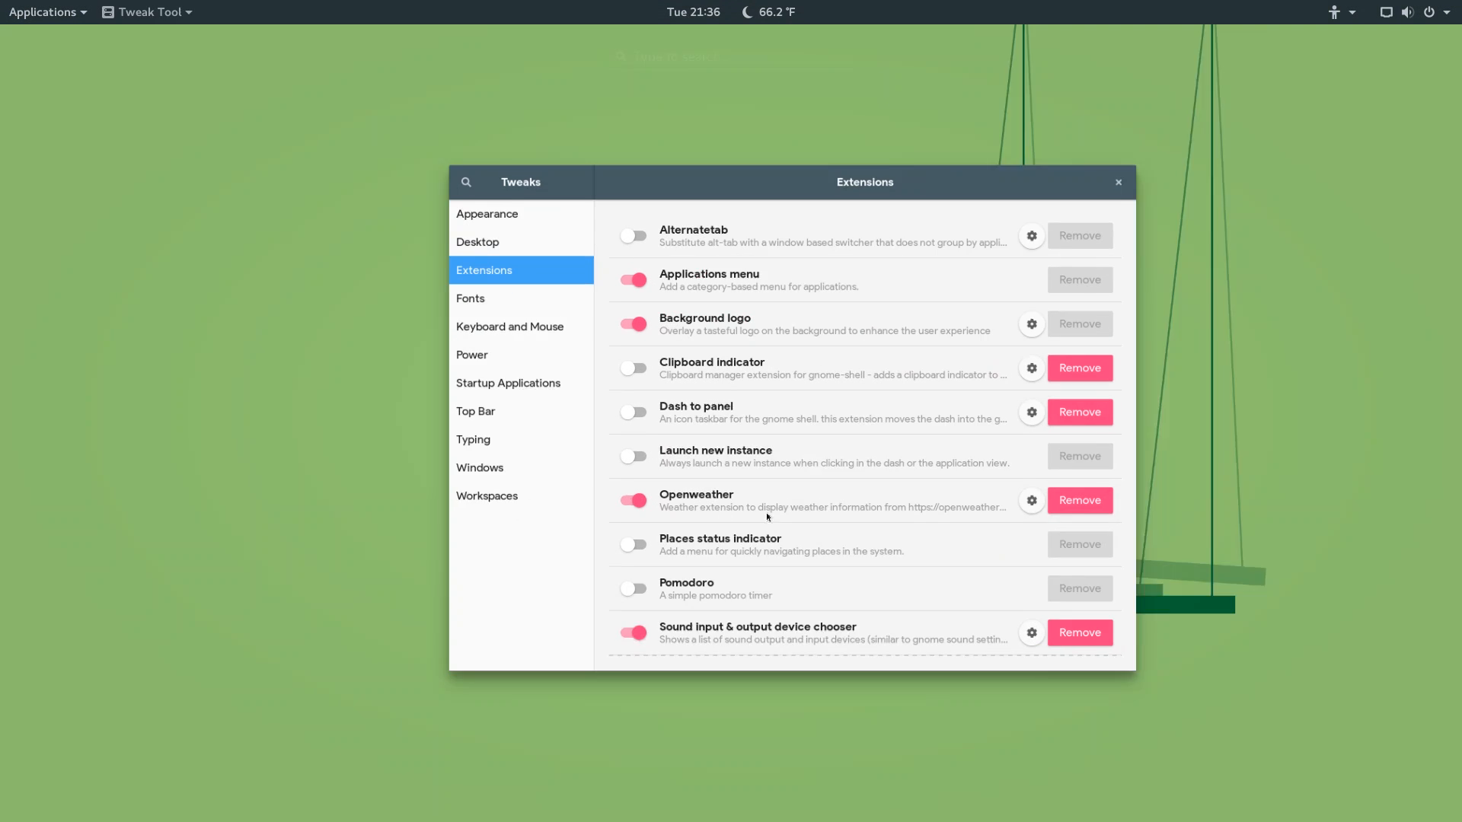
# Relaunch Tweak Tool from a 'tewa' search and show its Extensions list.
pyautogui.click(43, 10)
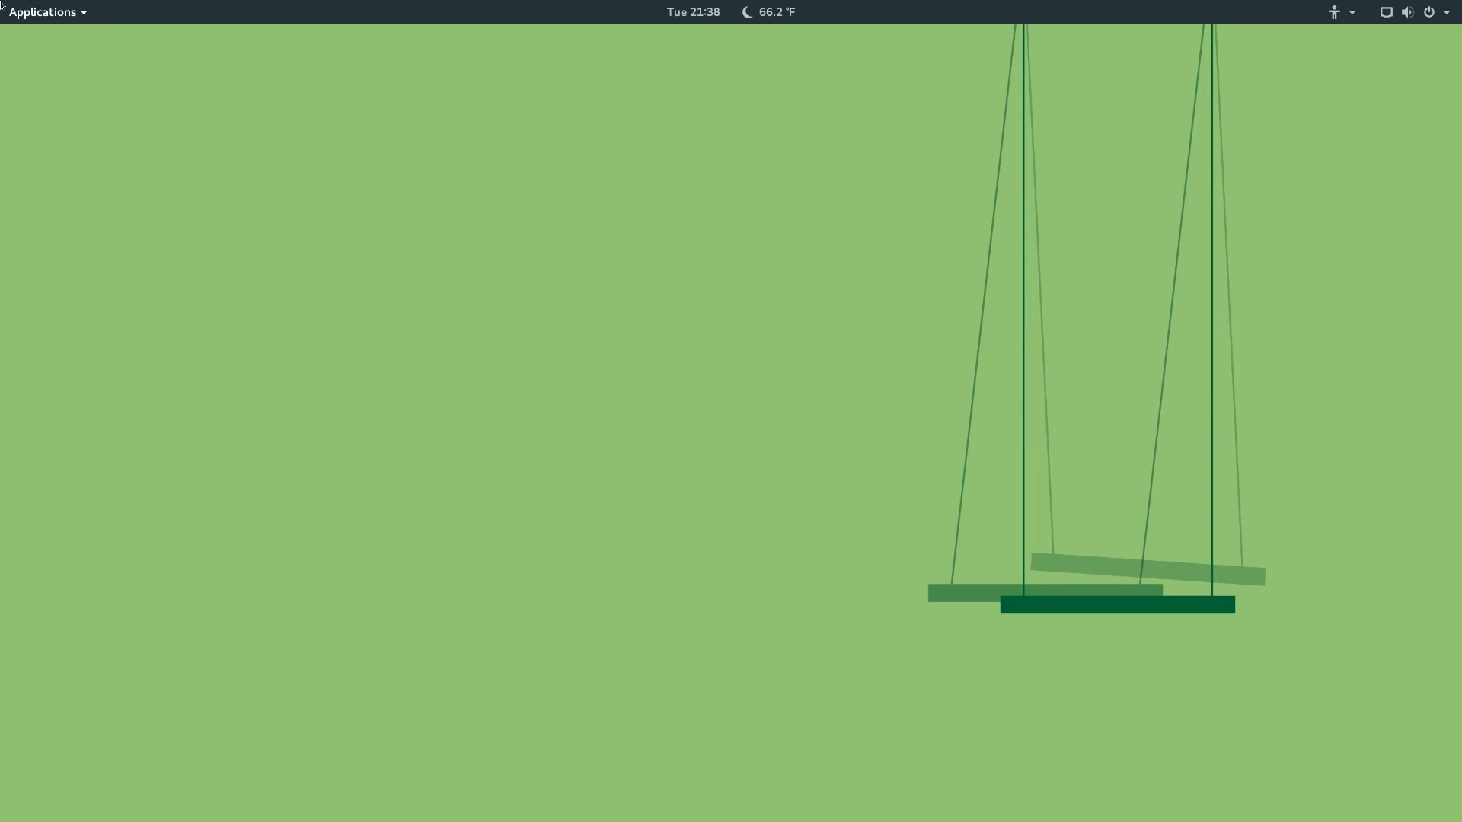
pyautogui.click(43, 11)
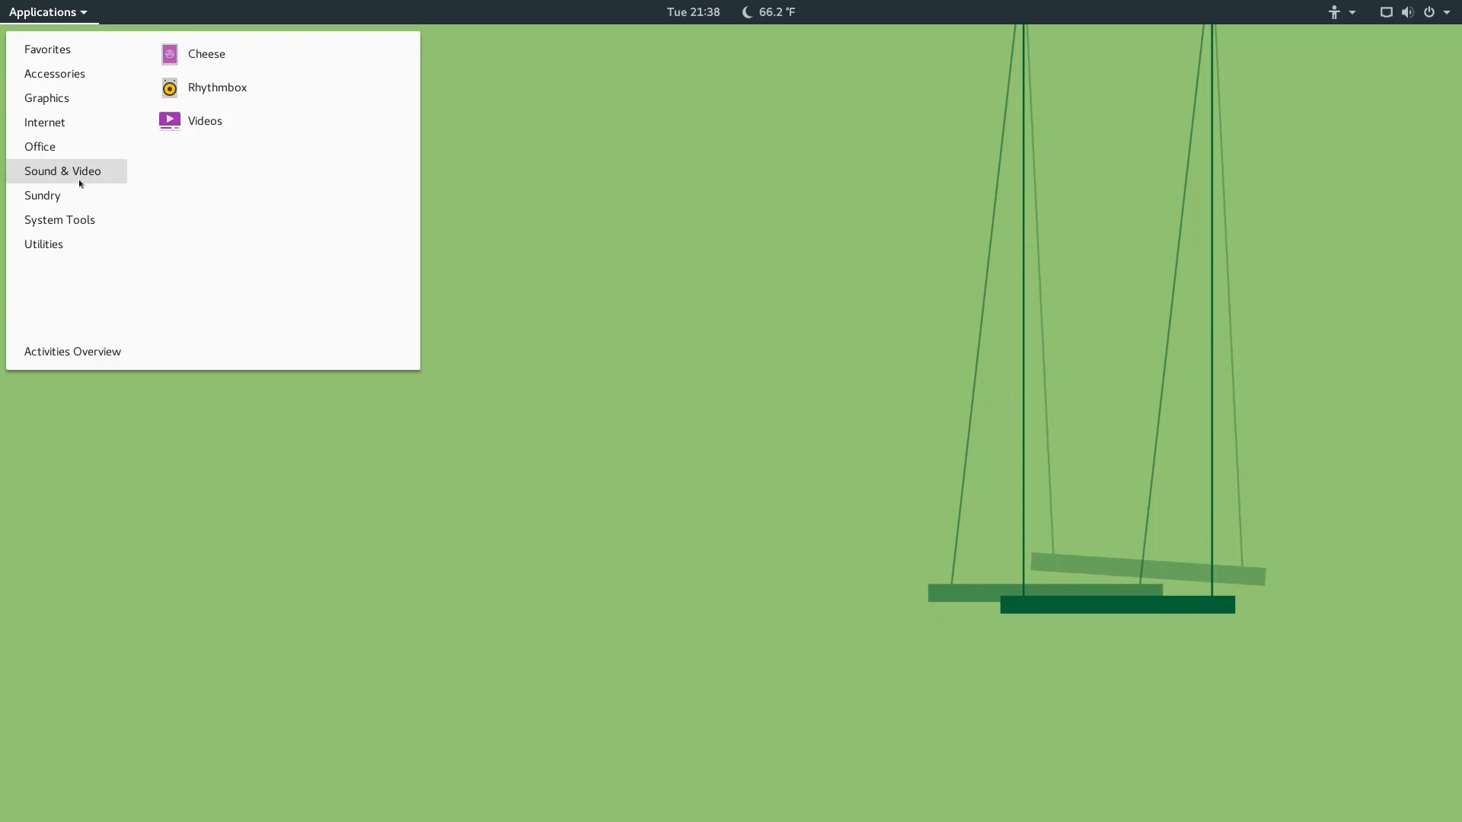
pyautogui.write('tewa')
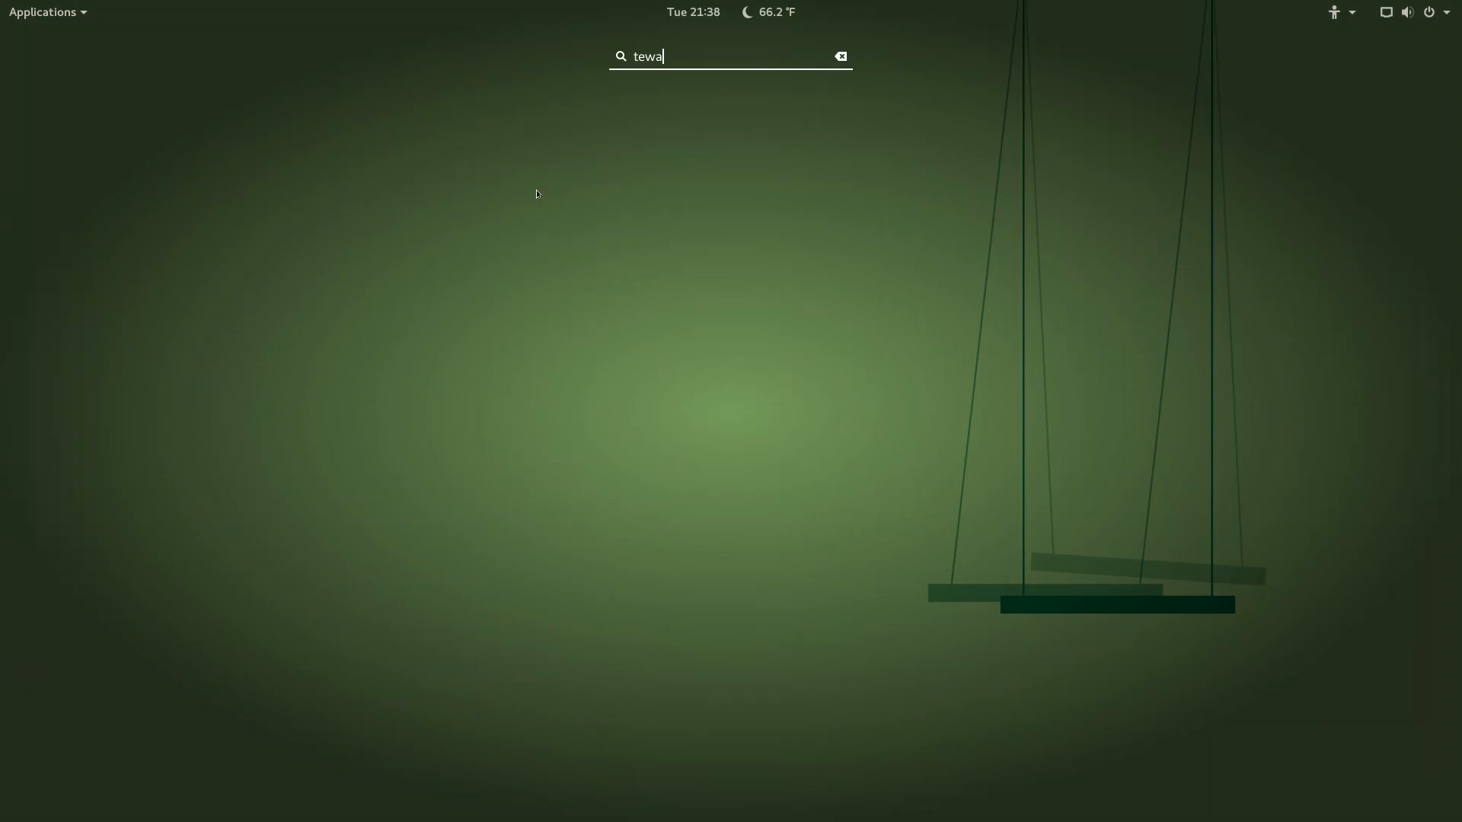
pyautogui.press('BackSpace')
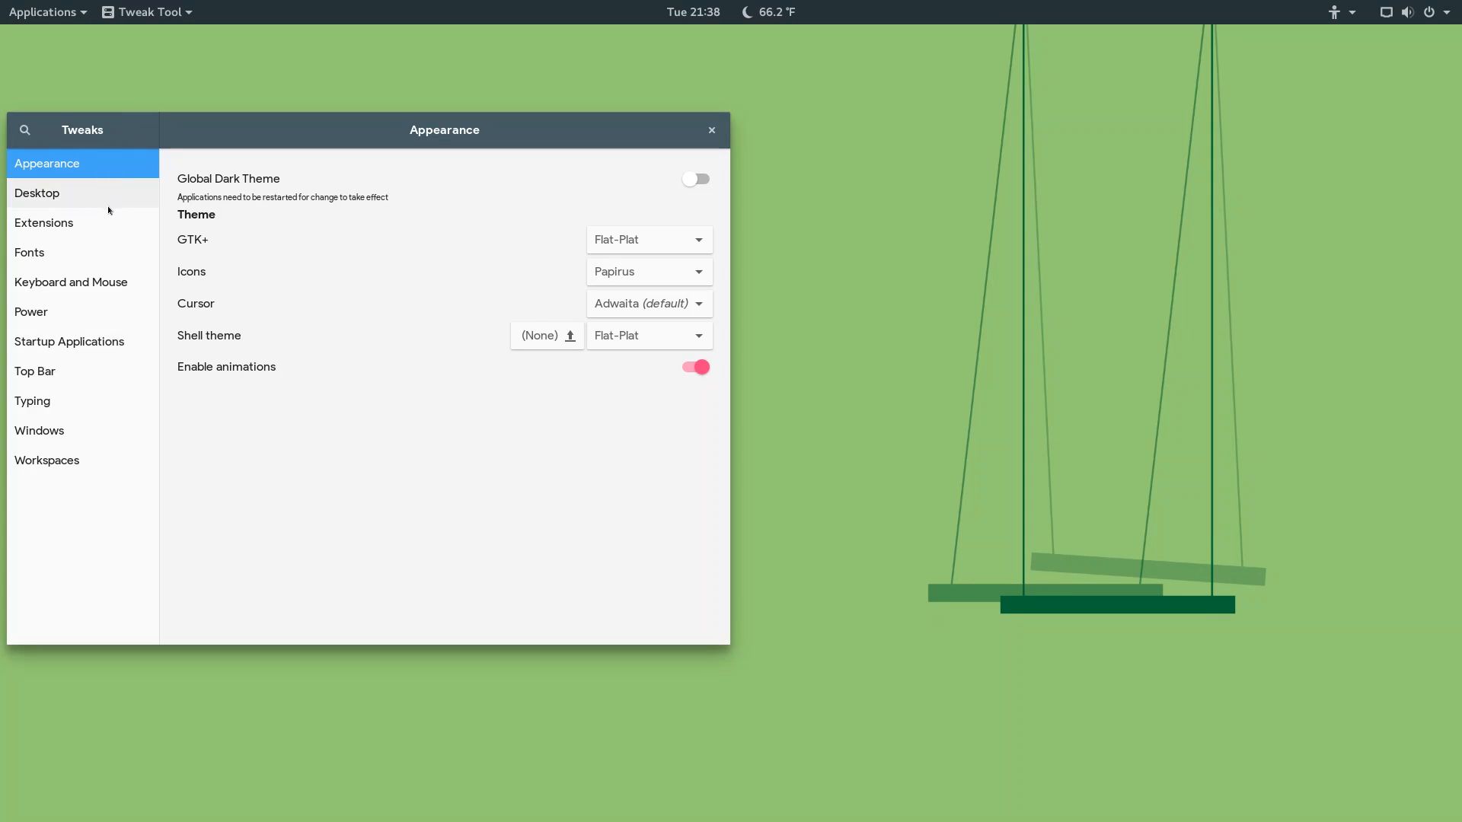
pyautogui.click(43, 223)
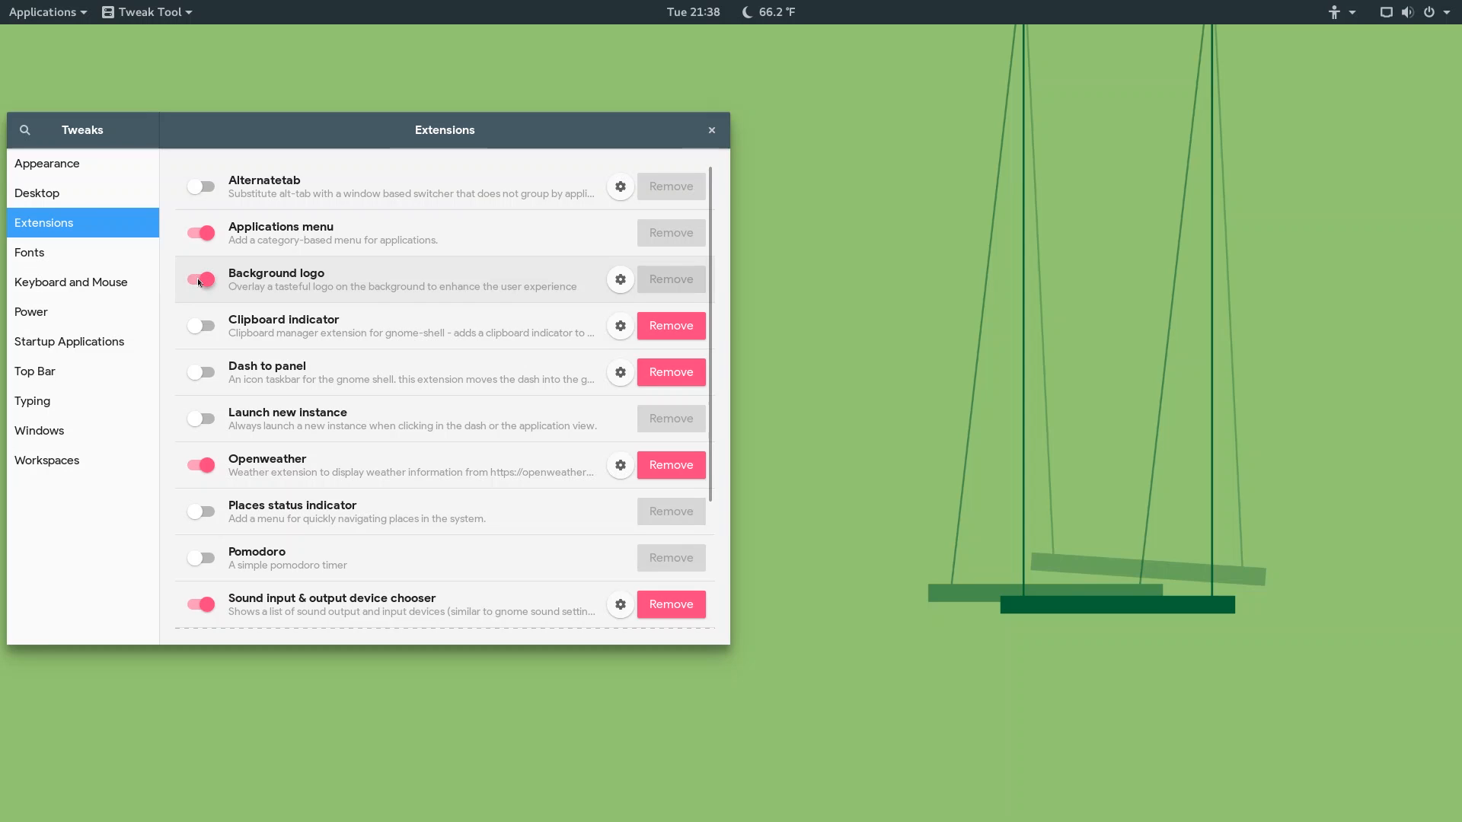
pyautogui.click(44, 11)
pyautogui.write('ex')
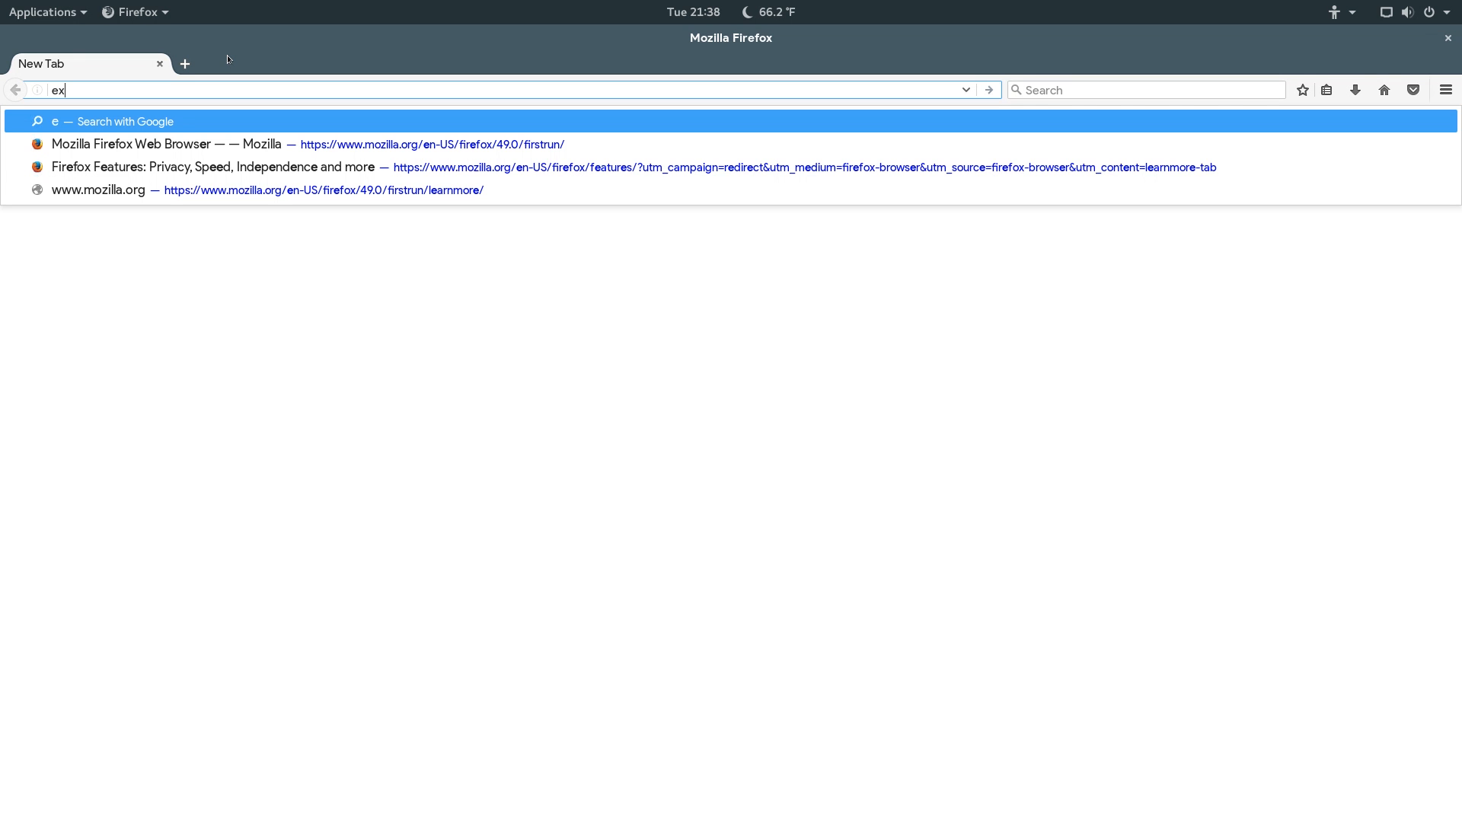
# Load extensions.gnome.org's Installed extensions page and remove OpenWeather with its red X.
pyautogui.write('tension.go')
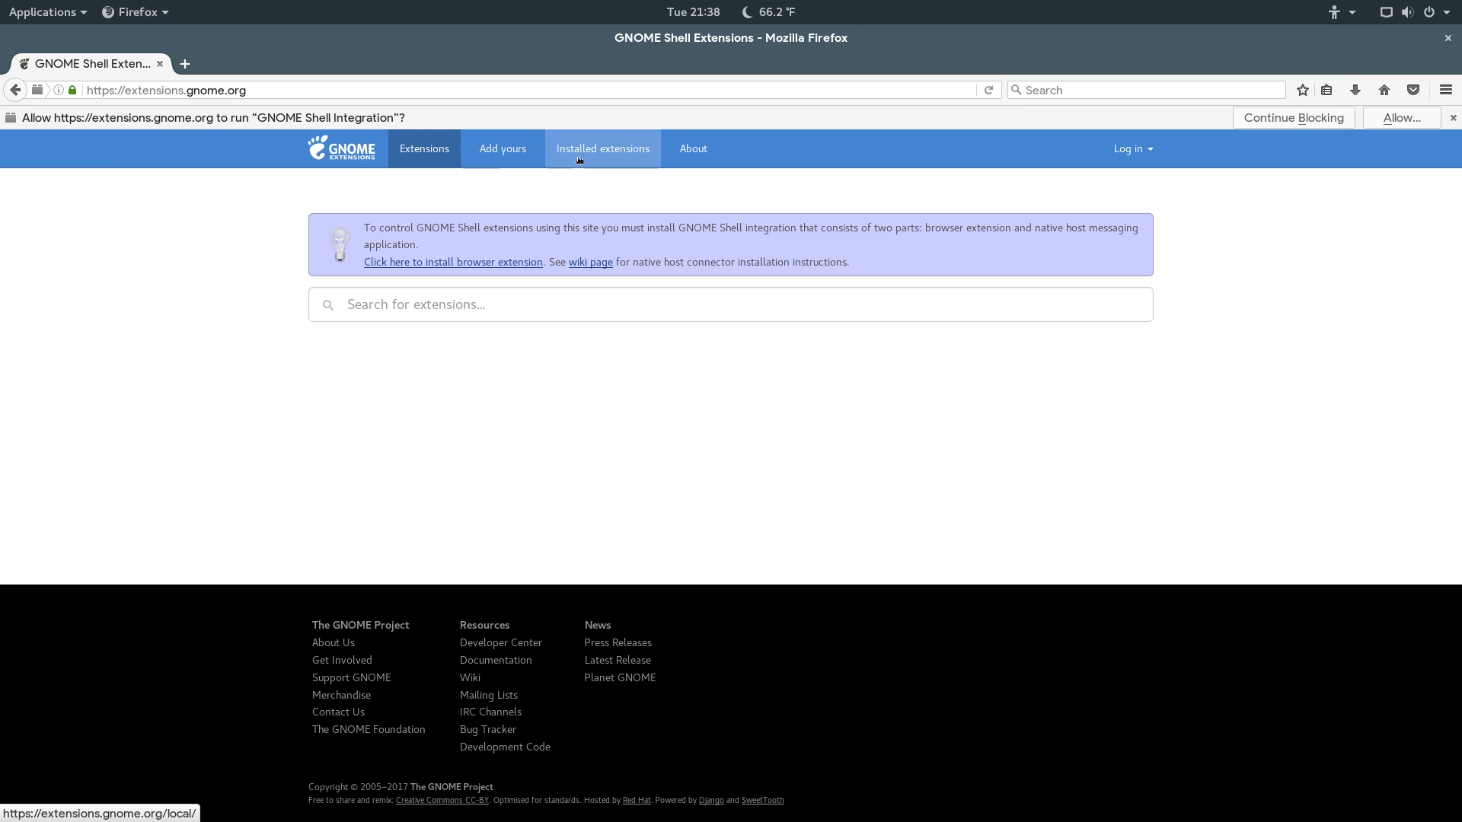
pyautogui.click(603, 147)
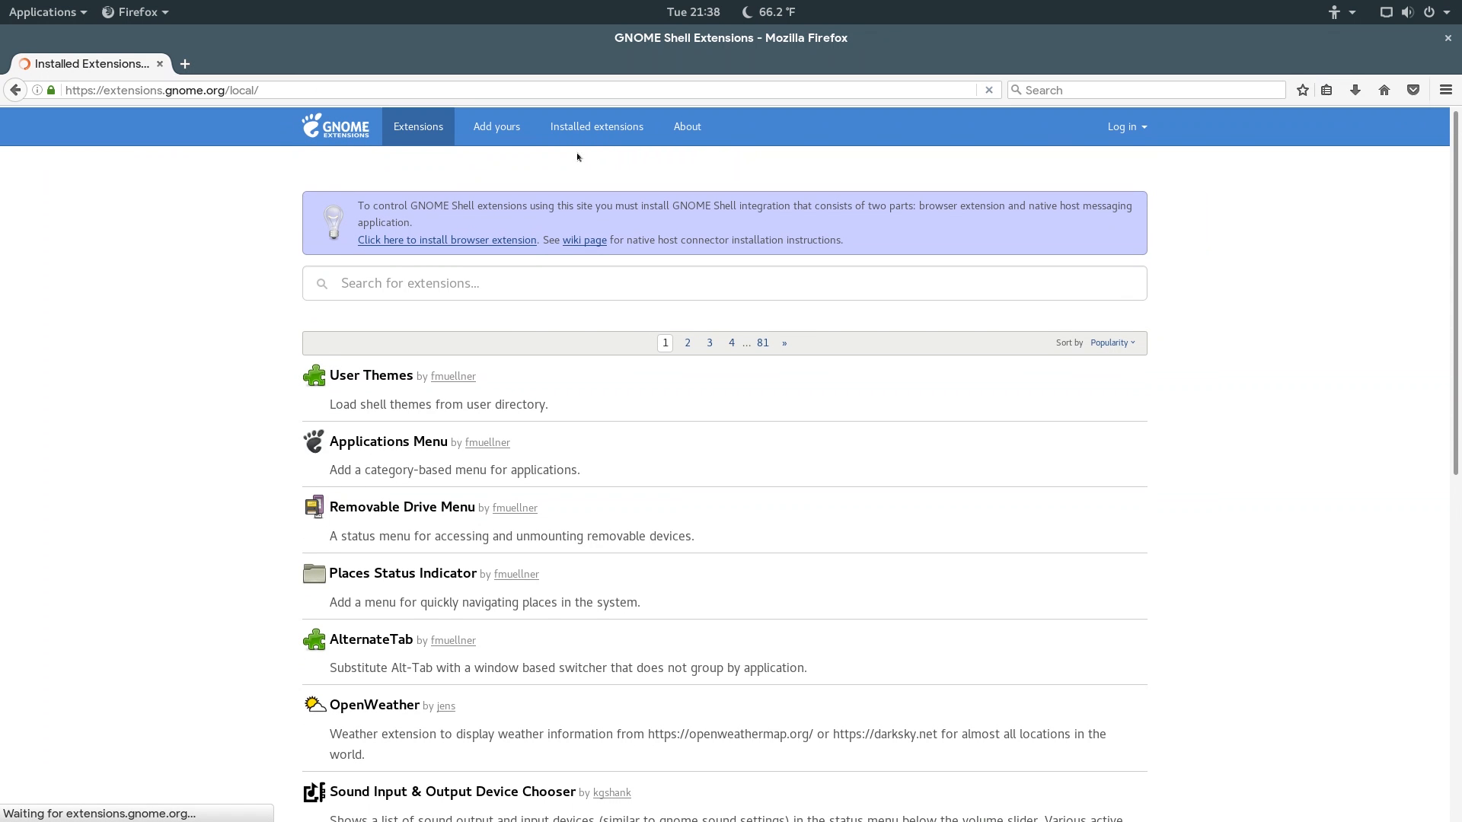
pyautogui.click(595, 127)
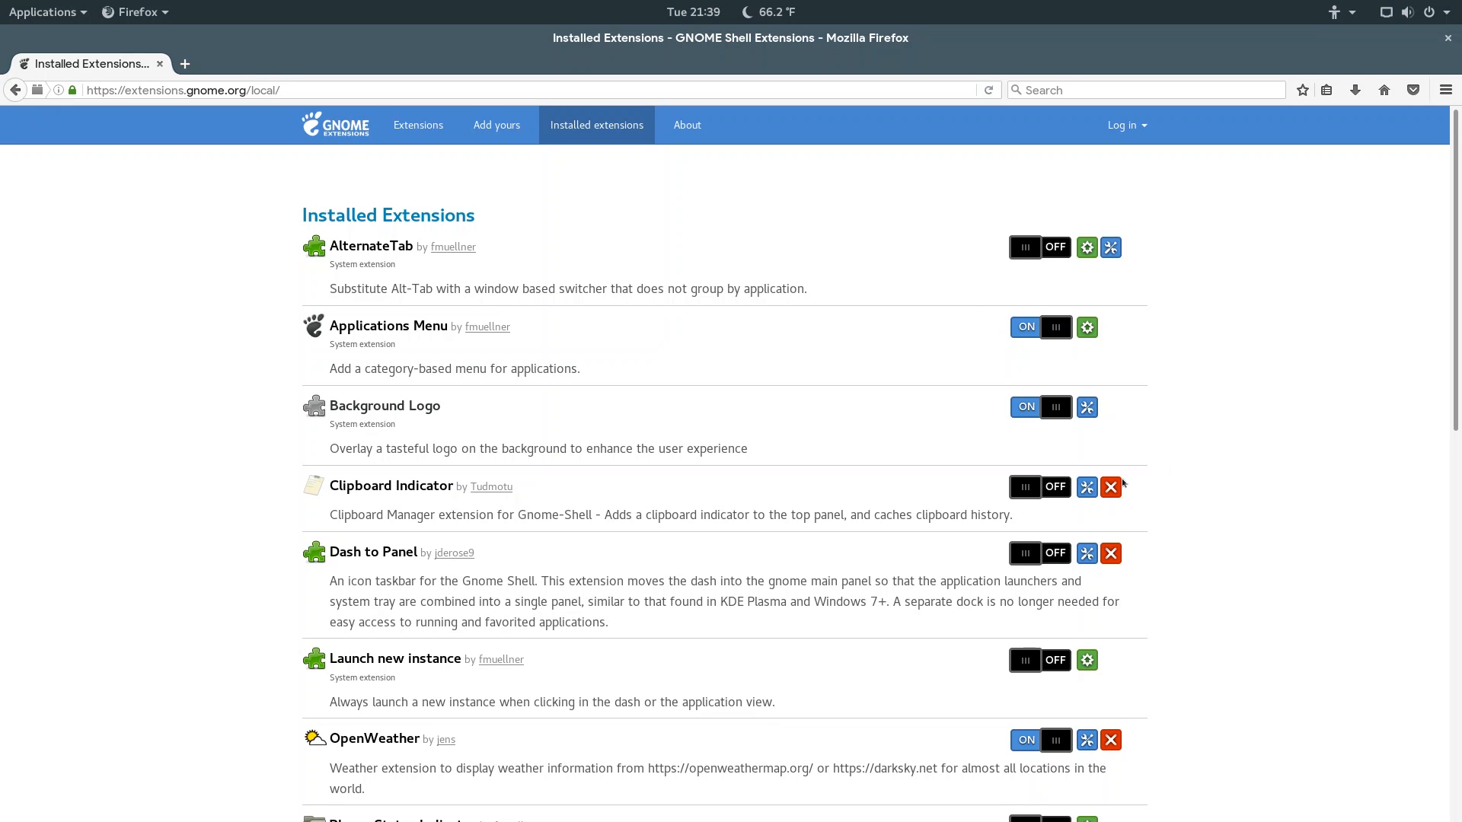
pyautogui.moveTo(1131, 466)
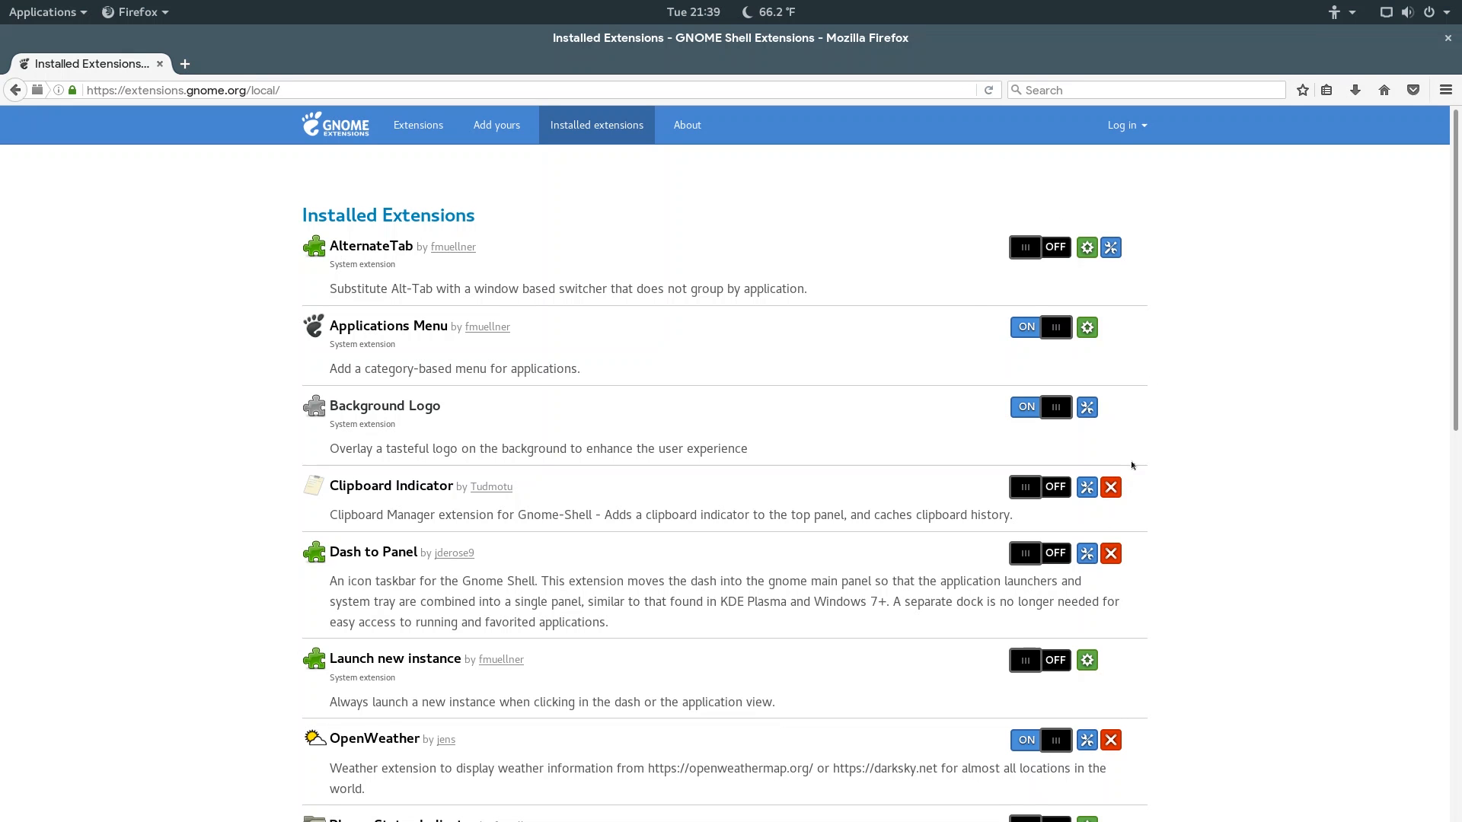
pyautogui.moveTo(1243, 513)
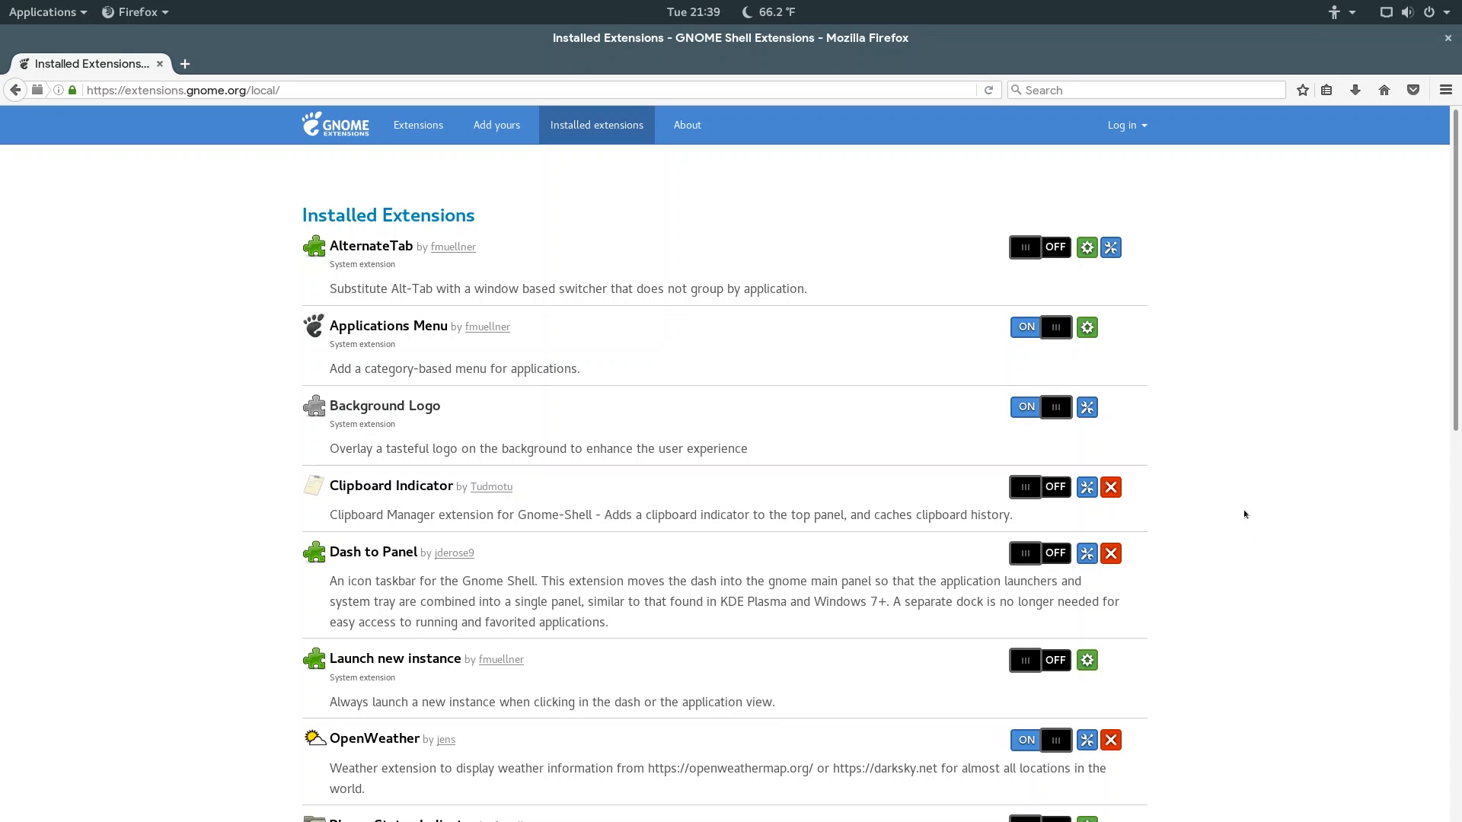
pyautogui.moveTo(1209, 457)
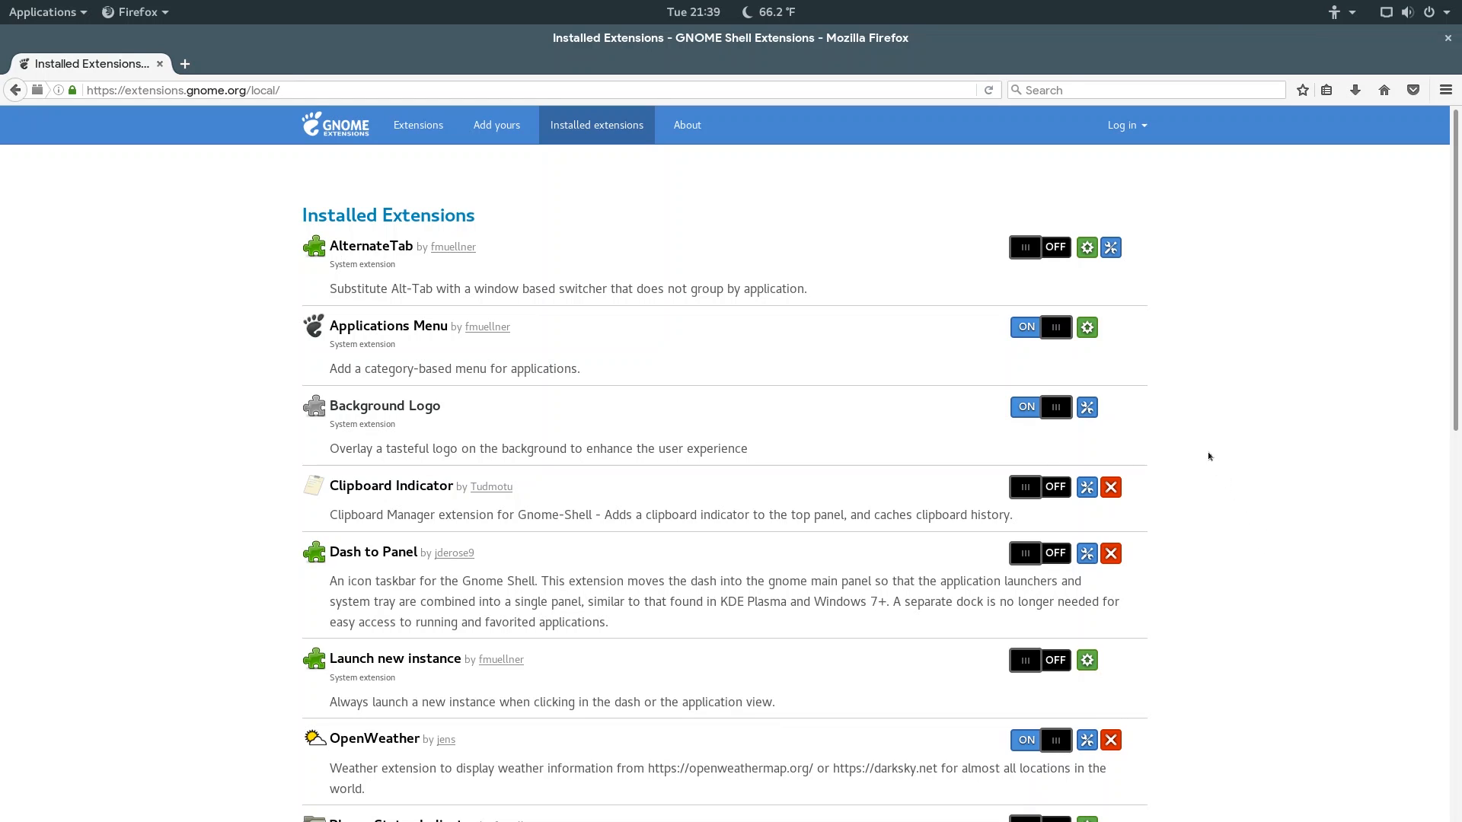
pyautogui.moveTo(1110, 459)
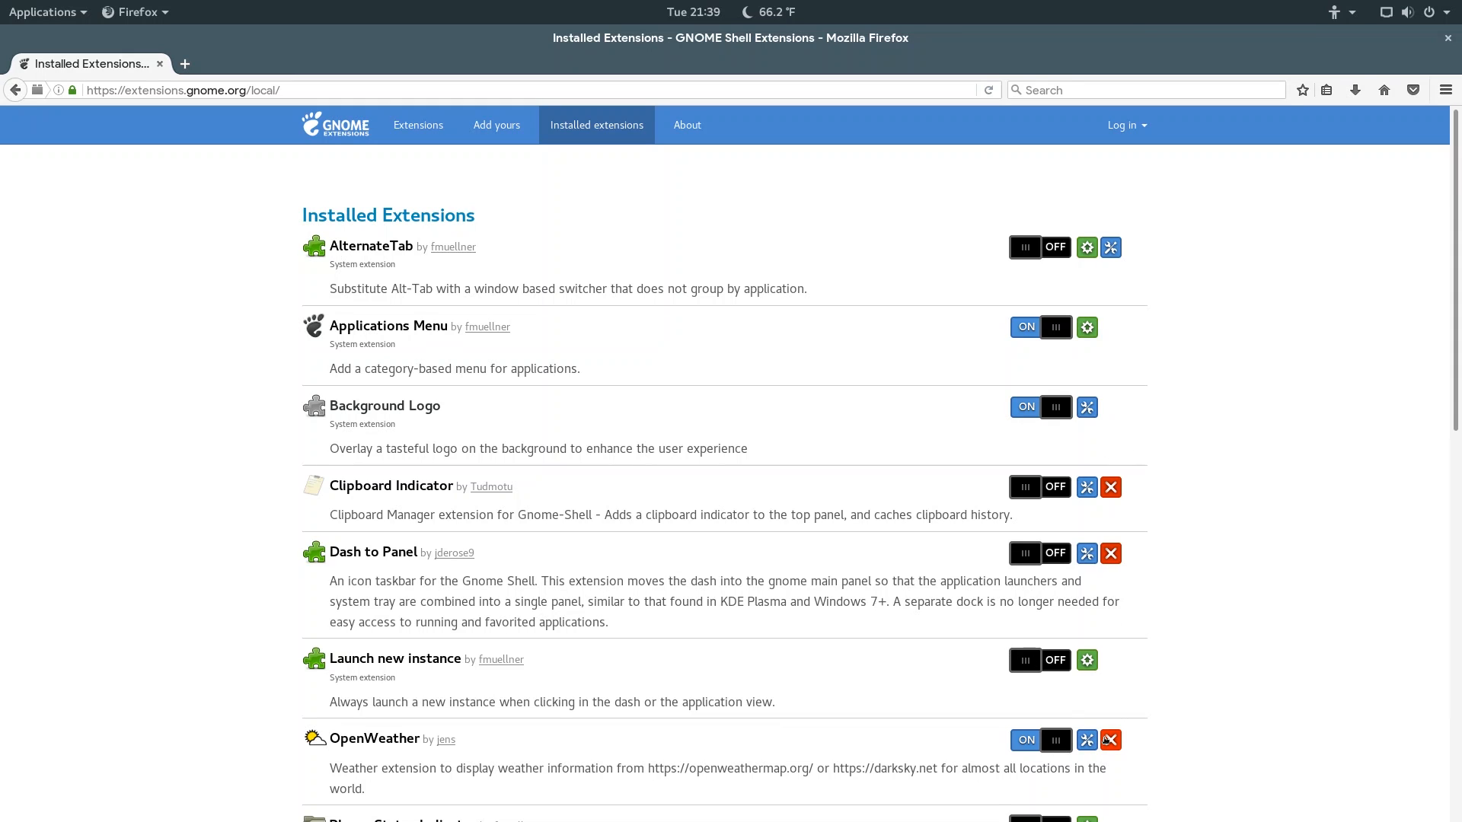
pyautogui.click(1110, 740)
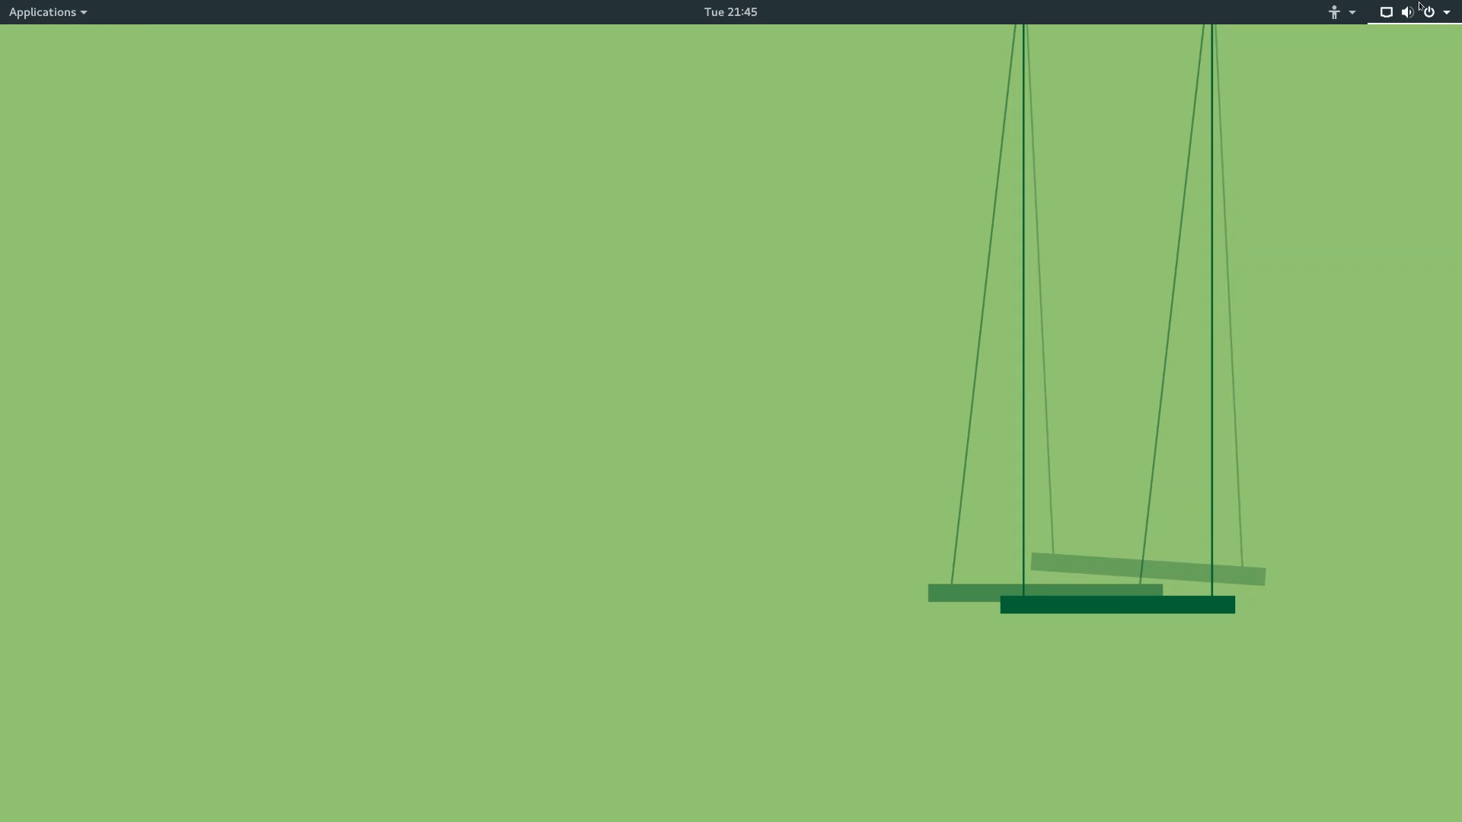
# Peek at the system, accessibility and calendar menus in the top bar.
pyautogui.click(1407, 10)
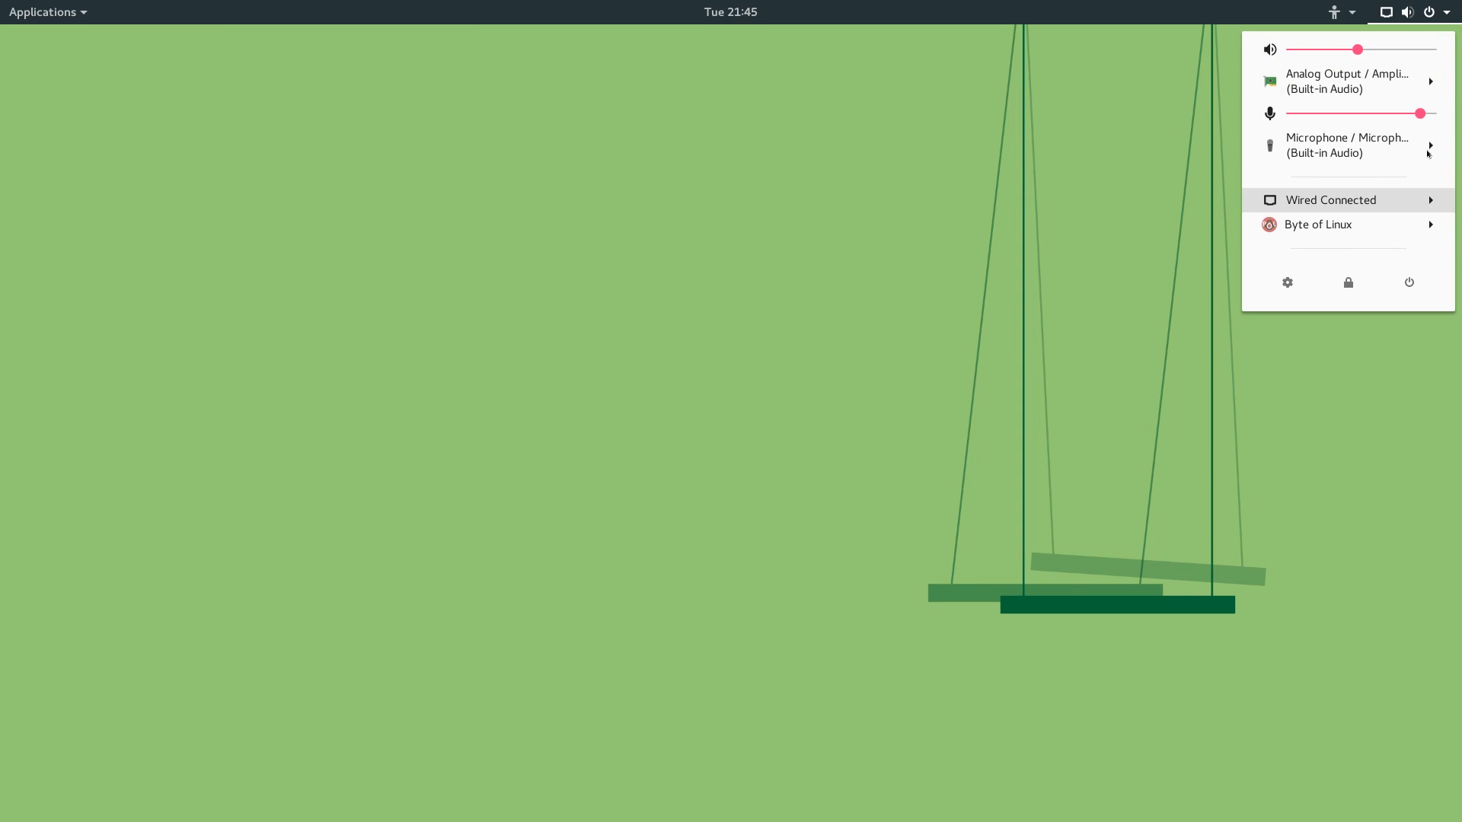
pyautogui.click(1333, 12)
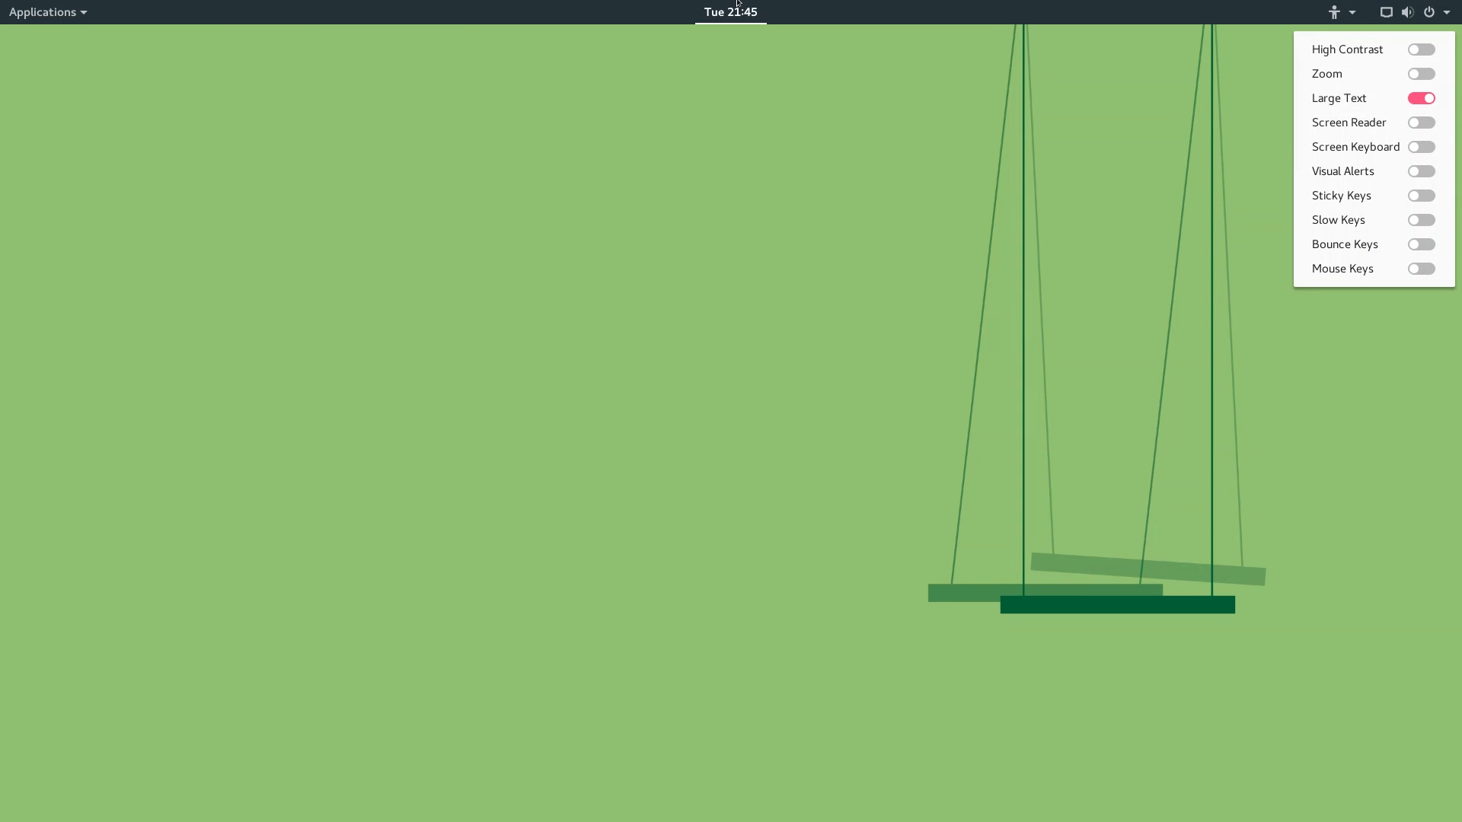
pyautogui.click(731, 11)
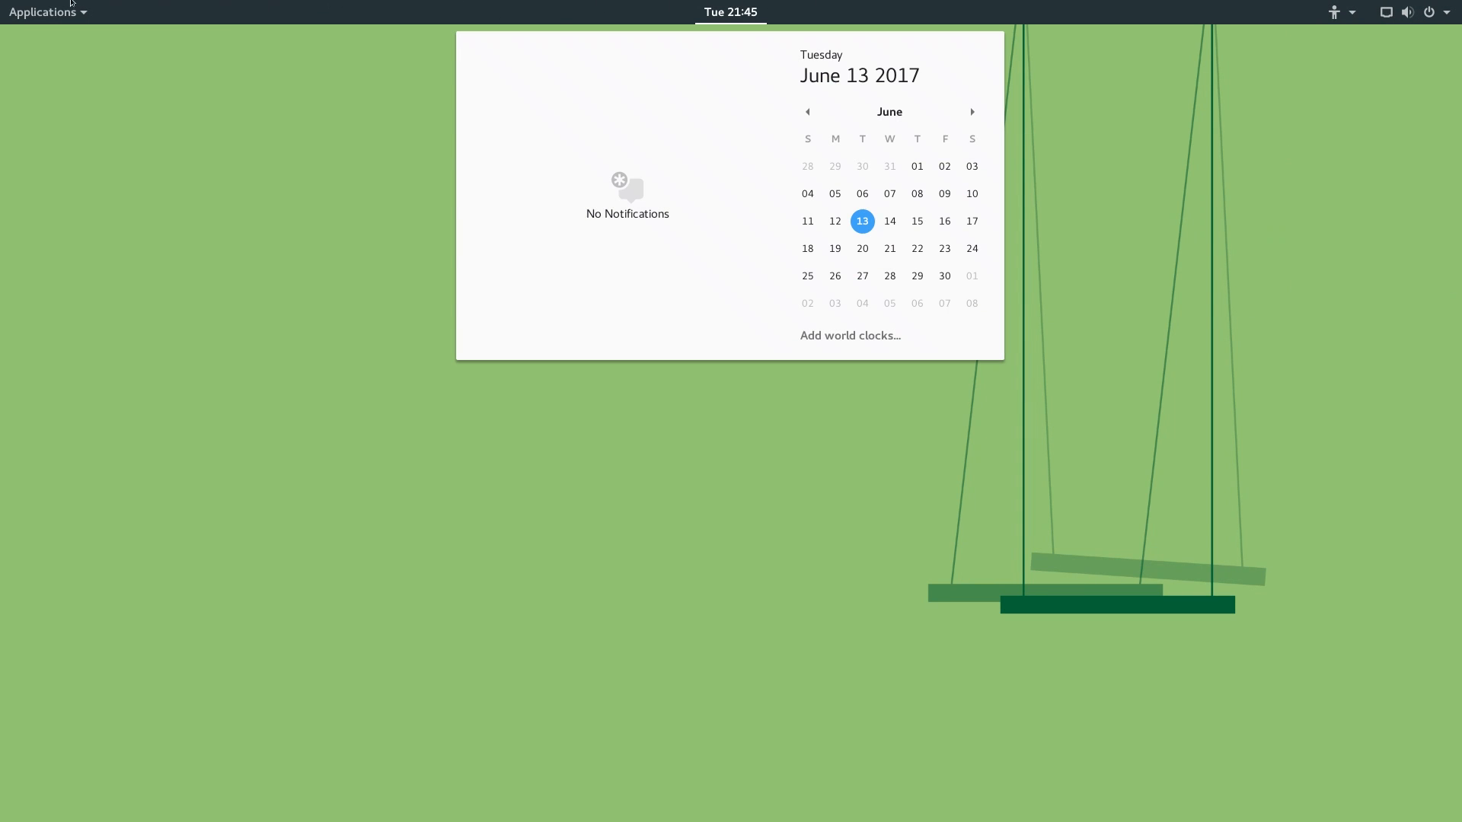
# Launch Tweak Tool from Applications > System Tools.
pyautogui.click(43, 10)
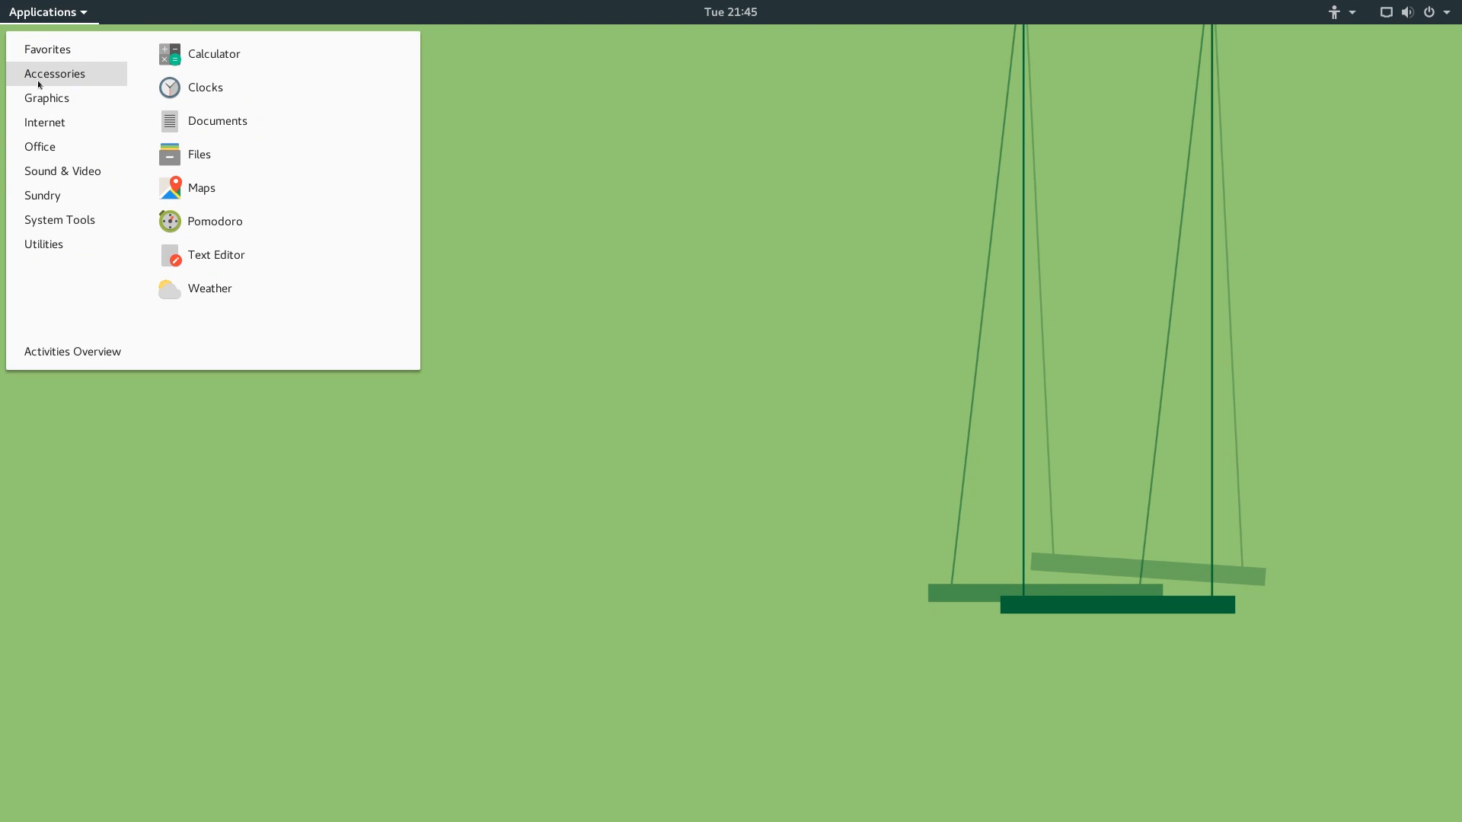
pyautogui.click(44, 243)
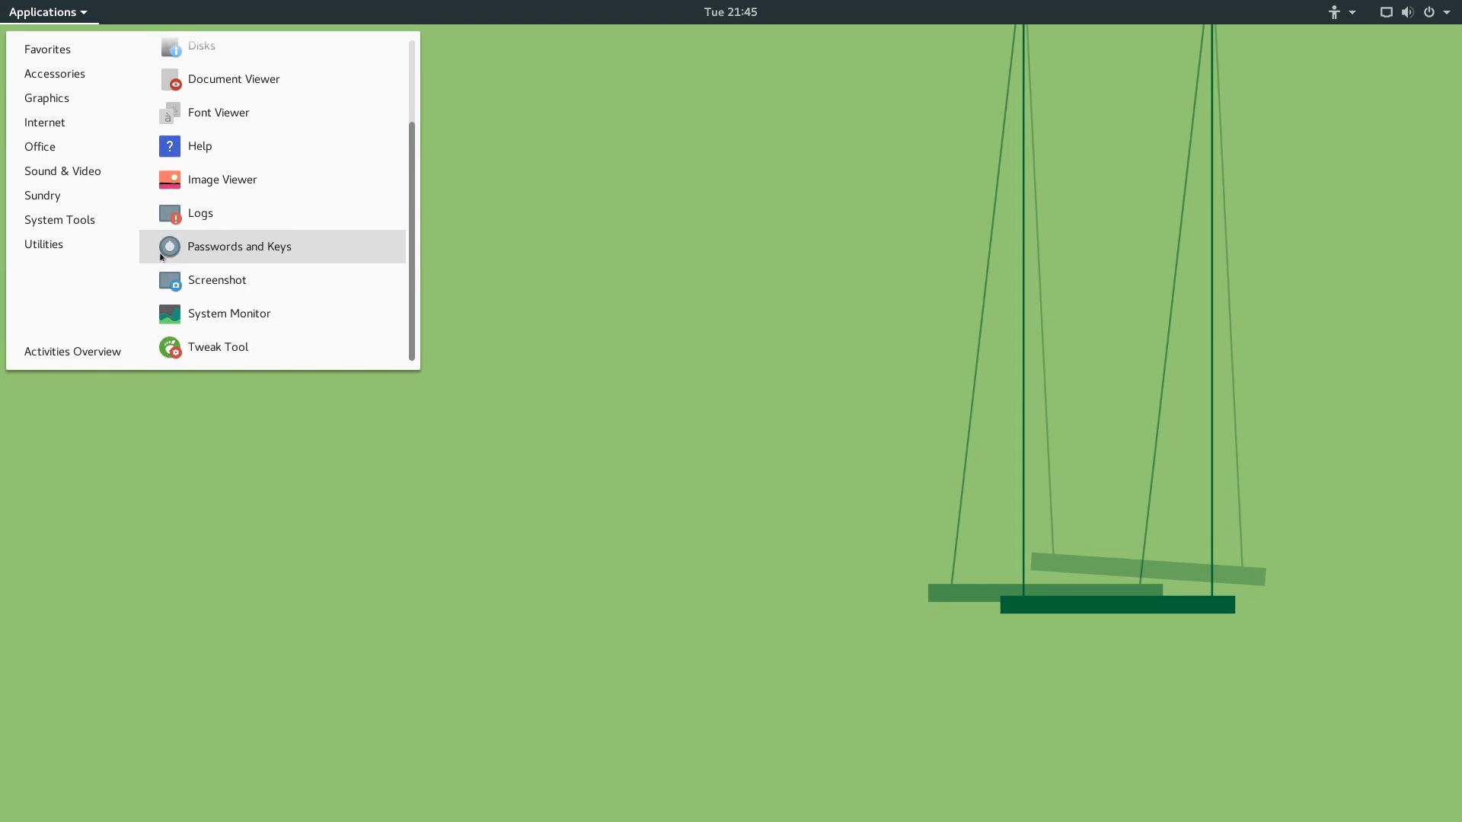
pyautogui.click(218, 347)
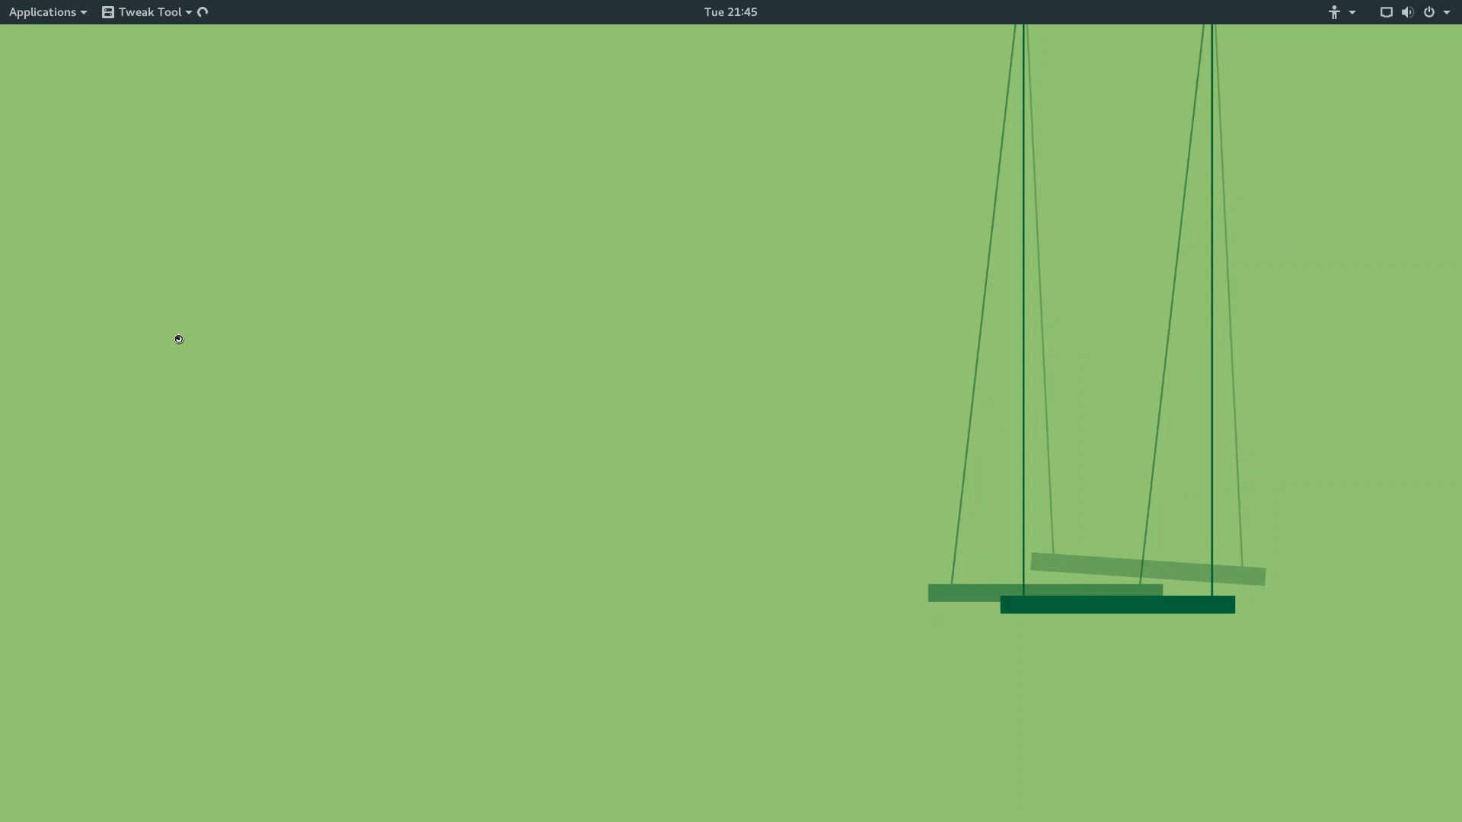
# Maximize Tweak Tool and switch the Pomodoro extension on from the Extensions page.
pyautogui.click(149, 12)
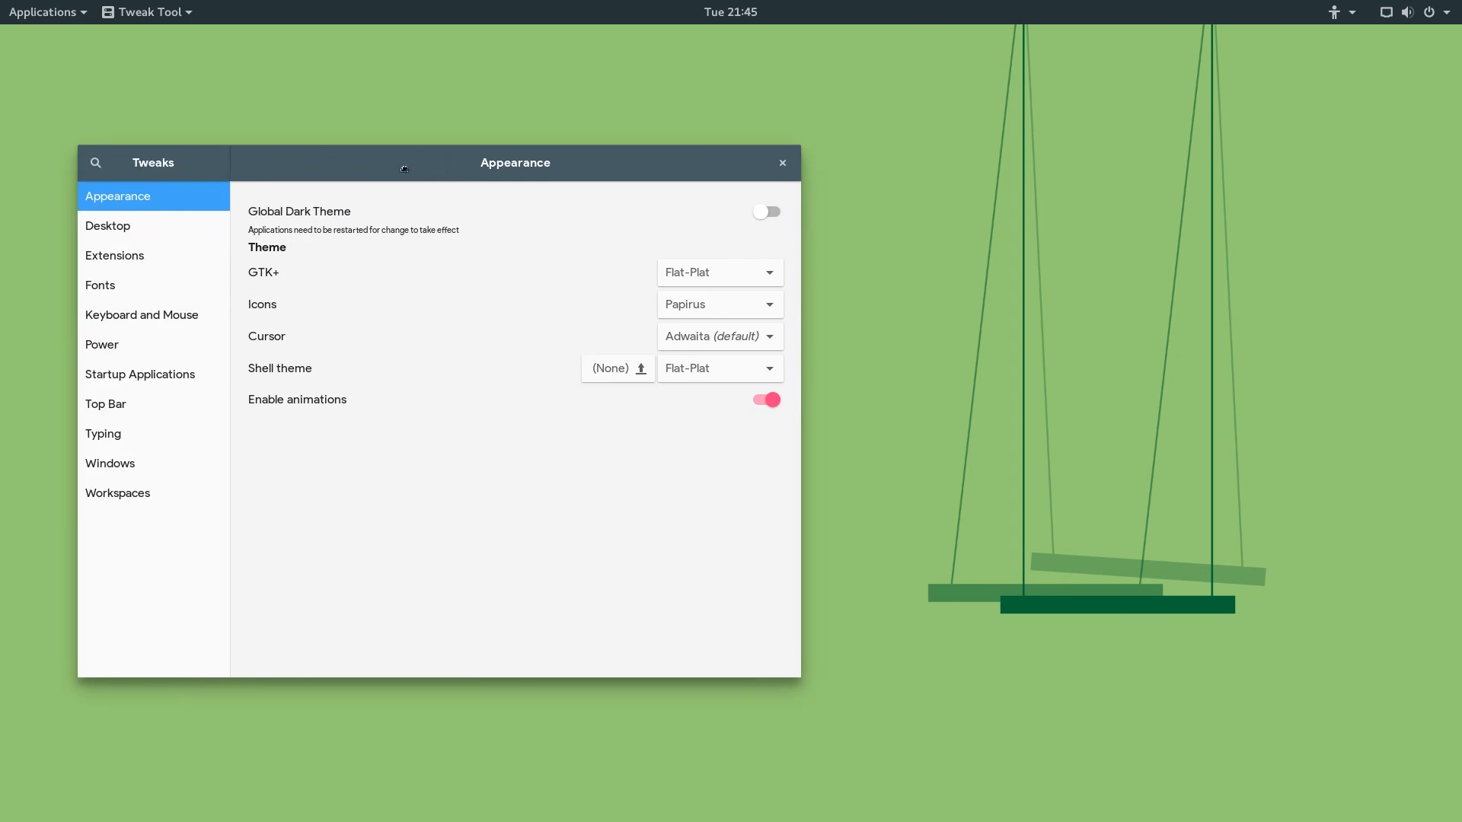
pyautogui.moveTo(403, 169); pyautogui.dragTo(585, 34)
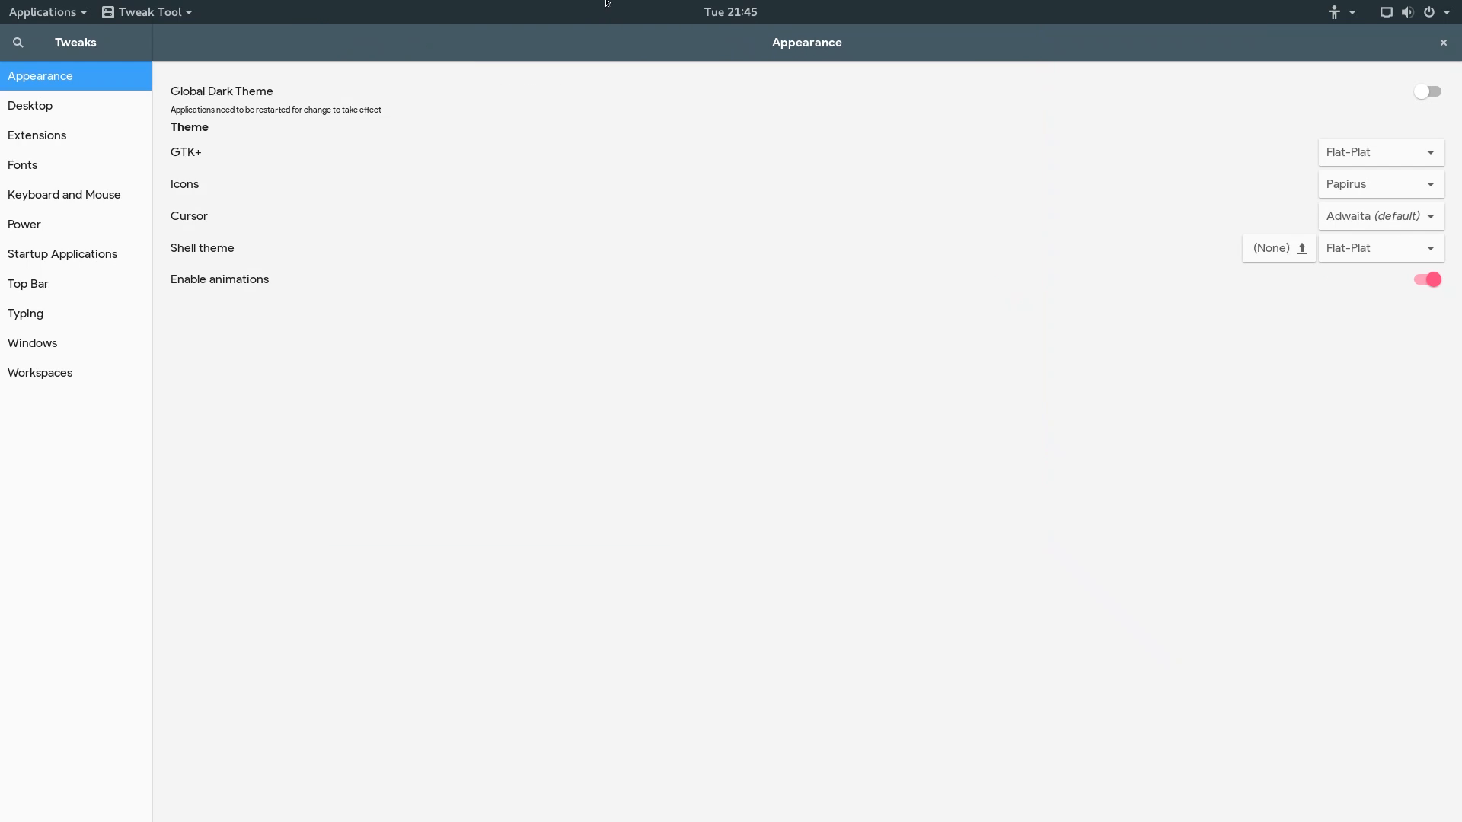
pyautogui.click(30, 105)
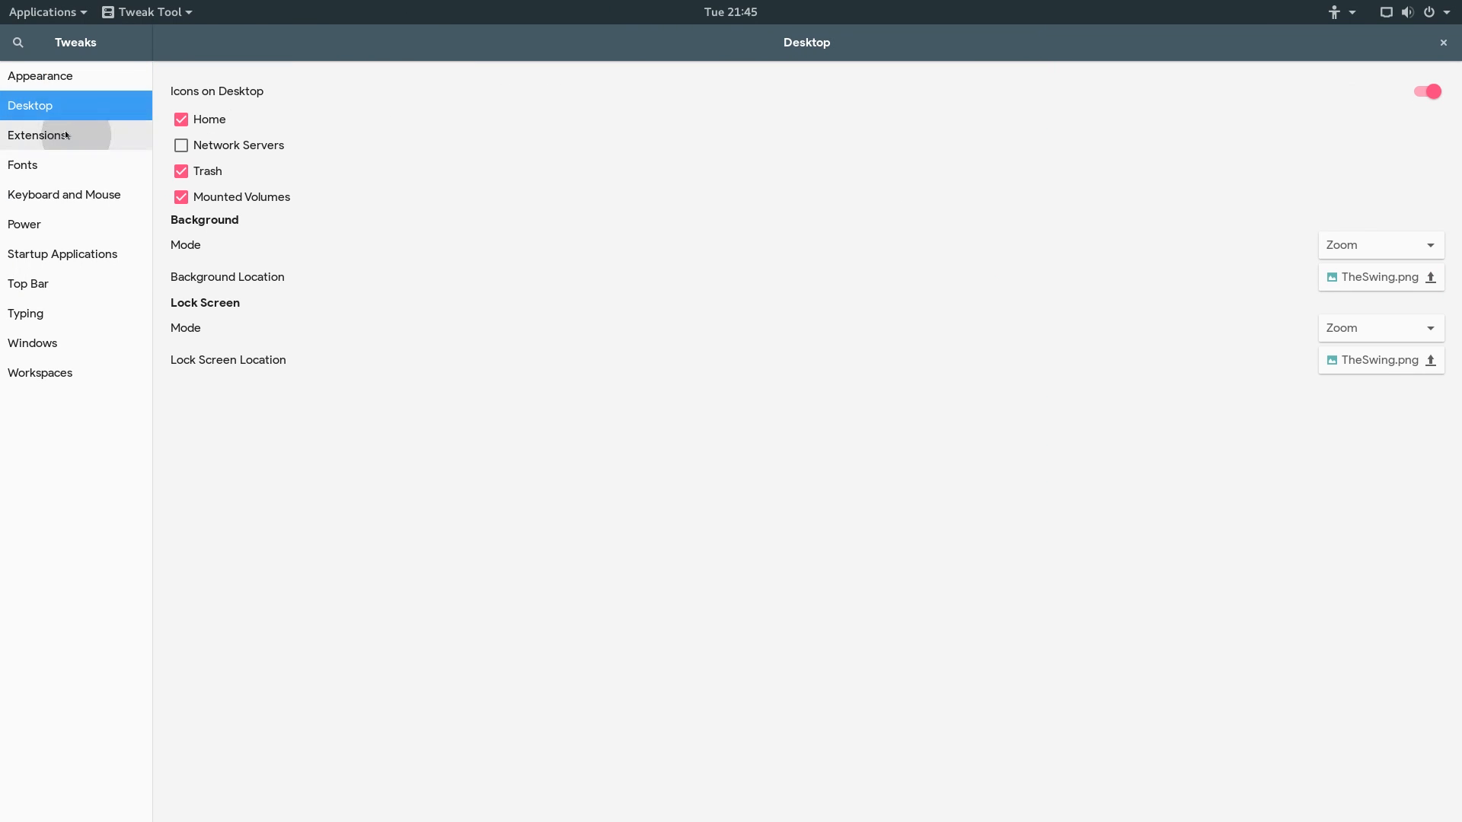
pyautogui.click(37, 135)
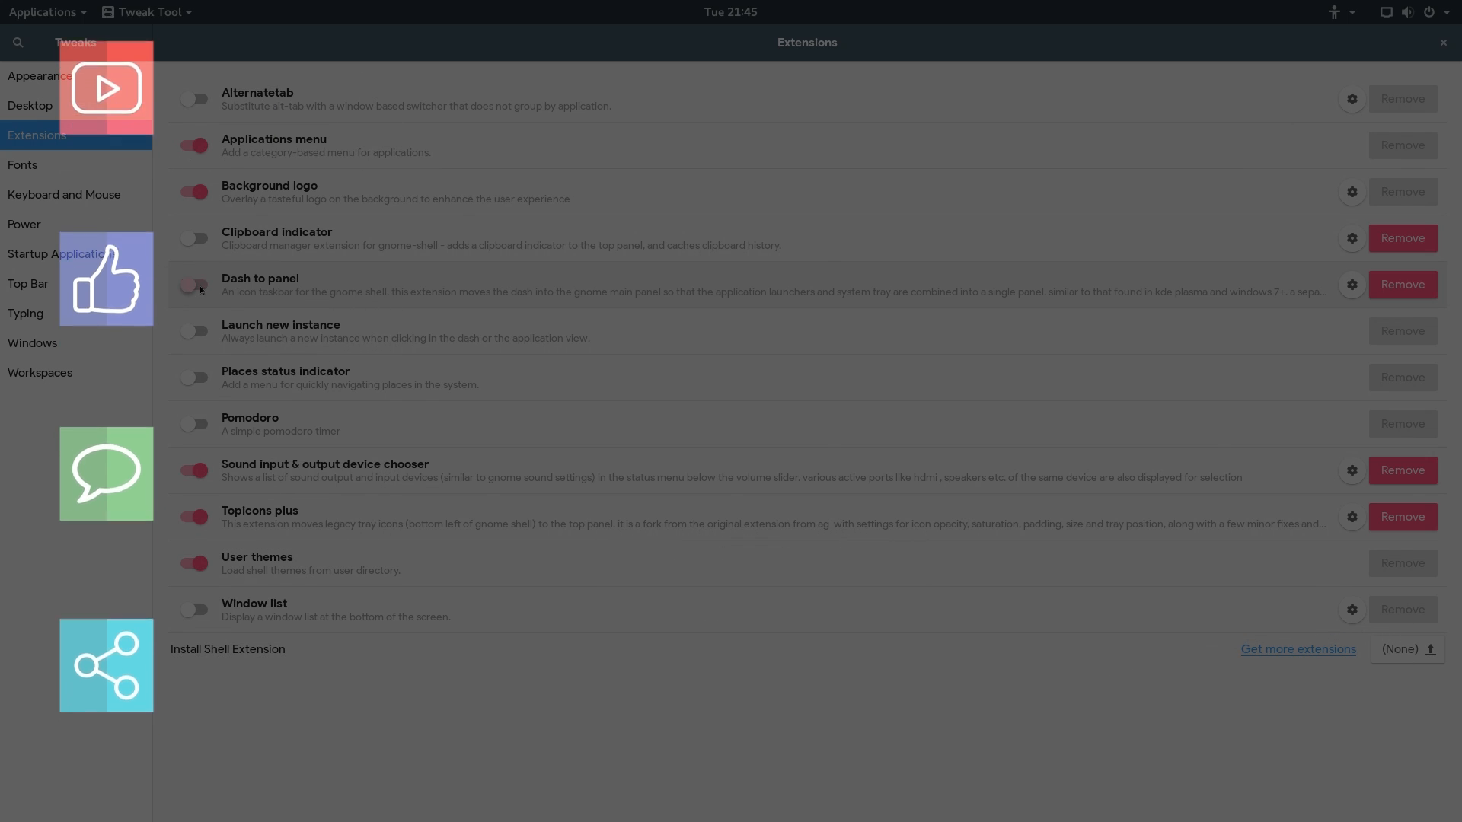
pyautogui.click(194, 423)
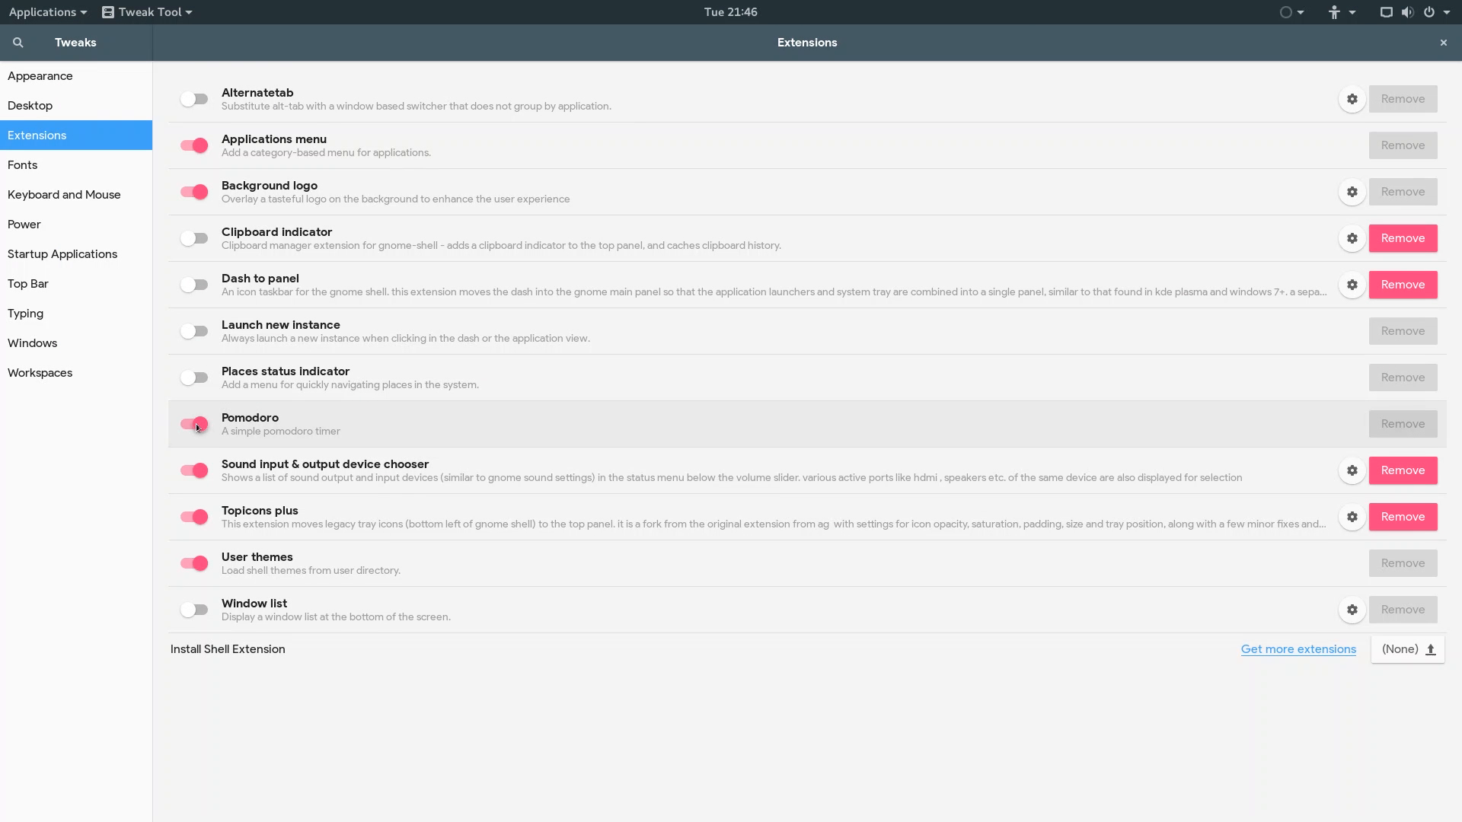
# View the Fonts page and close Tweak Tool to return to the desktop.
pyautogui.click(23, 165)
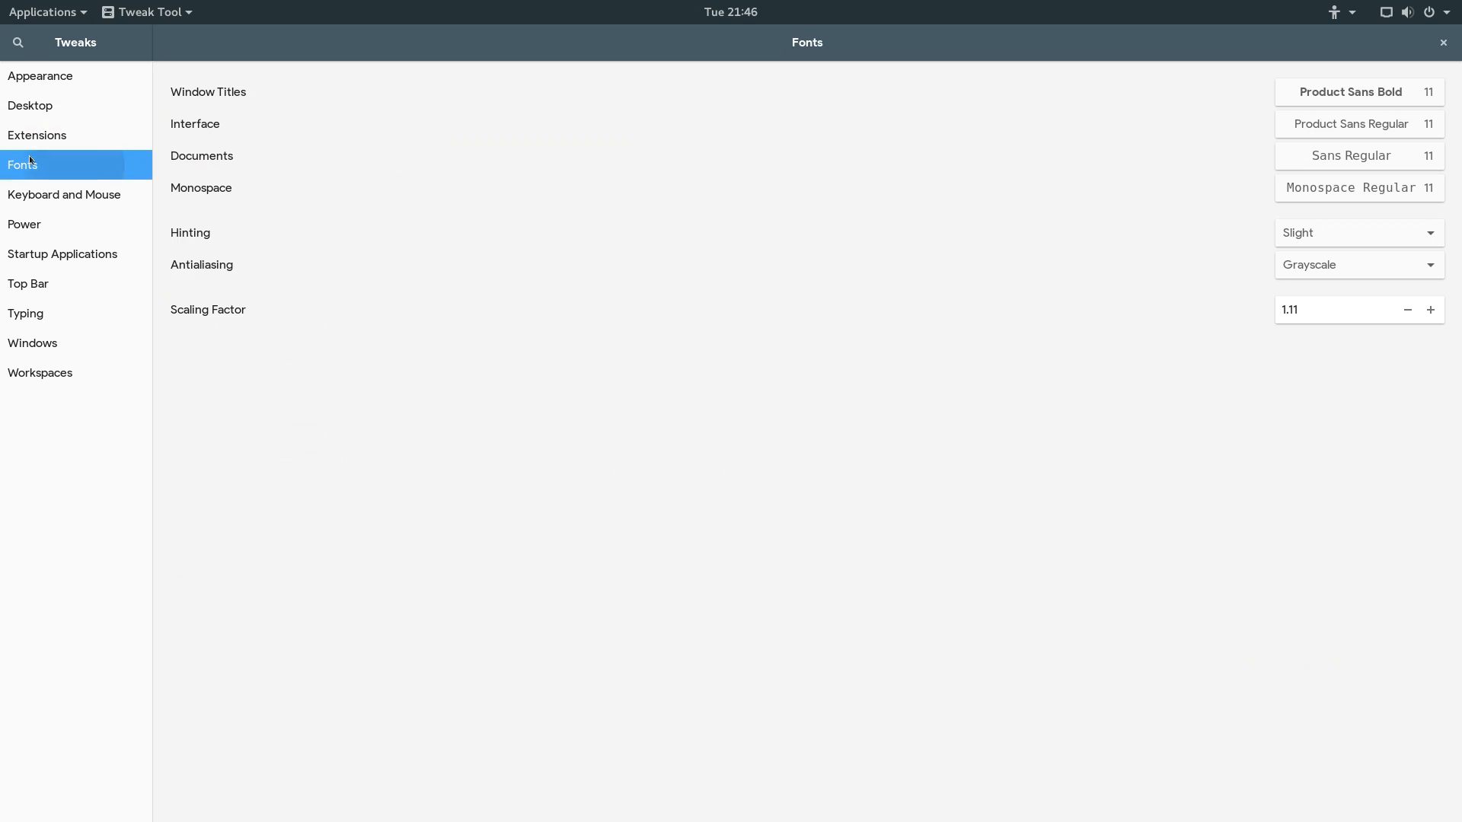
pyautogui.click(1444, 43)
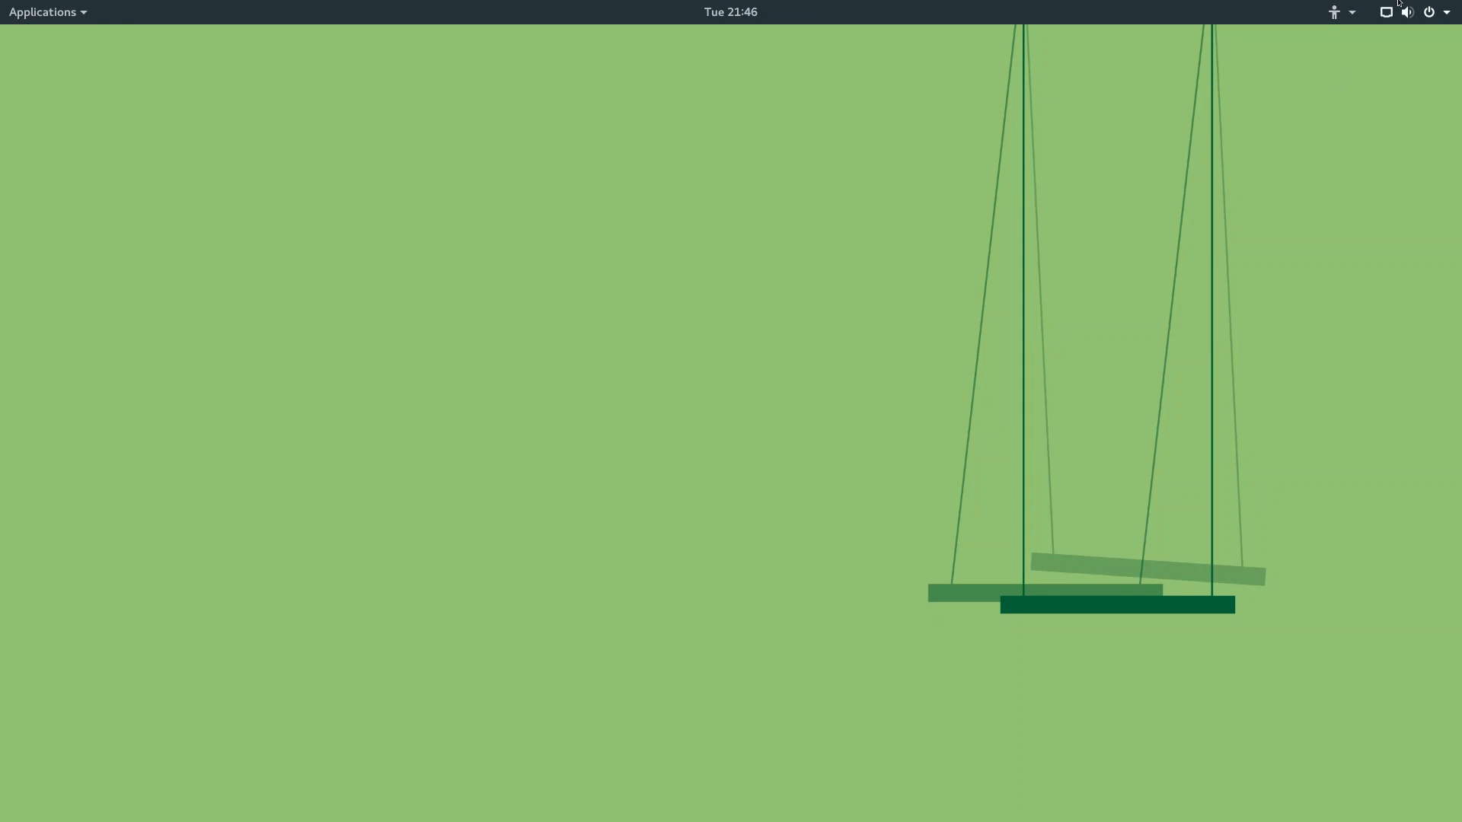
# Log out via the system menu and bring up the Power Off prompt on the login screen.
pyautogui.click(1407, 10)
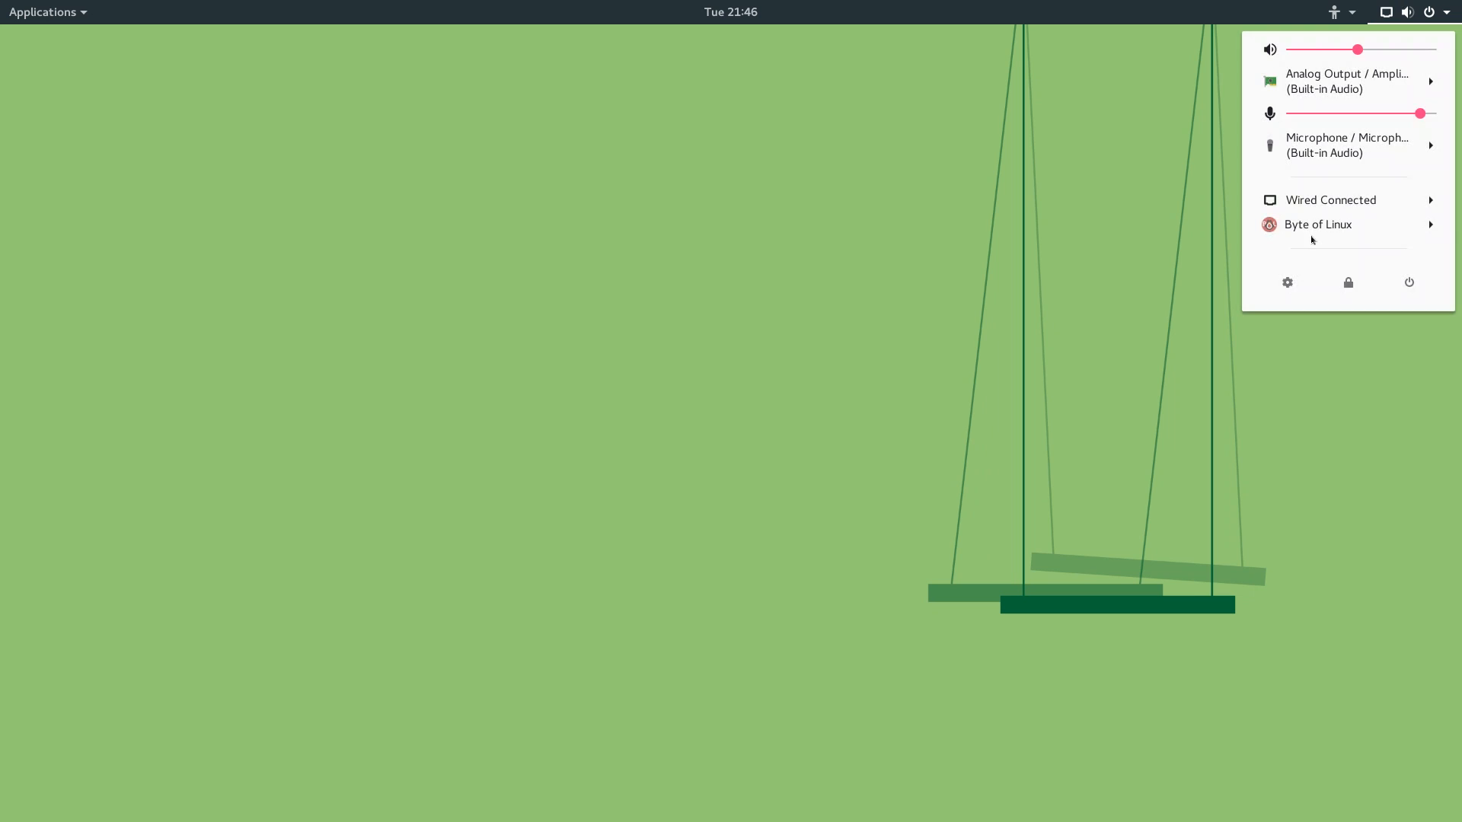
pyautogui.click(1408, 283)
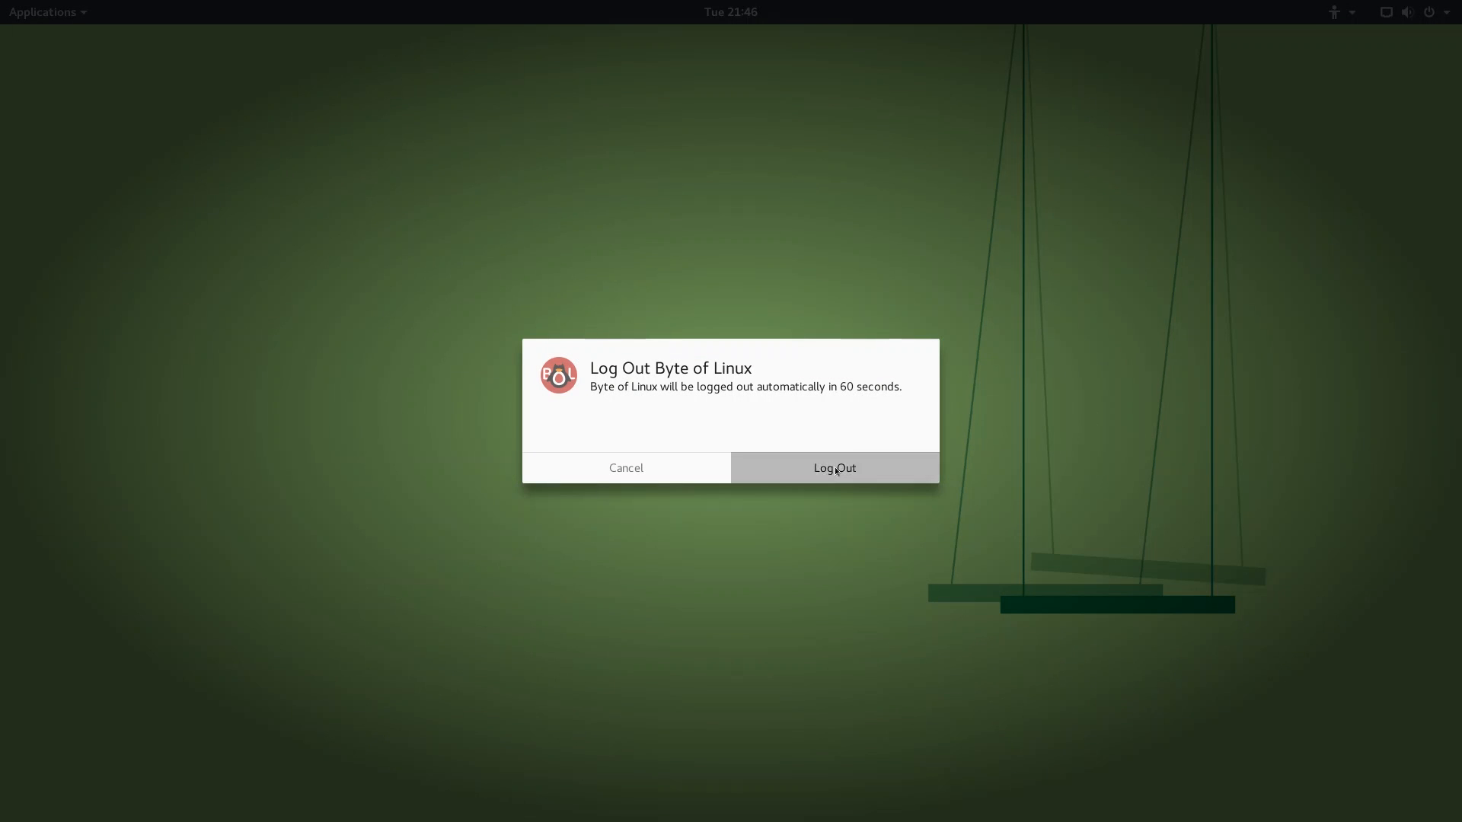
pyautogui.click(833, 467)
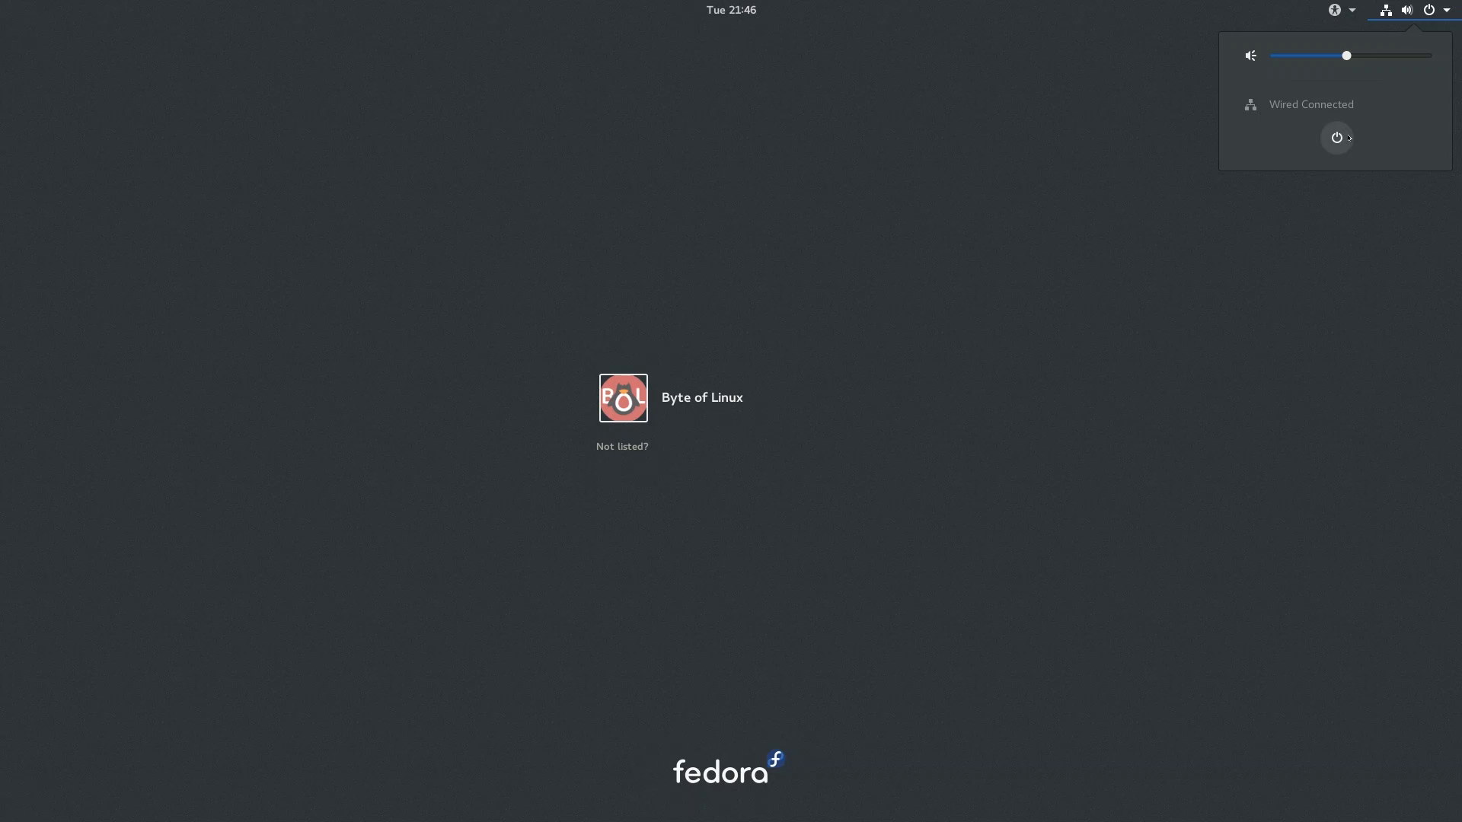
pyautogui.click(1337, 139)
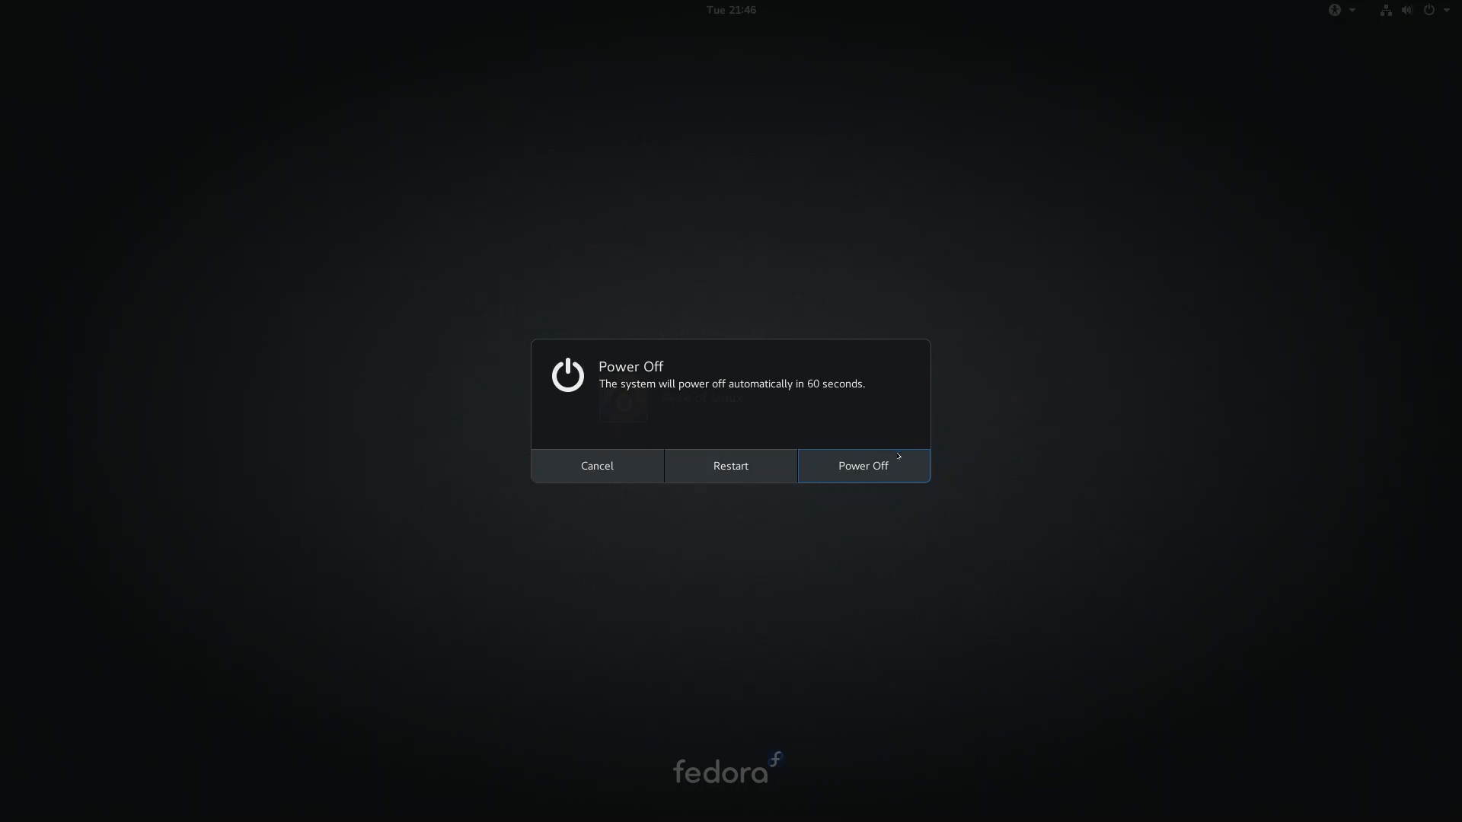